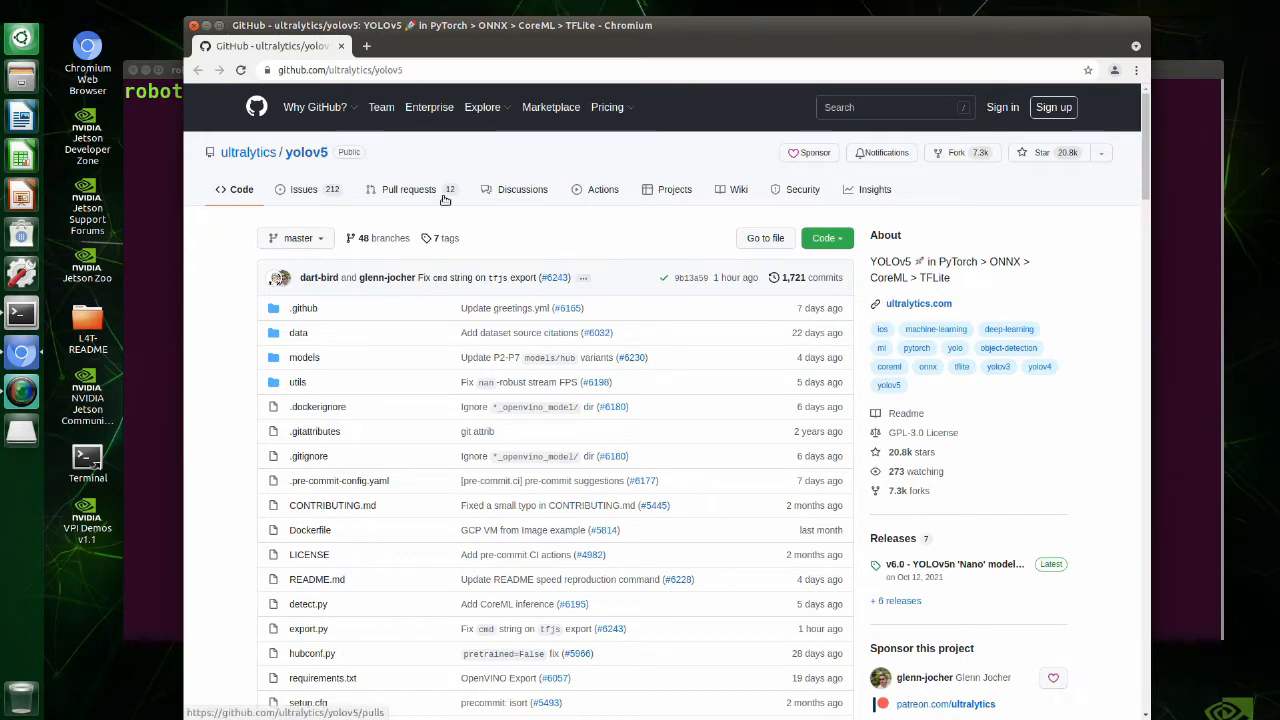
# Copy the HTTPS clone address of the ultralytics/yolov5 repository from its Code menu
pyautogui.click(824, 238)
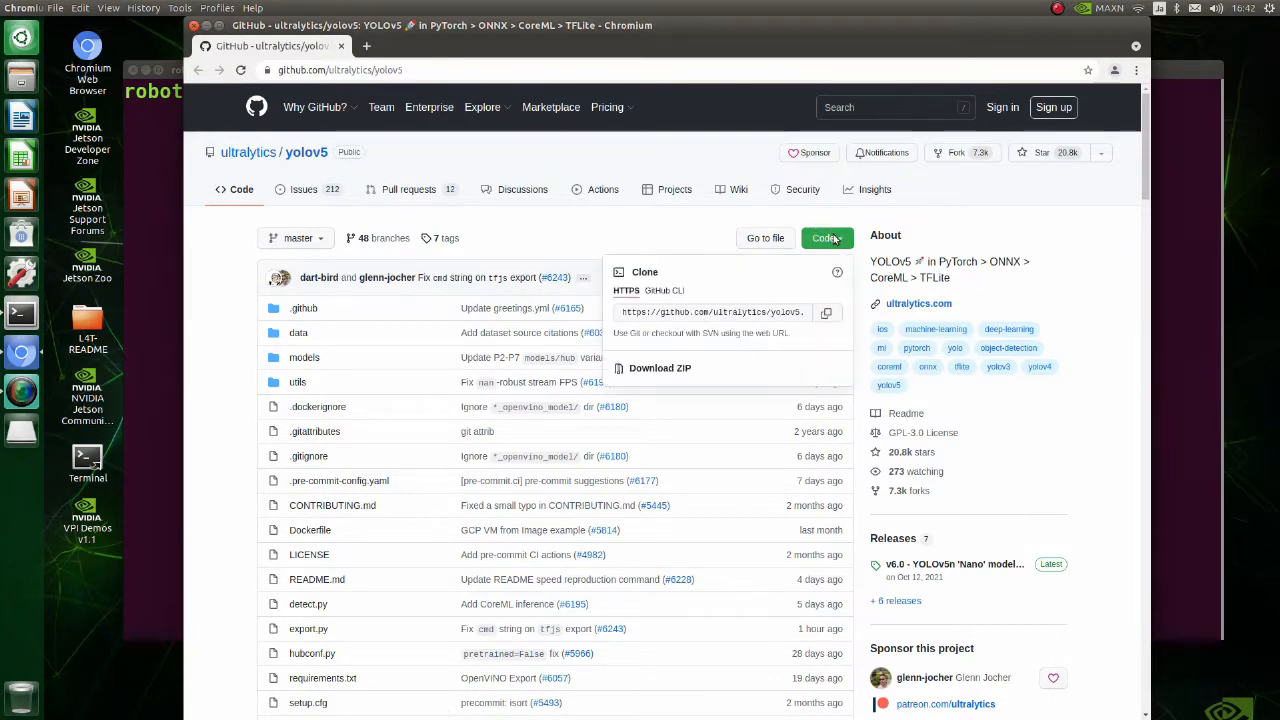
pyautogui.click(826, 312)
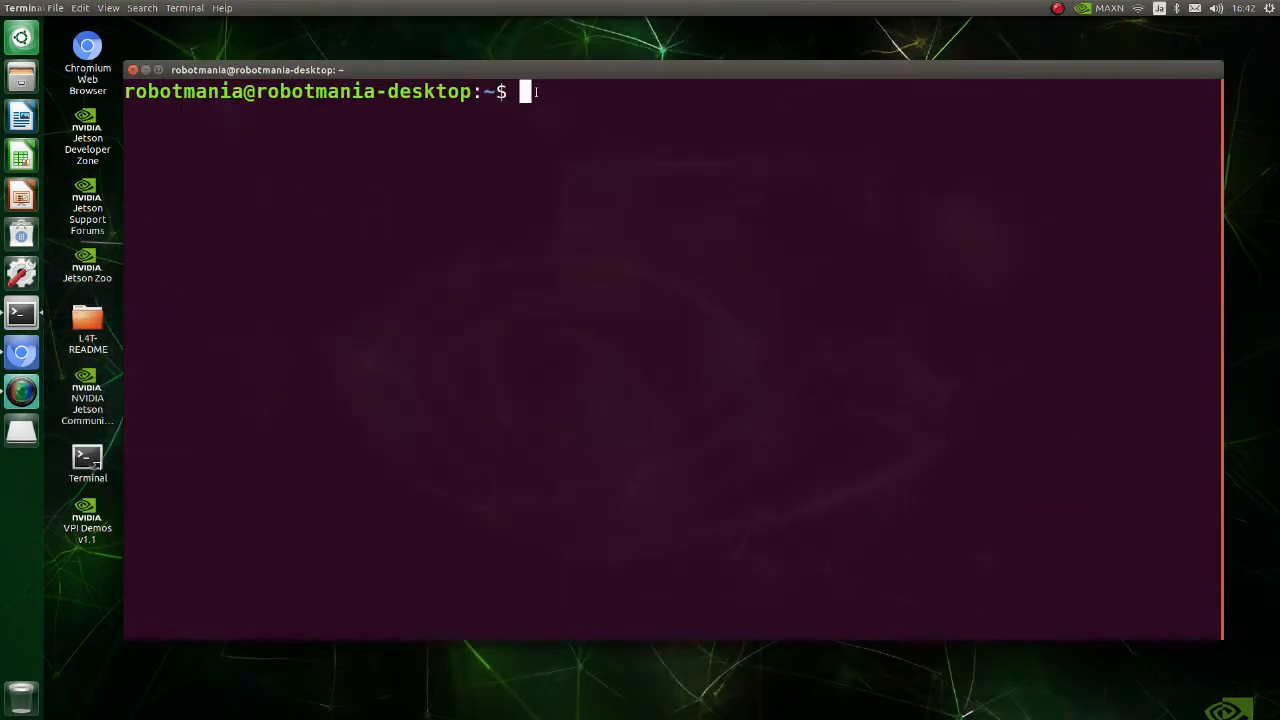
pyautogui.write('git clone')
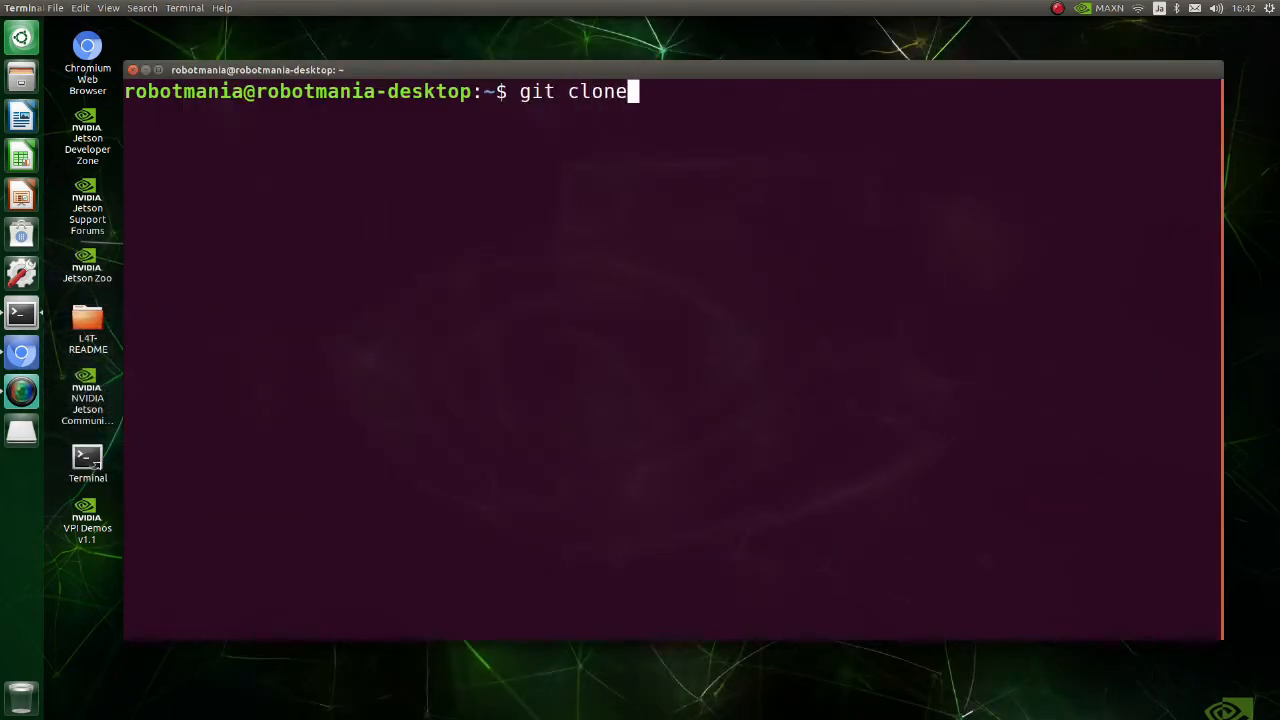
pyautogui.write('https://github.com/ultralytics/yolov5.git')
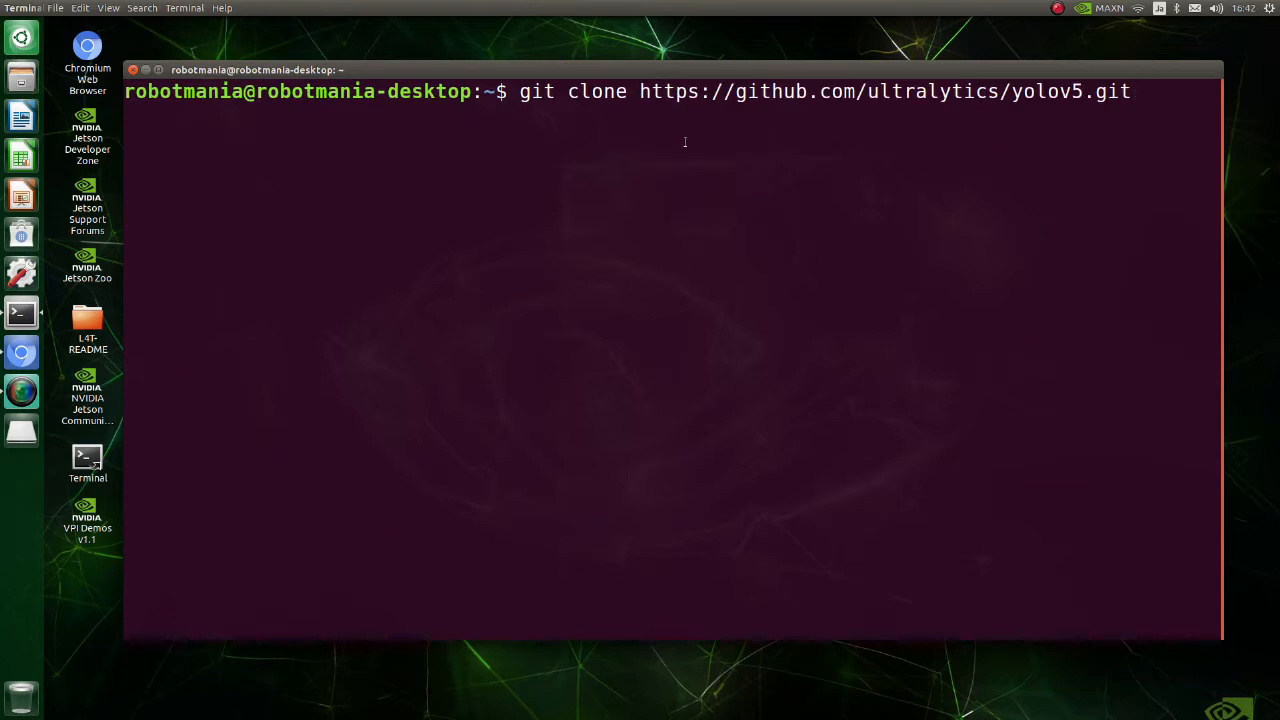
pyautogui.press('Return')
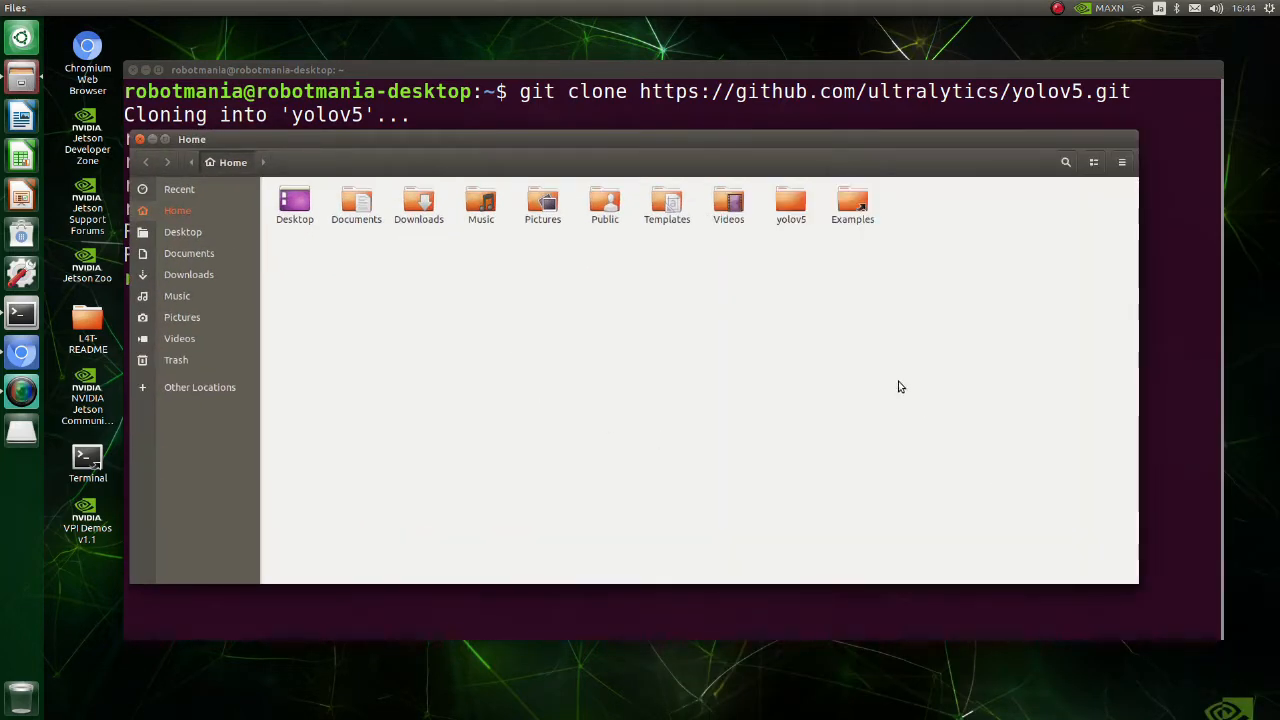
# Enter the yolov5 folder and view requirements.txt in gedit
pyautogui.doubleClick(790, 204)
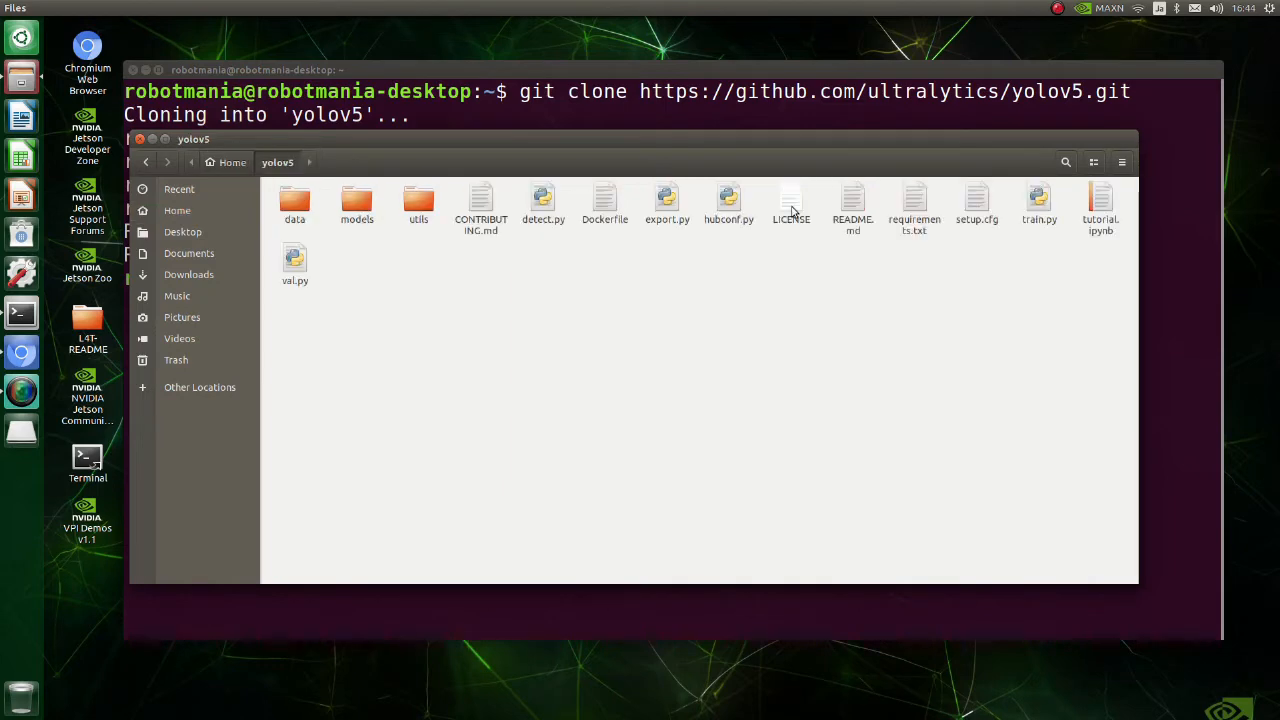
pyautogui.click(914, 204)
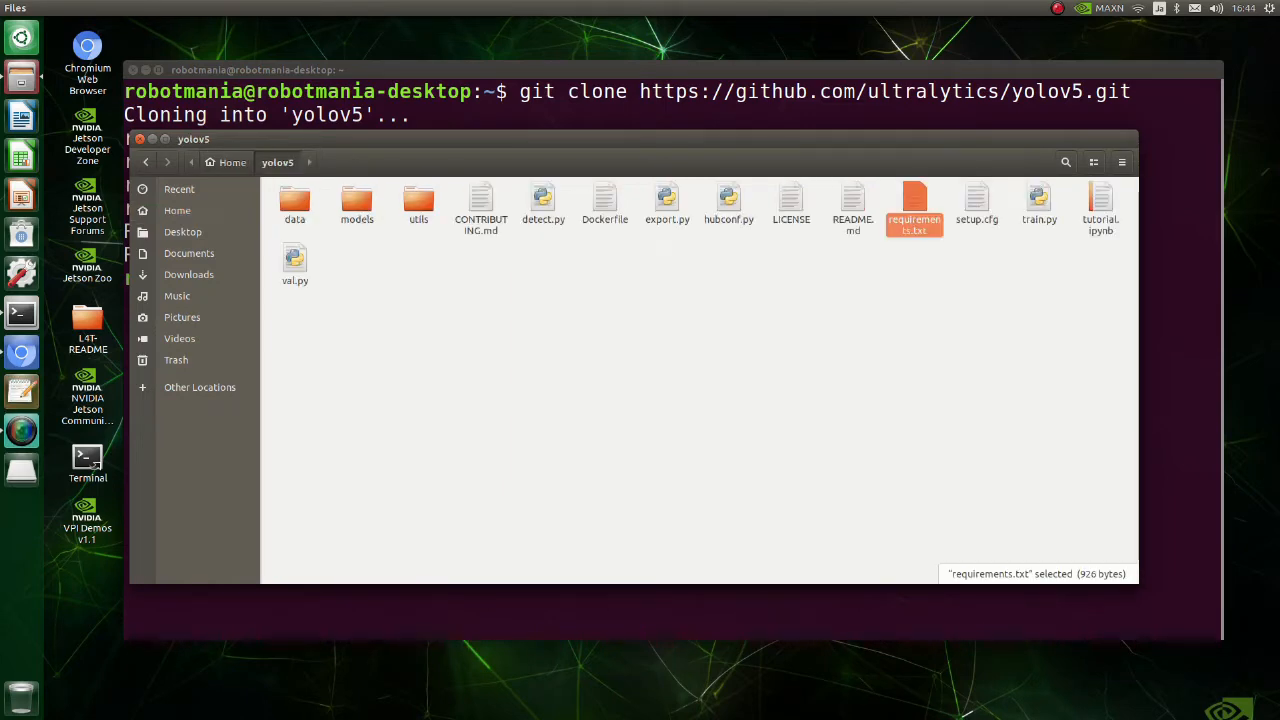
pyautogui.doubleClick(914, 204)
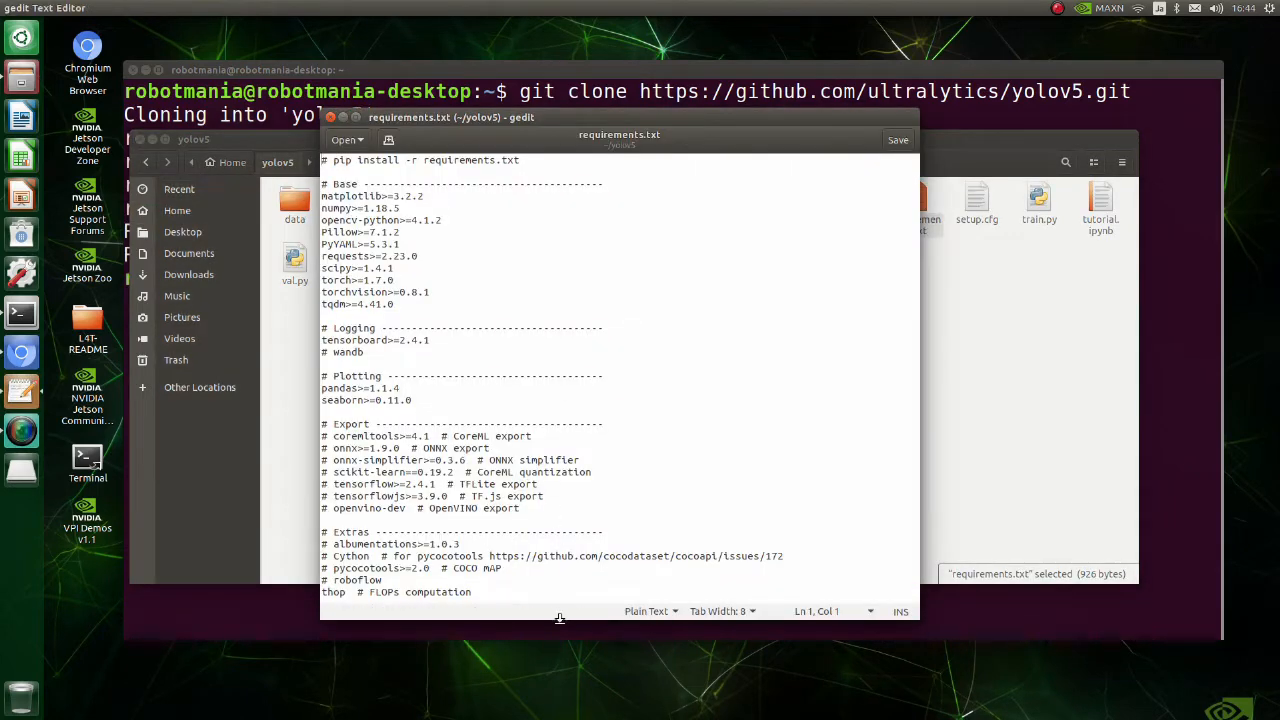
pyautogui.moveTo(322, 196); pyautogui.dragTo(392, 268)
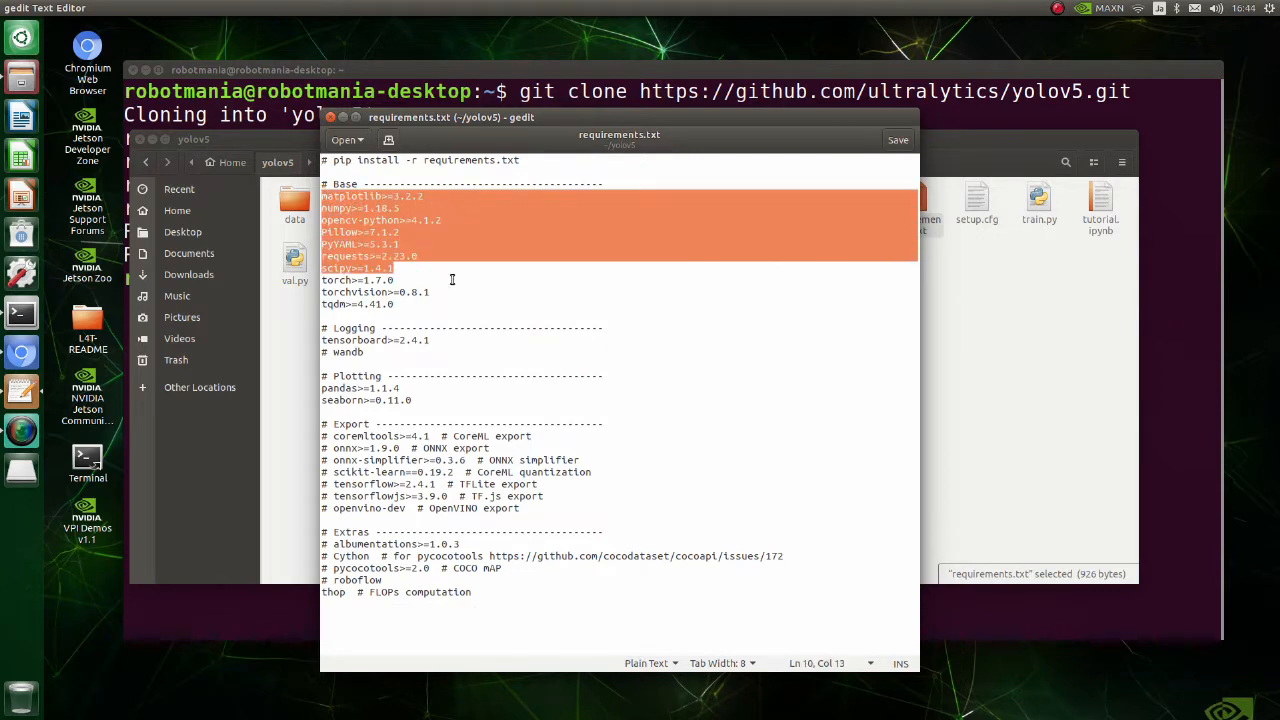
pyautogui.click(478, 400)
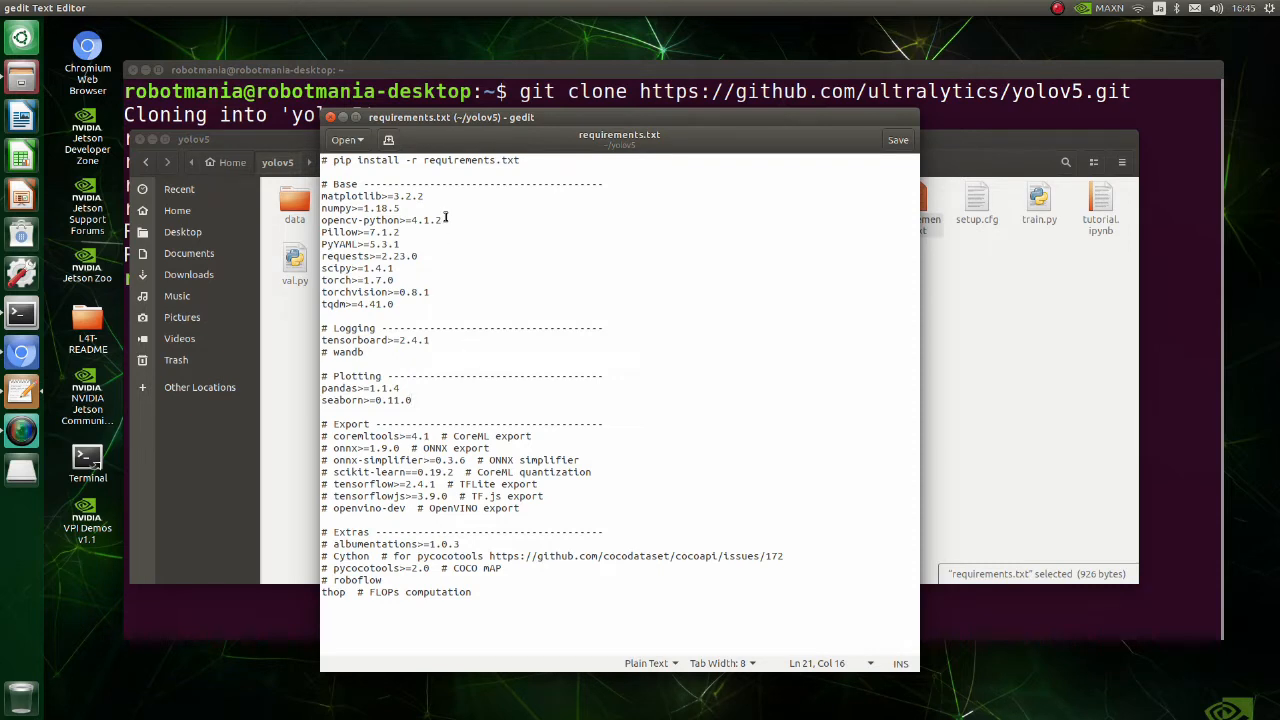
pyautogui.tripleClick(380, 220)
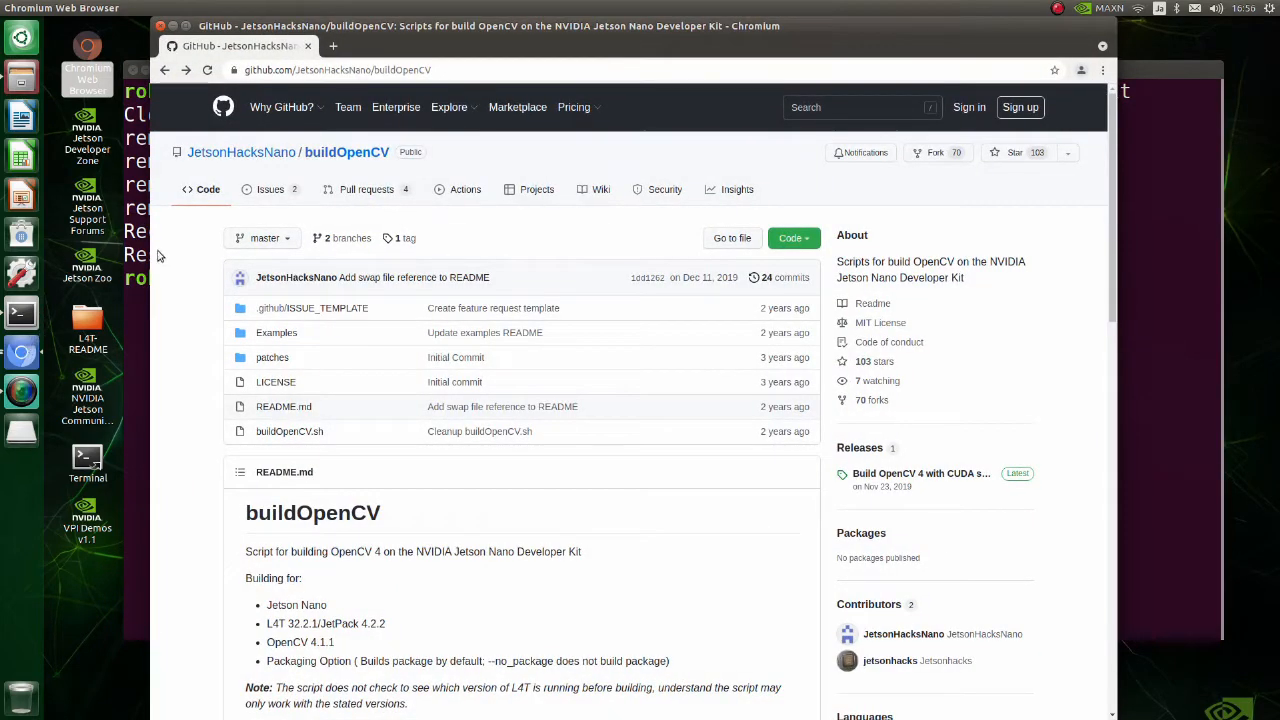
pyautogui.moveTo(186, 242)
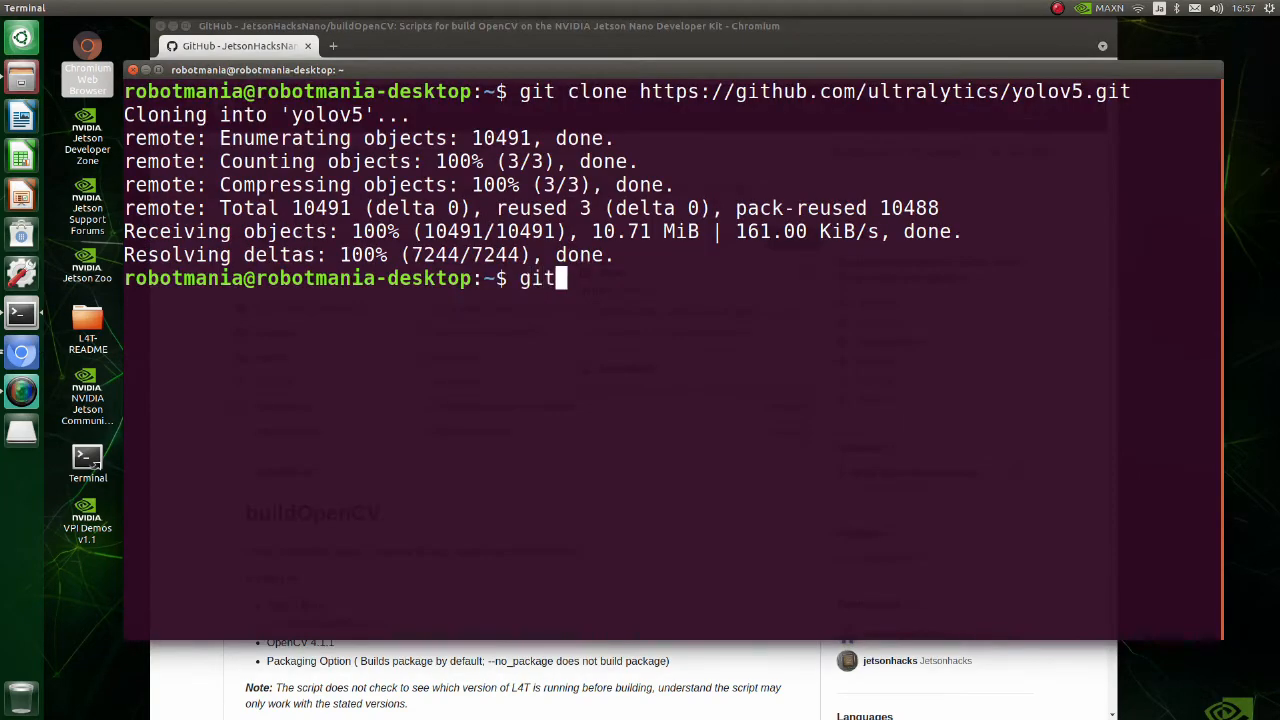
# Paste the buildOpenCV repository address into the git clone command
pyautogui.rightClick(644, 278)
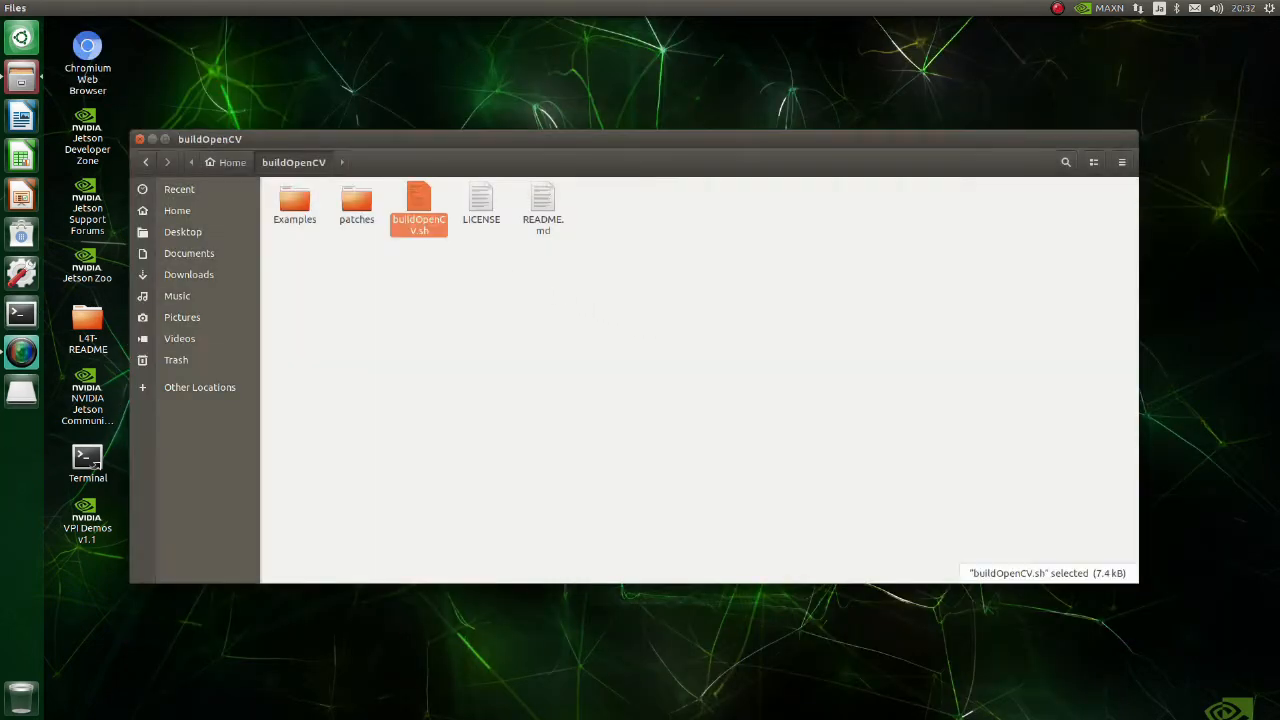
# Load buildOpenCV.sh from the buildOpenCV folder into gedit
pyautogui.doubleClick(418, 204)
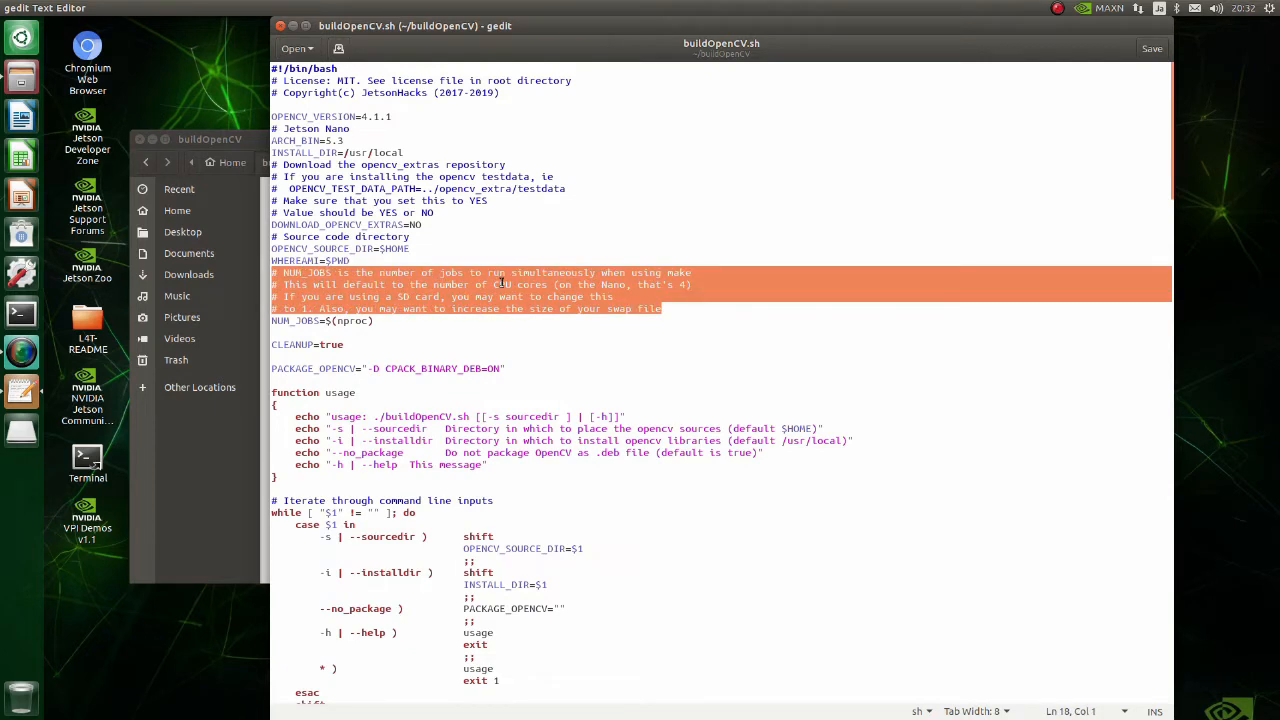
pyautogui.moveTo(696, 280)
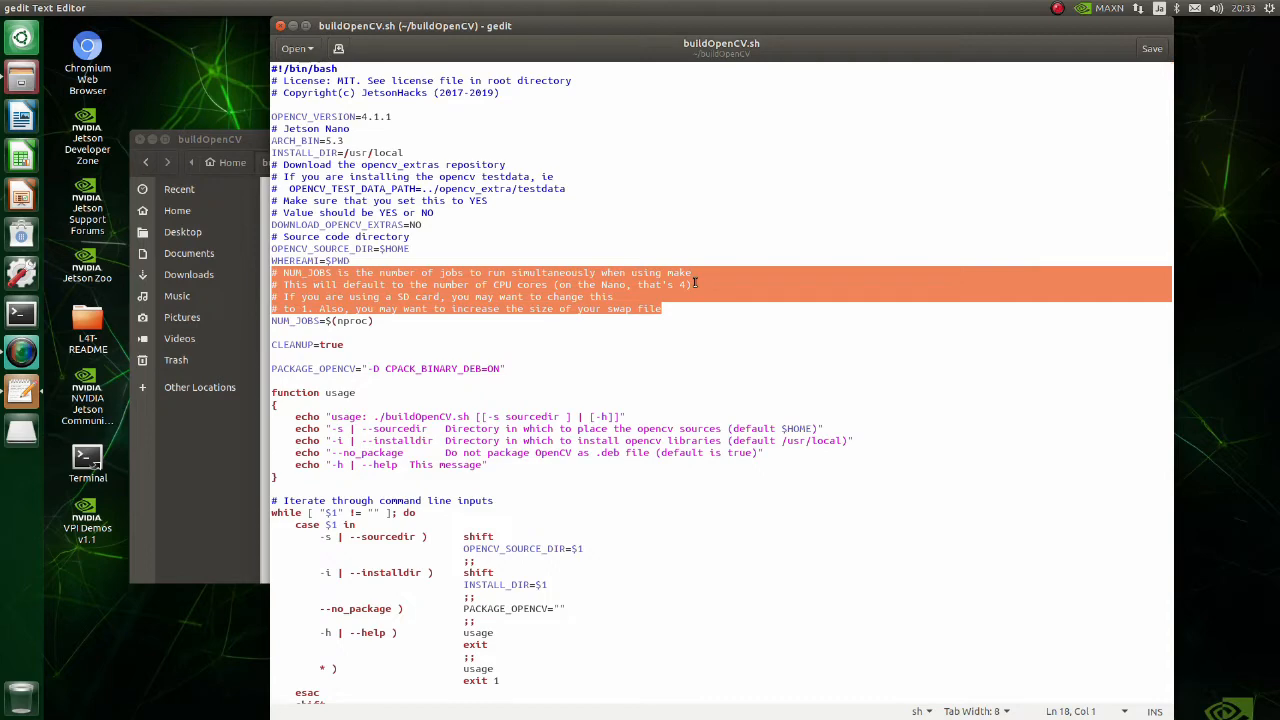
# Replace $NUM_JOBS with 1 in the make and make package commands, then save buildOpenCV.sh
pyautogui.scroll(-3)
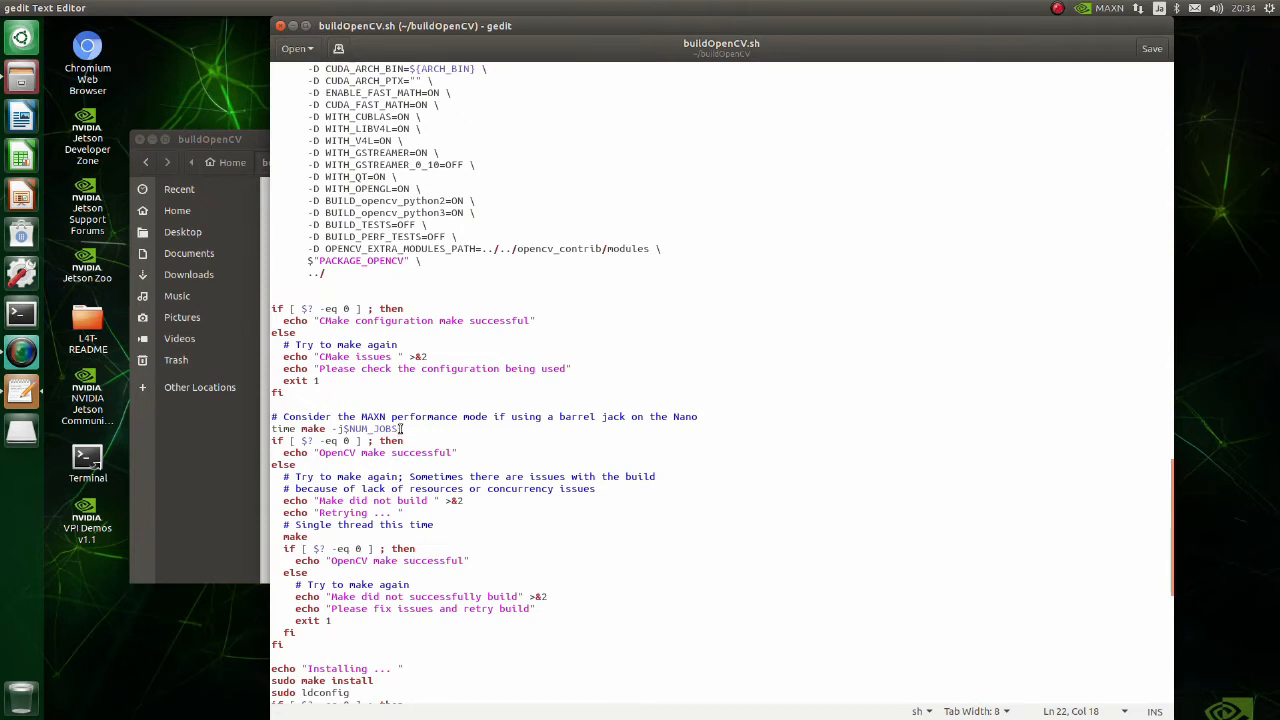
pyautogui.doubleClick(368, 428)
pyautogui.write('1')
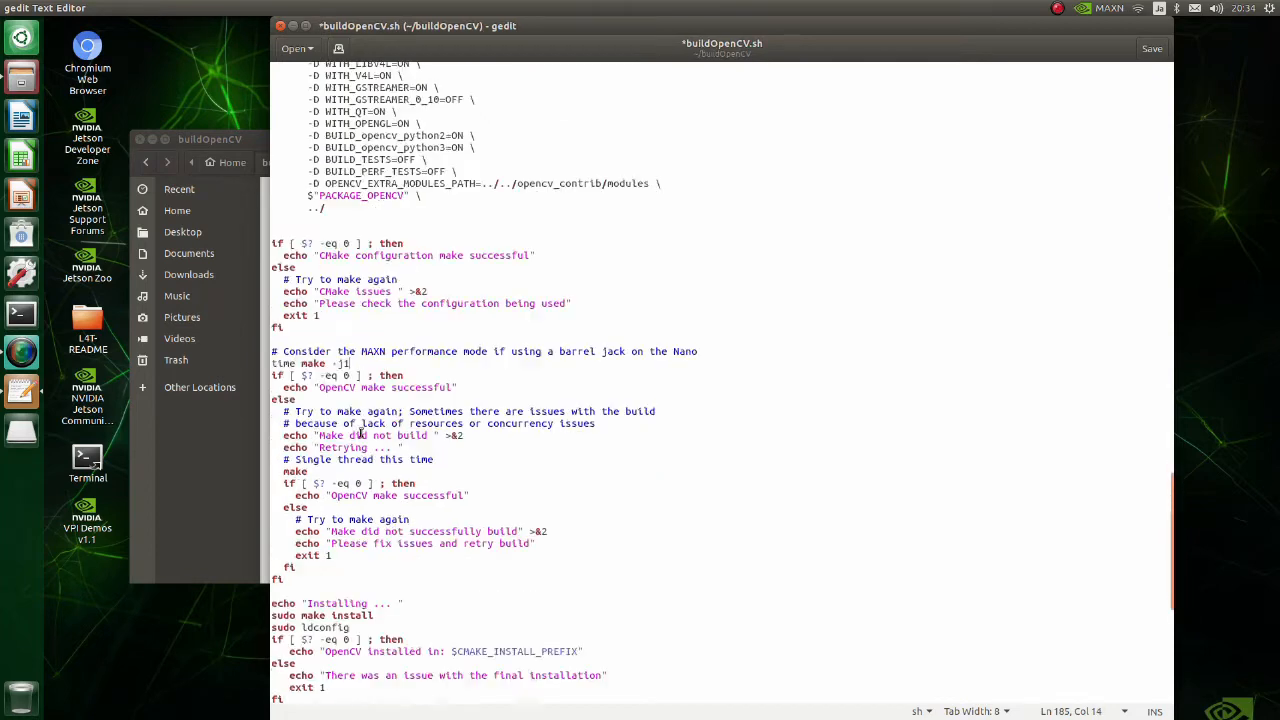
pyautogui.scroll(-3)
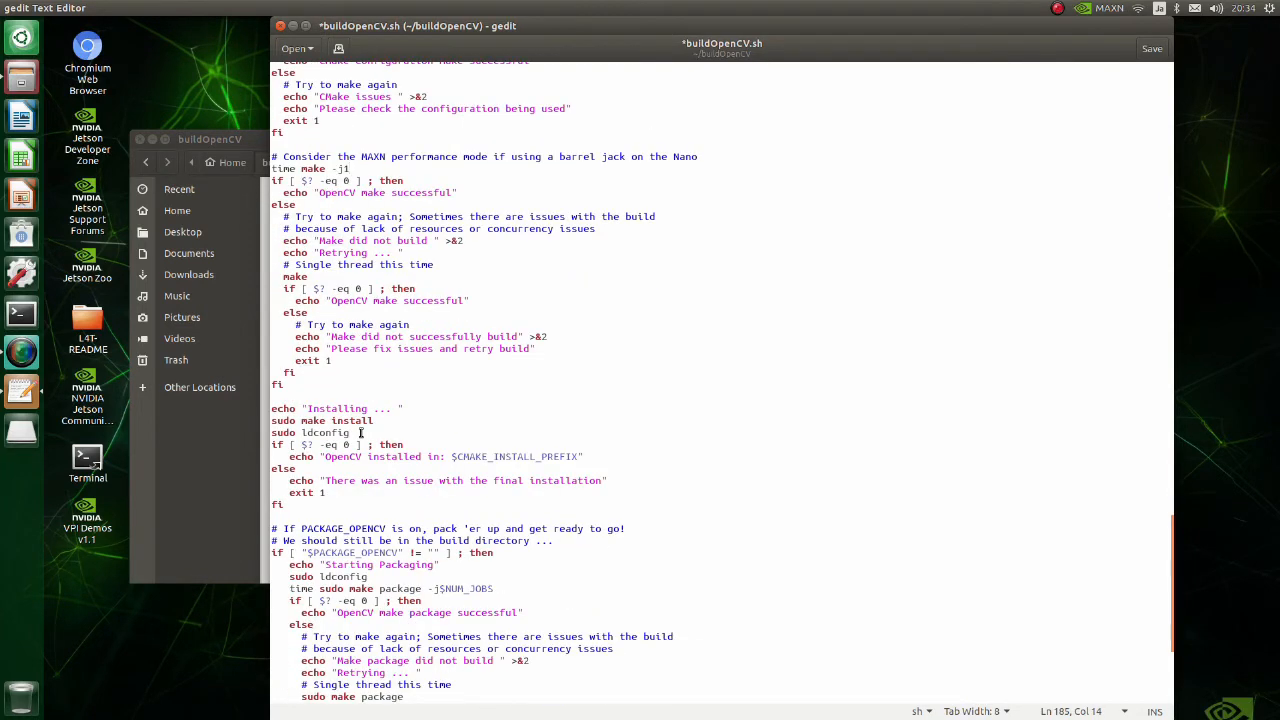
pyautogui.scroll(-3)
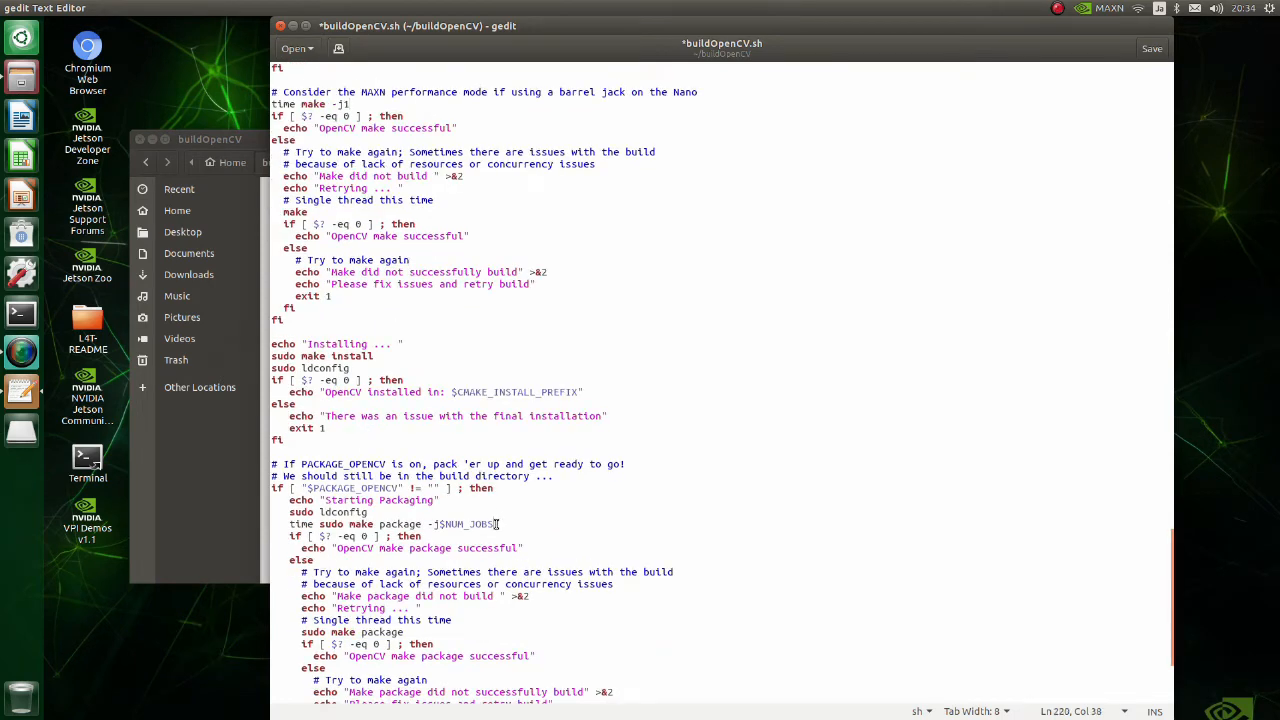
pyautogui.doubleClick(468, 524)
pyautogui.write('1')
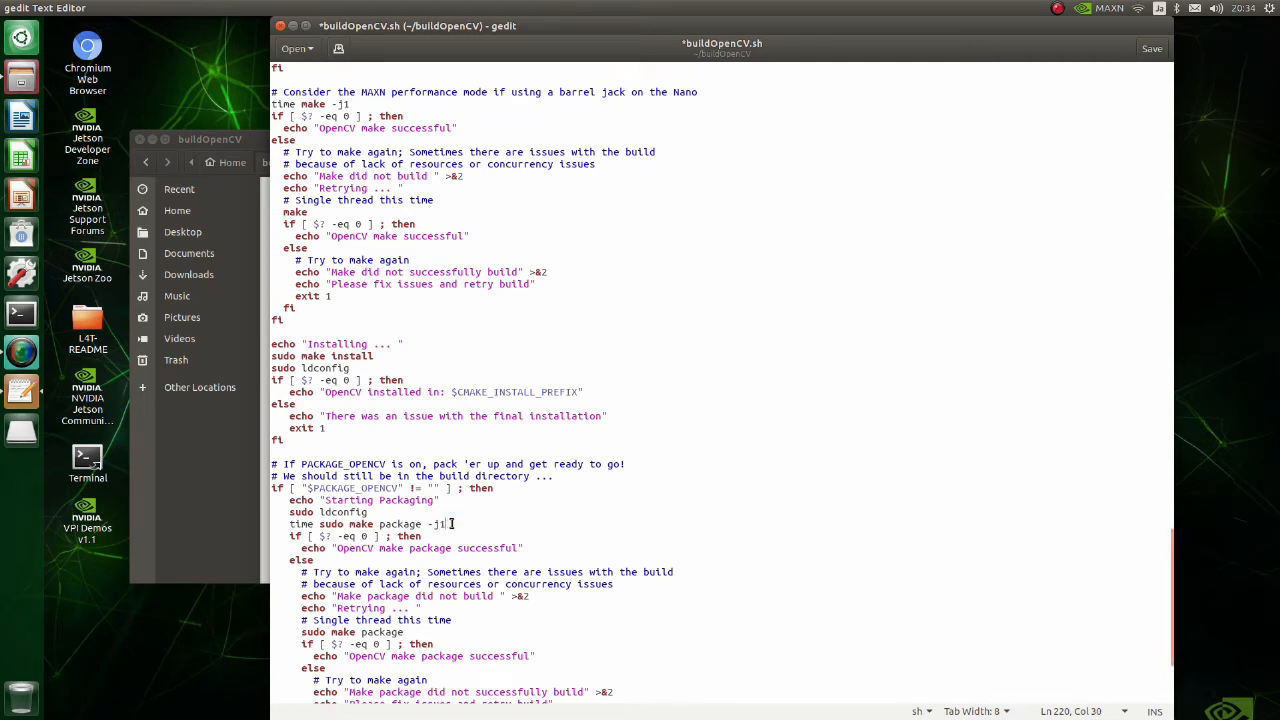
pyautogui.scroll(-3)
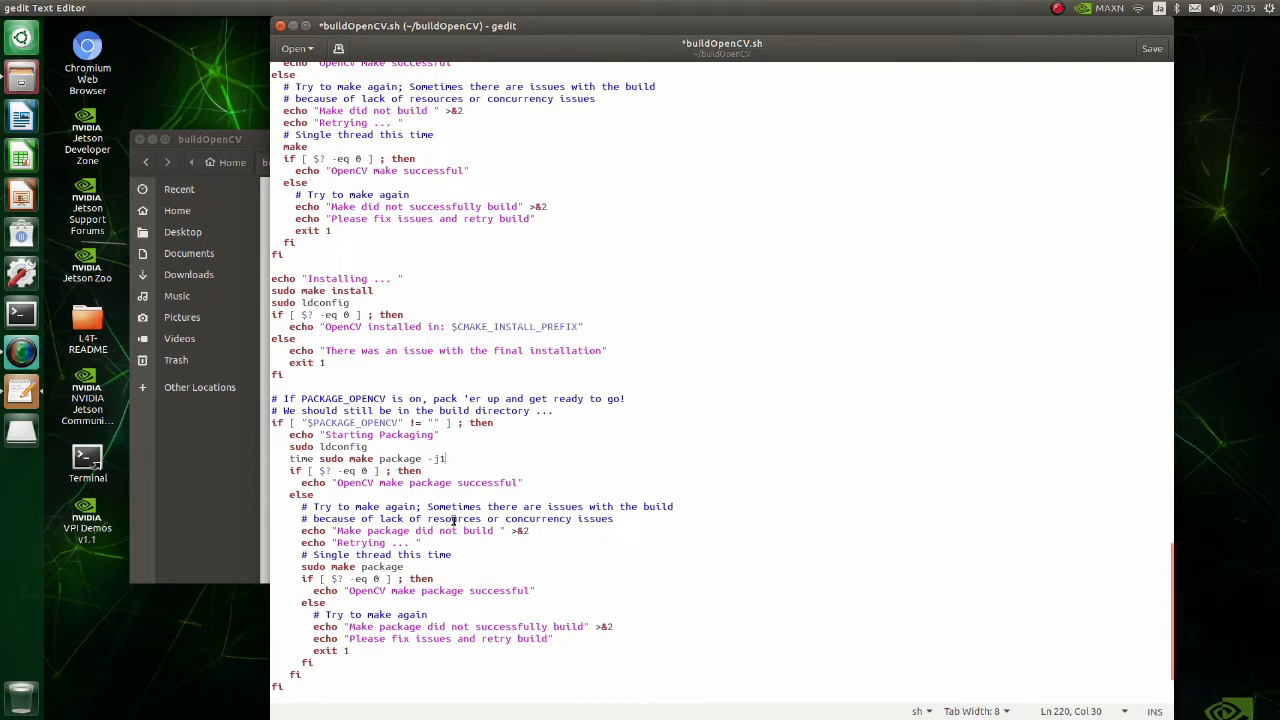
pyautogui.press('ctrl+s')
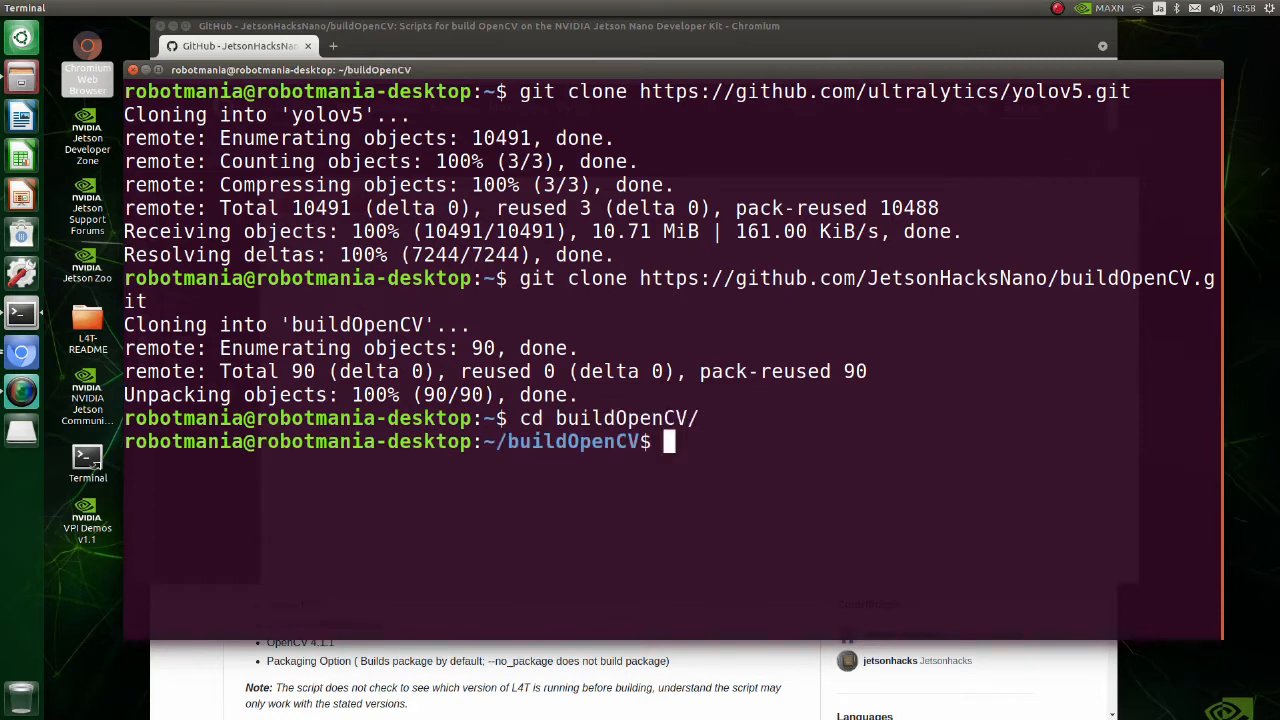
# Launch ./buildOpenCV.sh from inside the buildOpenCV folder
pyautogui.write('./')
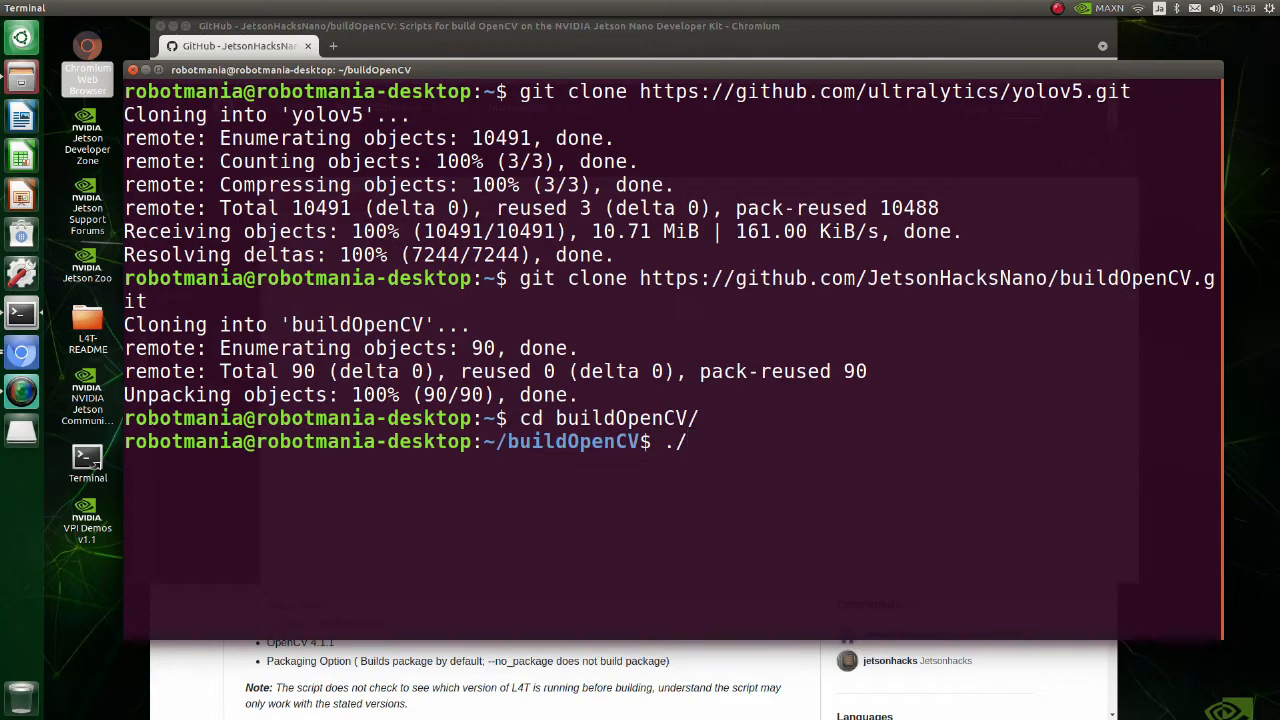
pyautogui.write('buildOpenCV.sh')
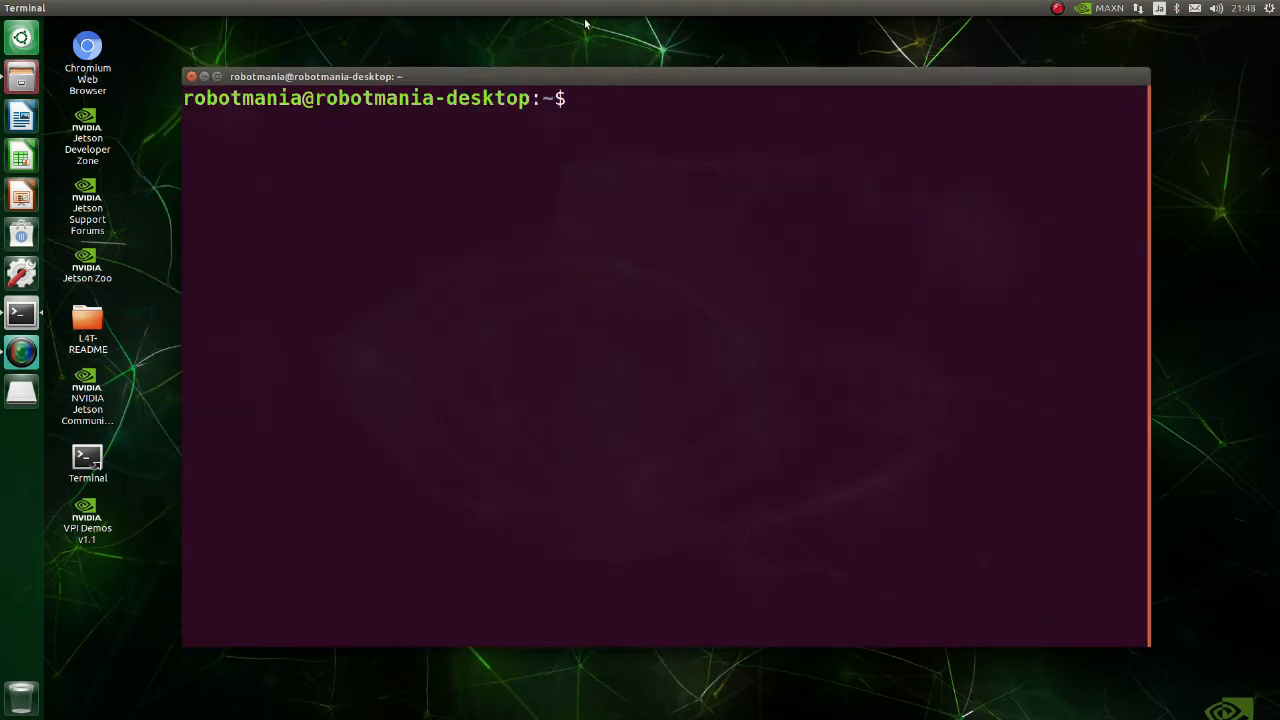
# Install python3-pip with apt, then PyYAML==5.3.1 with pip3
pyautogui.write('sudo')
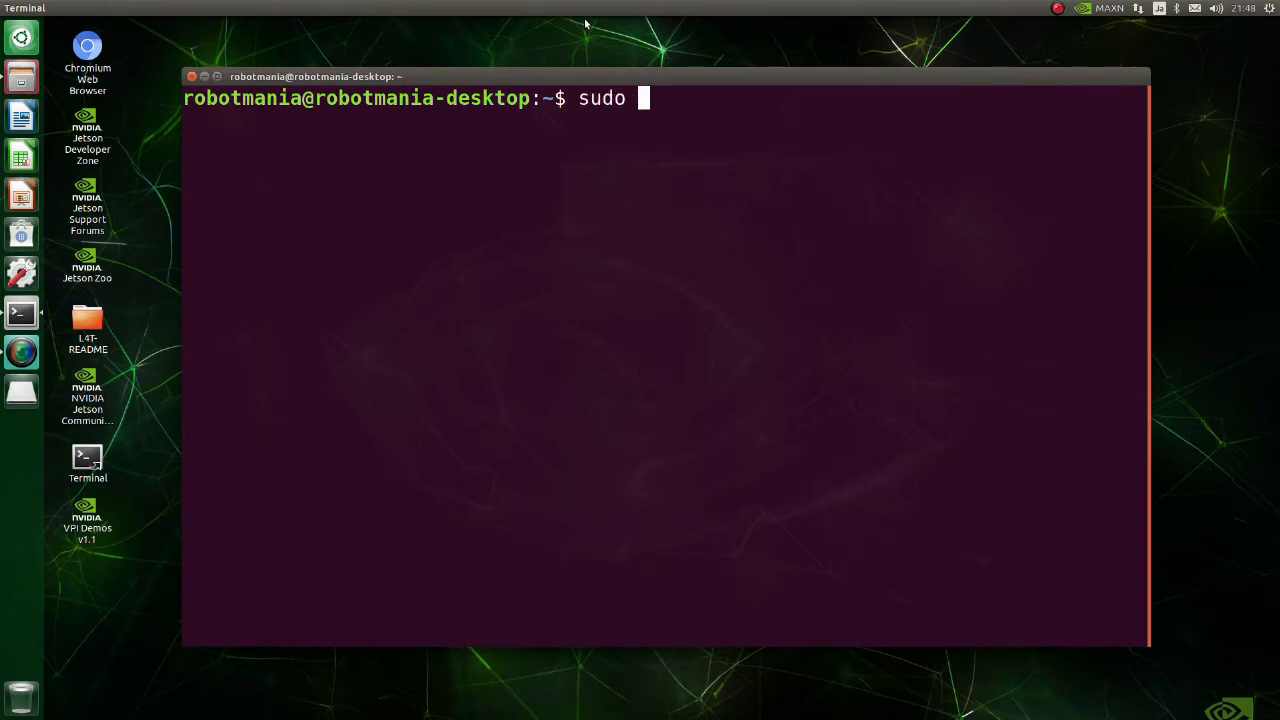
pyautogui.write('apt instal')
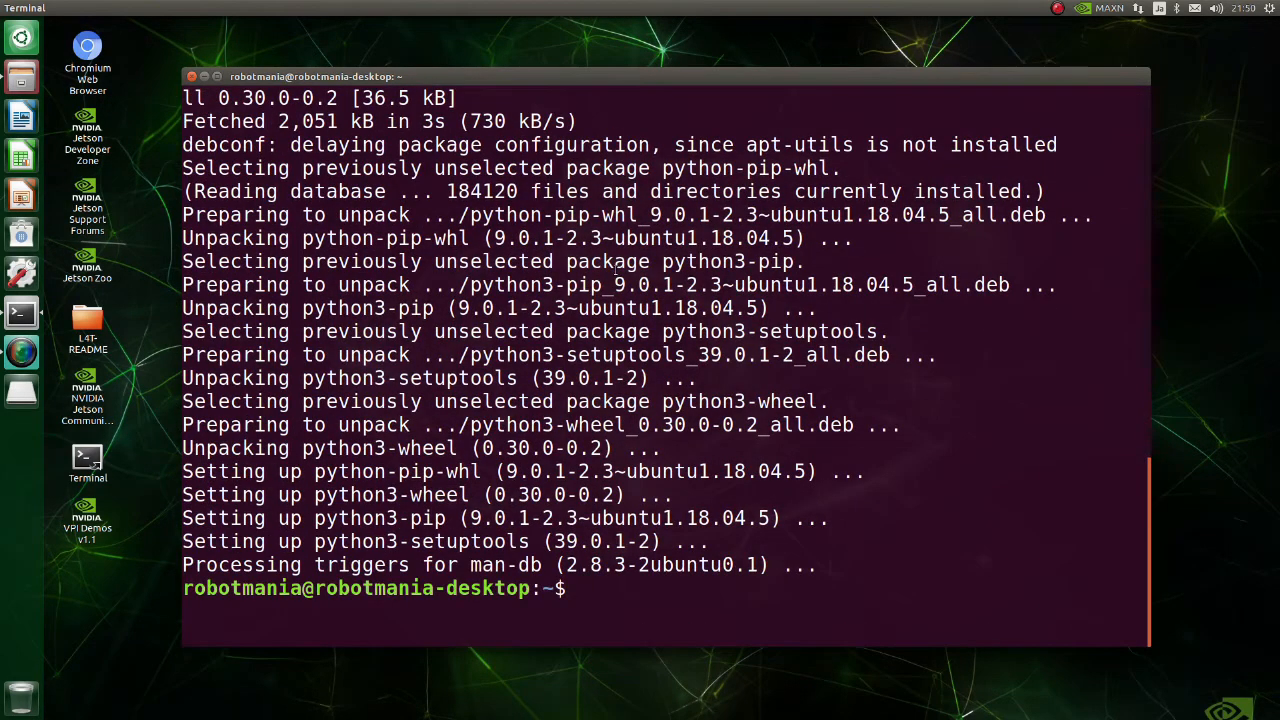
pyautogui.write('pip3 install -U')
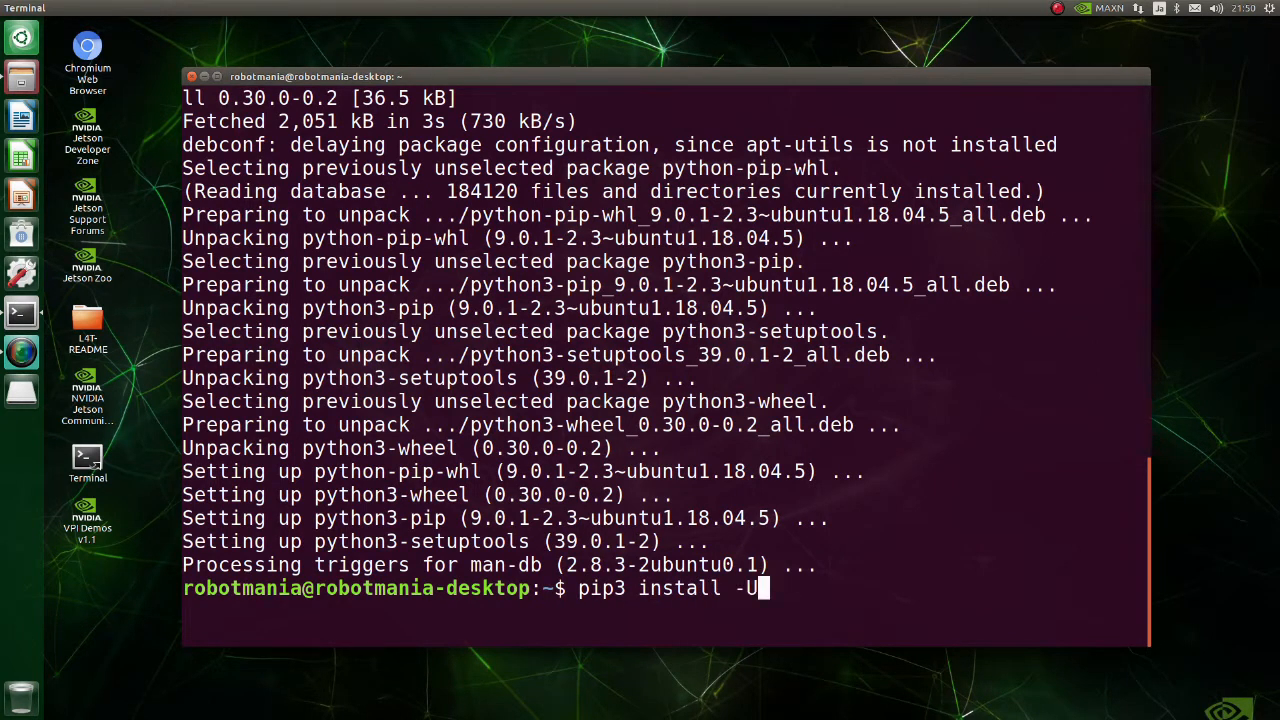
pyautogui.write('PyYAM')
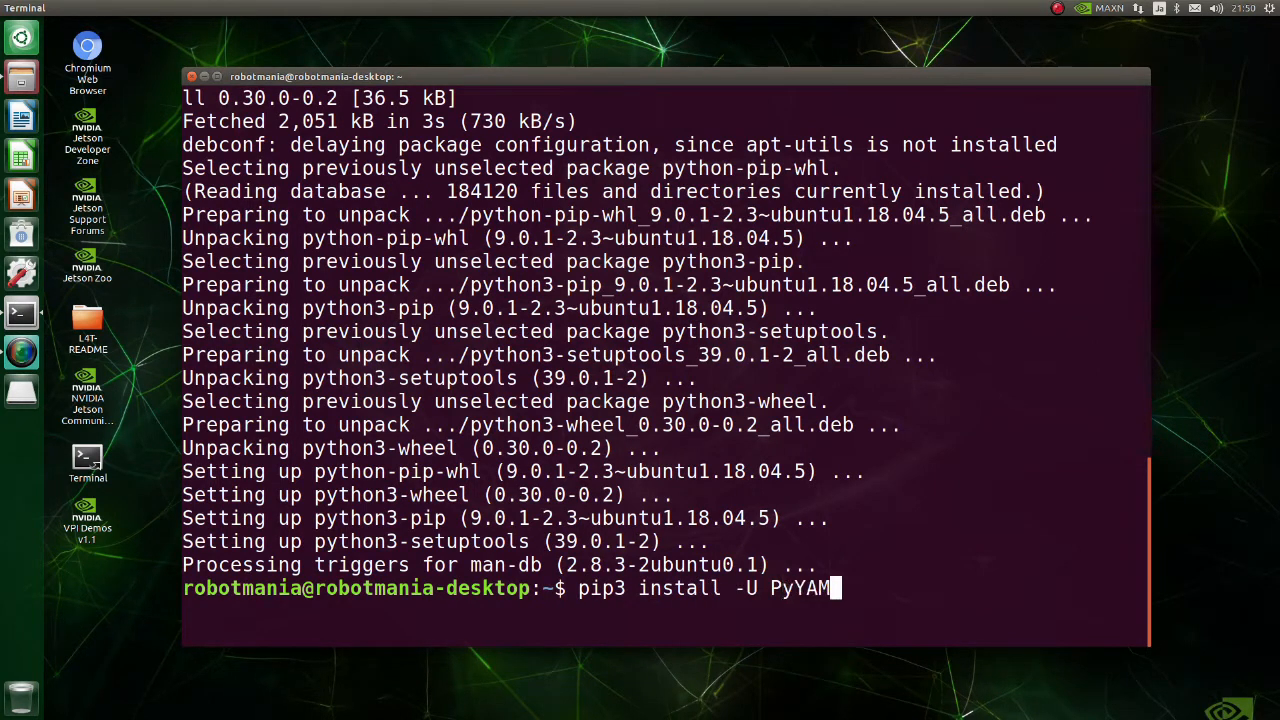
pyautogui.write('==5.3.1')
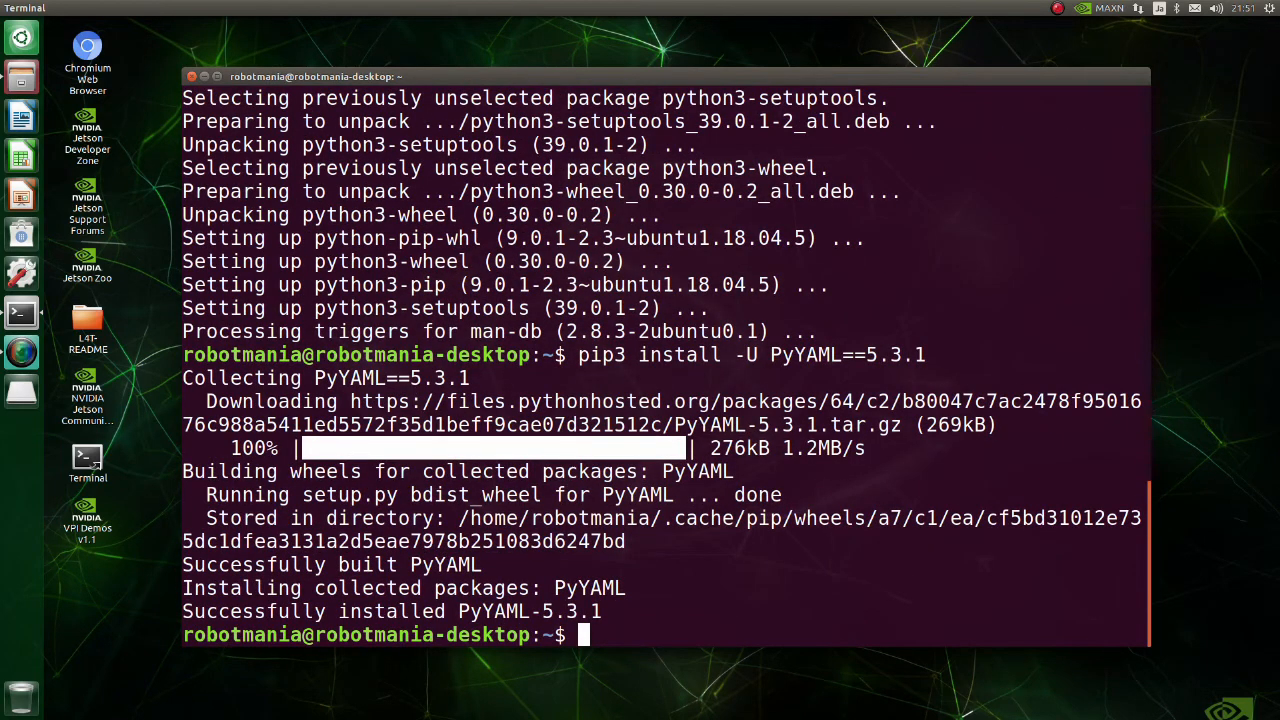
# Install the tqdm and cython packages with pip3
pyautogui.write('pip3 install')
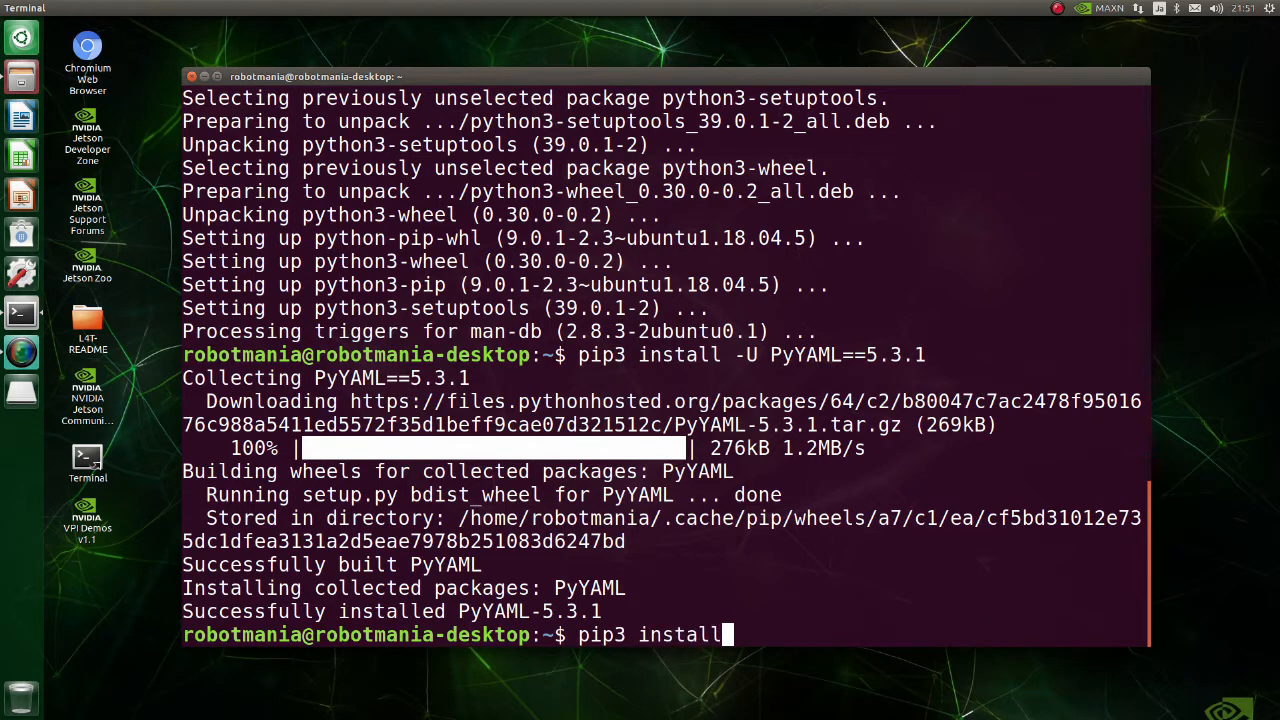
pyautogui.write('tqd')
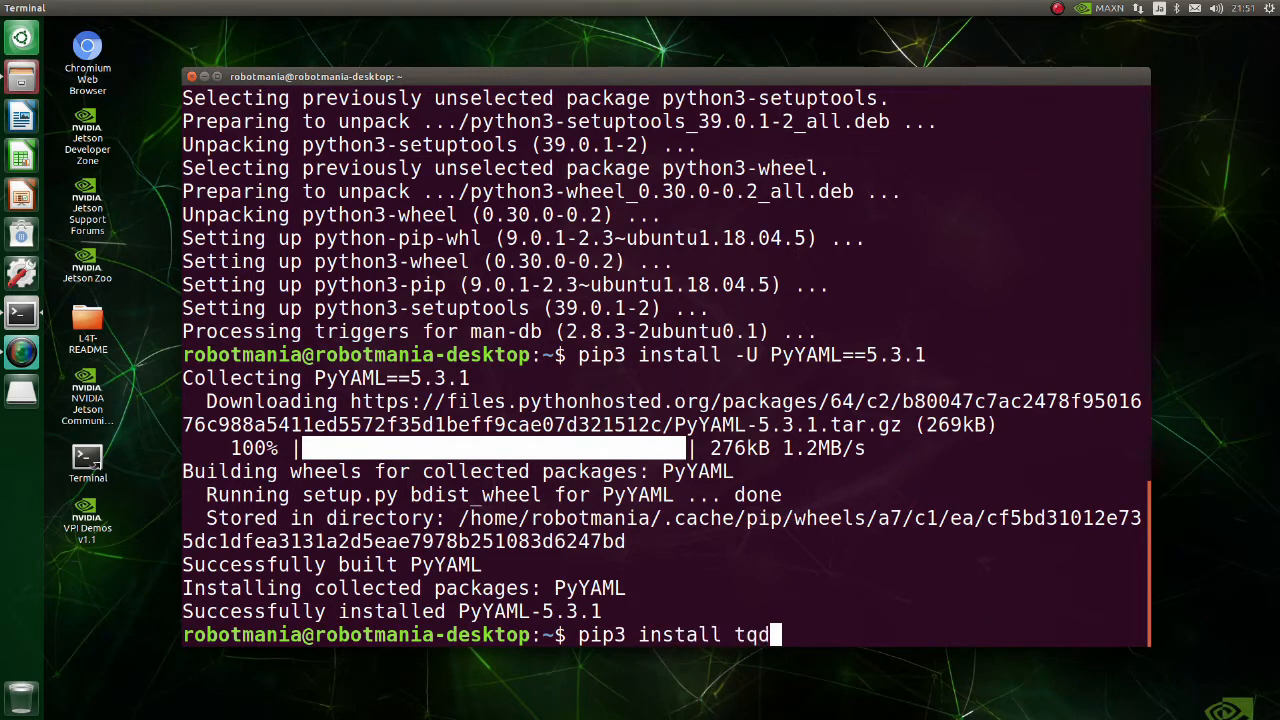
pyautogui.write('m')
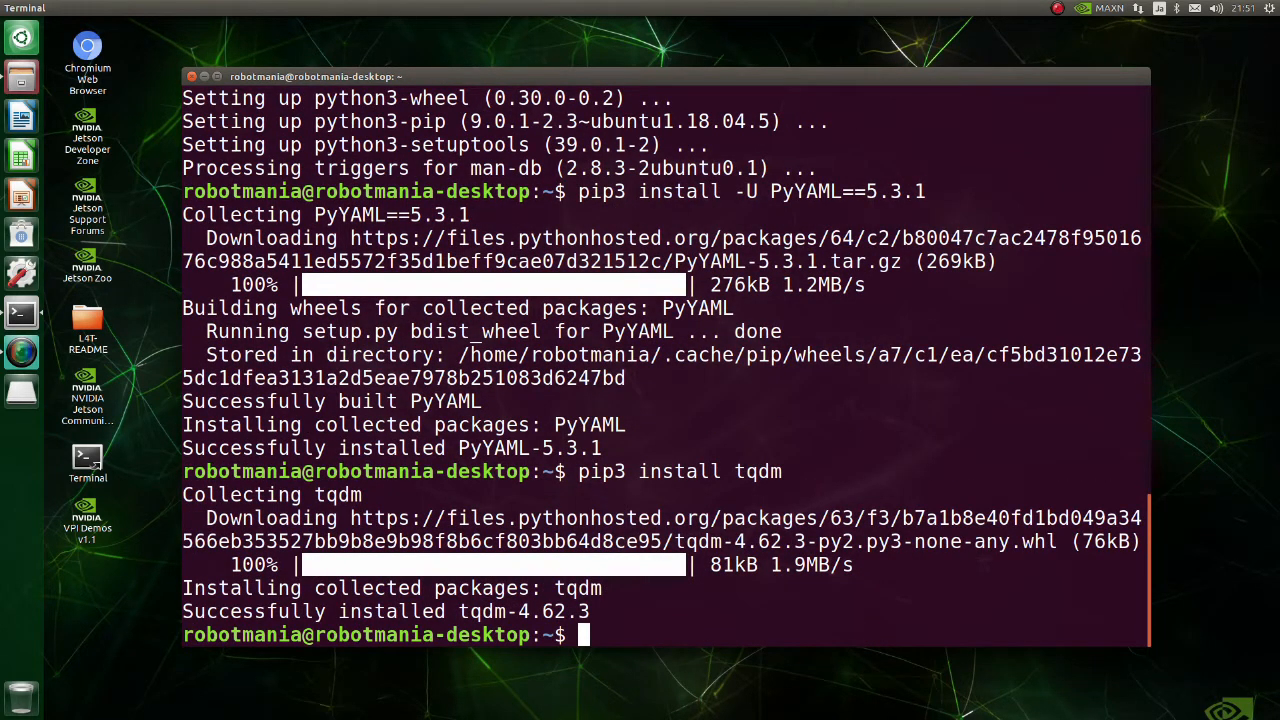
pyautogui.write('pip3 install c')
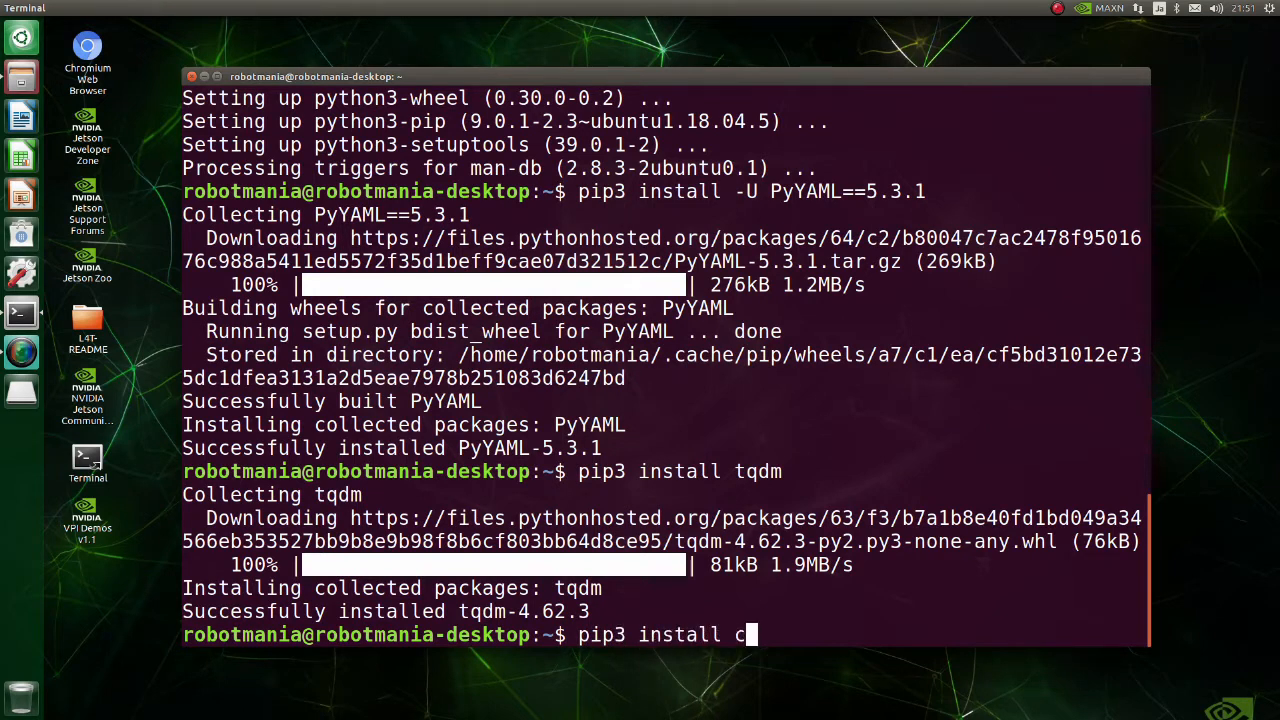
pyautogui.write('ython')
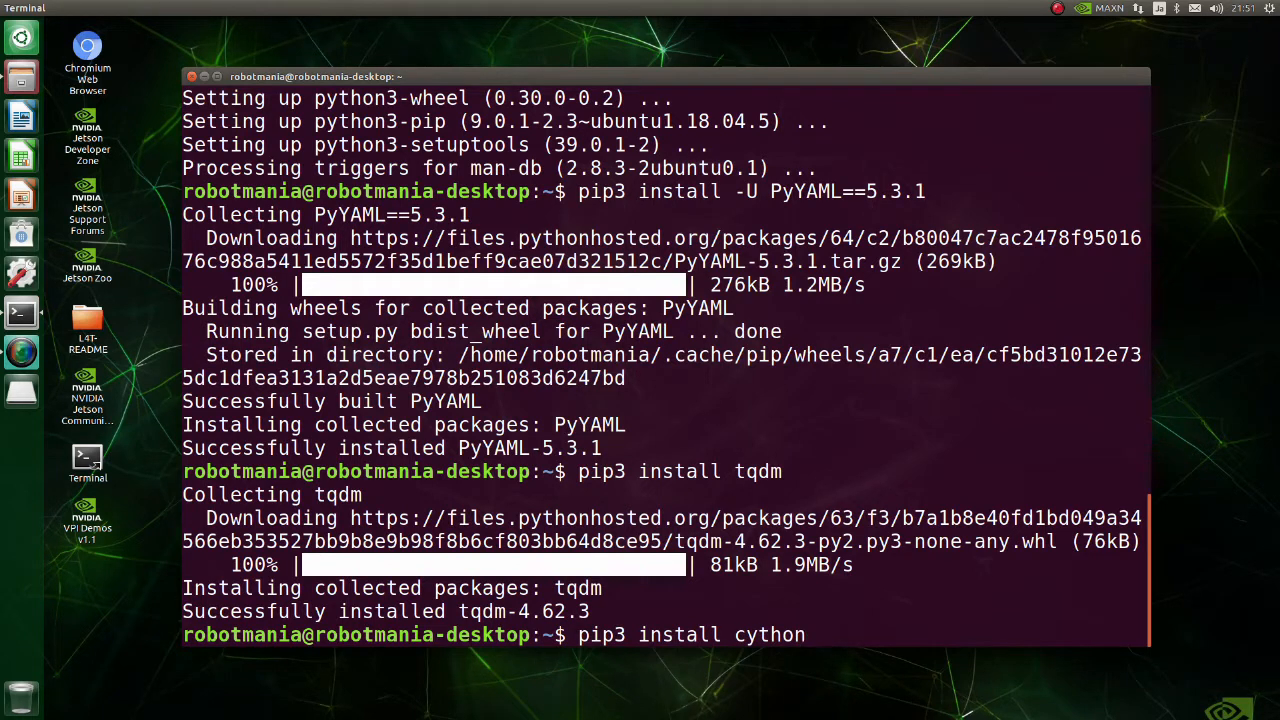
pyautogui.press('Return')
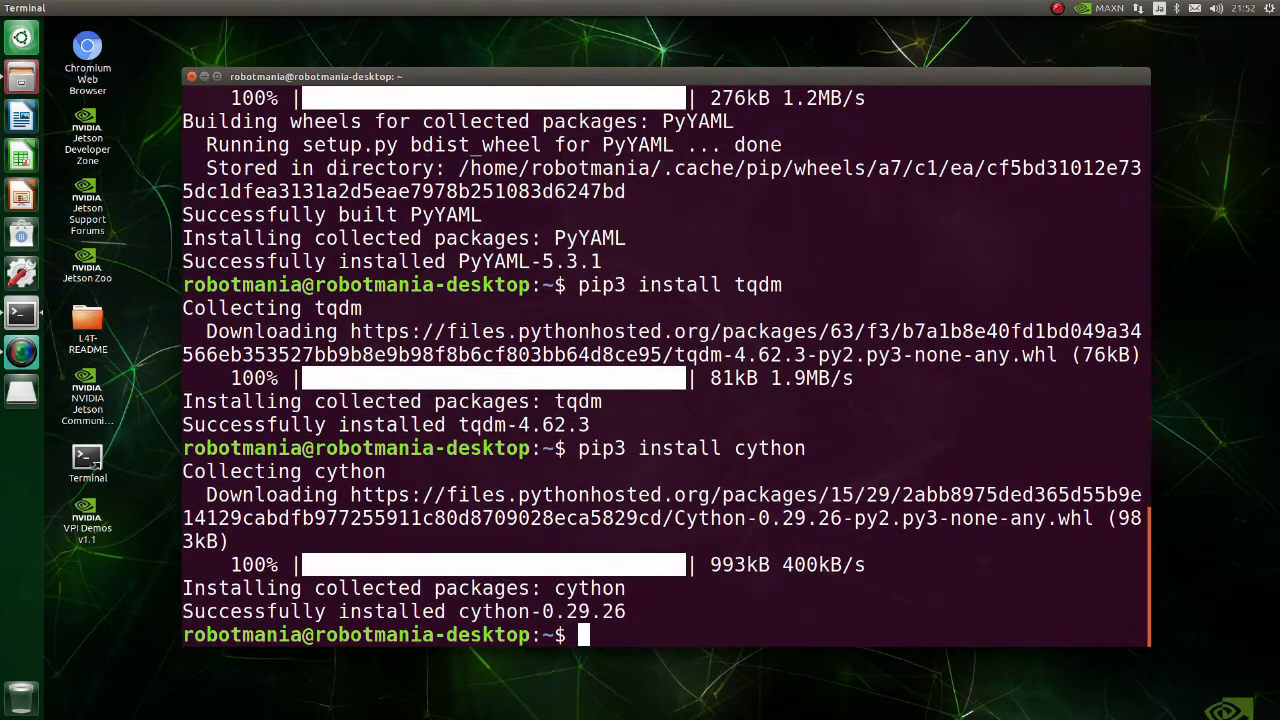
# Install numpy pinned to 1.18.5 with pip3 install -U
pyautogui.write('pip3 ins')
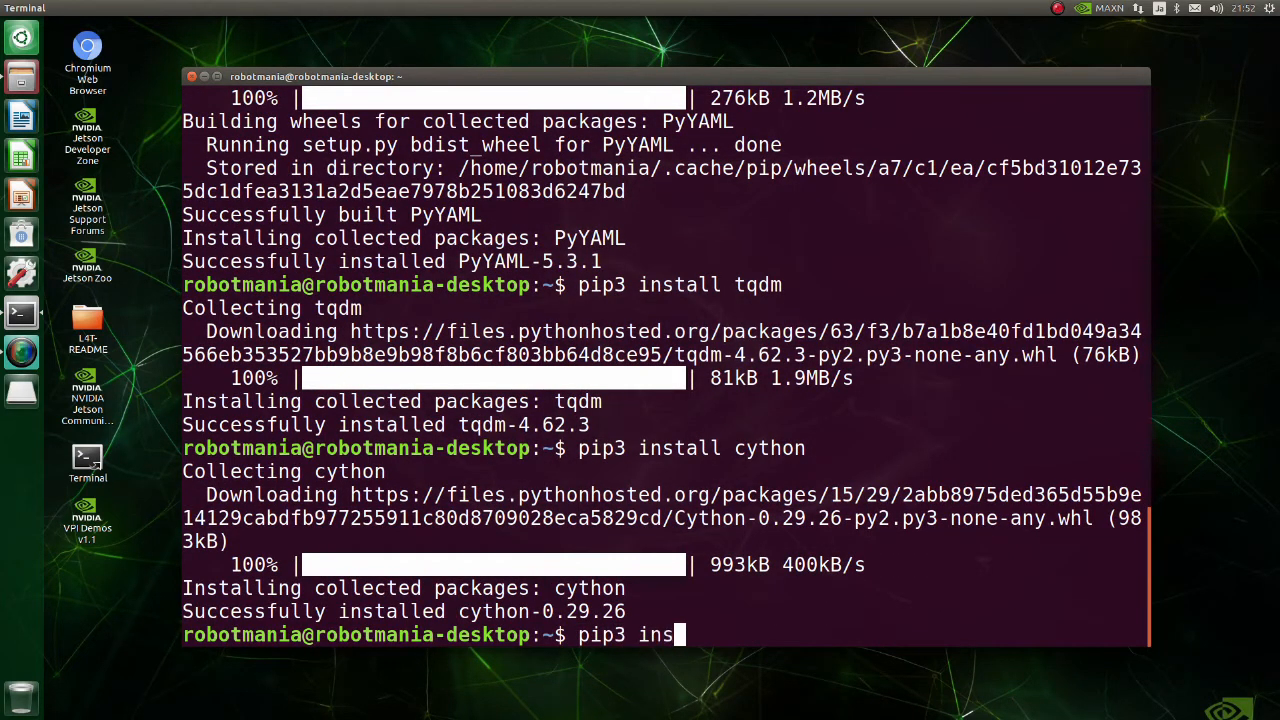
pyautogui.write('tall -U')
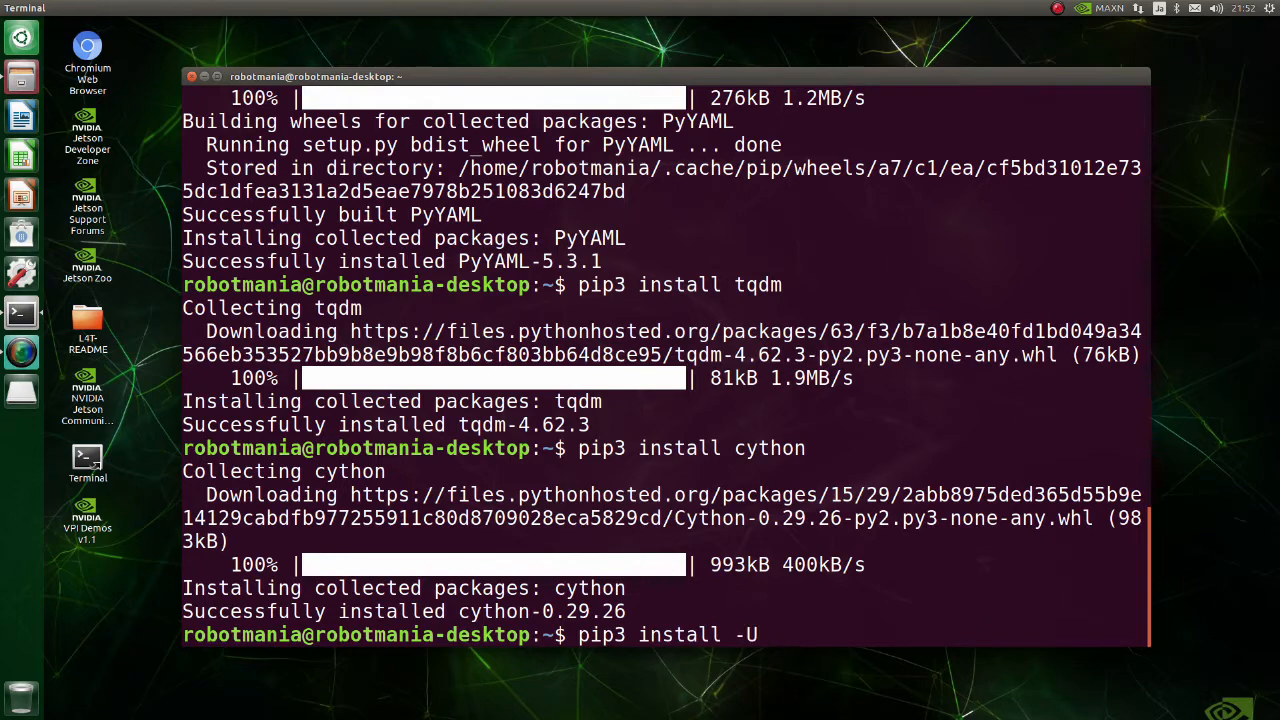
pyautogui.write('numpy==1.18.5')
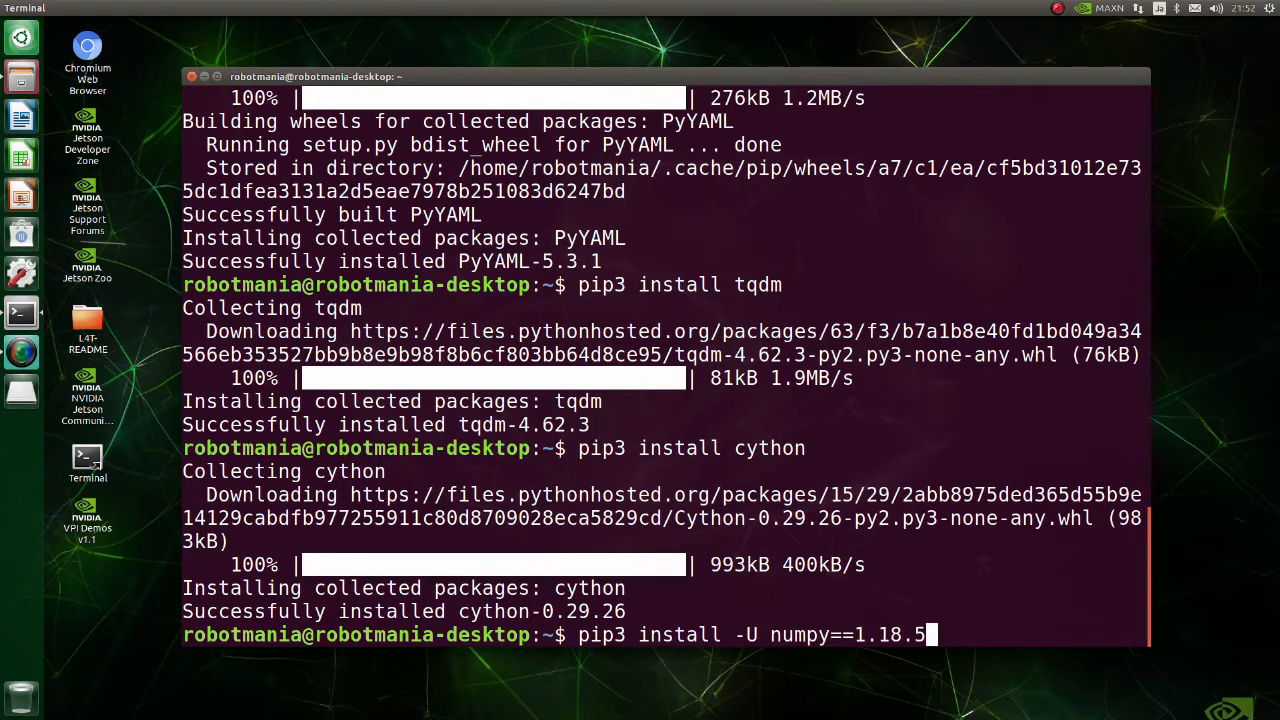
pyautogui.press('Return')
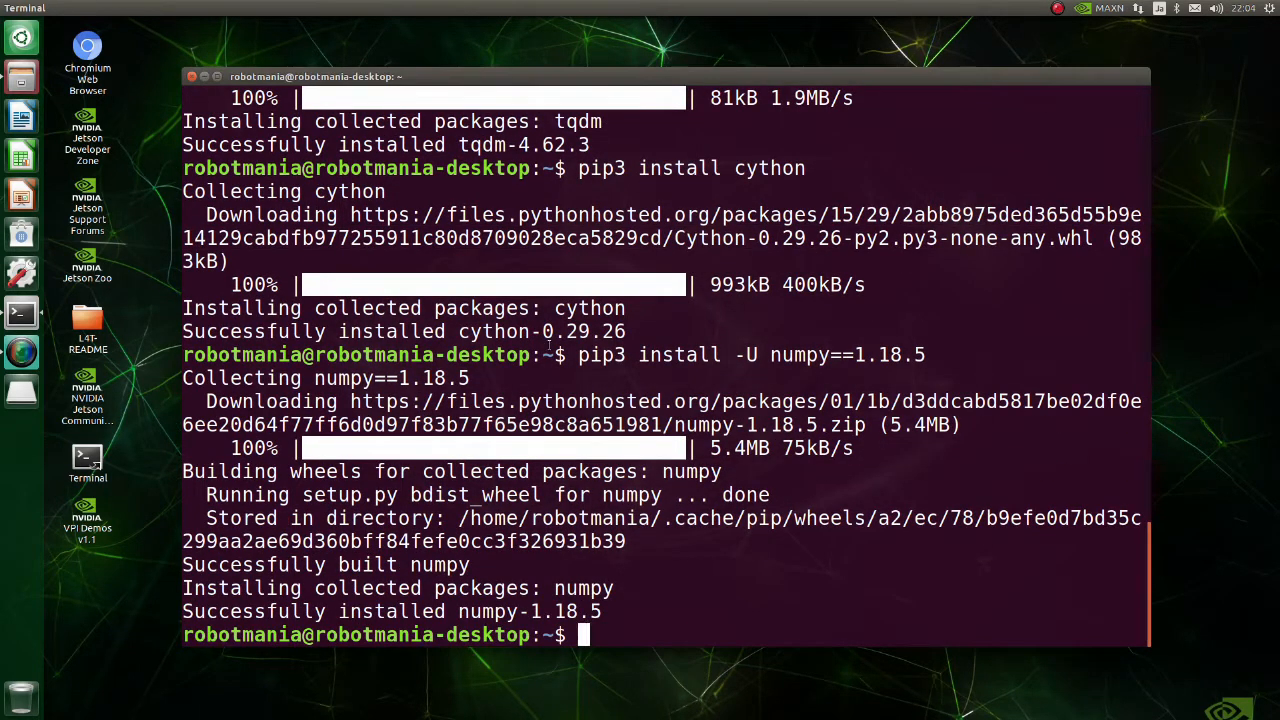
# Install build-essential and libssl-dev with sudo apt
pyautogui.write('sudo')
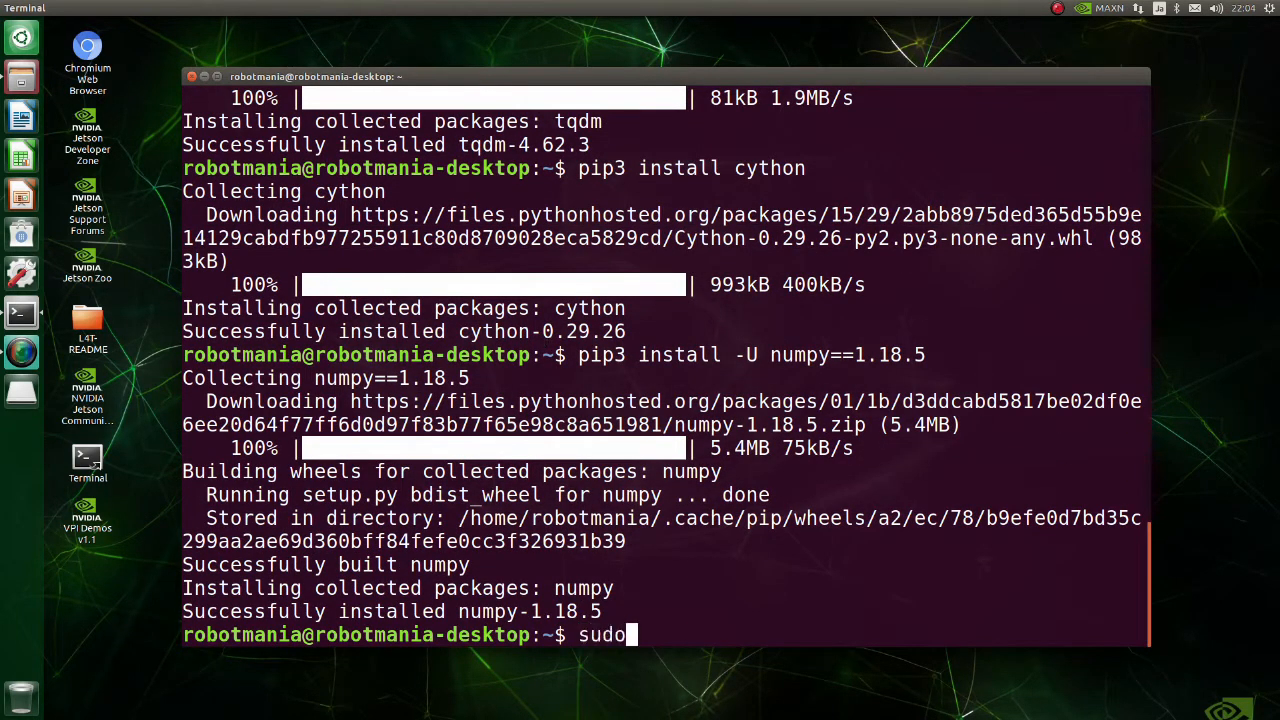
pyautogui.write('apt install')
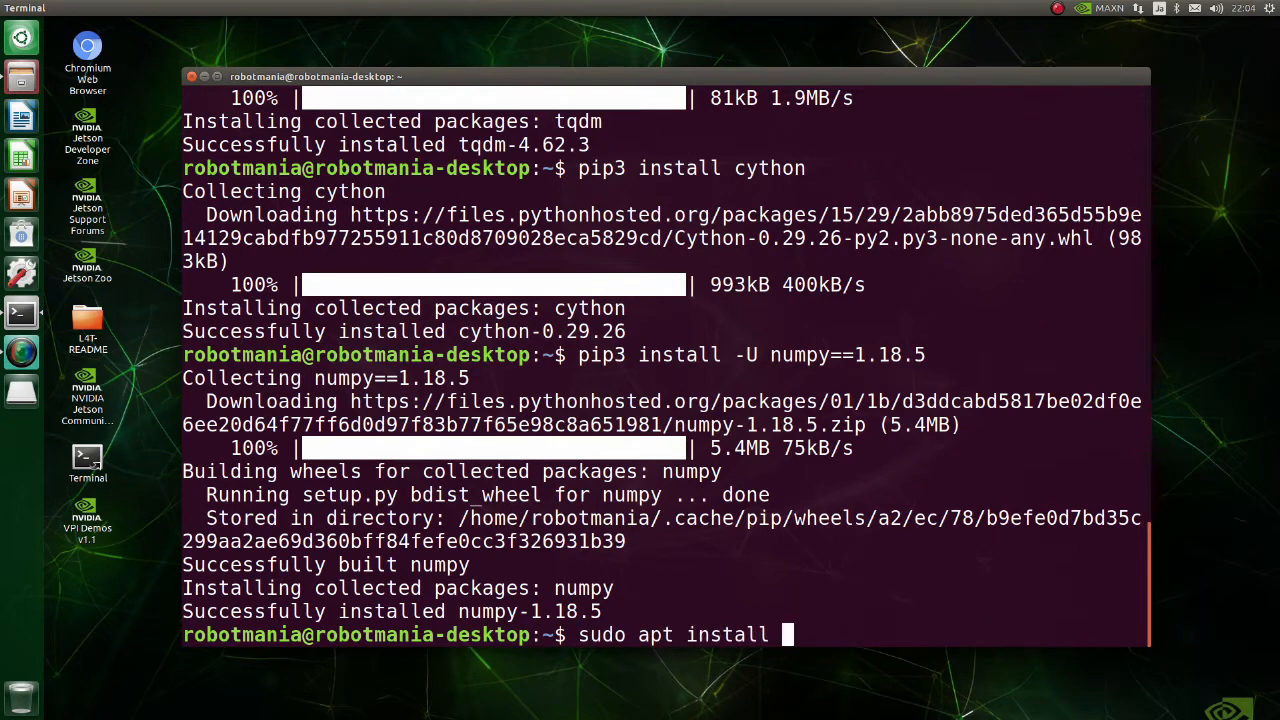
pyautogui.write('build-esse')
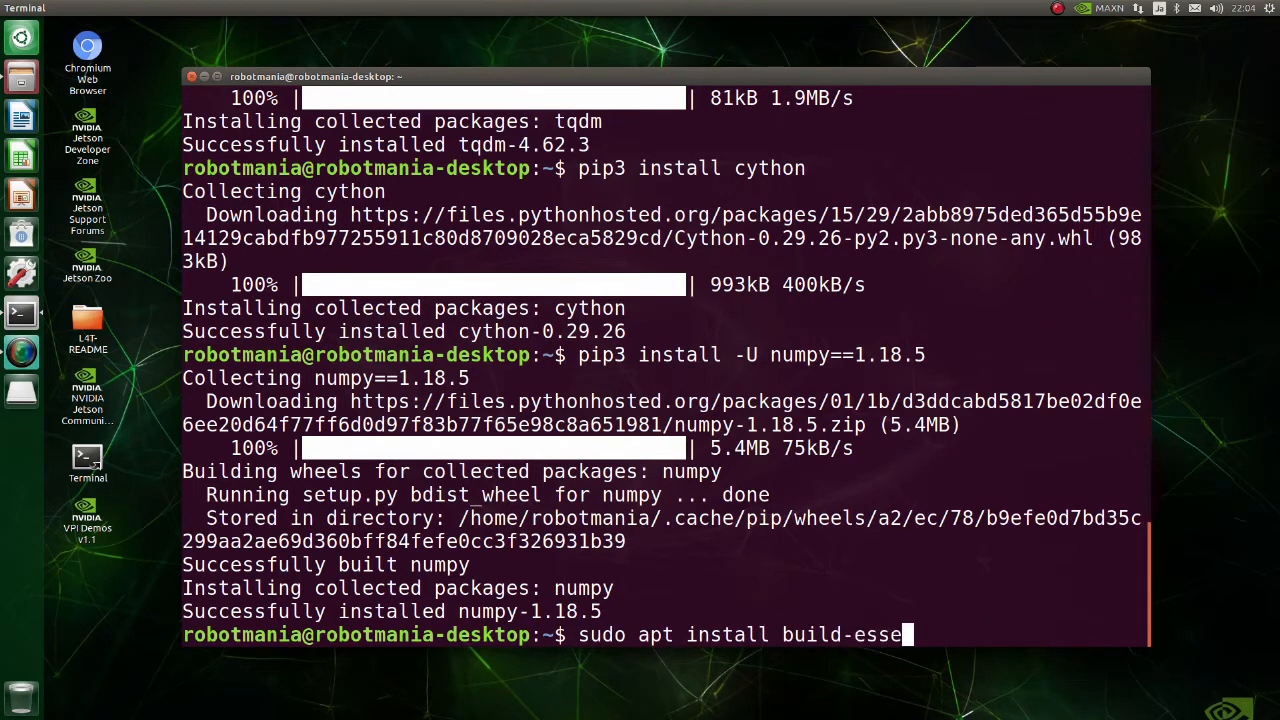
pyautogui.write('ntial')
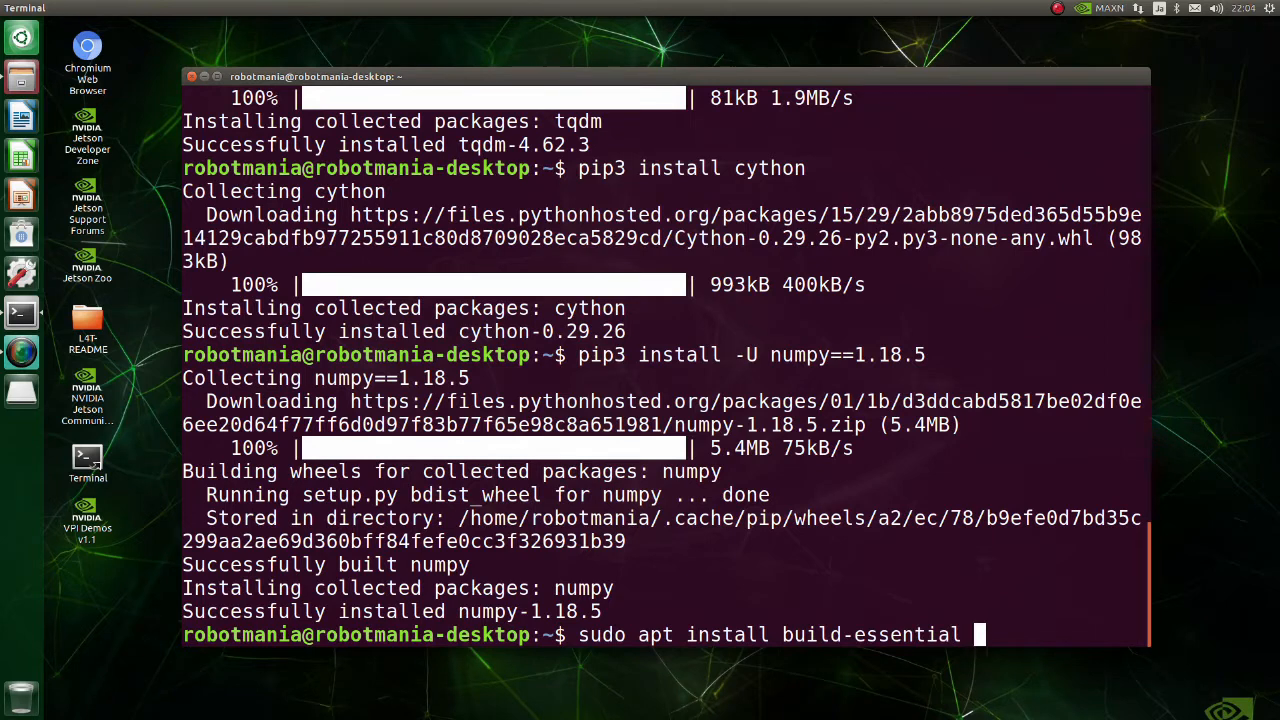
pyautogui.write('libssl')
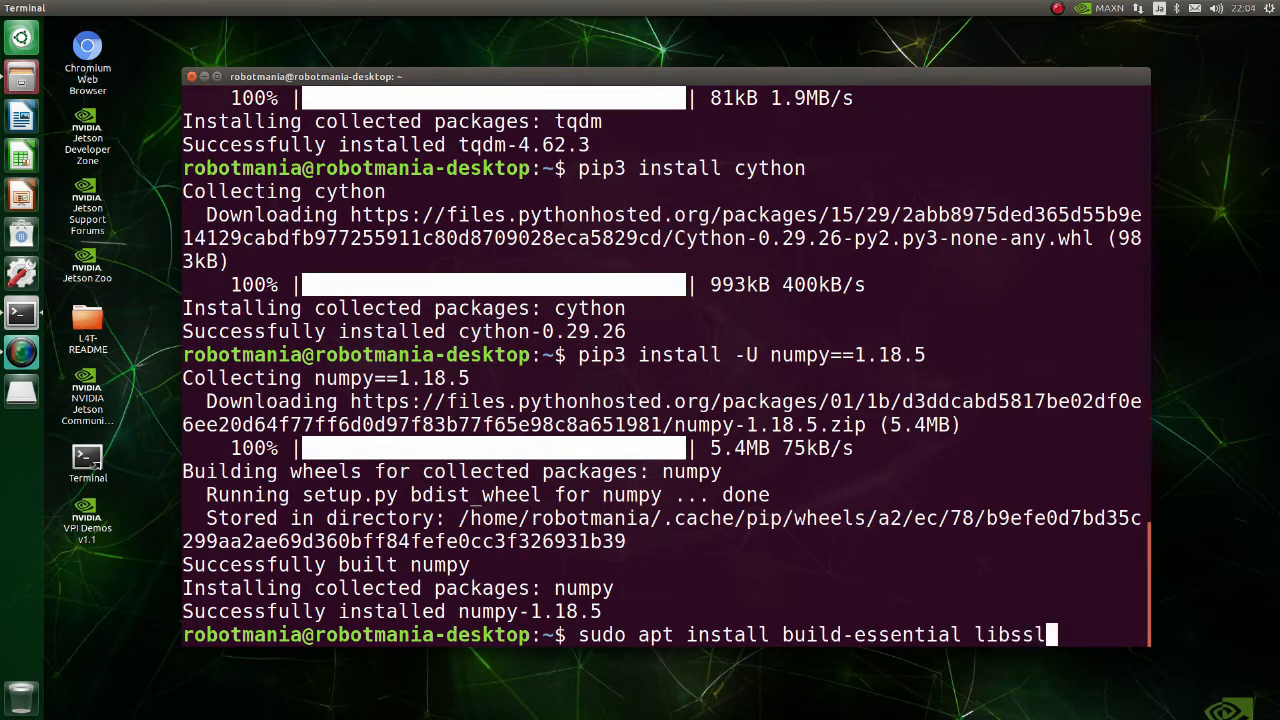
pyautogui.write('-dev')
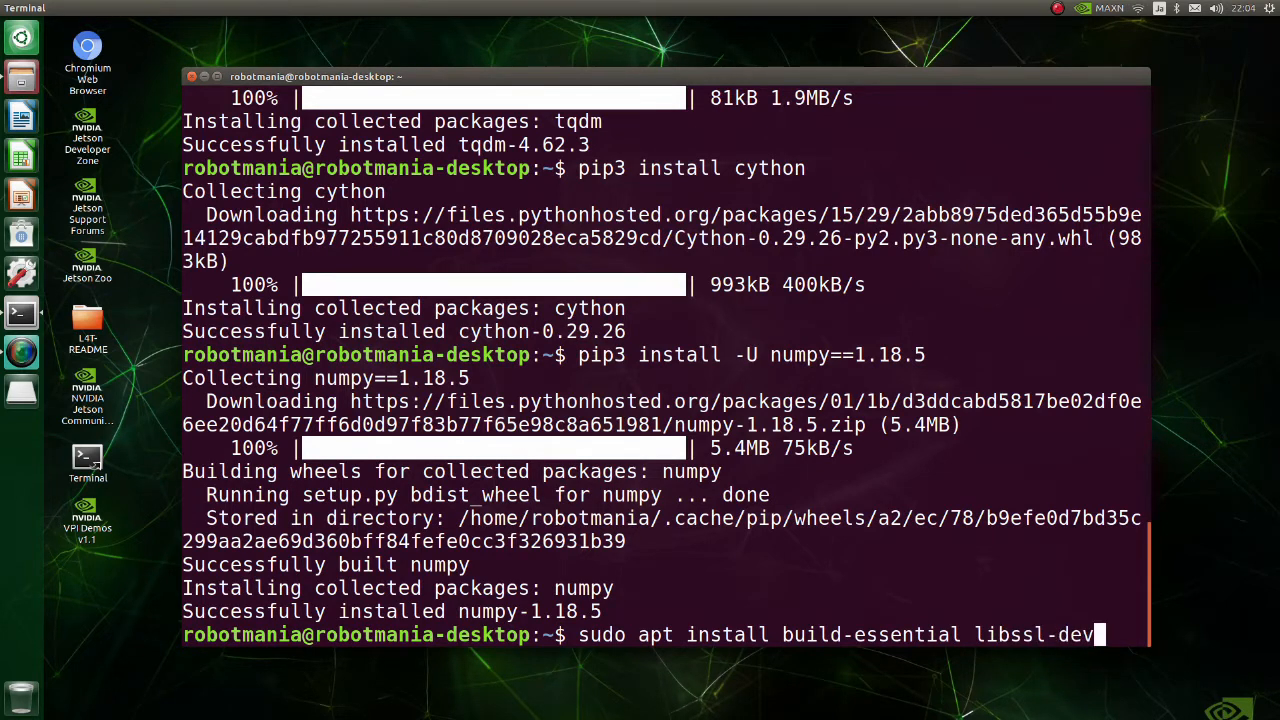
pyautogui.write('python')
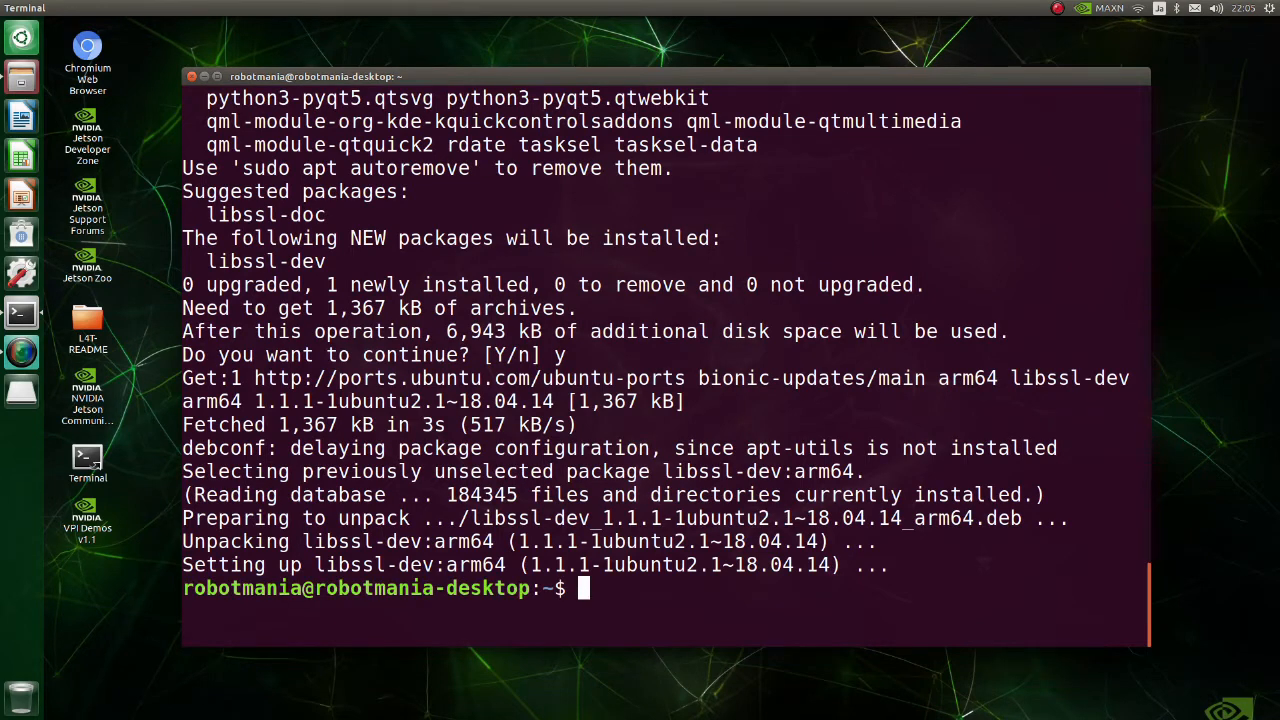
# Install cycler==0.10 and kiwisolver==1.3.1 with pip3
pyautogui.write('pip3 install cycler')
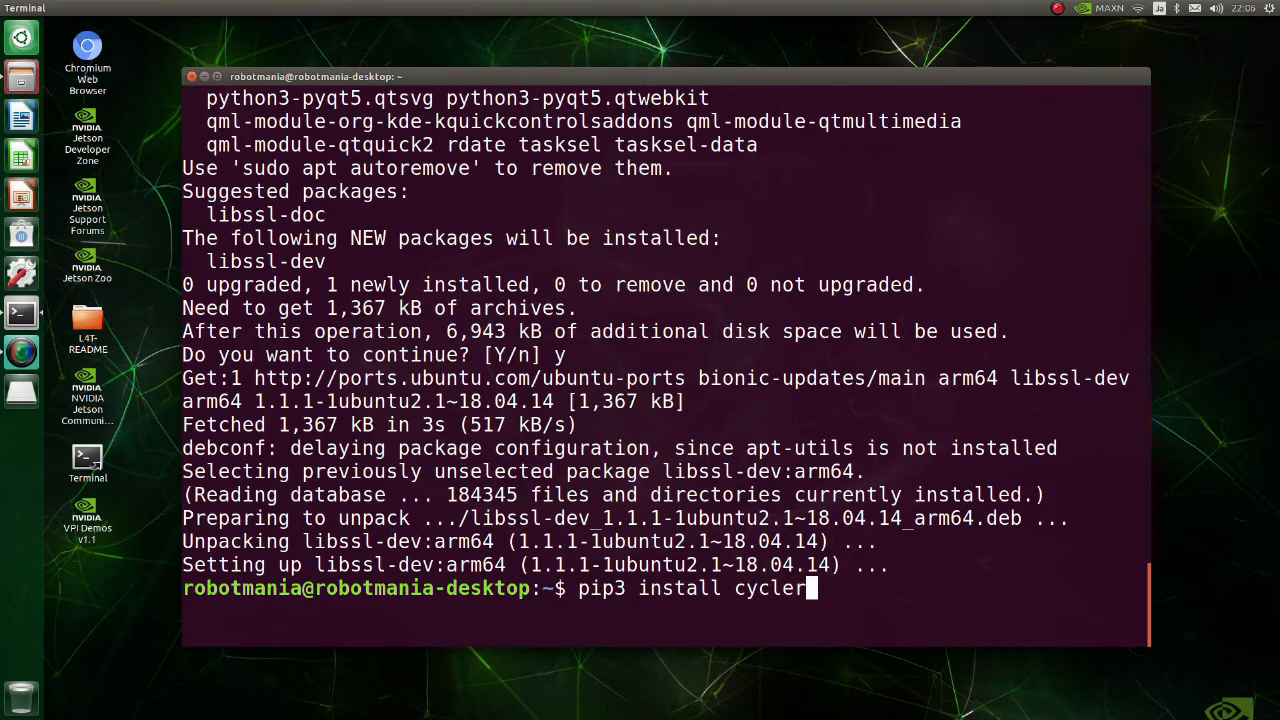
pyautogui.write('==0.10')
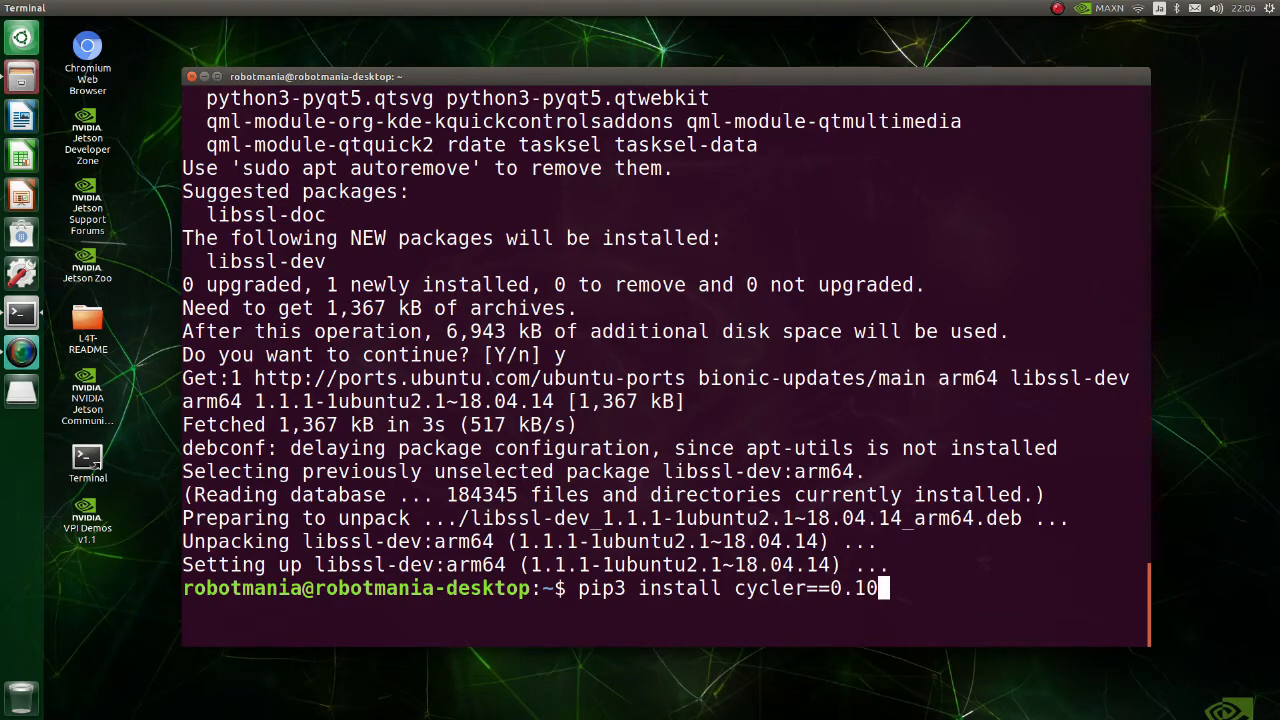
pyautogui.press('Return')
pyautogui.write('pip3 i')
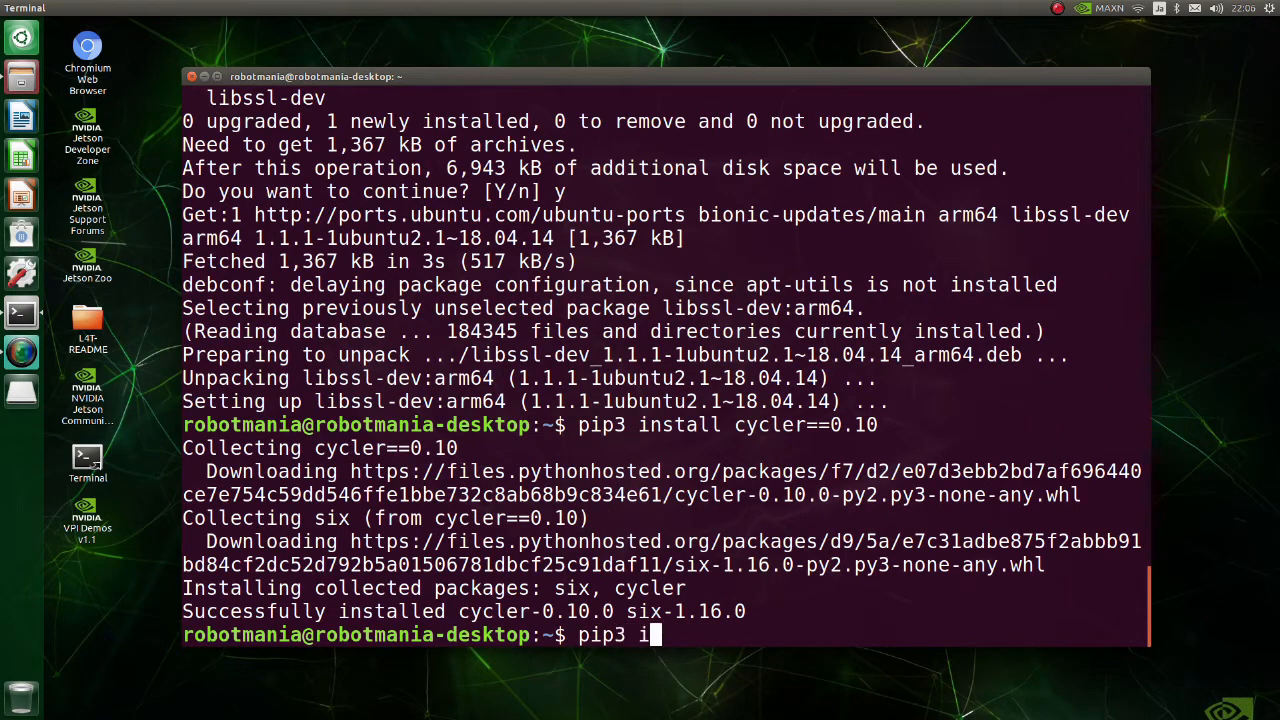
pyautogui.write('nstall kiwi')
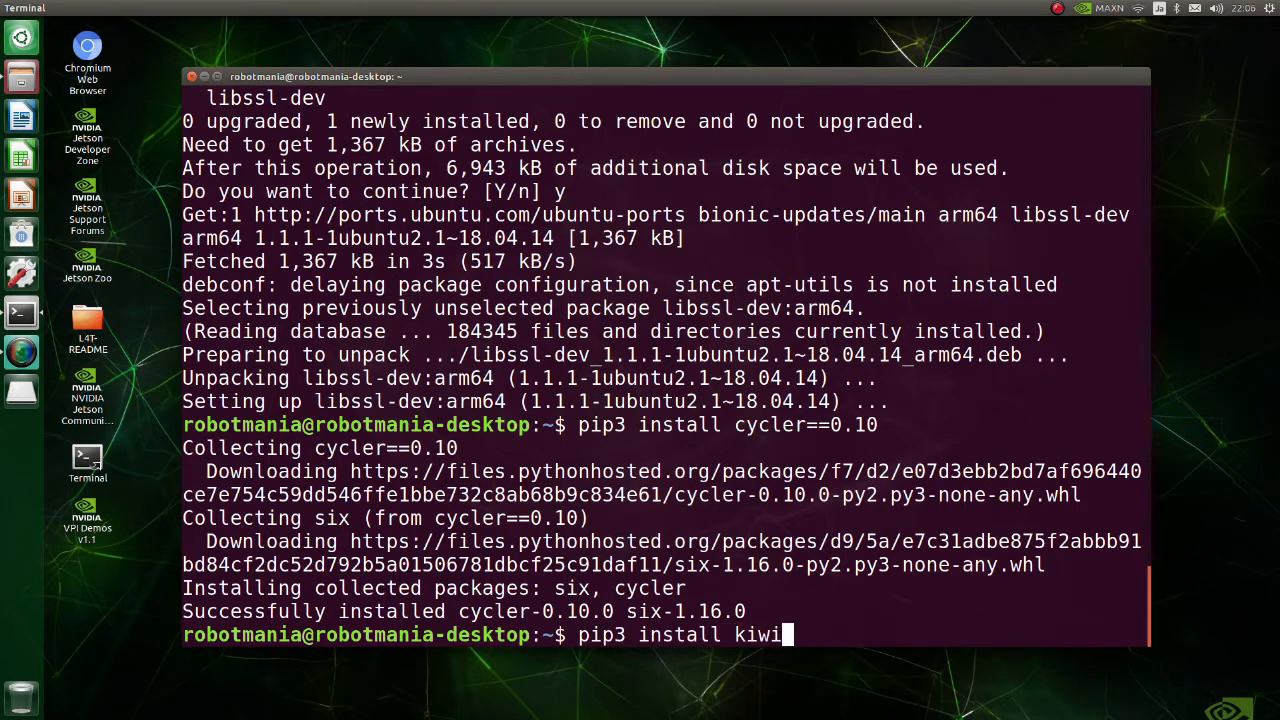
pyautogui.write('solver')
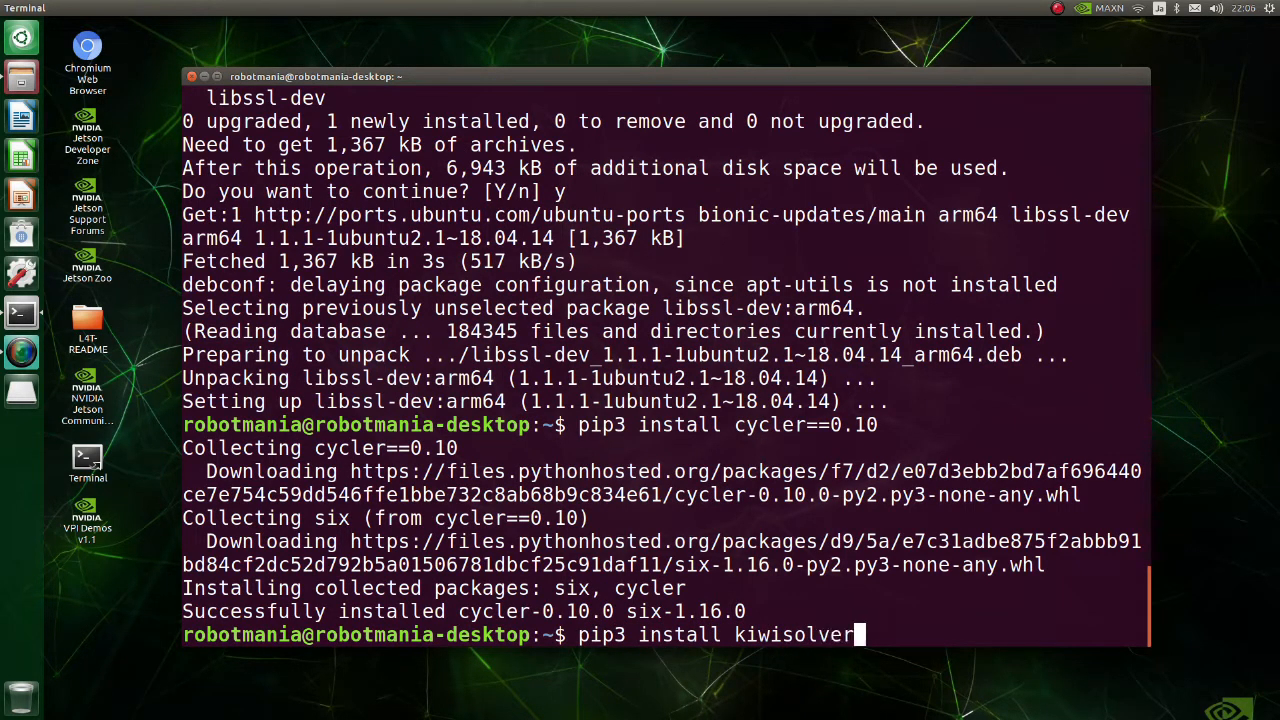
pyautogui.write('==1.3')
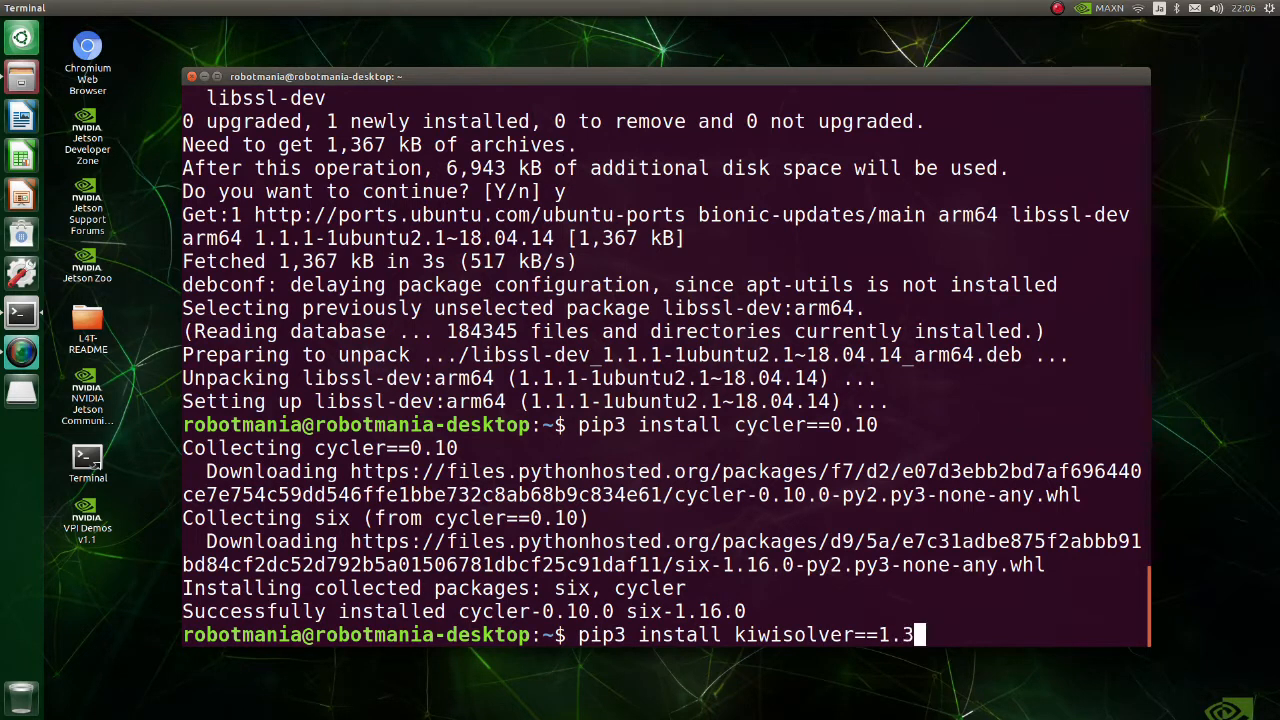
pyautogui.write('1')
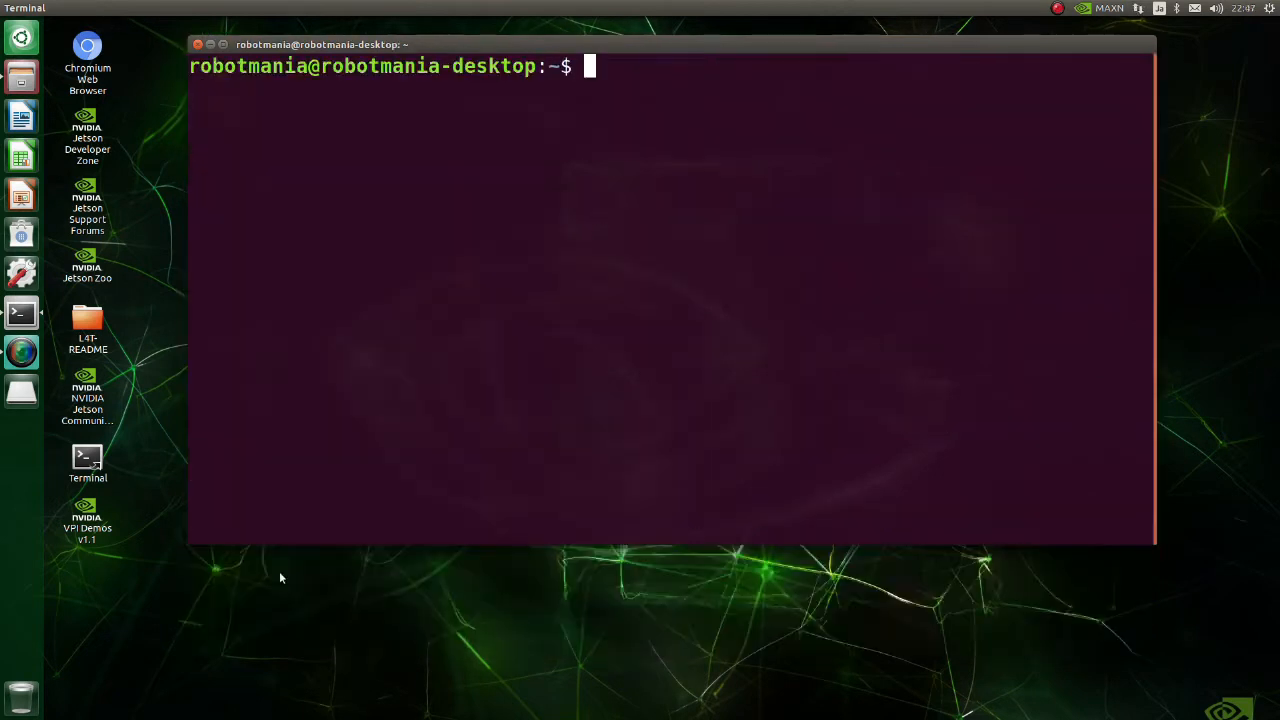
# Install pyparsing==2.4.7 and a pinned python-dateutil 2.8 release with pip3
pyautogui.write('pip3 install pyparsing==')
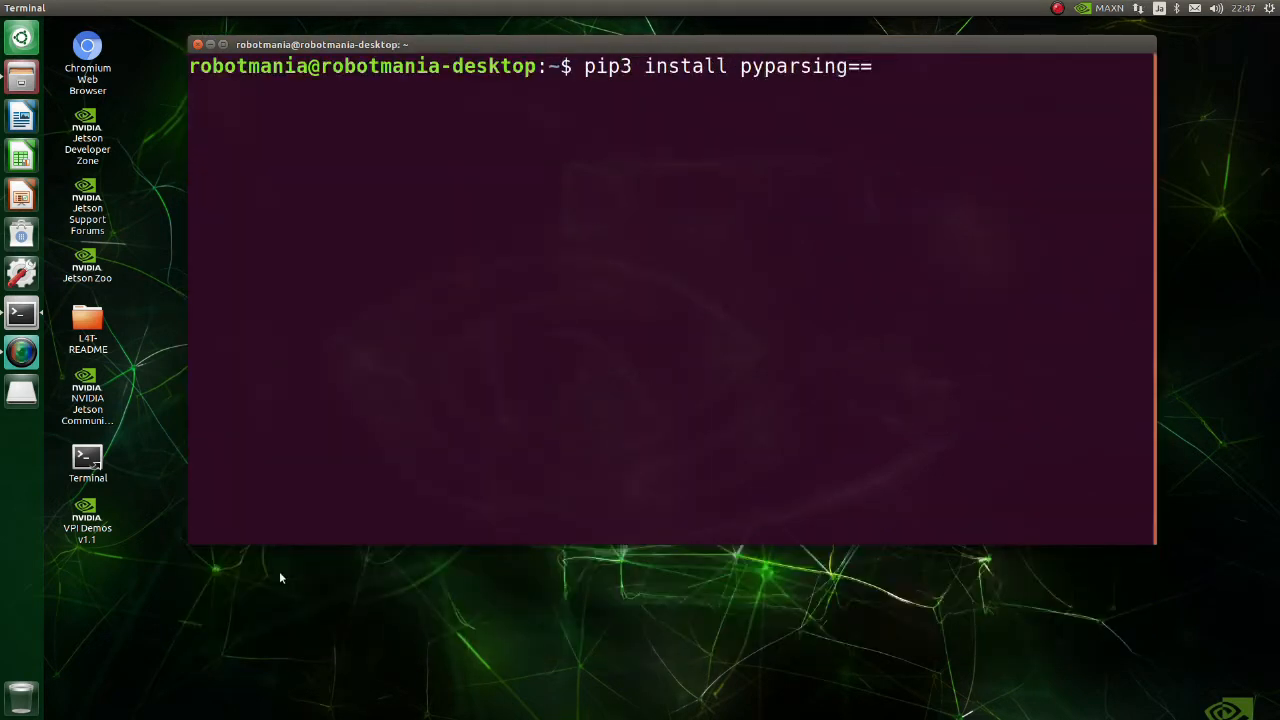
pyautogui.write('2.4.7')
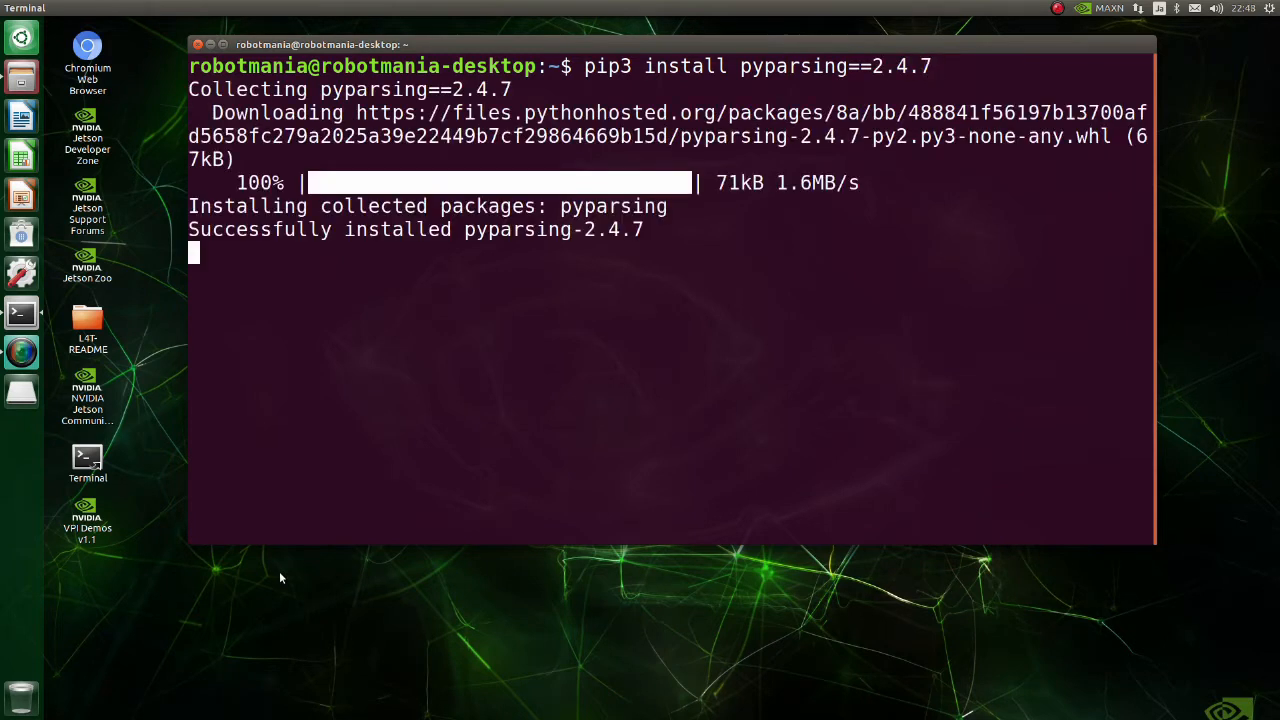
pyautogui.write('pip3 install python-')
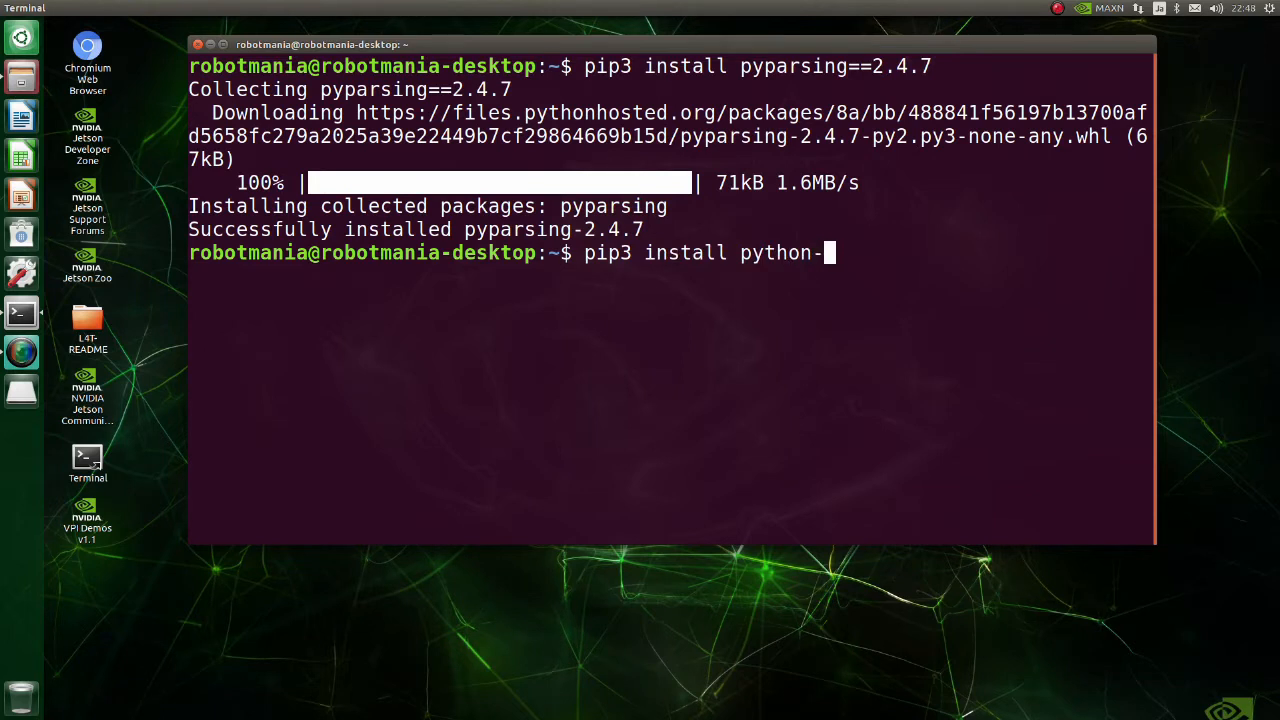
pyautogui.write('dateutil')
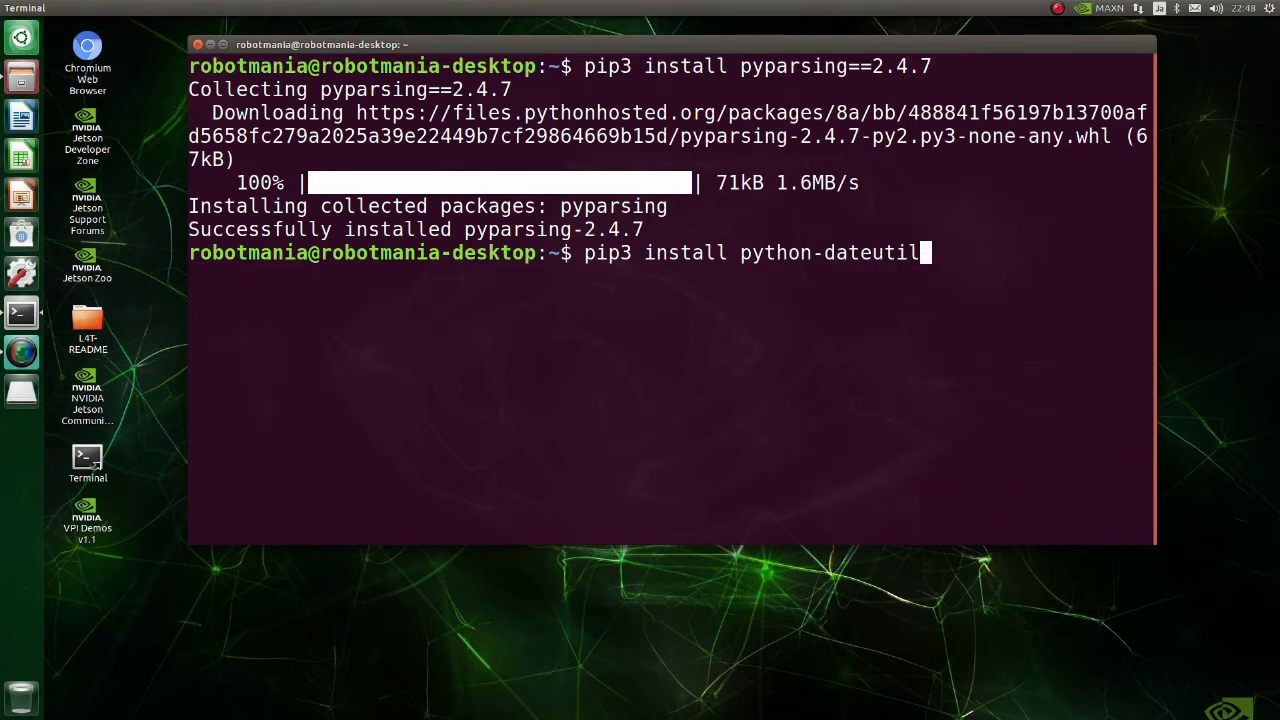
pyautogui.write('==2.8.')
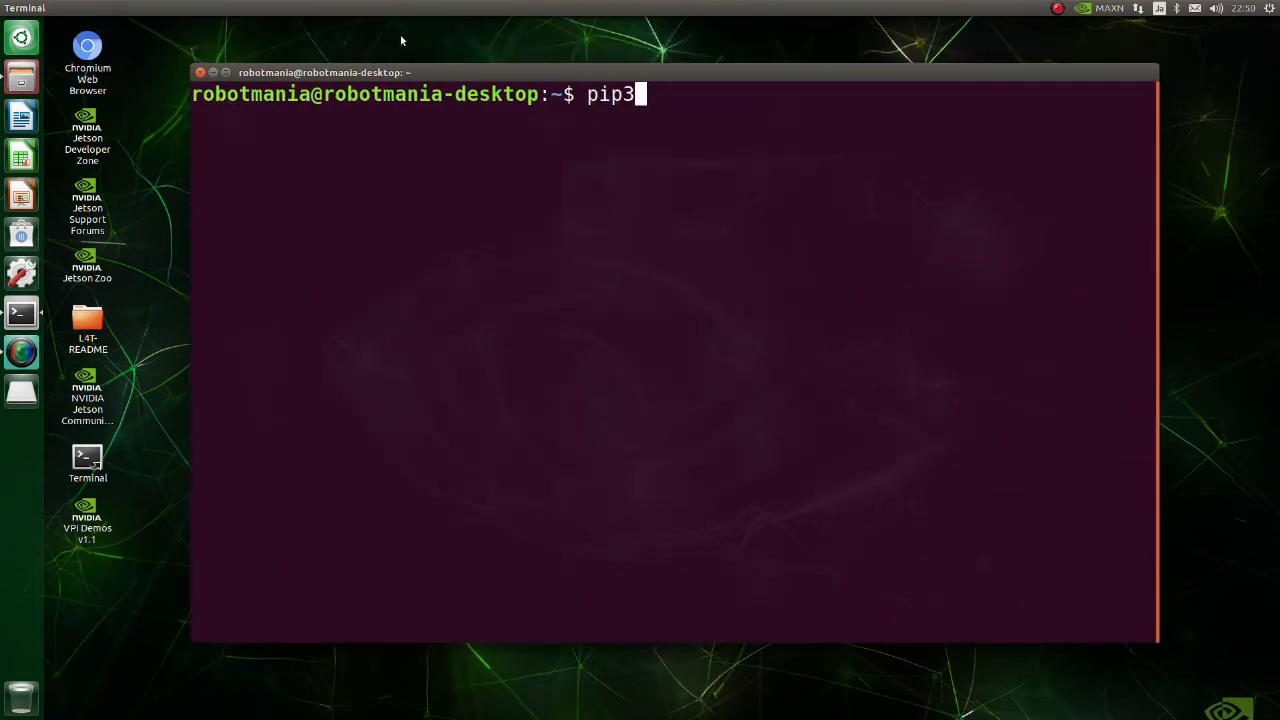
# Run pip3 install --no-deps matplotlib to add the plotting library without dependencies
pyautogui.write('install --no-dep')
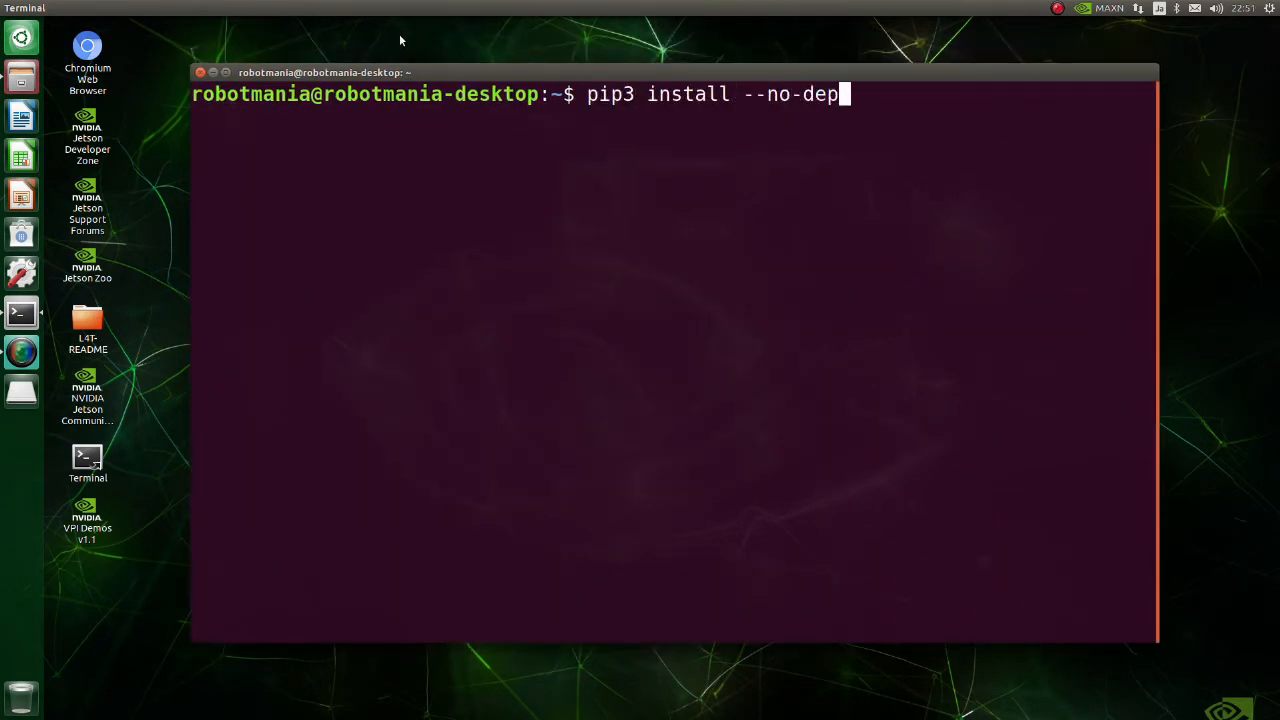
pyautogui.write('s matplotl')
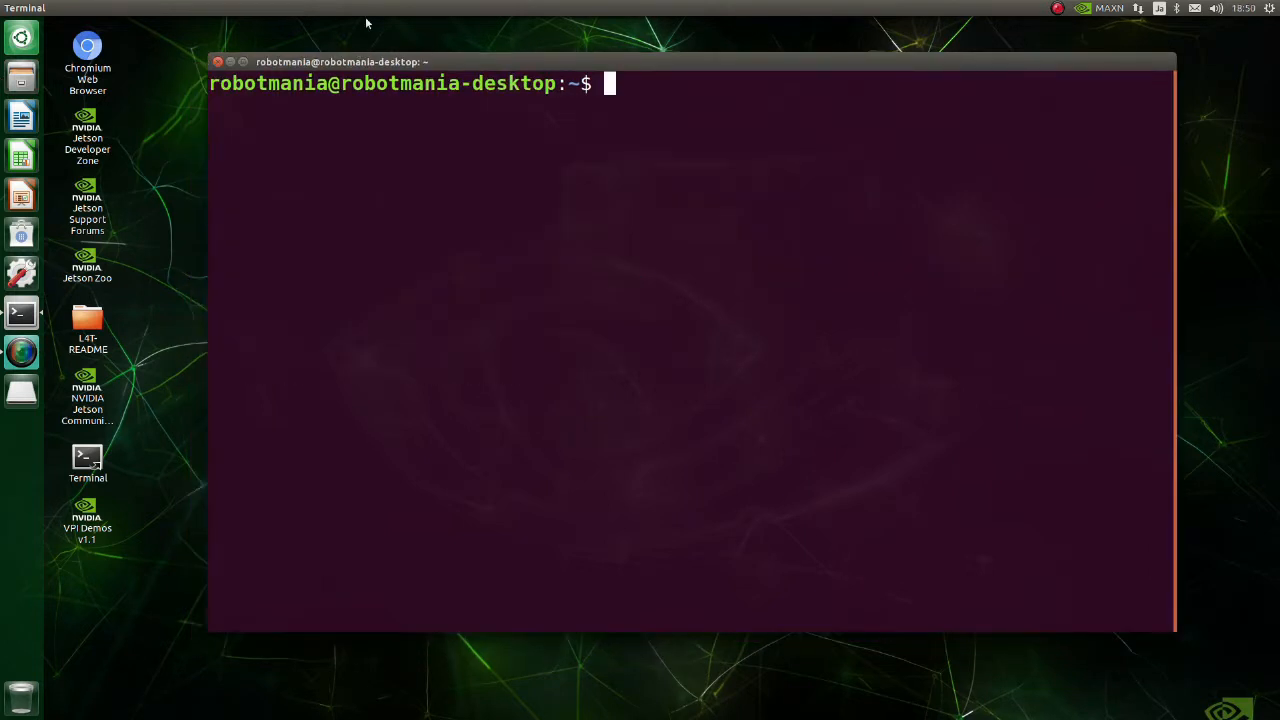
# Install gfortran, libopenblas-dev and liblapack-dev with sudo apt install
pyautogui.write('sudo apt i')
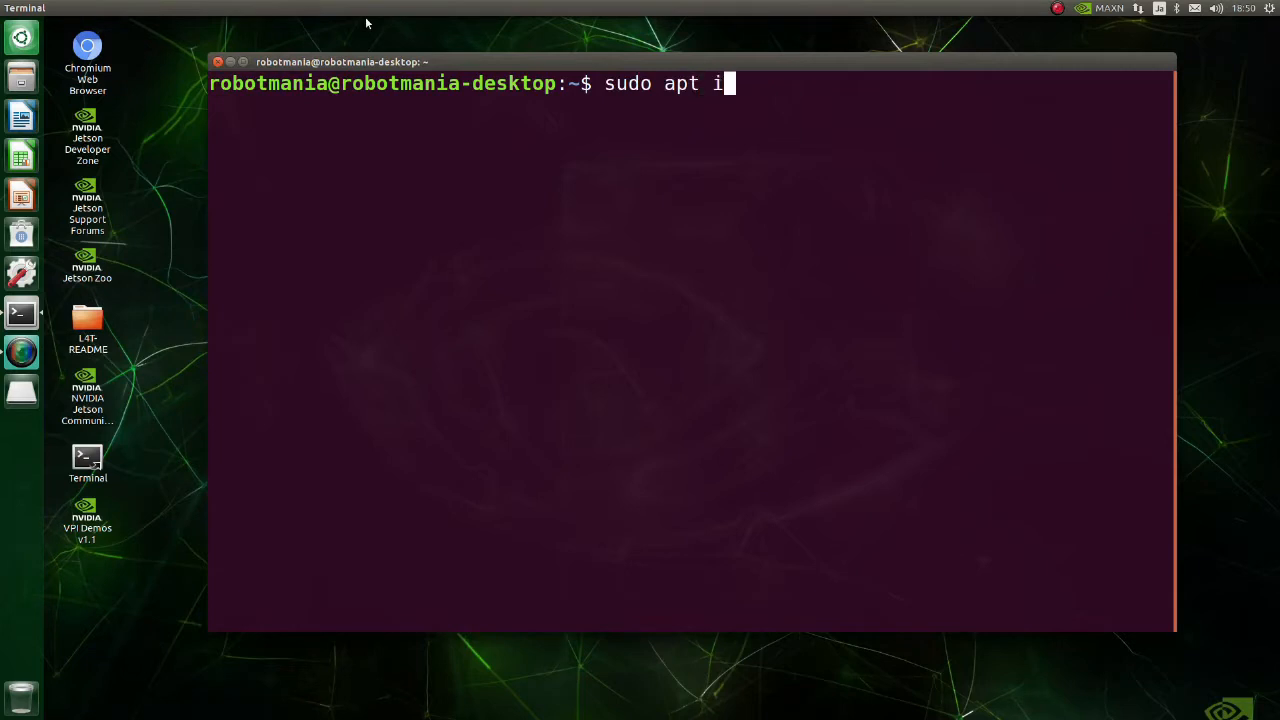
pyautogui.write('nstall g')
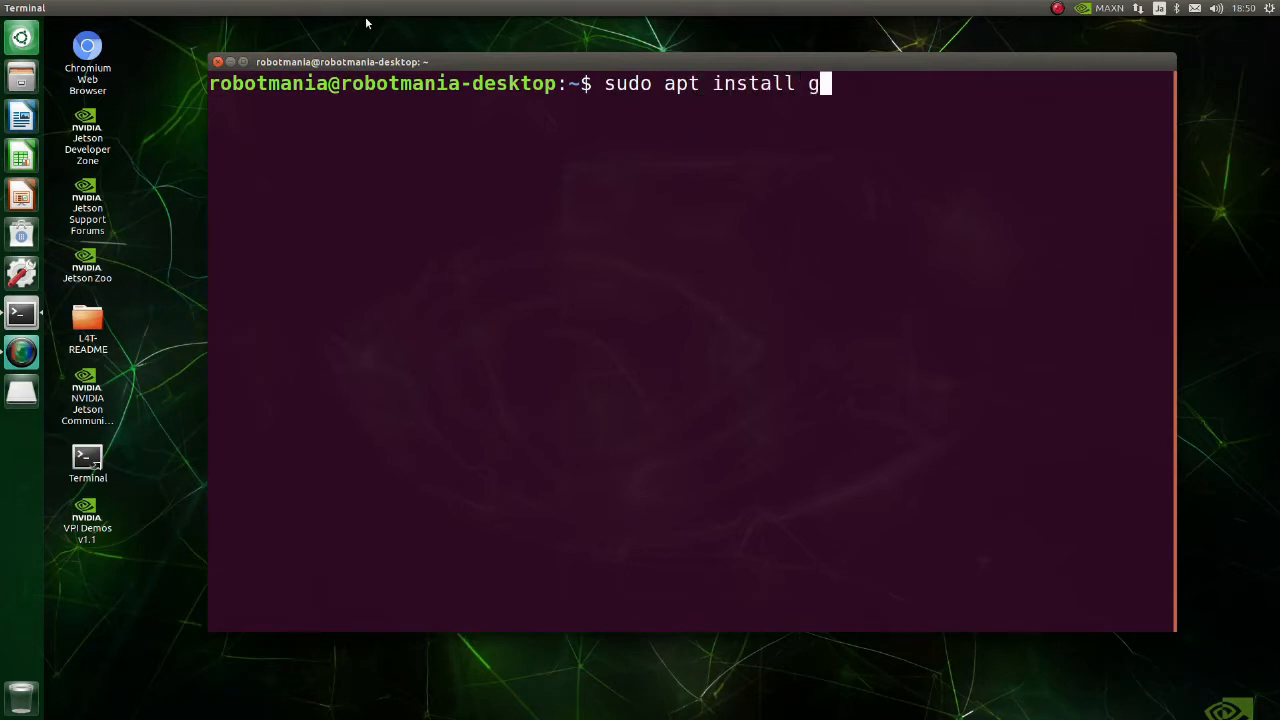
pyautogui.write('fort')
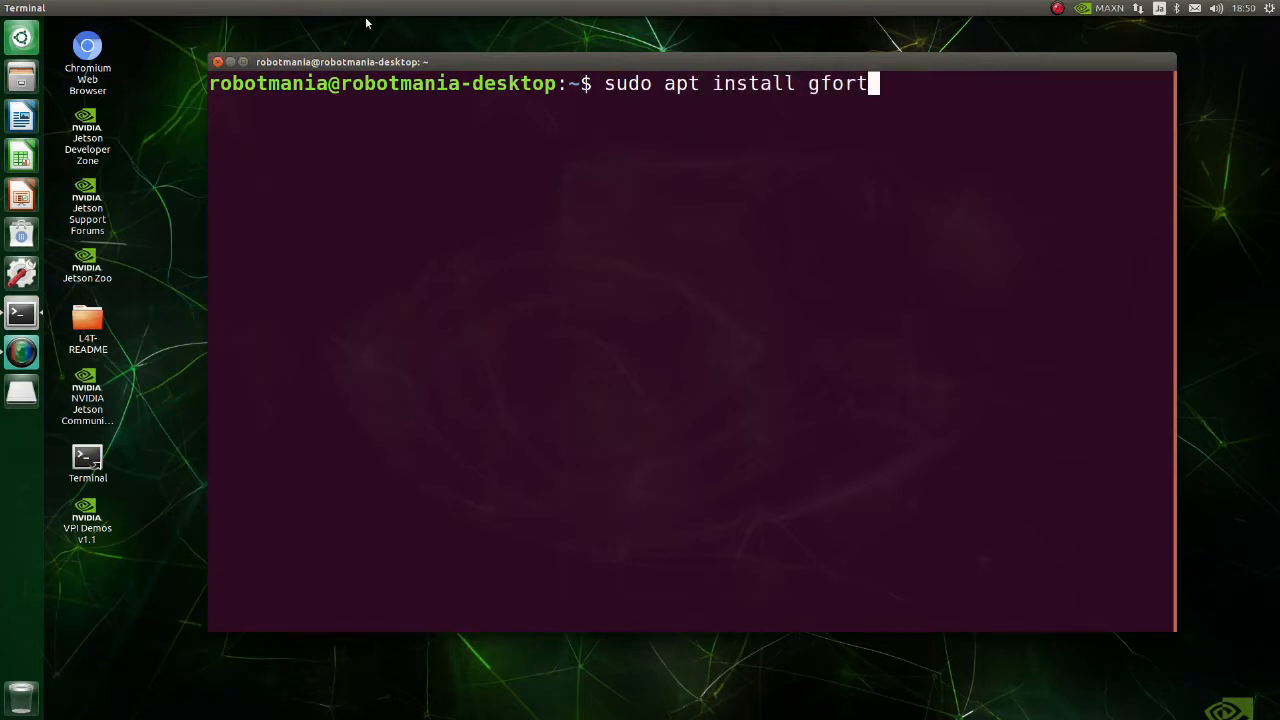
pyautogui.write('ran')
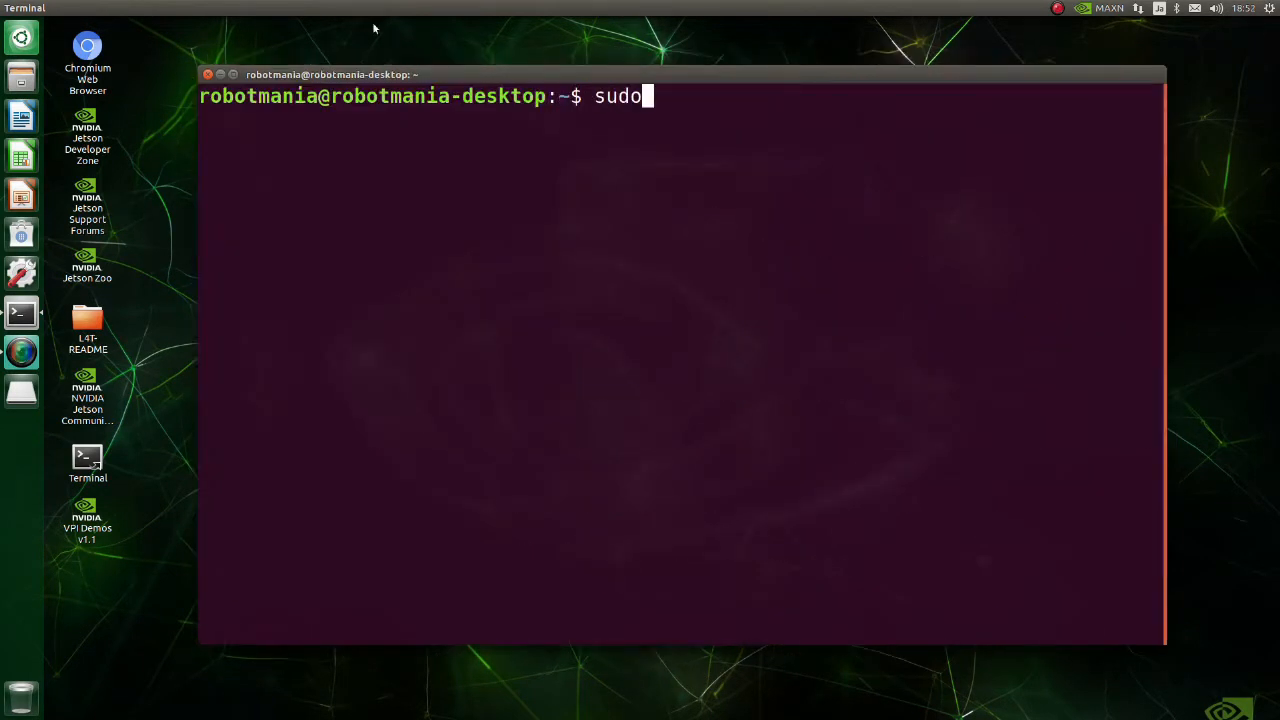
pyautogui.write('apt install lib')
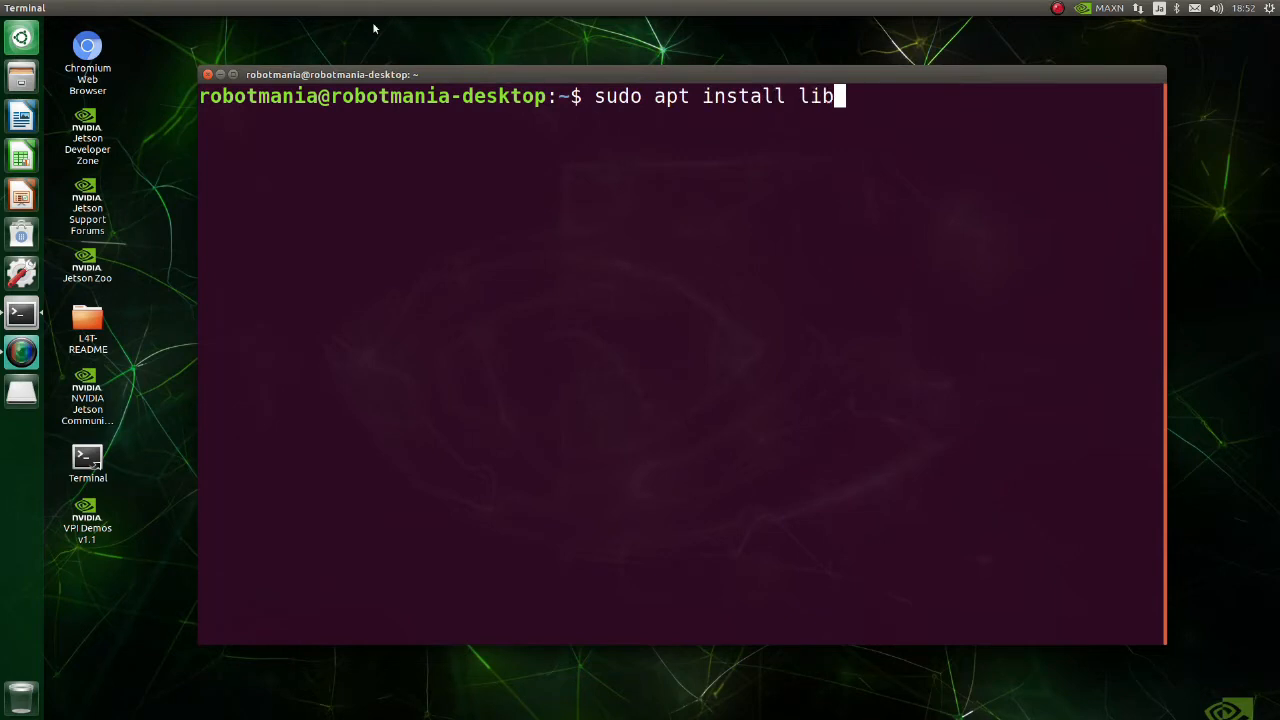
pyautogui.write('openblas')
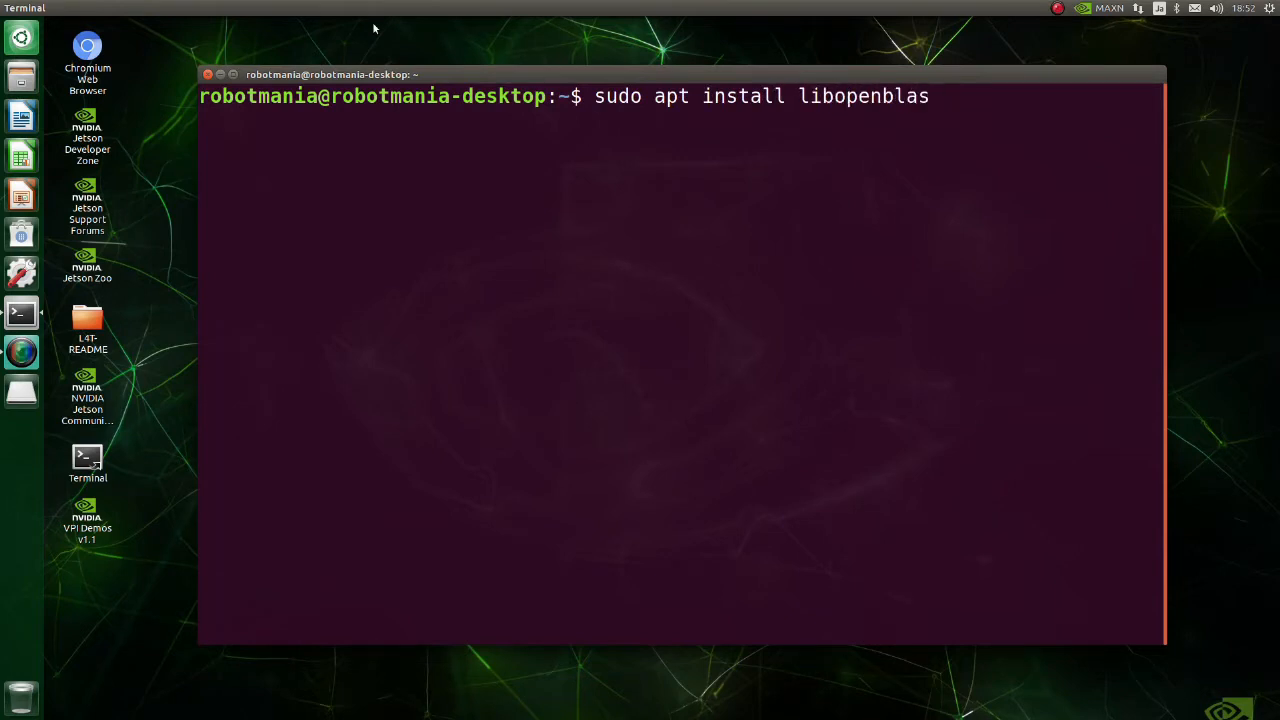
pyautogui.write('-dev')
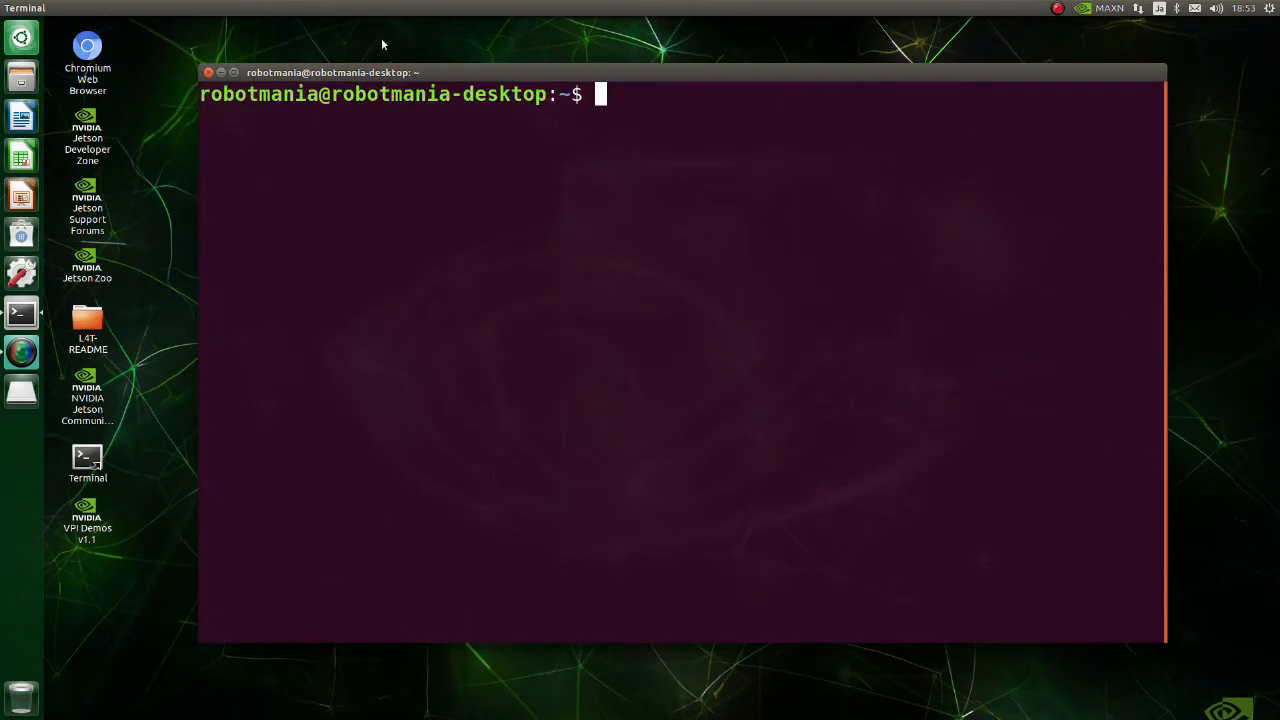
pyautogui.write('sudo apt install')
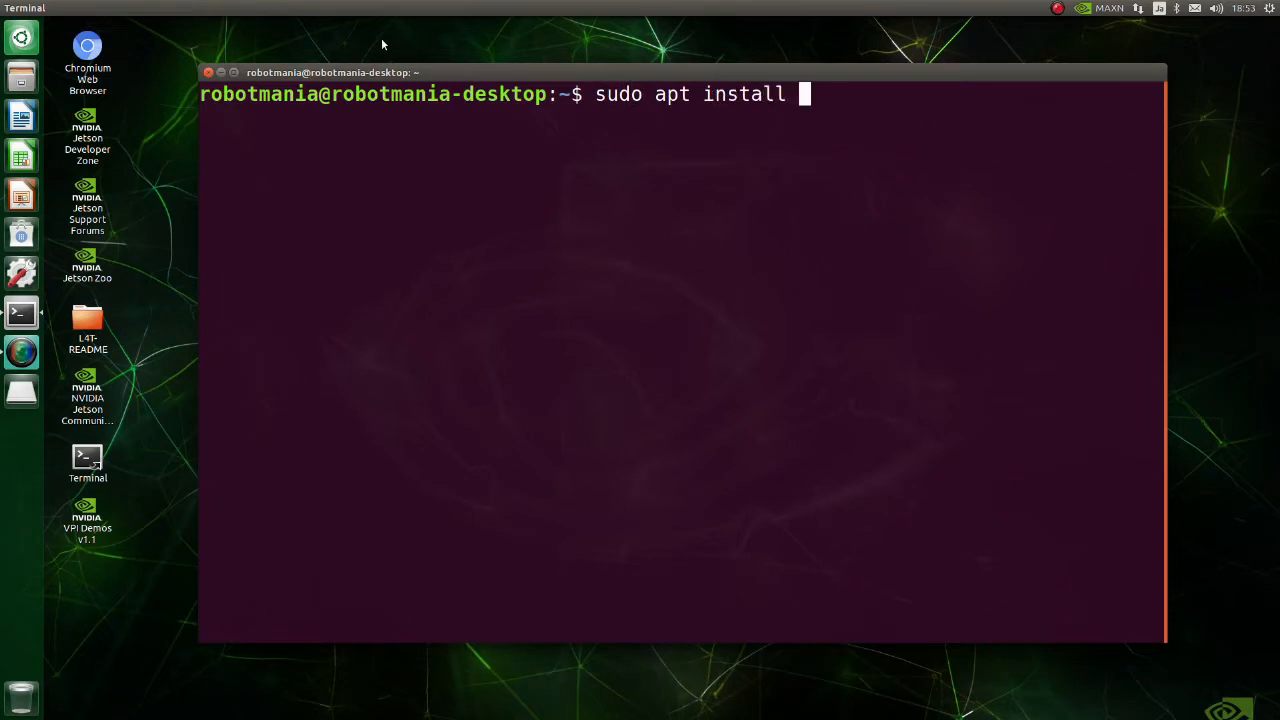
pyautogui.write('libl')
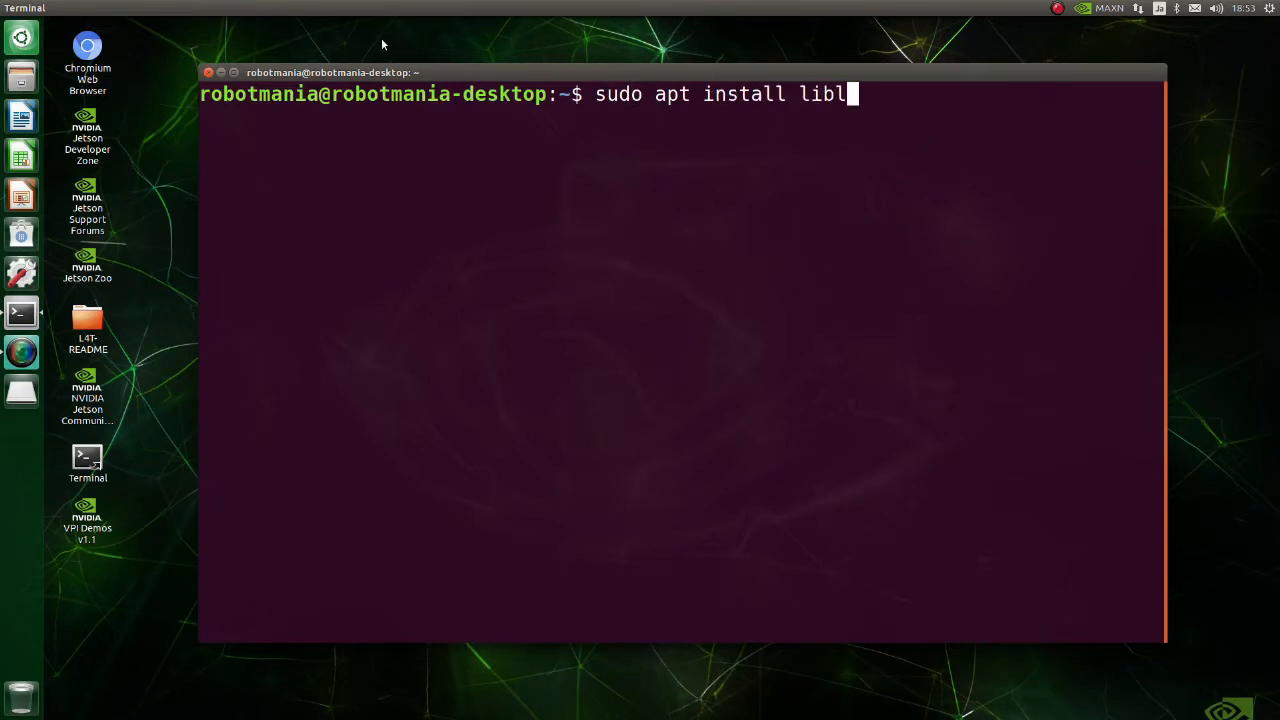
pyautogui.write('apack-dev')
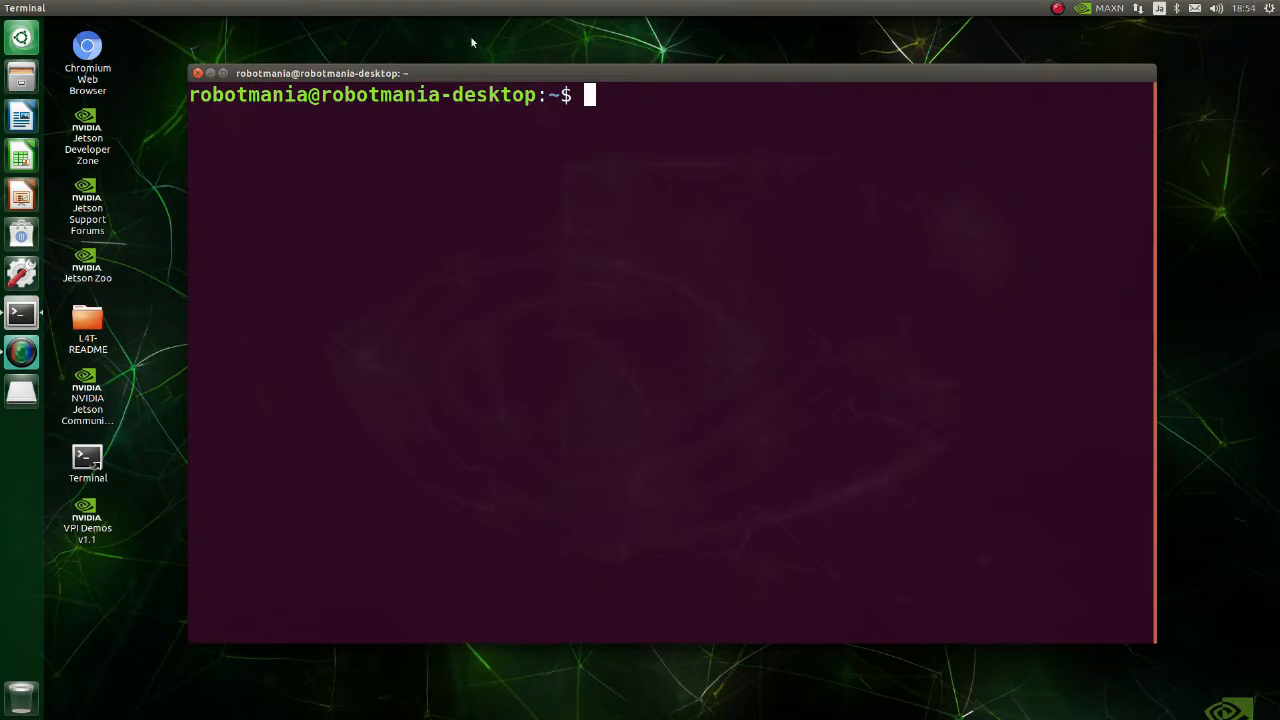
# Install the pinned SciPy version with pip3
pyautogui.write('pip3 install')
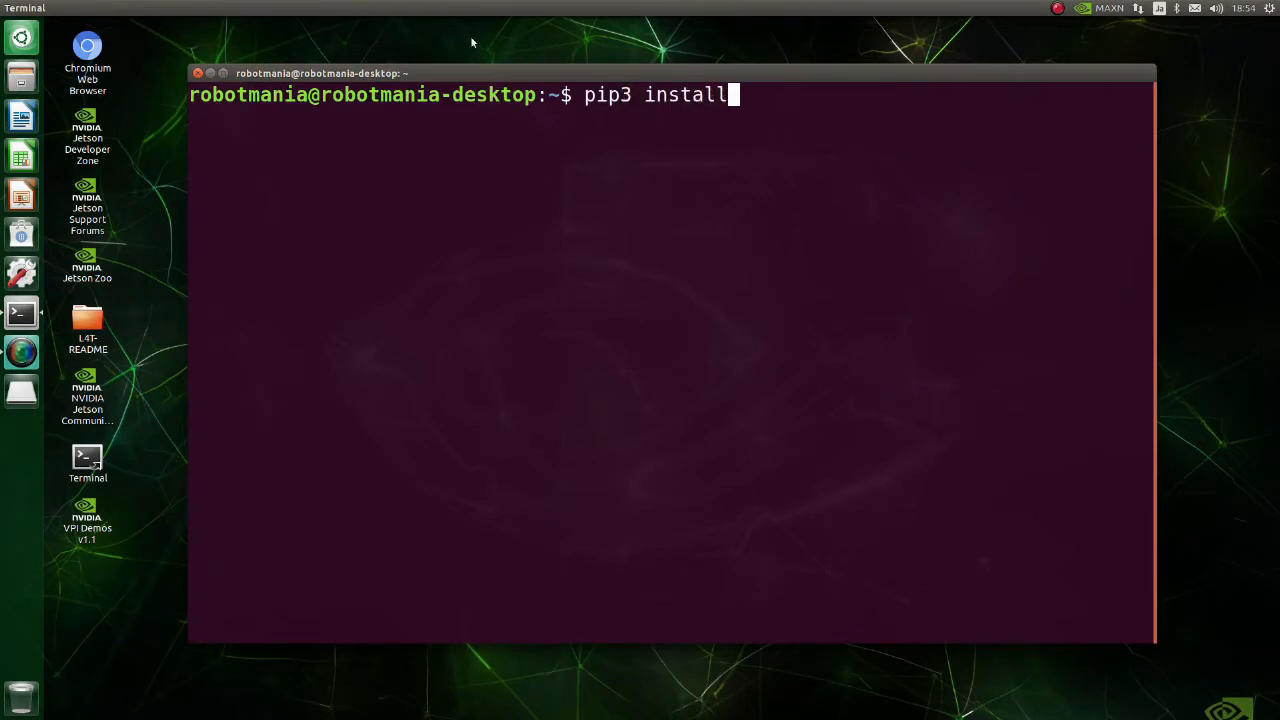
pyautogui.write('scipy==')
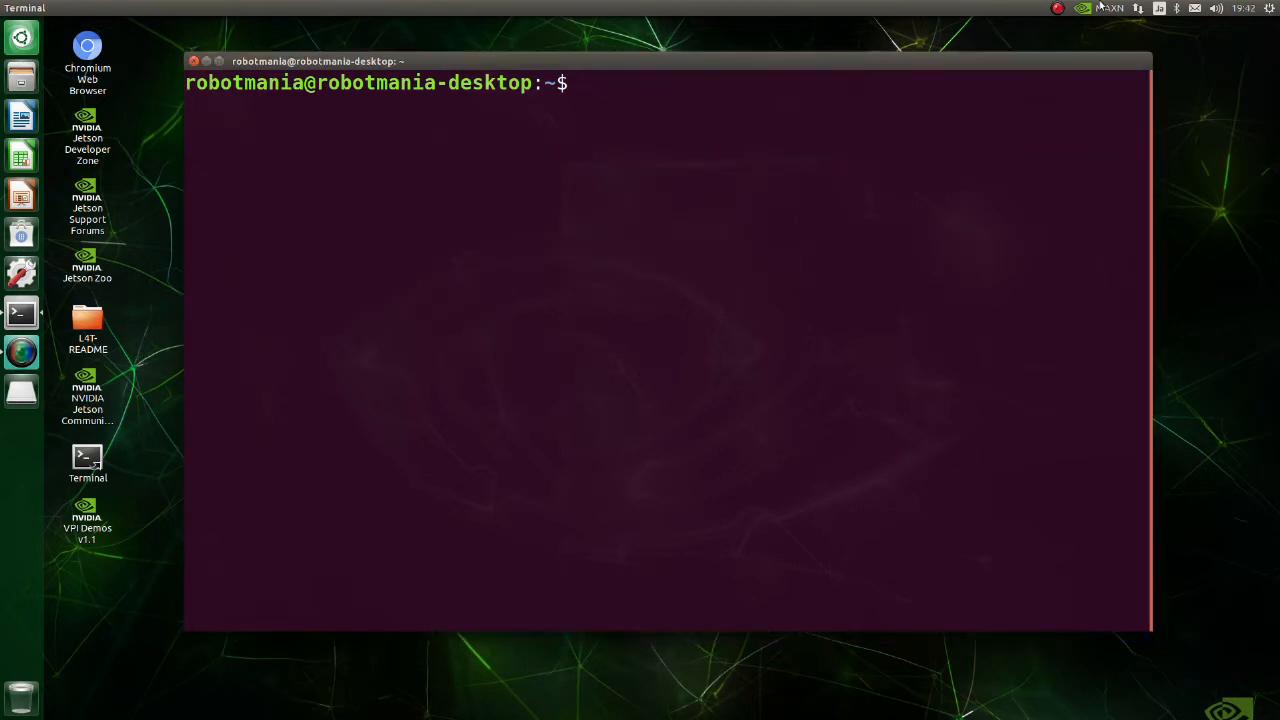
# Install libjpeg-dev via apt, then Pillow 8.3.2 with pip3
pyautogui.write('sudo apt')
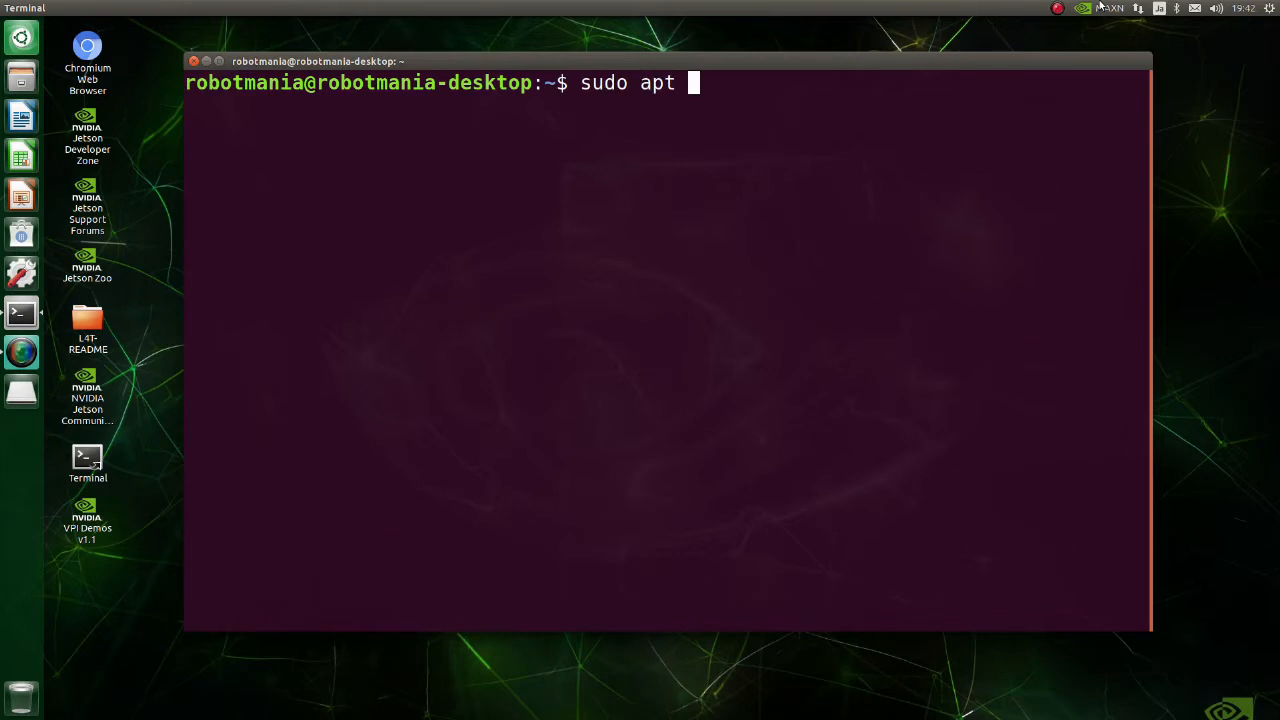
pyautogui.write('install libjpeg')
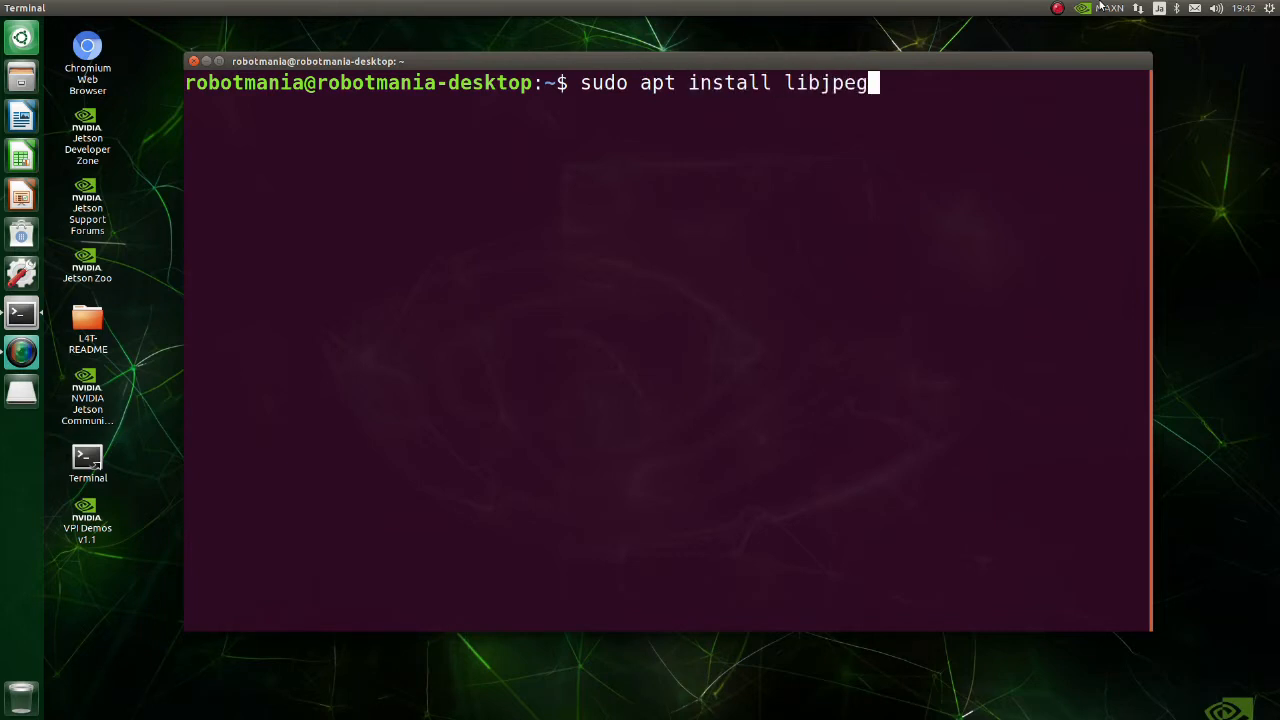
pyautogui.write('-dev')
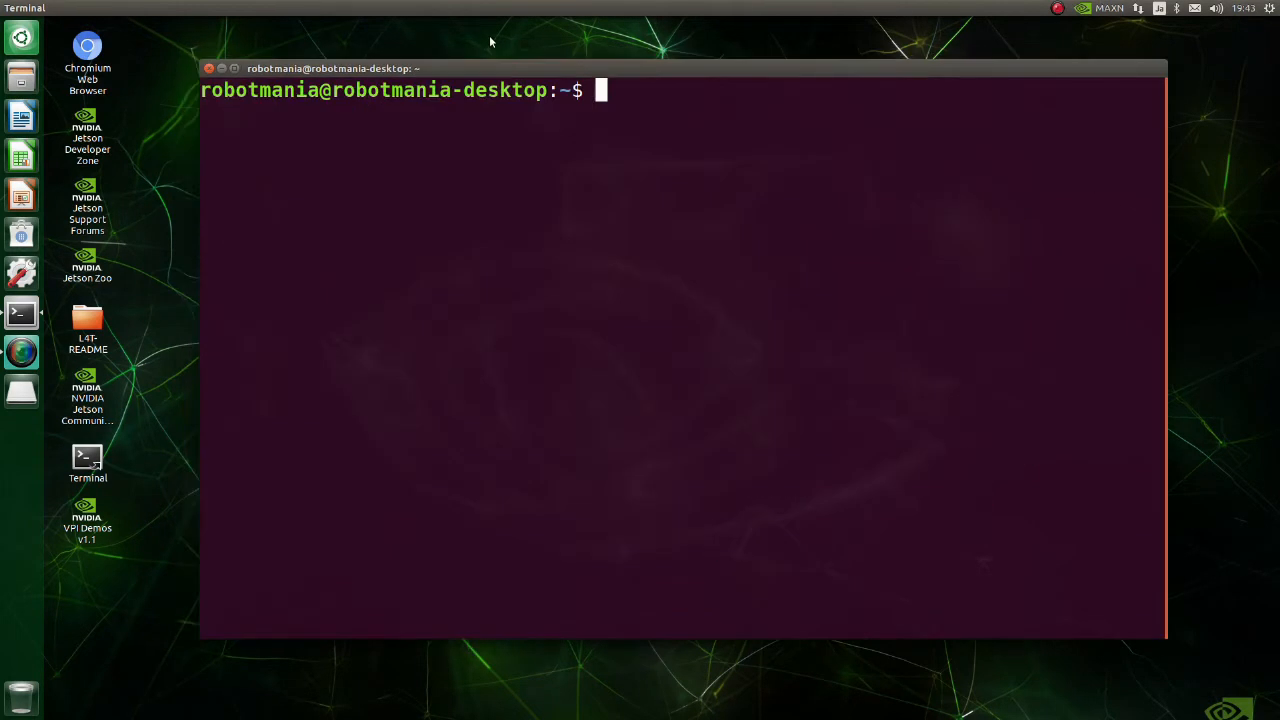
pyautogui.write('pip3 install pillow')
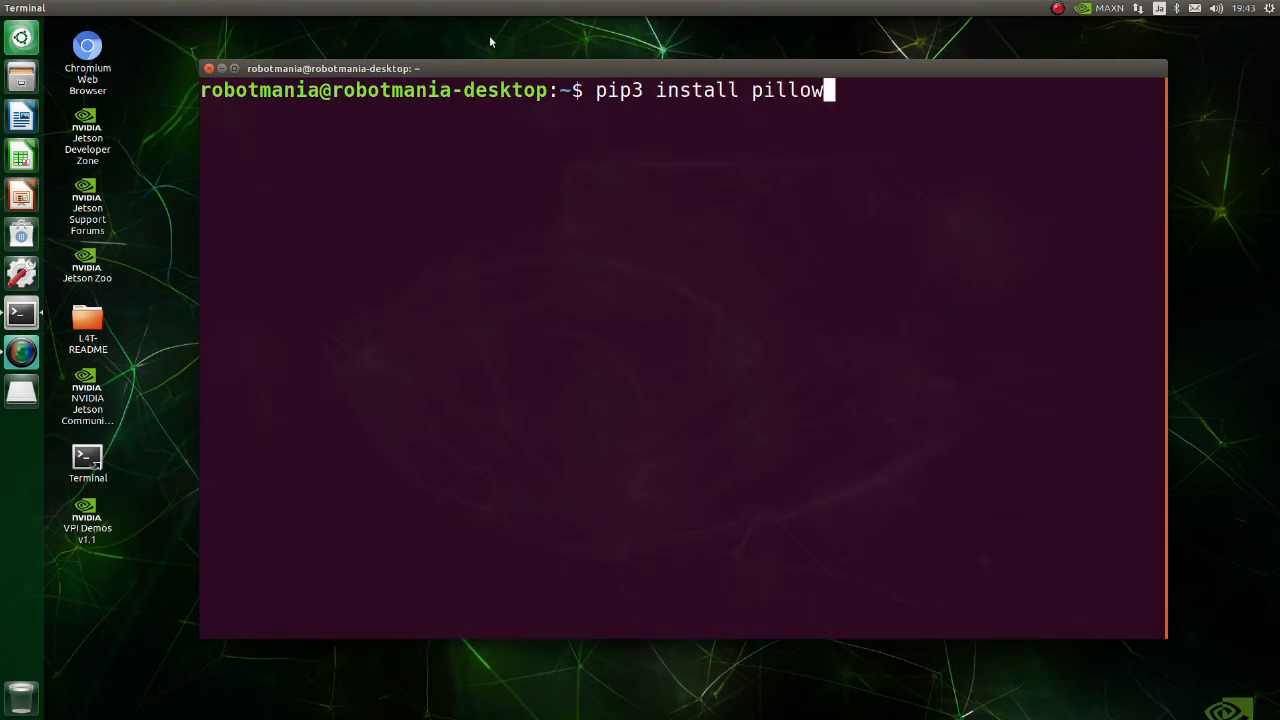
pyautogui.write('==8.3.2')
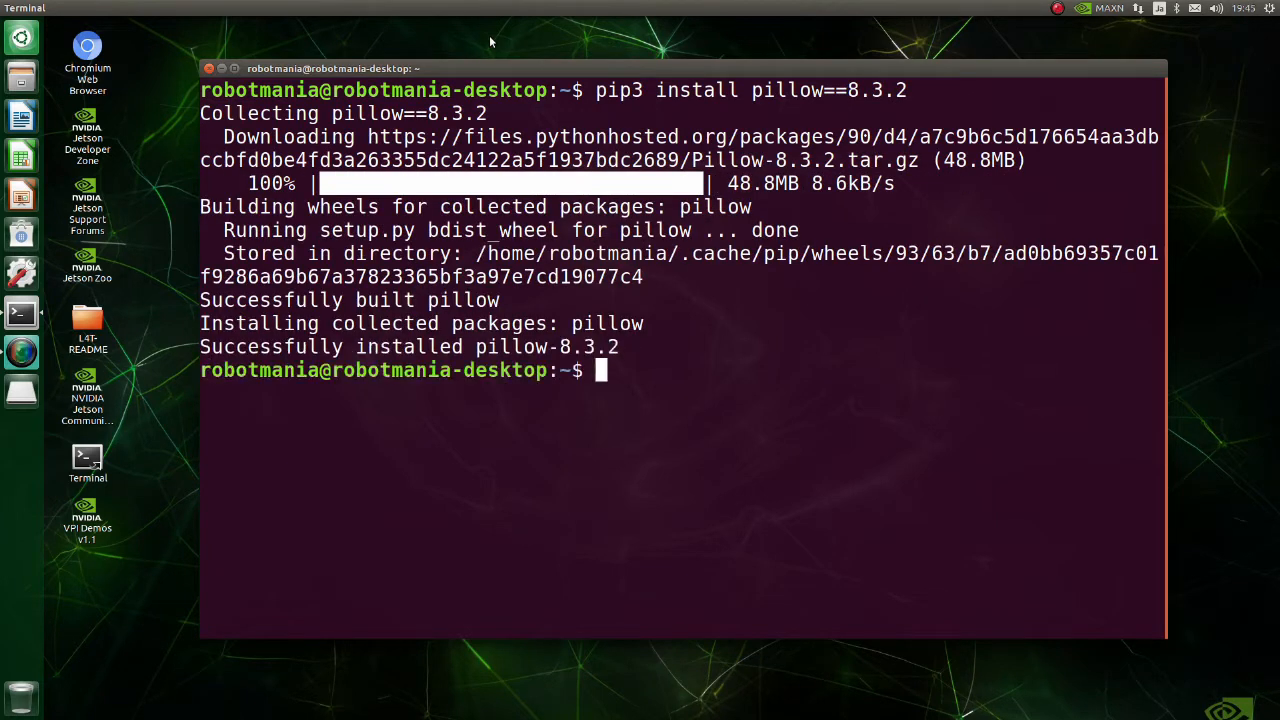
# Install typing-extensions 3.10.0.2 with pip3
pyautogui.write('pip3 install typing')
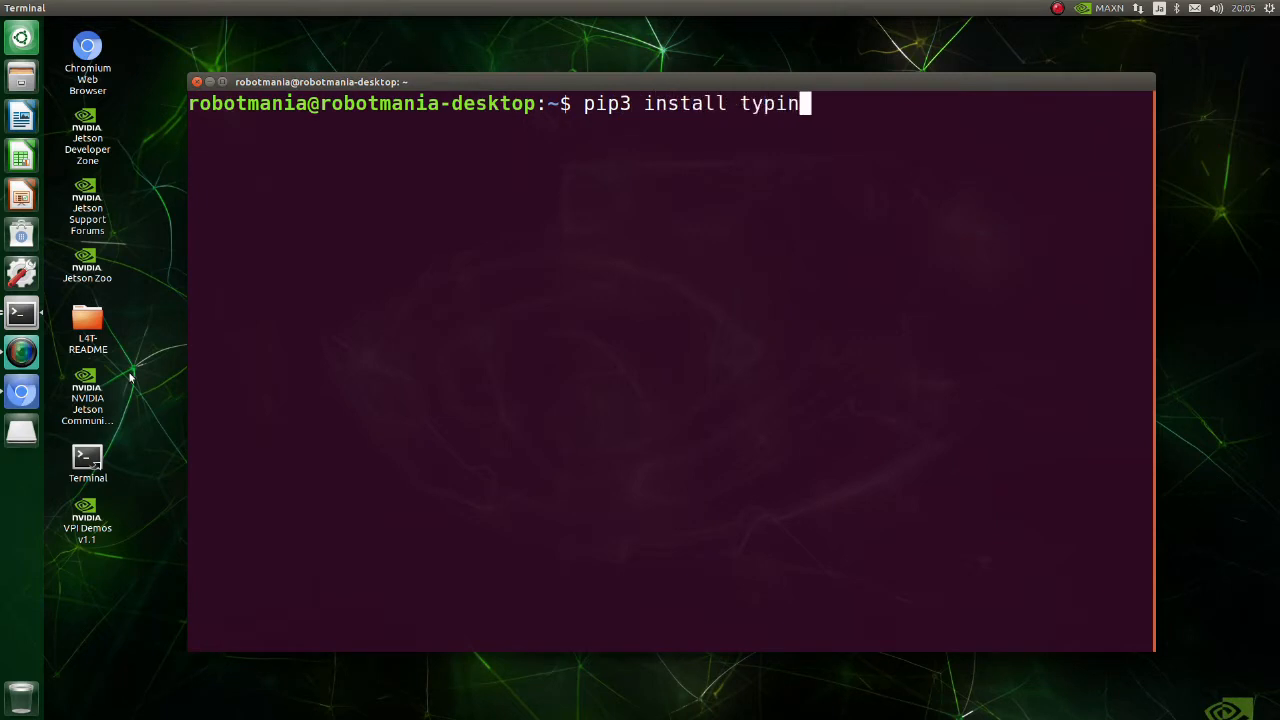
pyautogui.write('g-extensions')
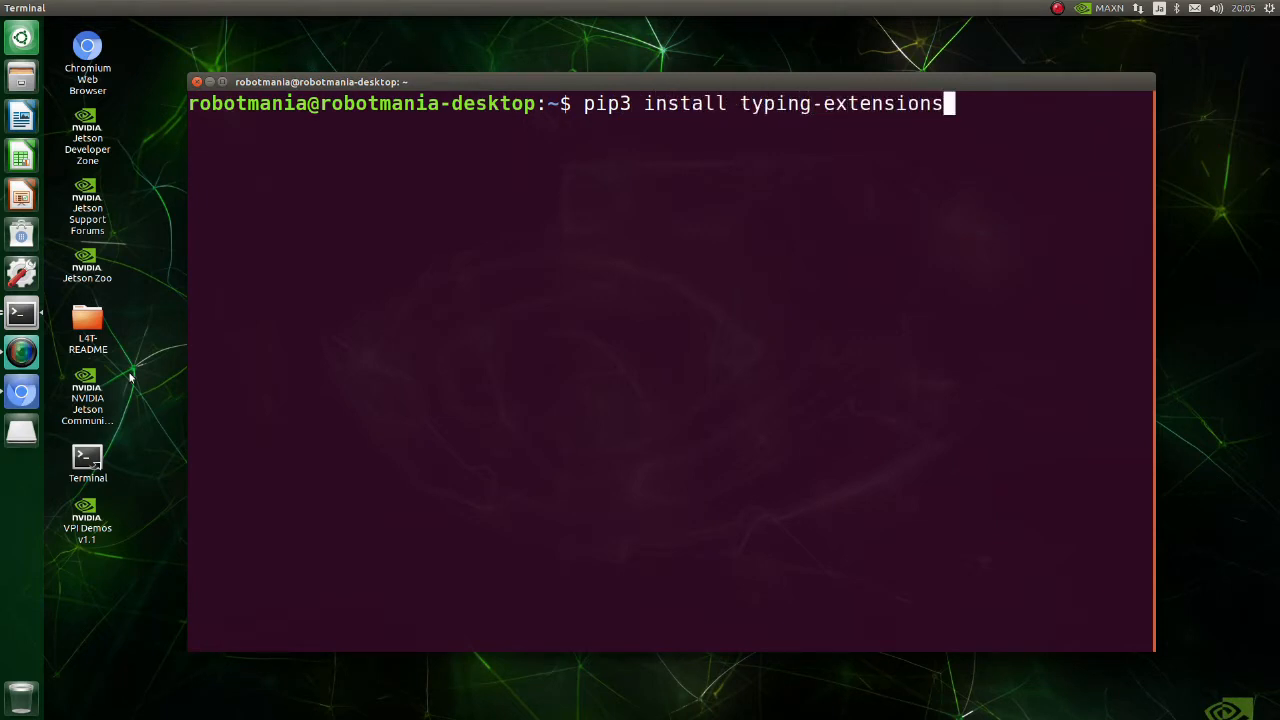
pyautogui.write('==3.10.0.2')
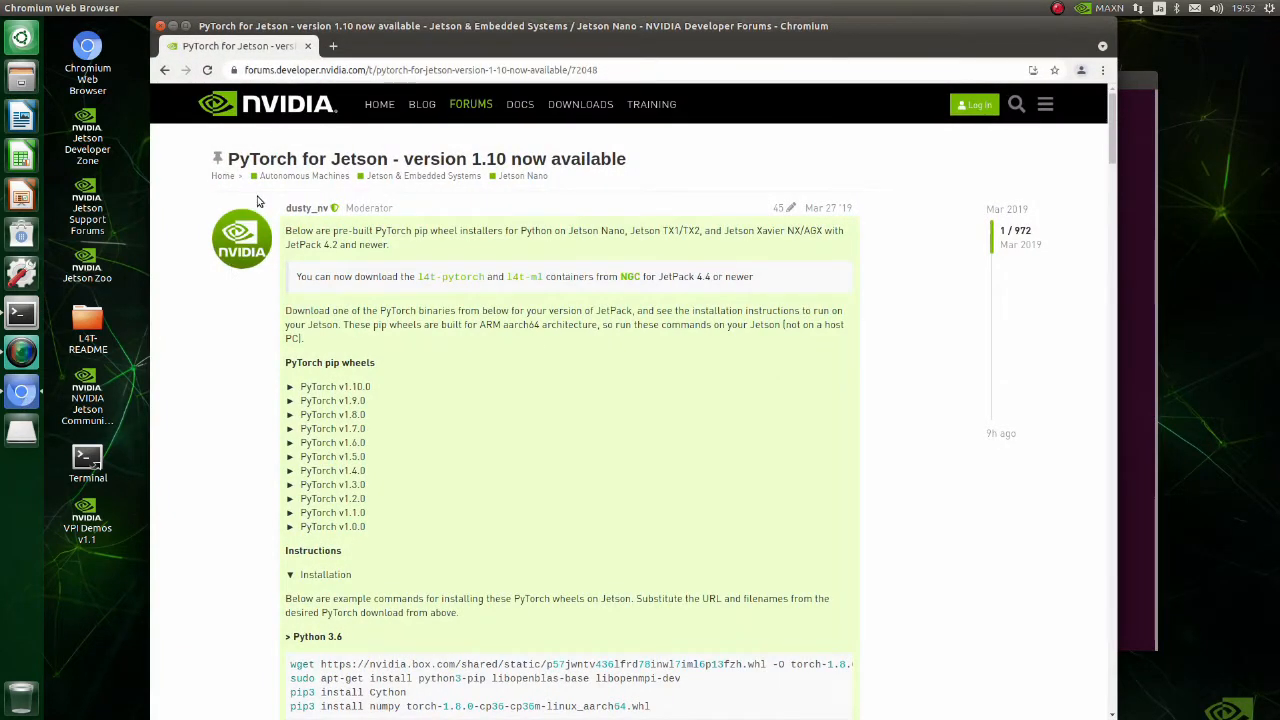
pyautogui.moveTo(640, 172)
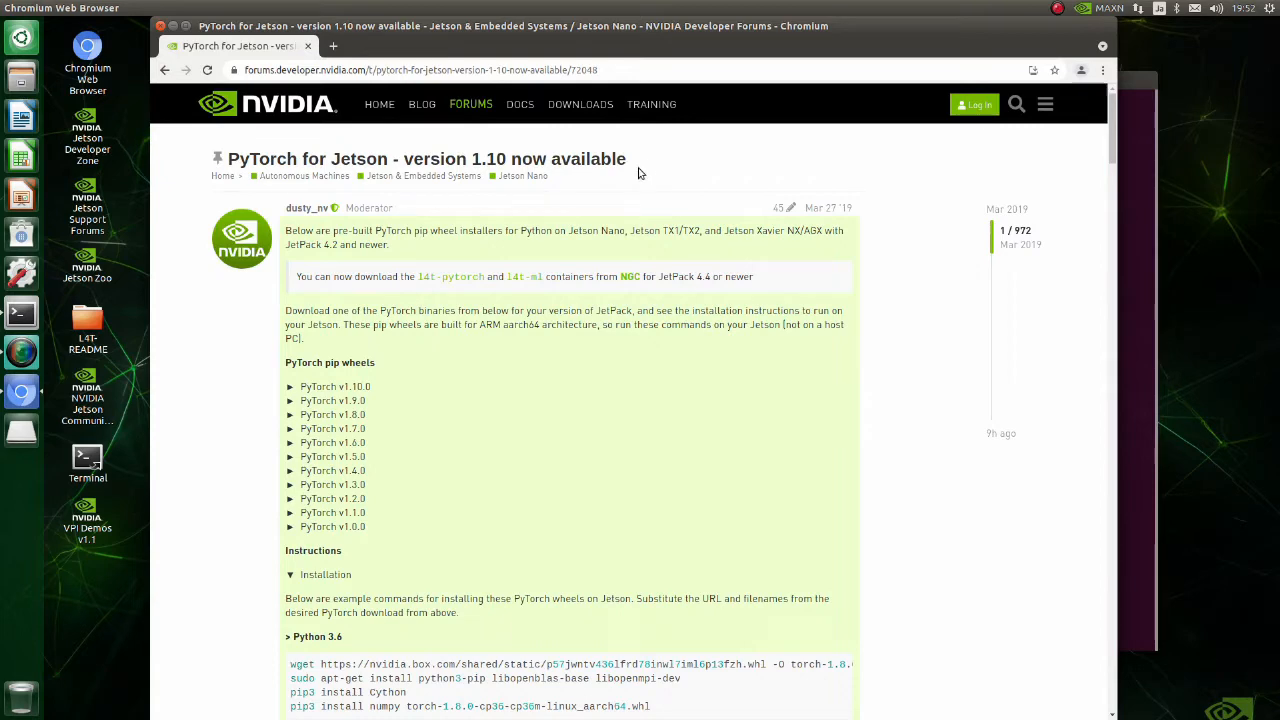
pyautogui.moveTo(220, 188)
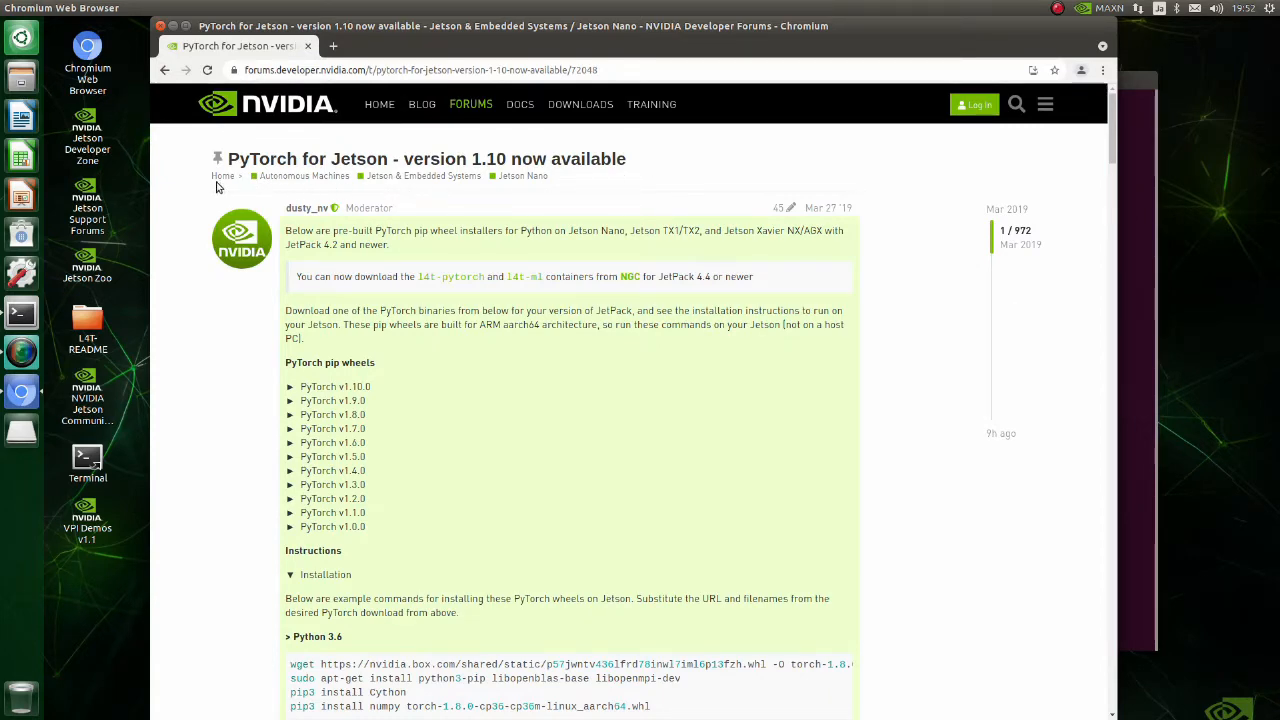
pyautogui.moveTo(230, 378)
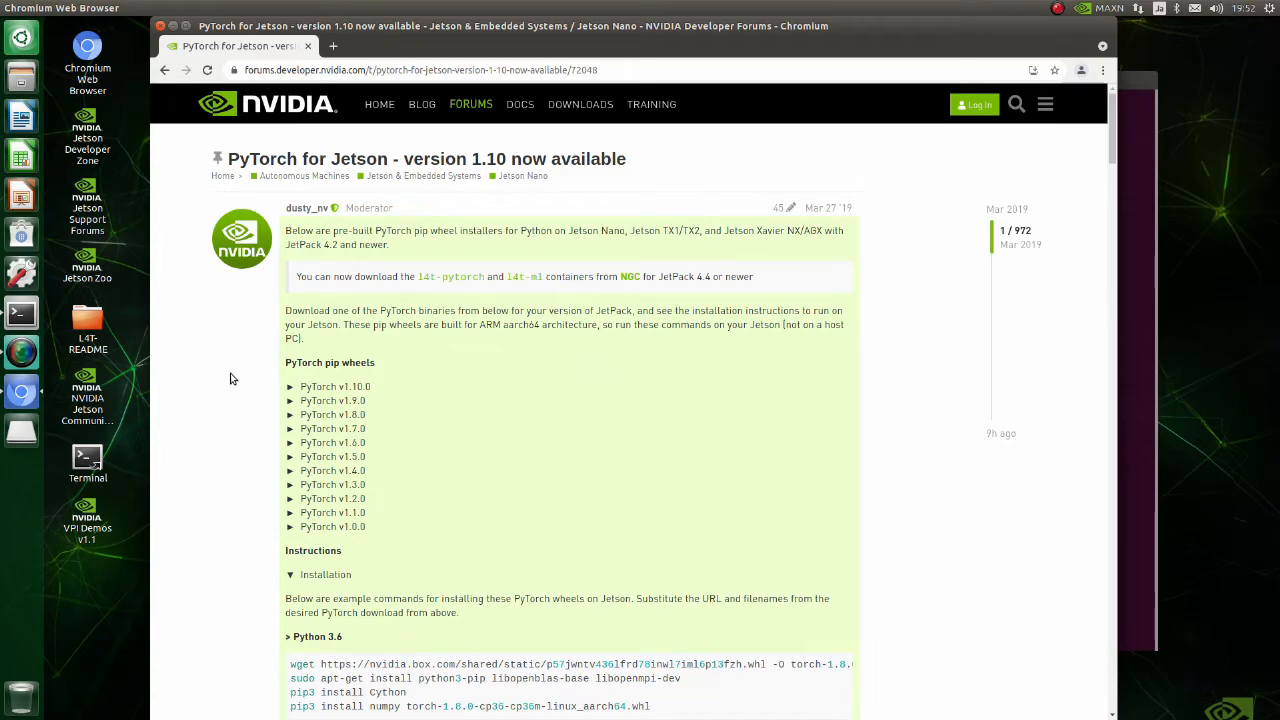
# Expand the PyTorch v1.10.0 pip wheel entry on the forum post and select its wheel file name
pyautogui.scroll(-3)
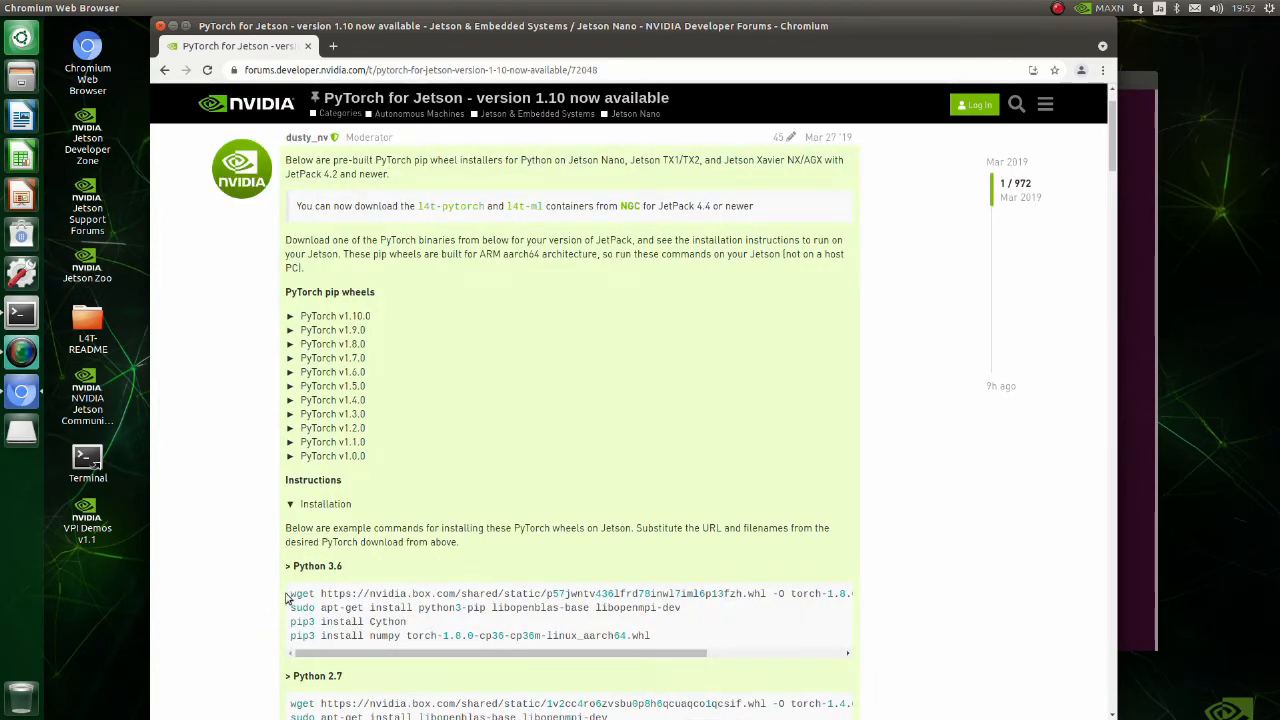
pyautogui.moveTo(840, 584)
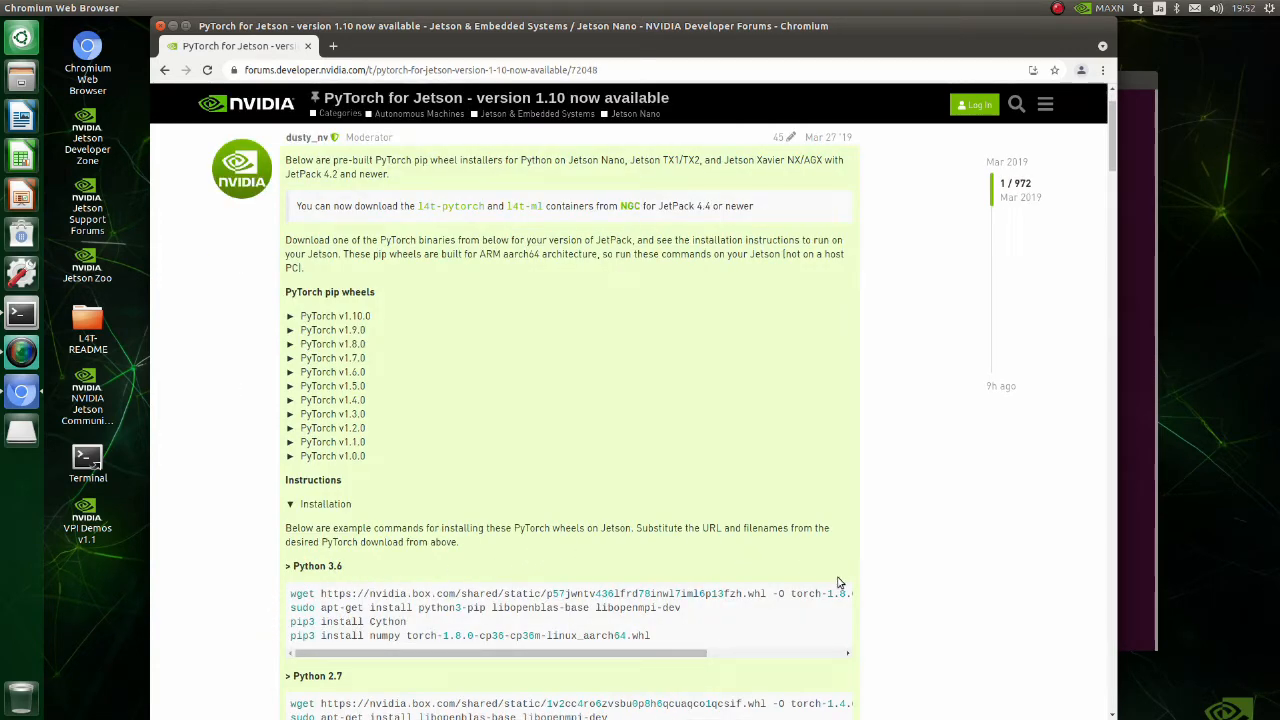
pyautogui.moveTo(528, 668)
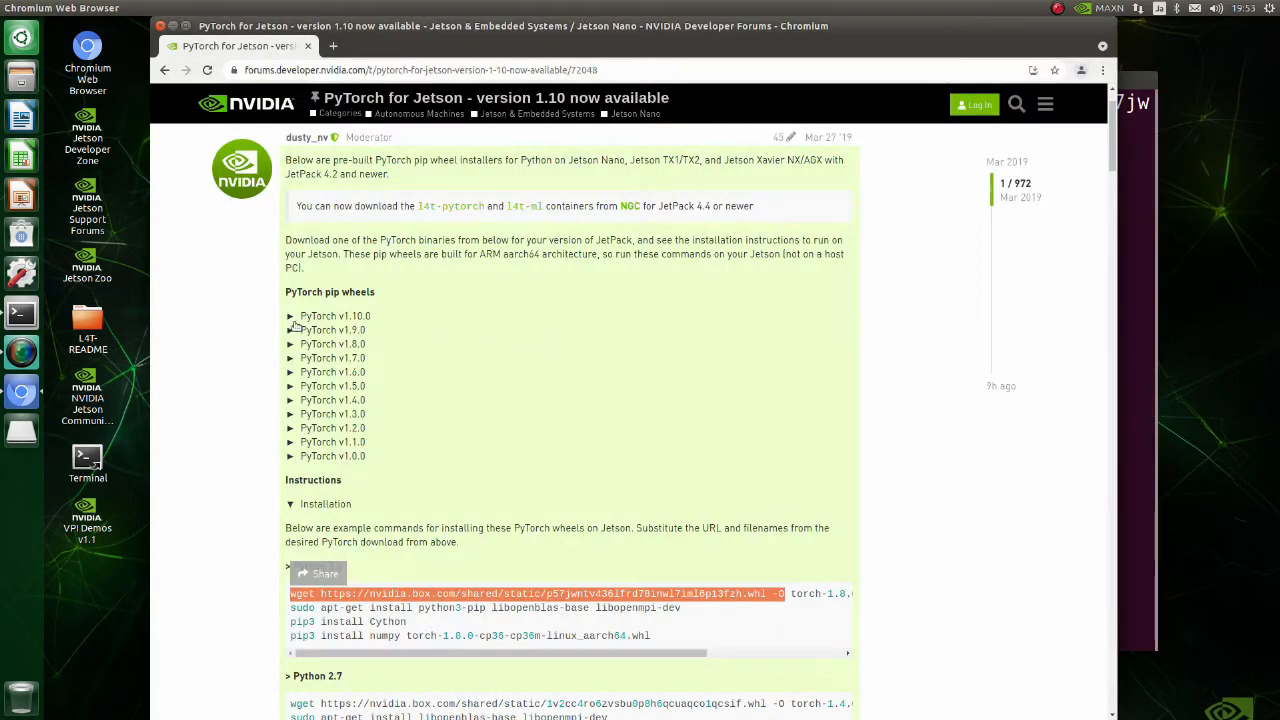
pyautogui.click(292, 316)
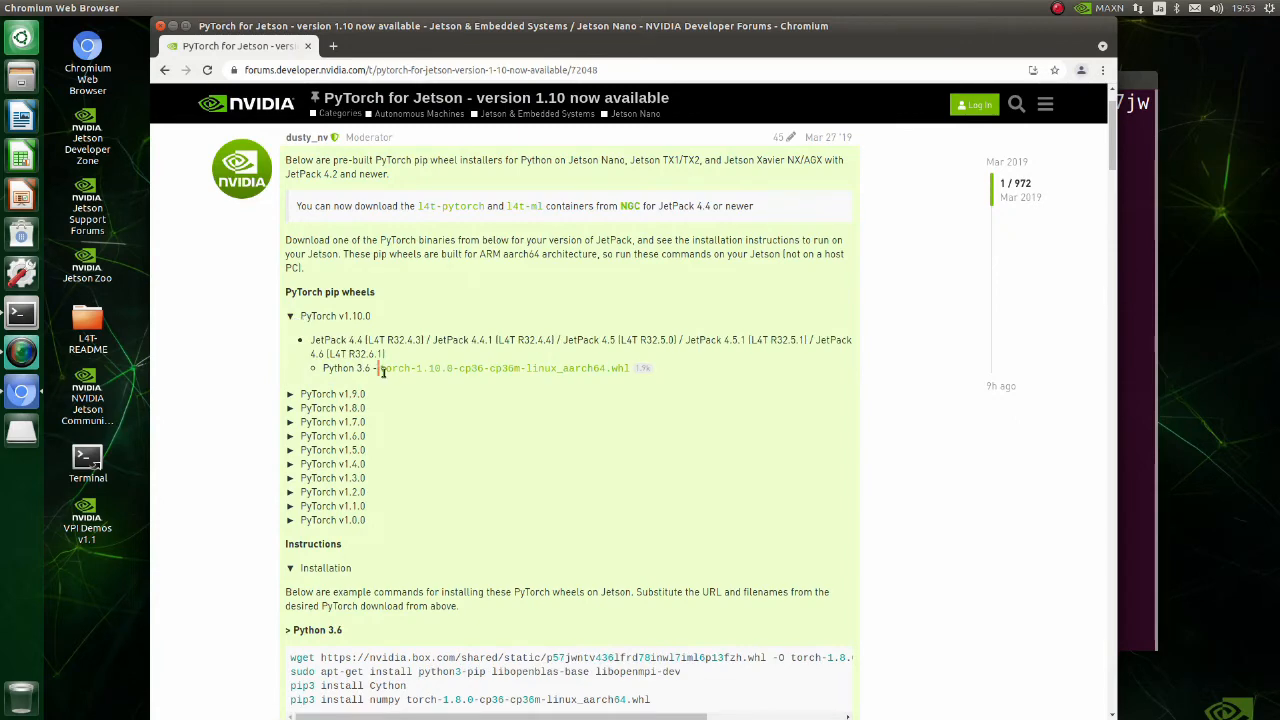
pyautogui.doubleClick(504, 368)
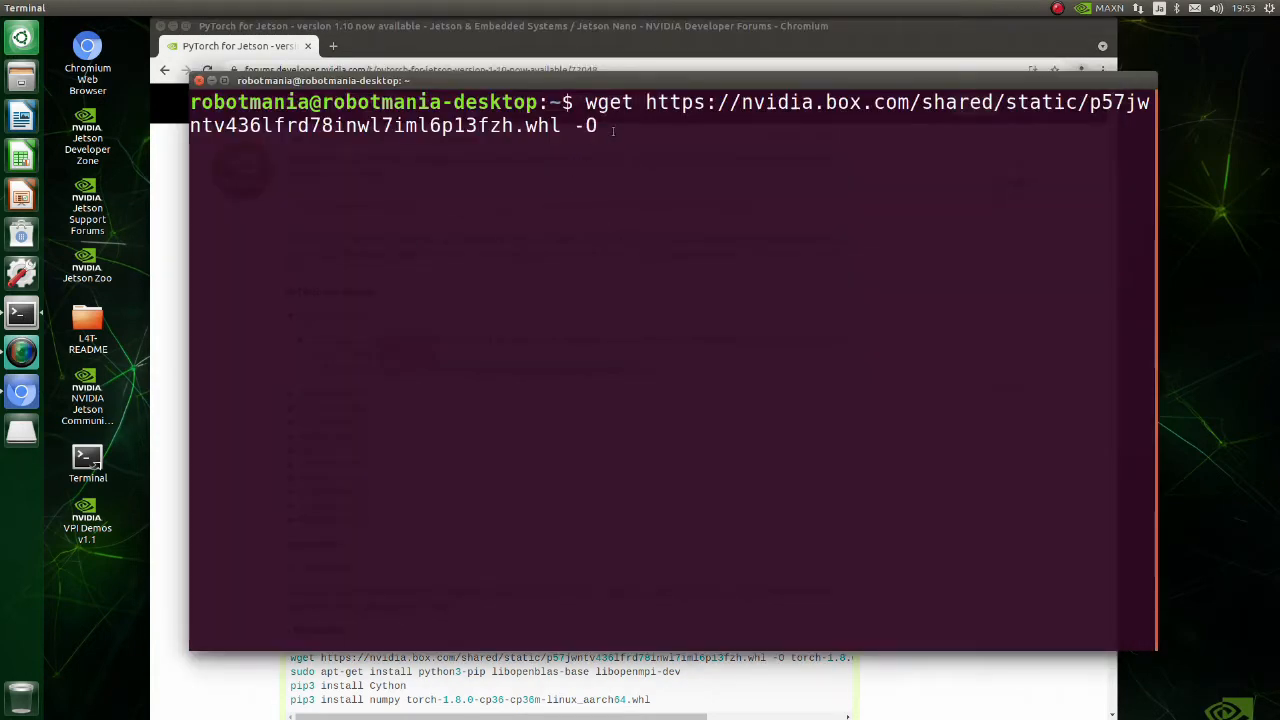
# Download the wheel as torch-1.10.0-cp36-cp36m-linux_aarch64.whl with wget and install the OpenMPI packages
pyautogui.write('torch-1.10.0-cp36-cp36m-linux_aarch64.whl')
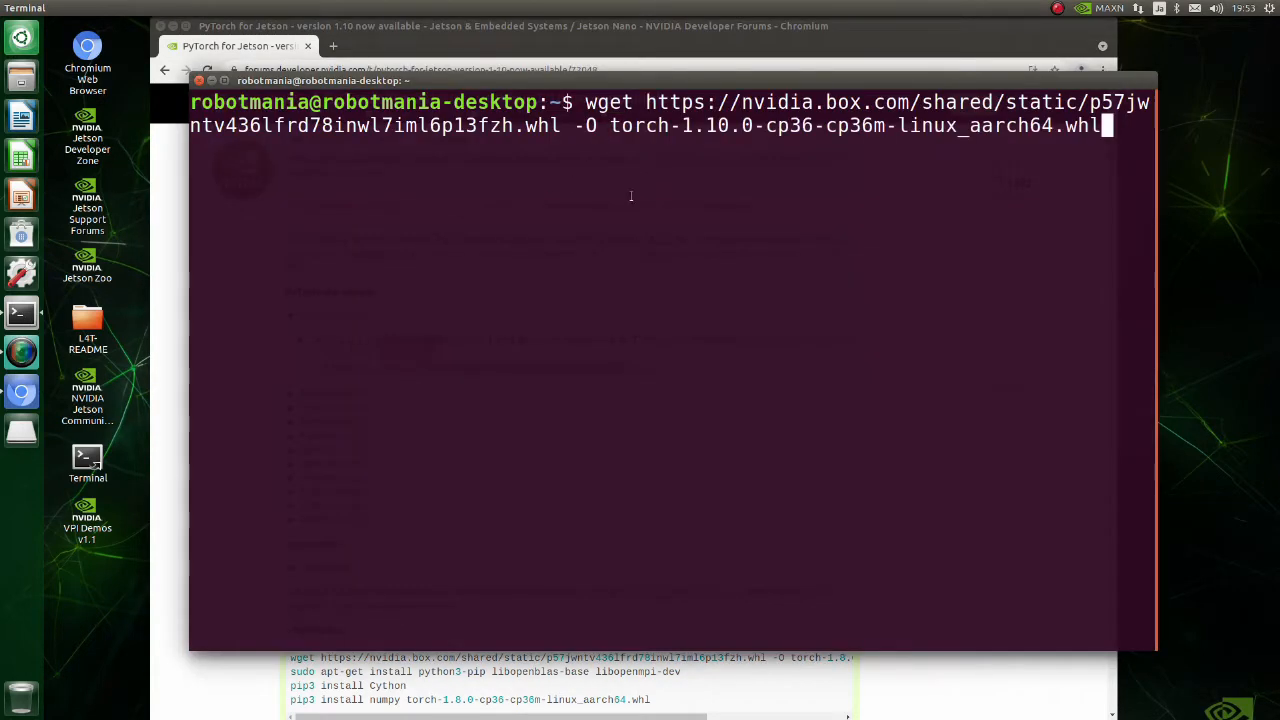
pyautogui.press('Return')
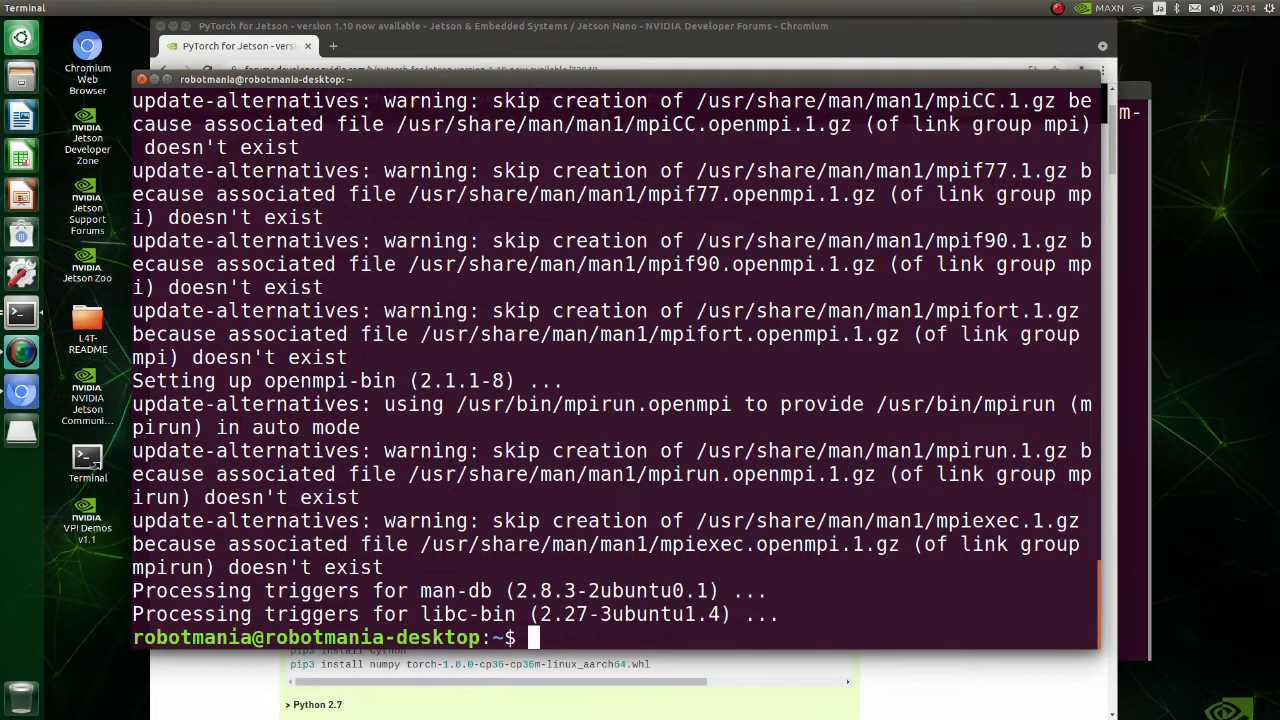
pyautogui.write('pip3 install --n')
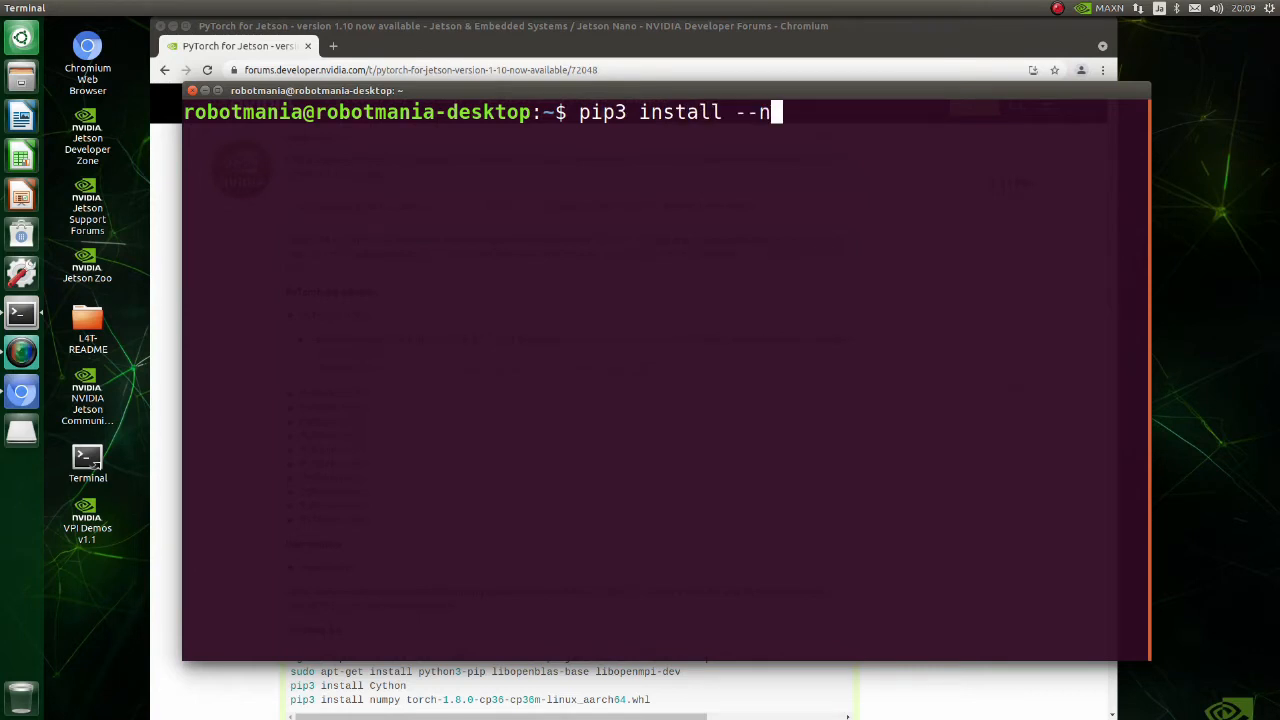
# Run pip3 install --no-deps torch-1.10.0-cp36-cp36m-linux_aarch64.whl
pyautogui.write('o-deps')
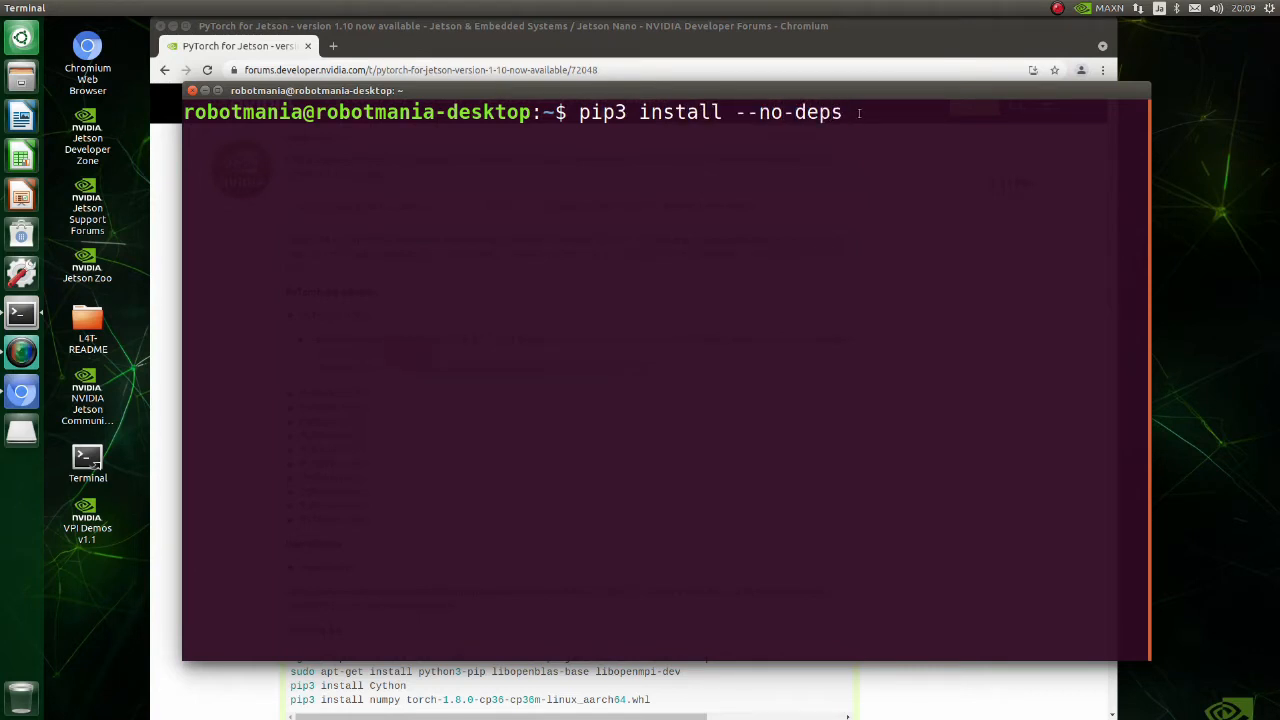
pyautogui.write('torch-1.10.0-cp36-cp36m-linux_aarch64.whl')
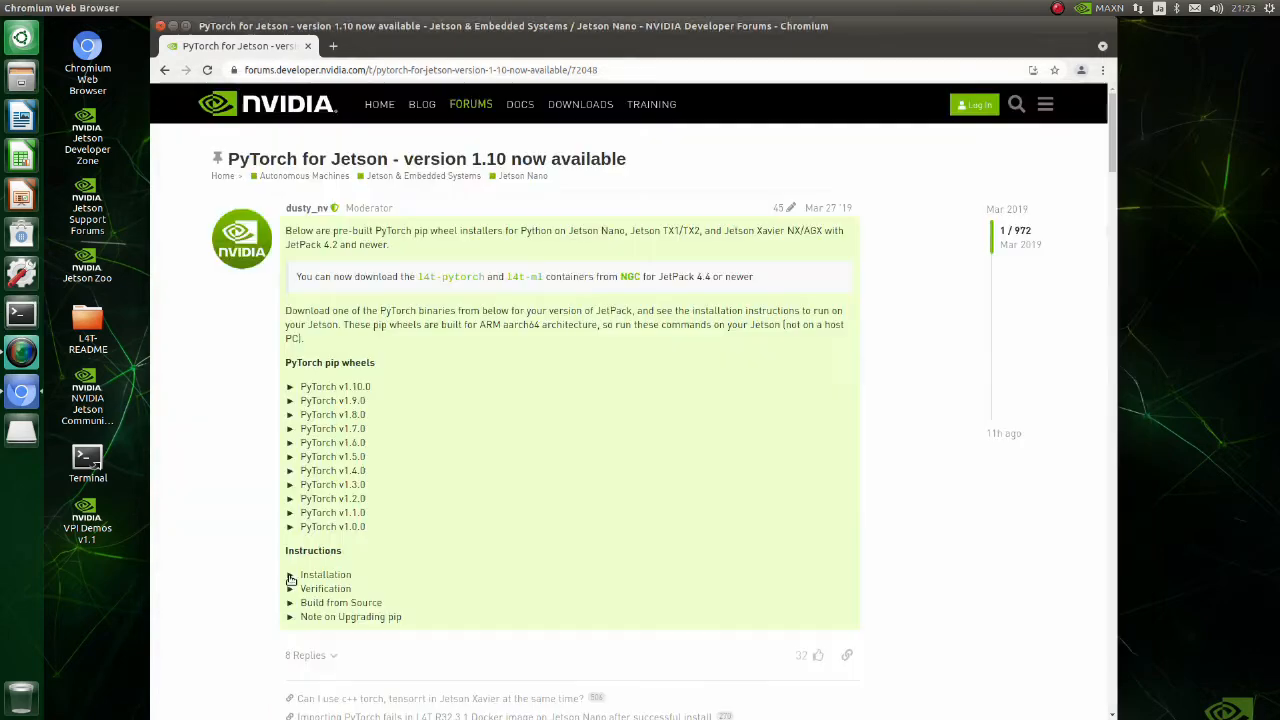
# From the Installation section, run sudo apt-get install libjpeg-dev zlib1g-dev libpython3-dev and libav codec/format/swscale dev packages
pyautogui.click(292, 574)
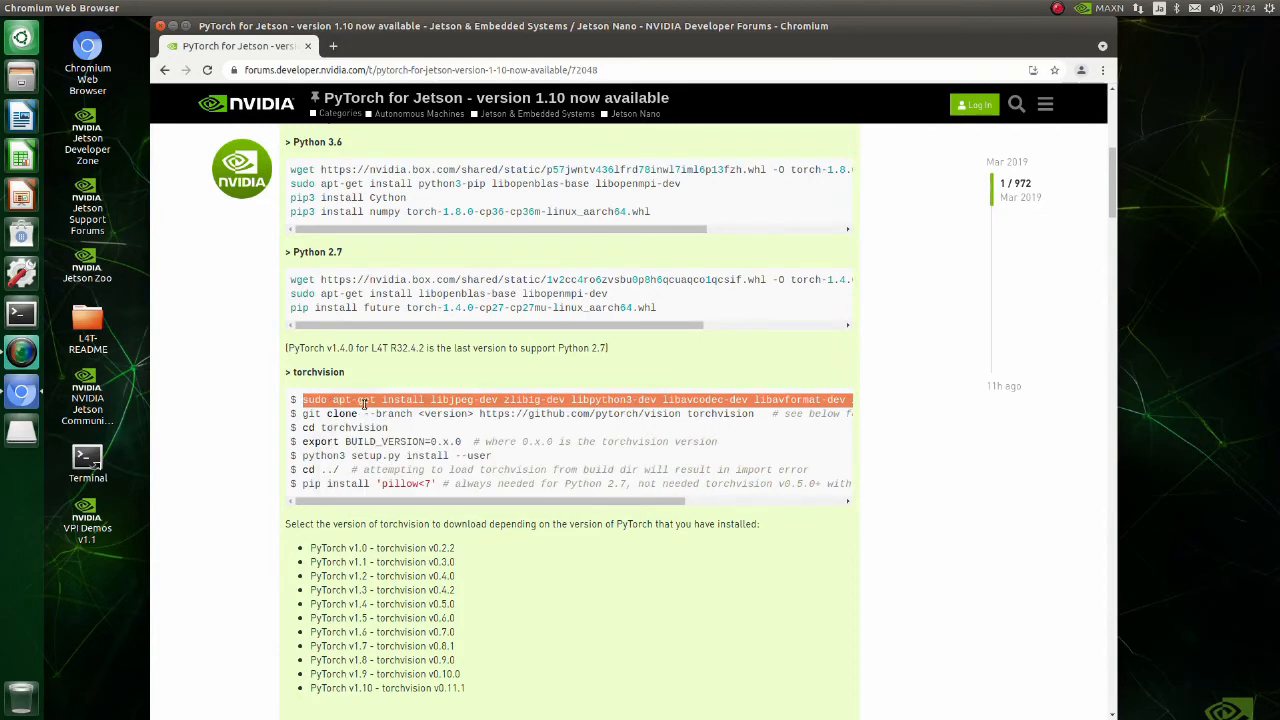
pyautogui.click(88, 464)
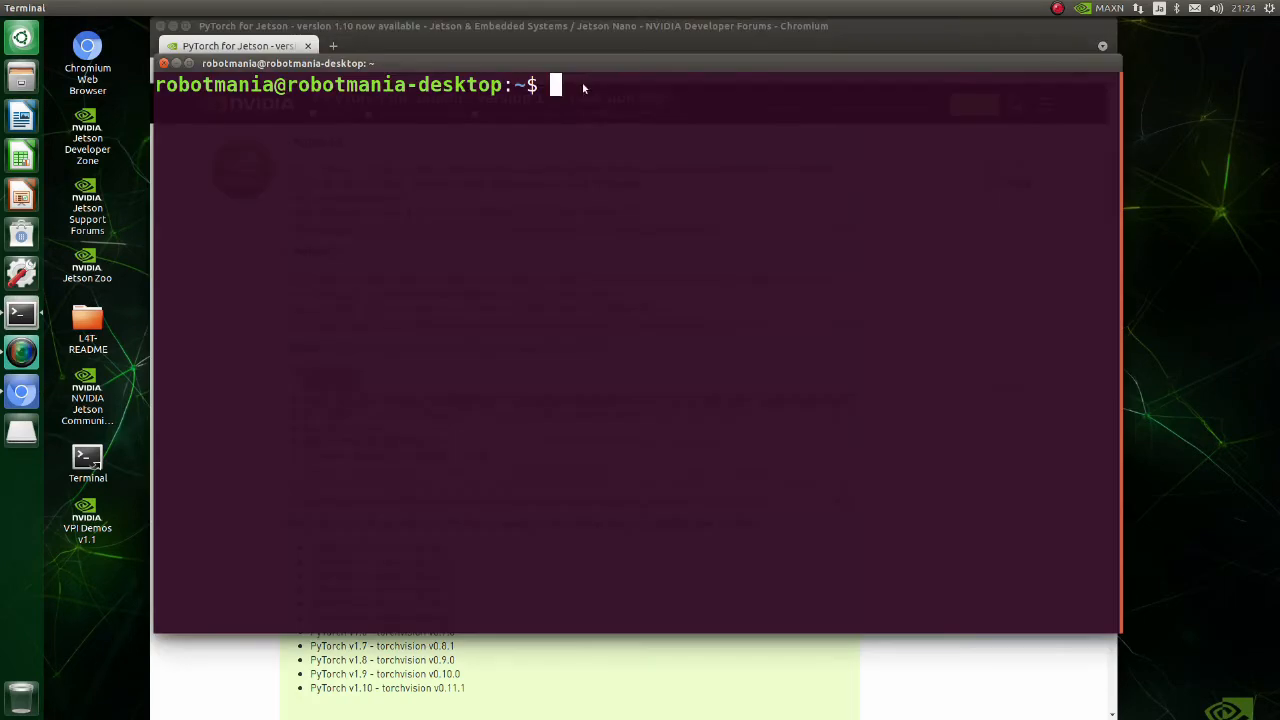
pyautogui.write('sudo apt-get install libjpeg-dev zlib1g-dev libpython3-dev libavcodec-dev libavformat-dev libswscale-dev')
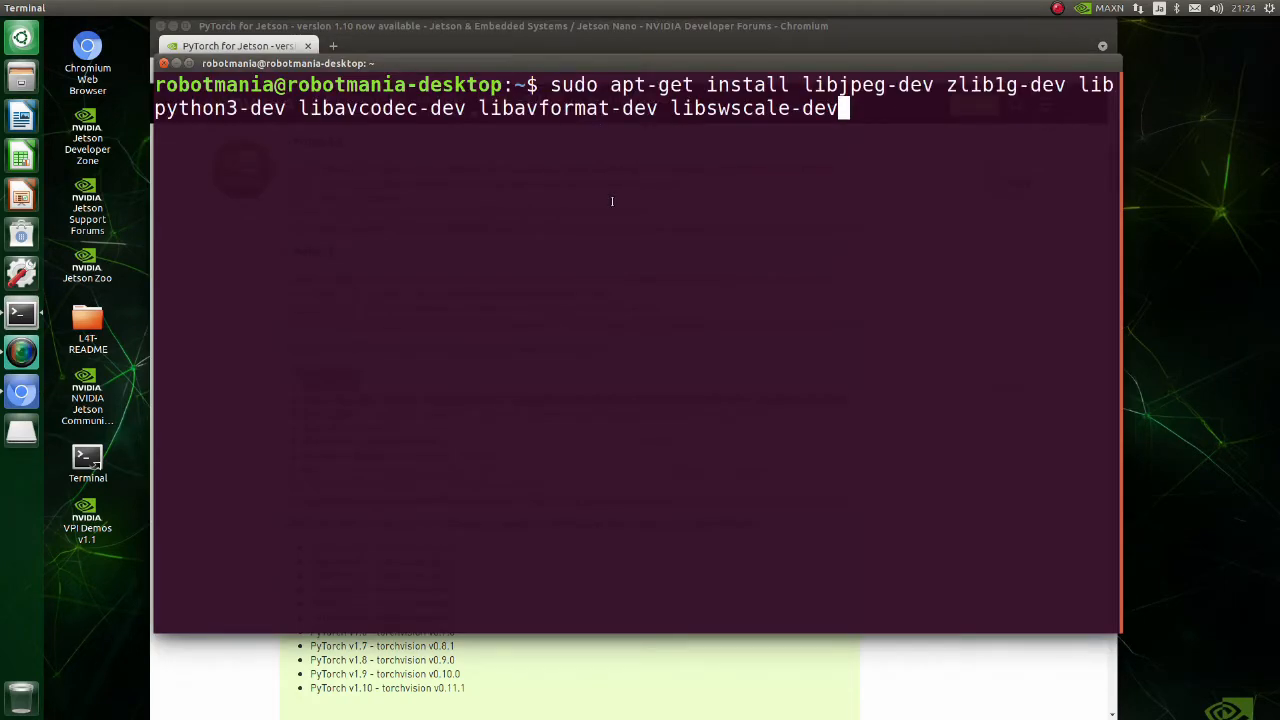
pyautogui.press('Return')
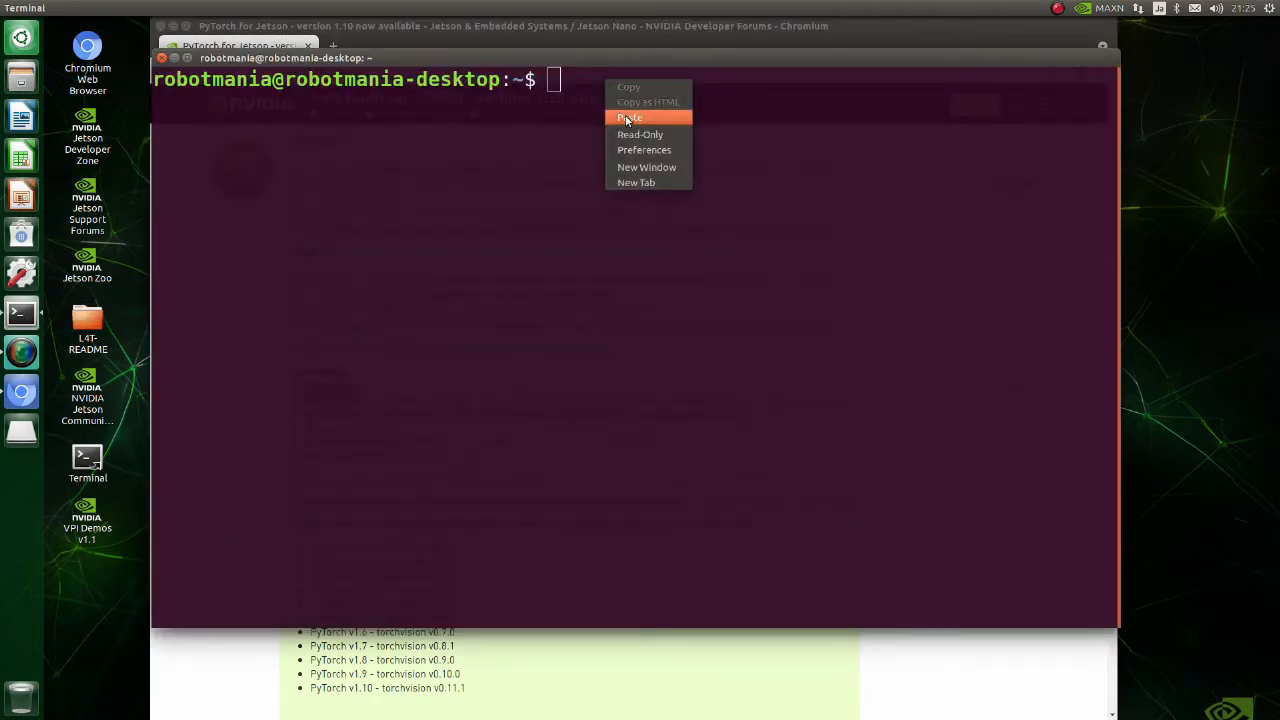
# Clone torchvision branch v0.9.0 and change into the torchvision folder
pyautogui.click(628, 118)
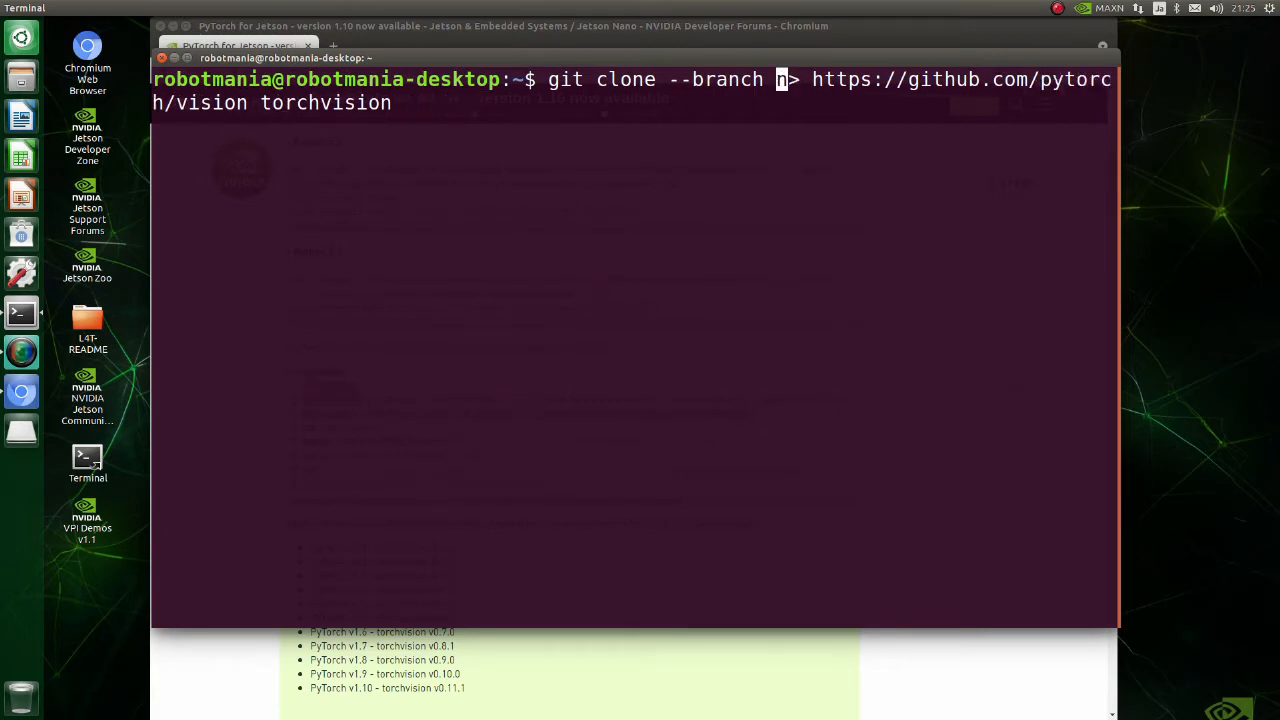
pyautogui.write('v0.9.0')
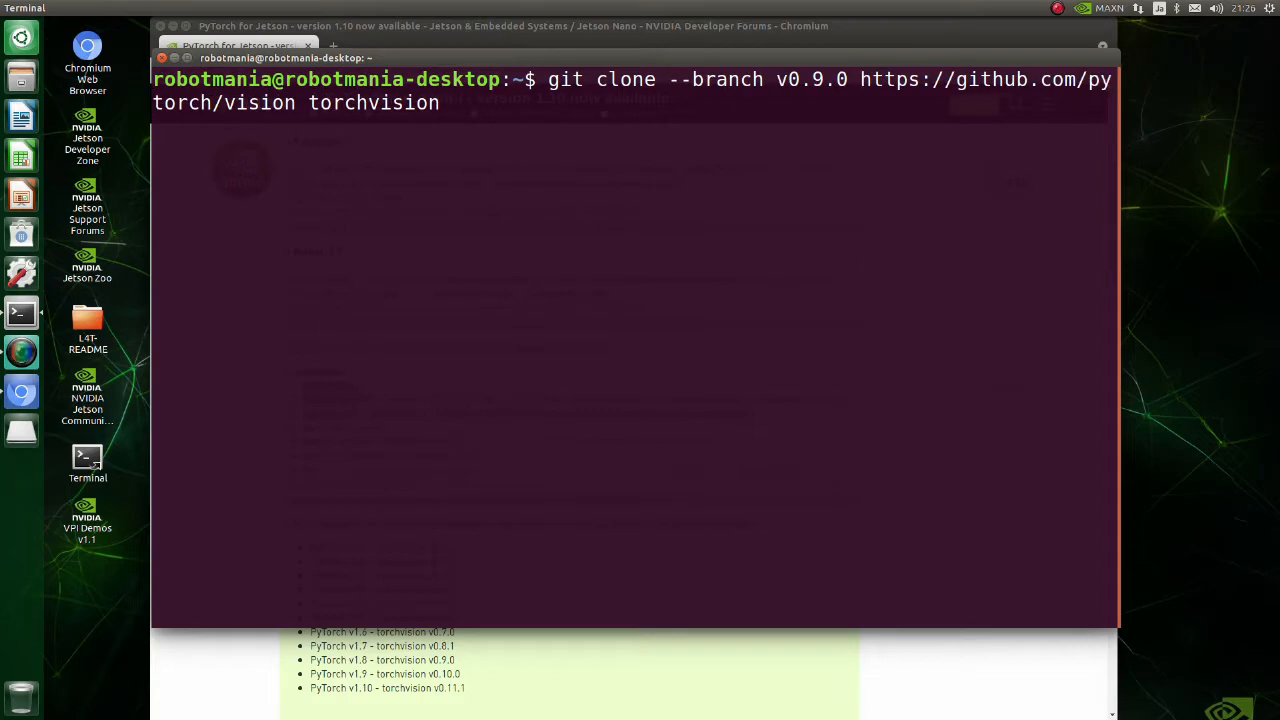
pyautogui.press('Return')
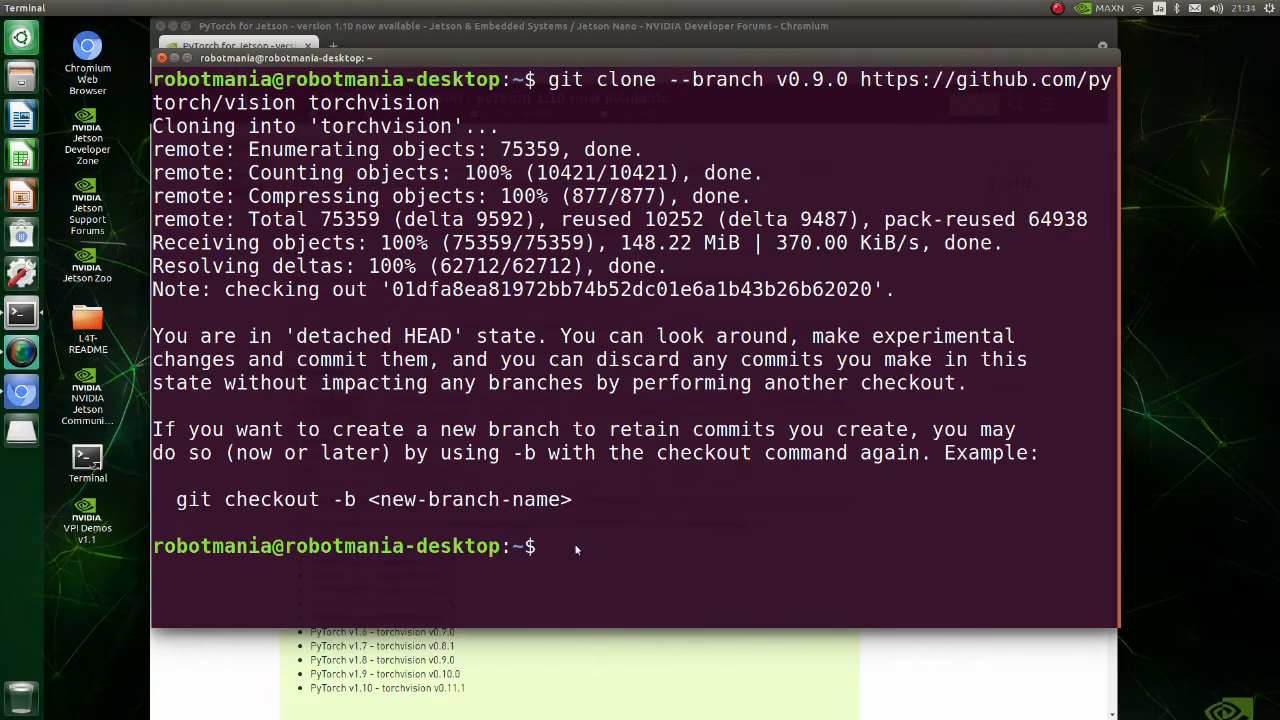
pyautogui.write('cd torchvision')
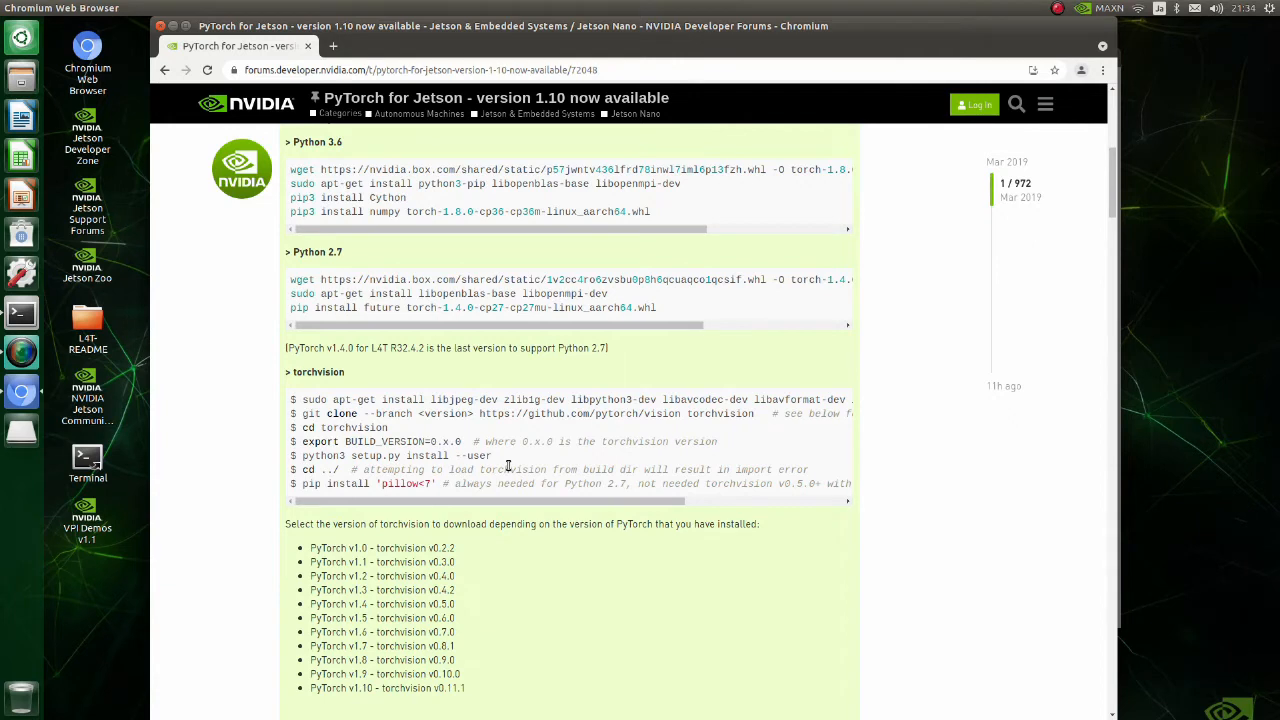
# Export BUILD_VERSION=0.9.0 and start python3 setup.py install --user
pyautogui.doubleClick(428, 442)
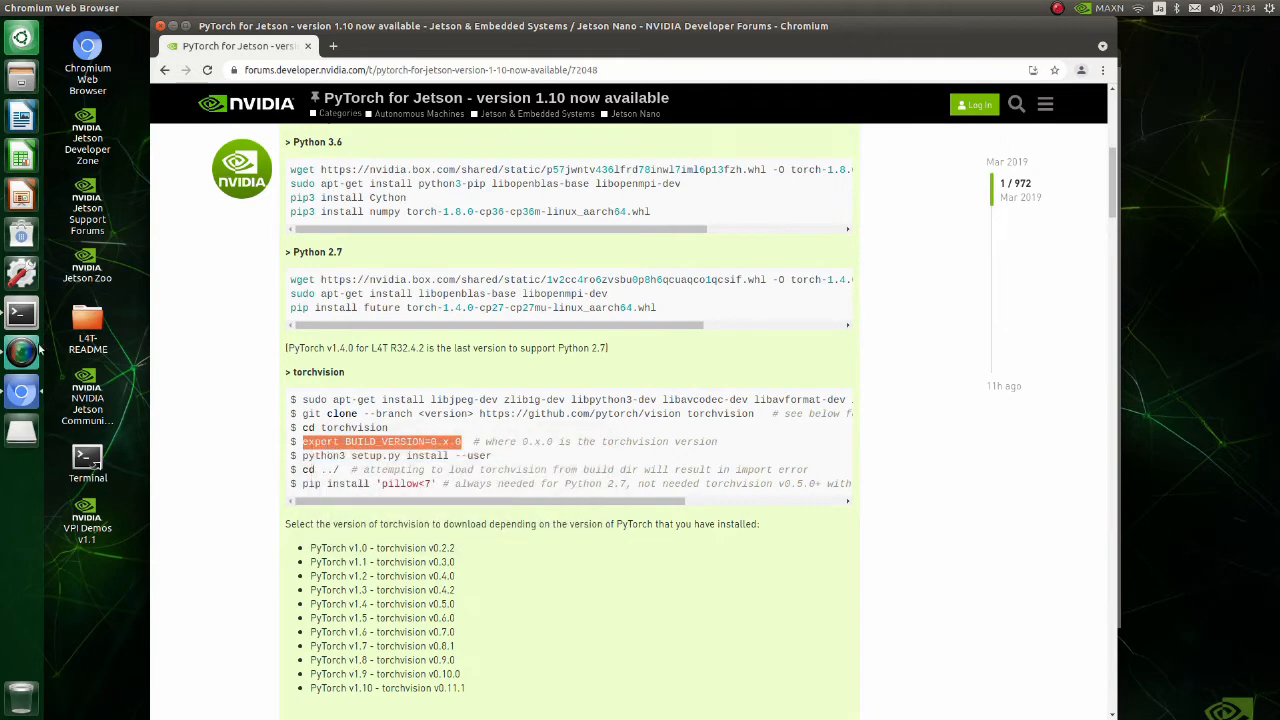
pyautogui.rightClick(690, 570)
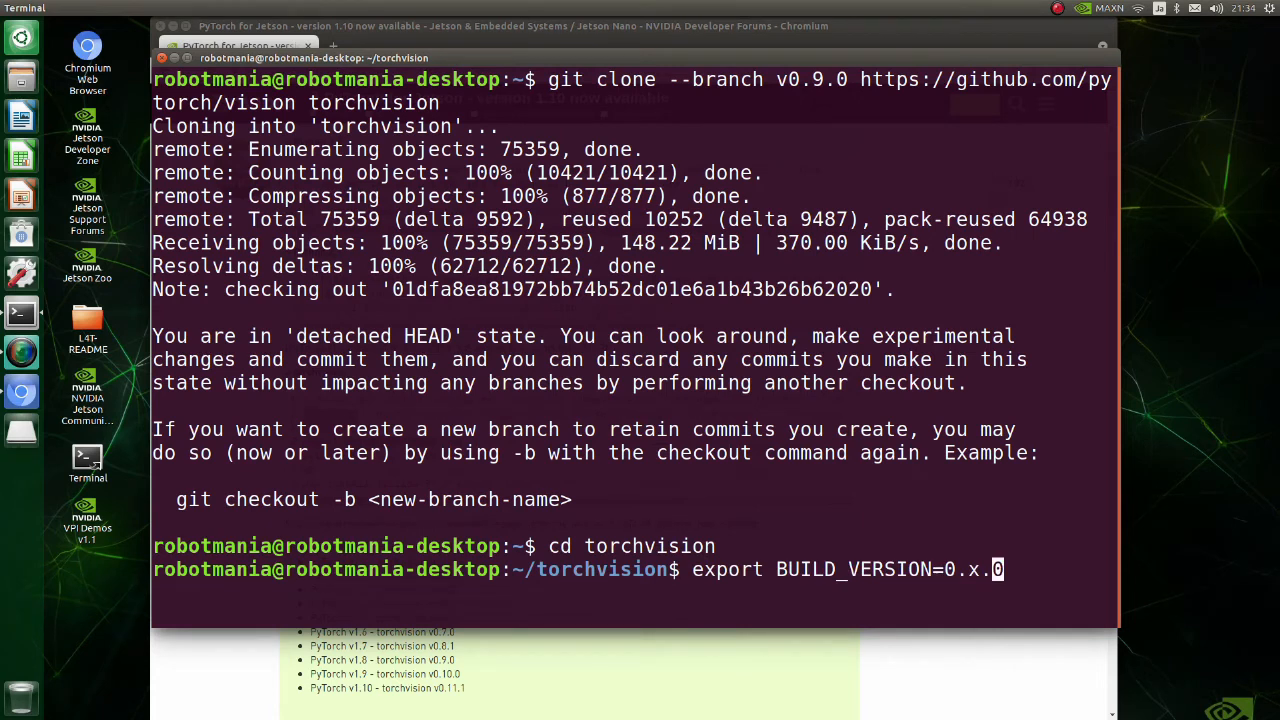
pyautogui.write('9')
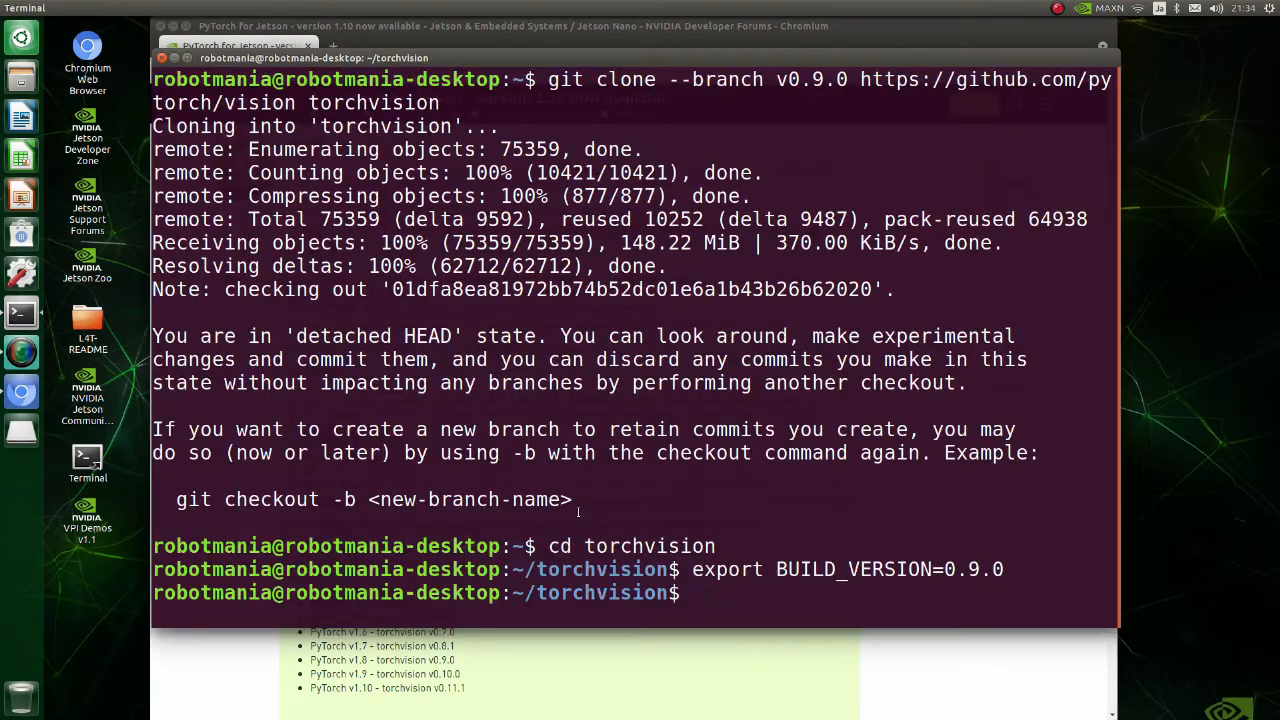
pyautogui.write('python3 setup.py install --user')
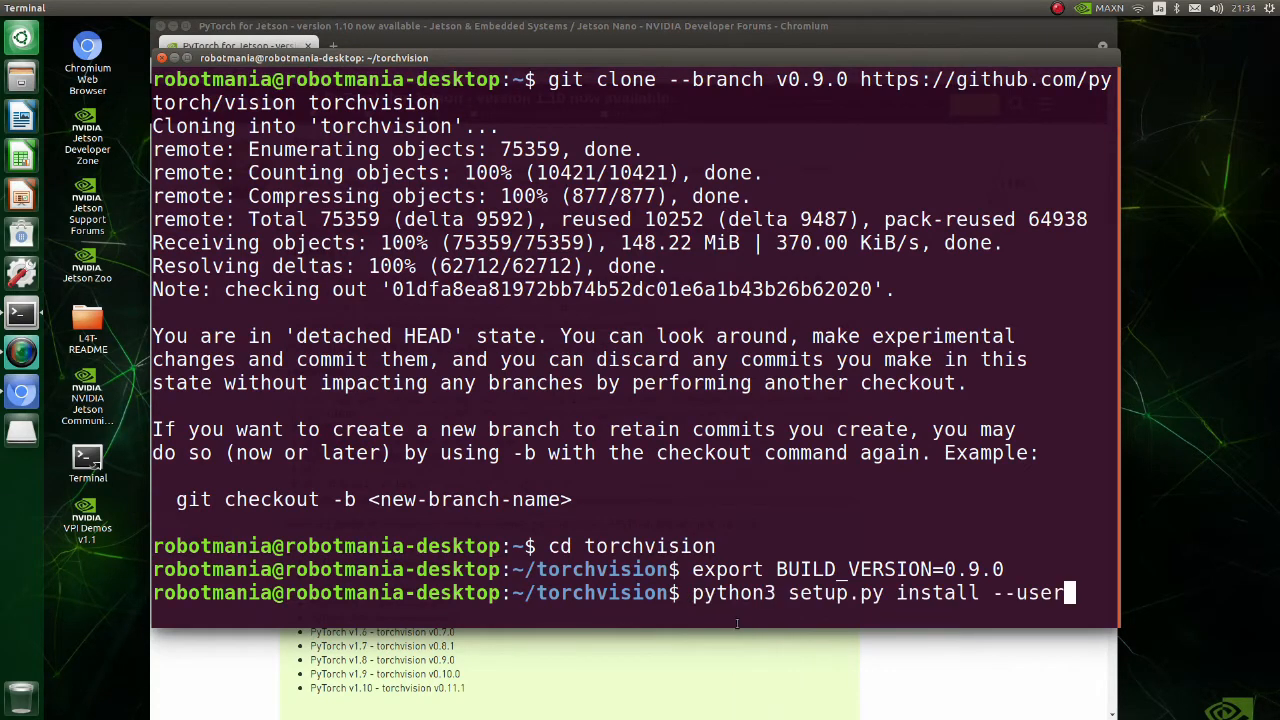
pyautogui.moveTo(708, 676)
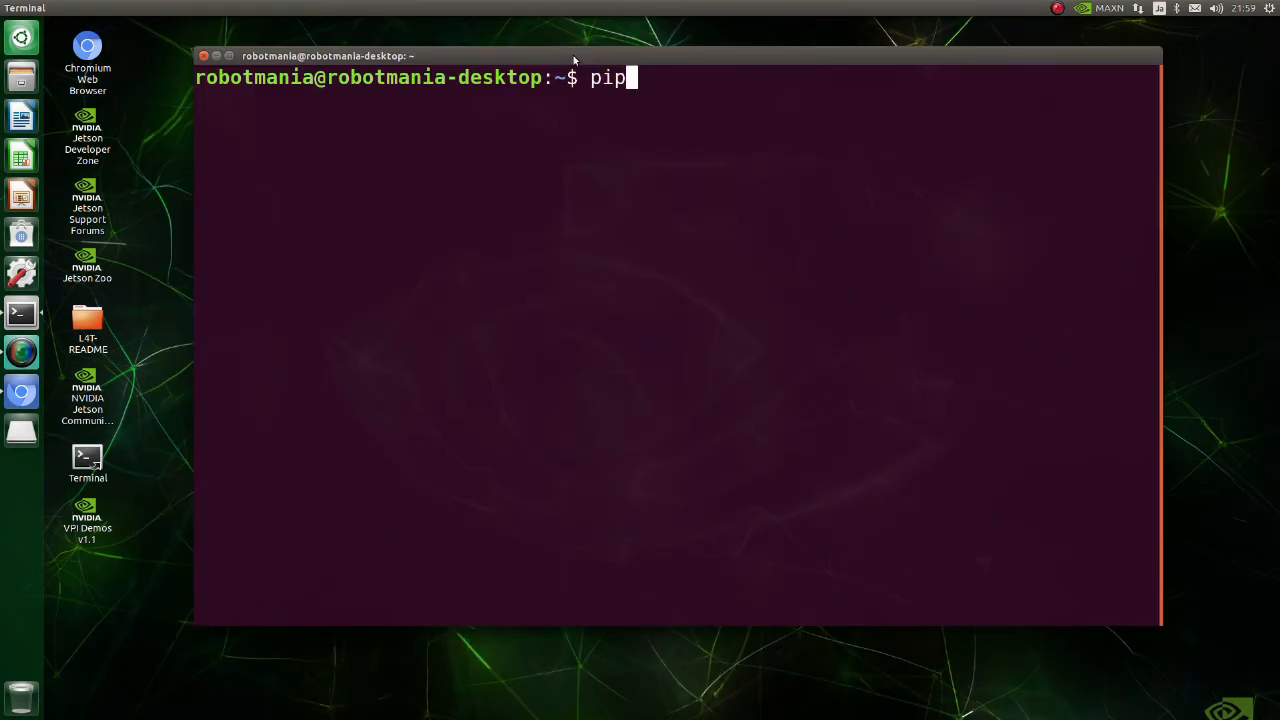
# Run pip3 install --no-deps seaborn==0.11.0
pyautogui.write('3 install --no')
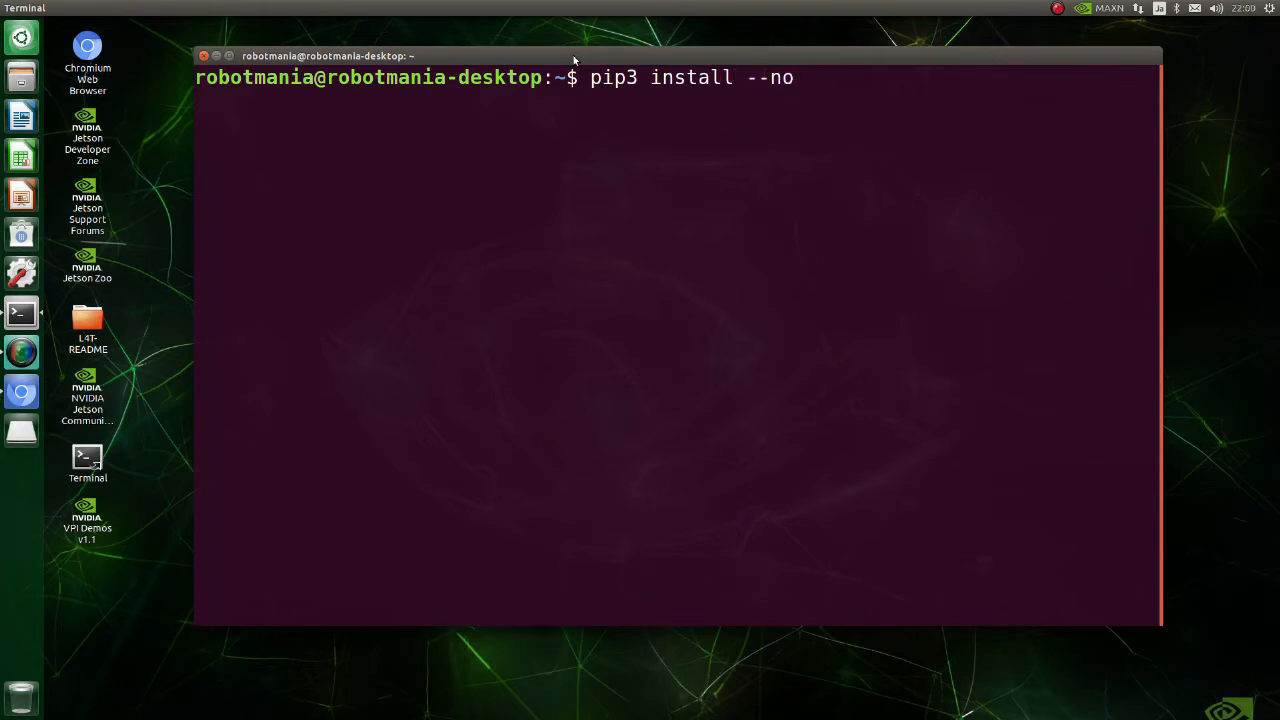
pyautogui.write('-deps seaborn')
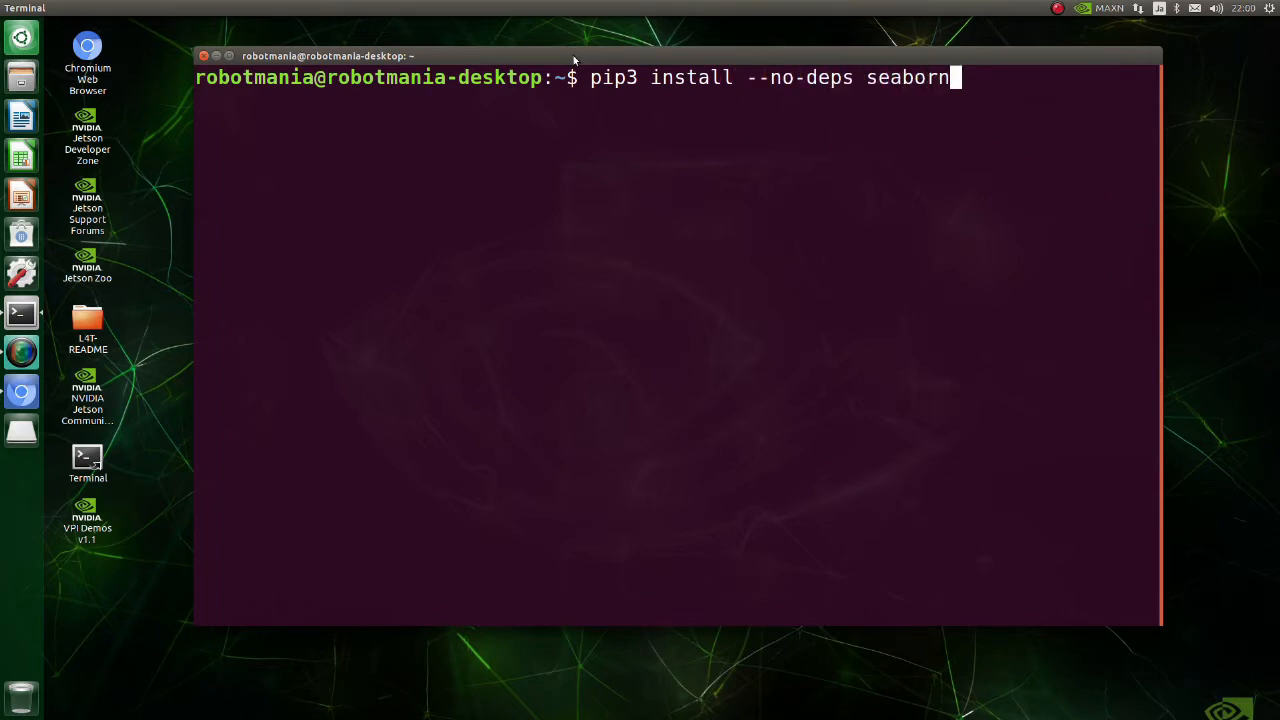
pyautogui.write('==0.11.0')
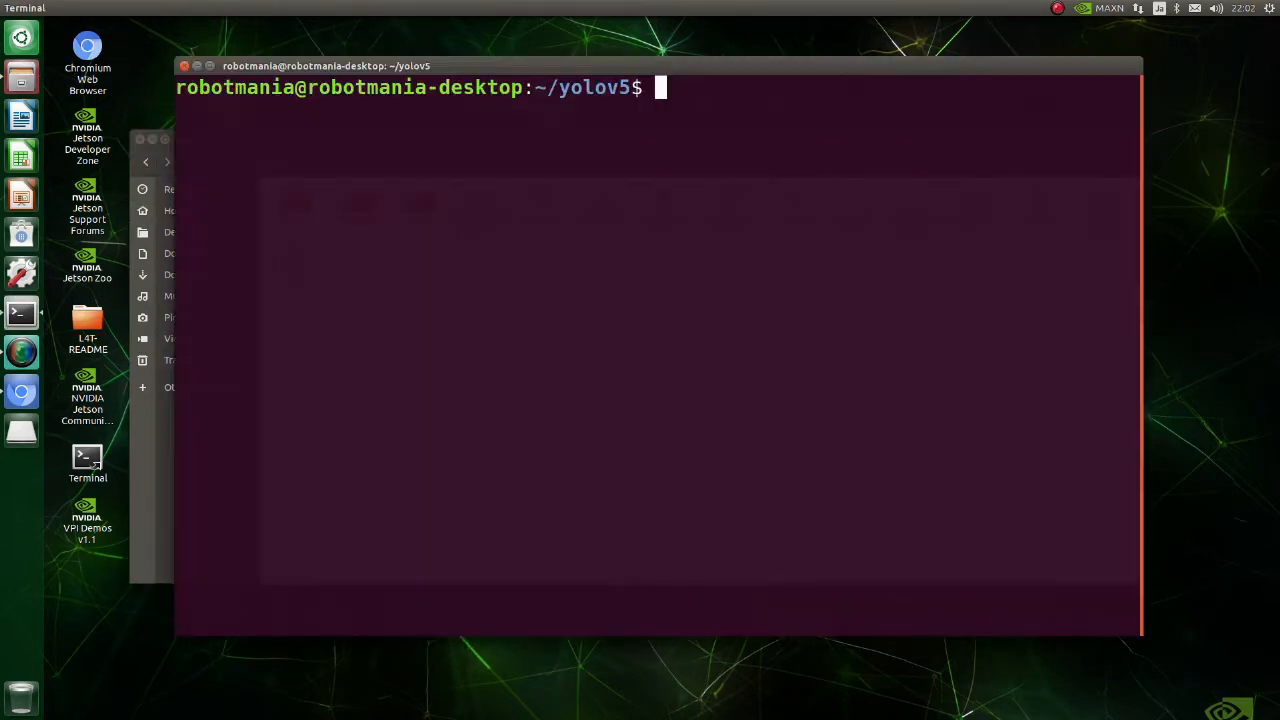
# Run python3 detect.py --source data/images --weights yolov5s.pt --img 640 in ~/yolov5
pyautogui.write('python3 detect.py --')
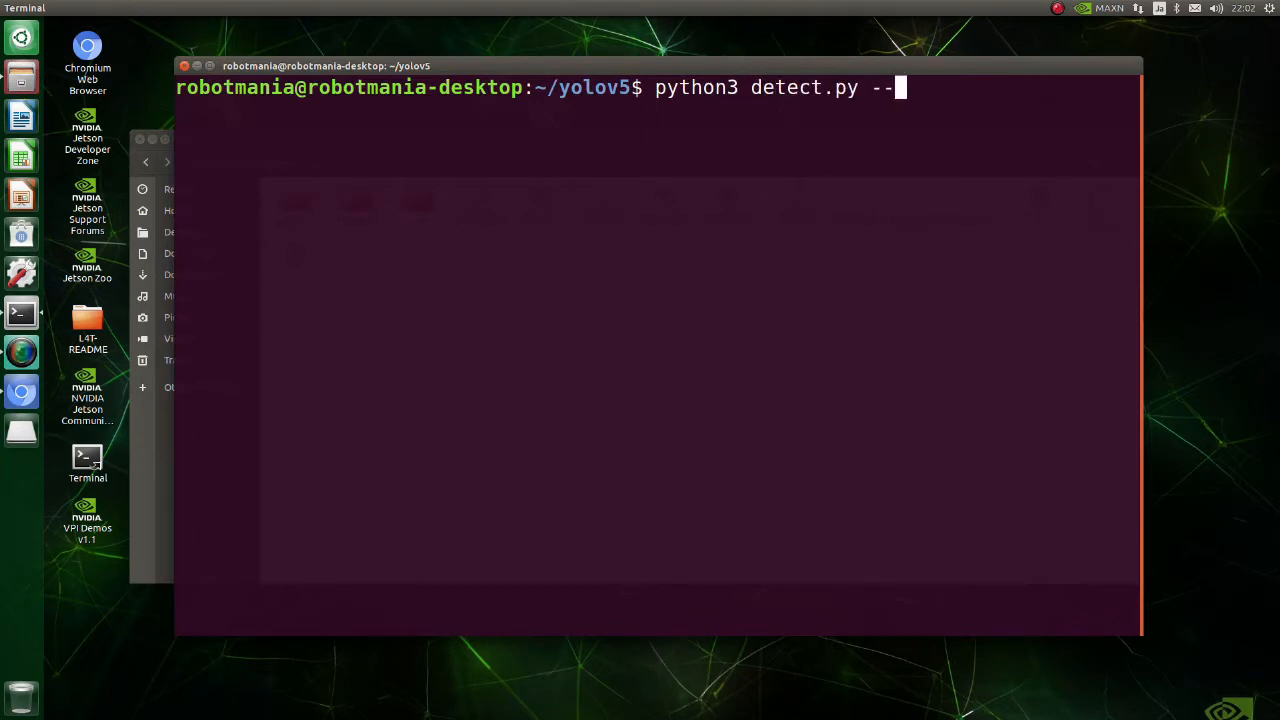
pyautogui.write('source data/image')
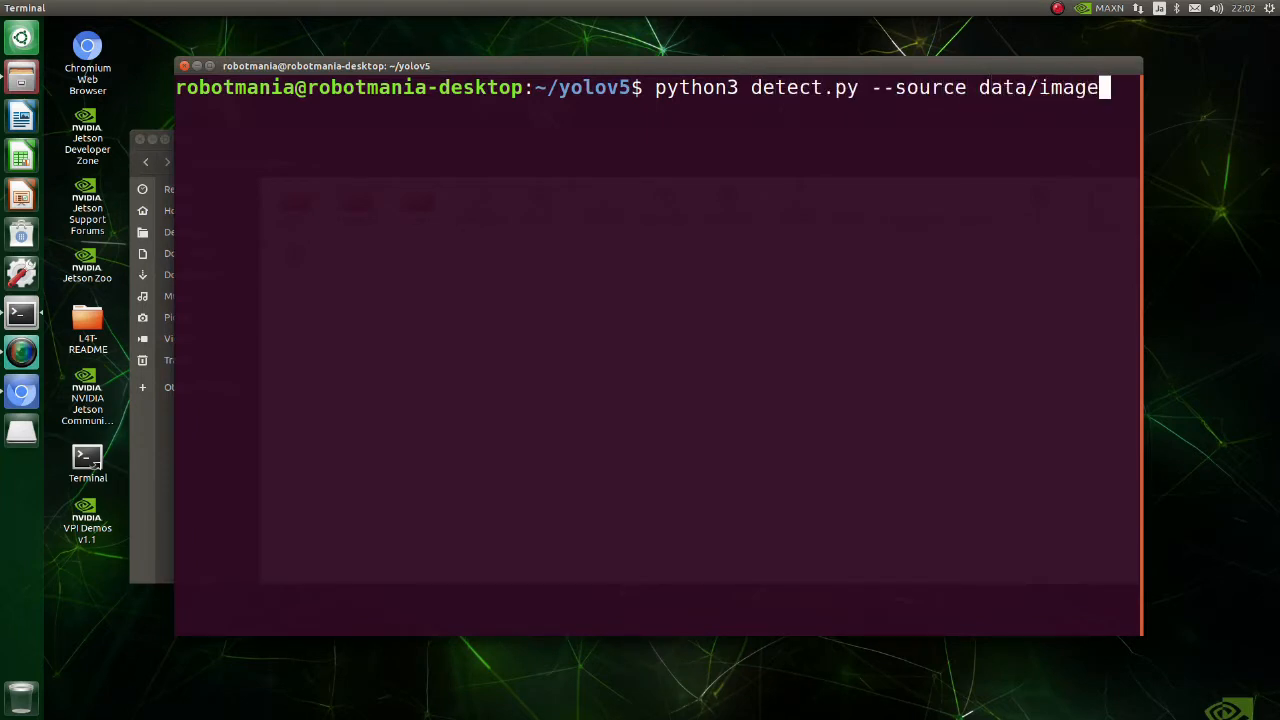
pyautogui.write('s --weight')
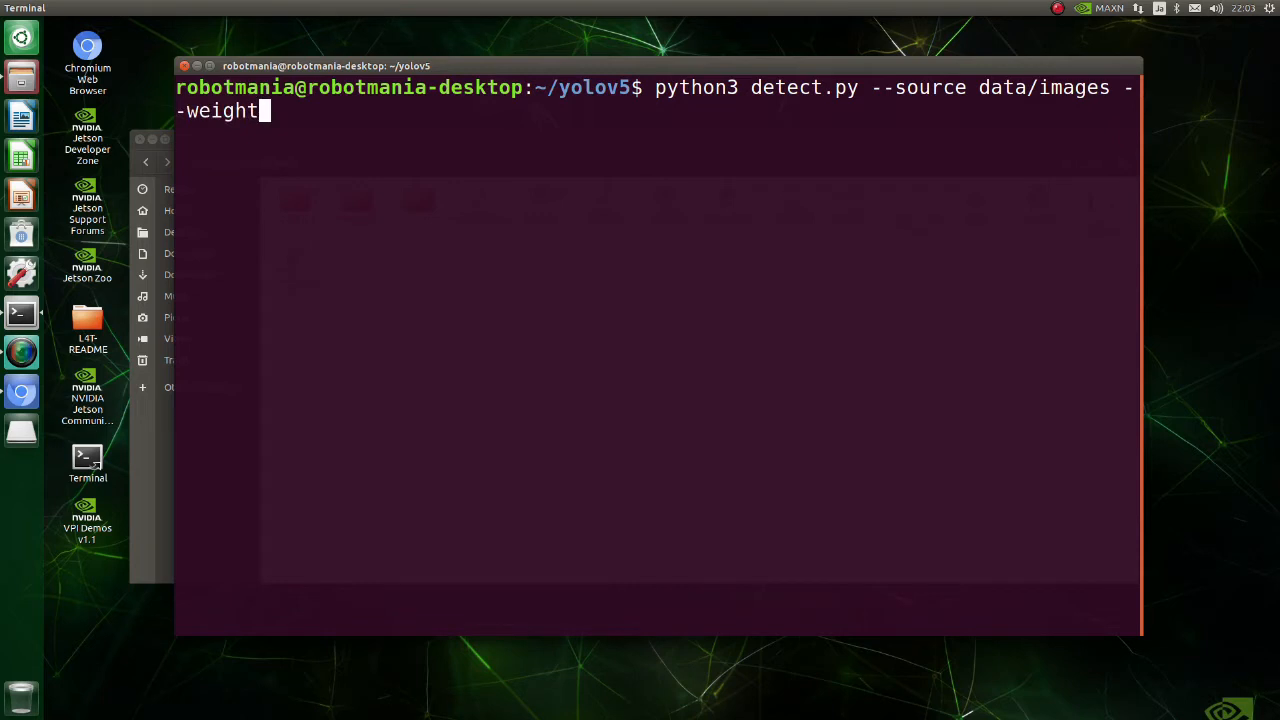
pyautogui.write('s yolov5s.pt')
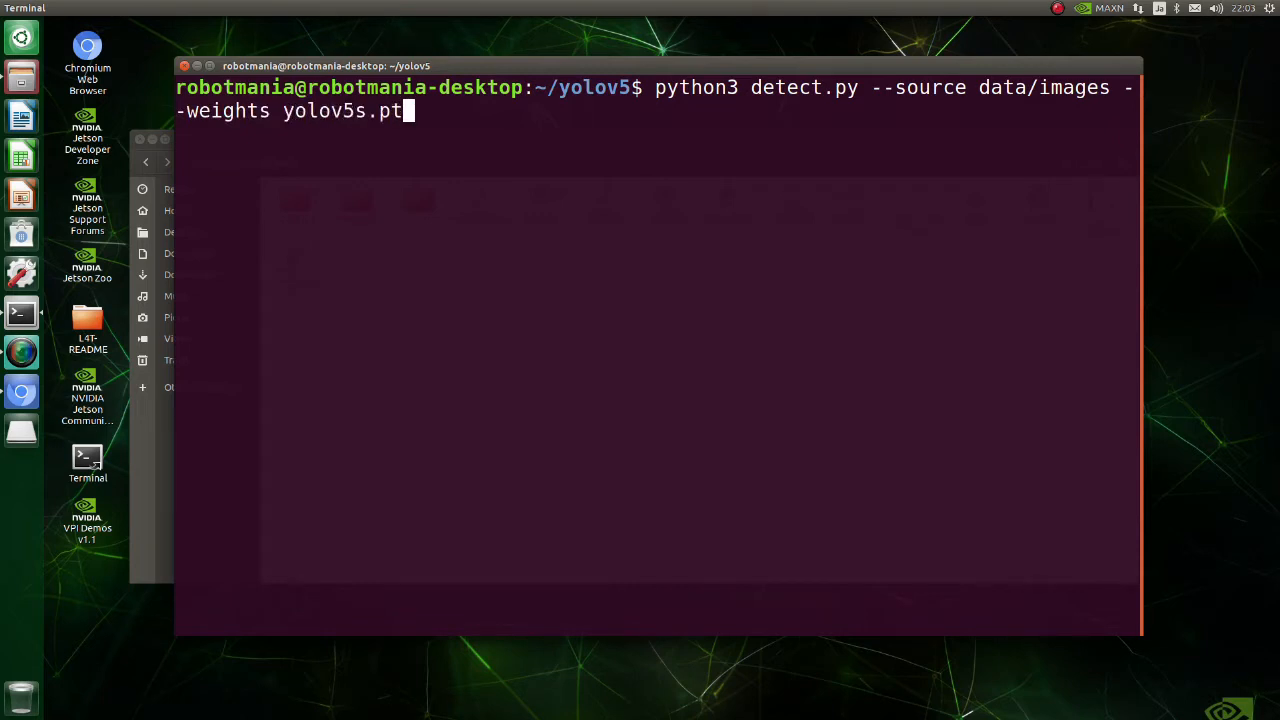
pyautogui.write('--img 640')
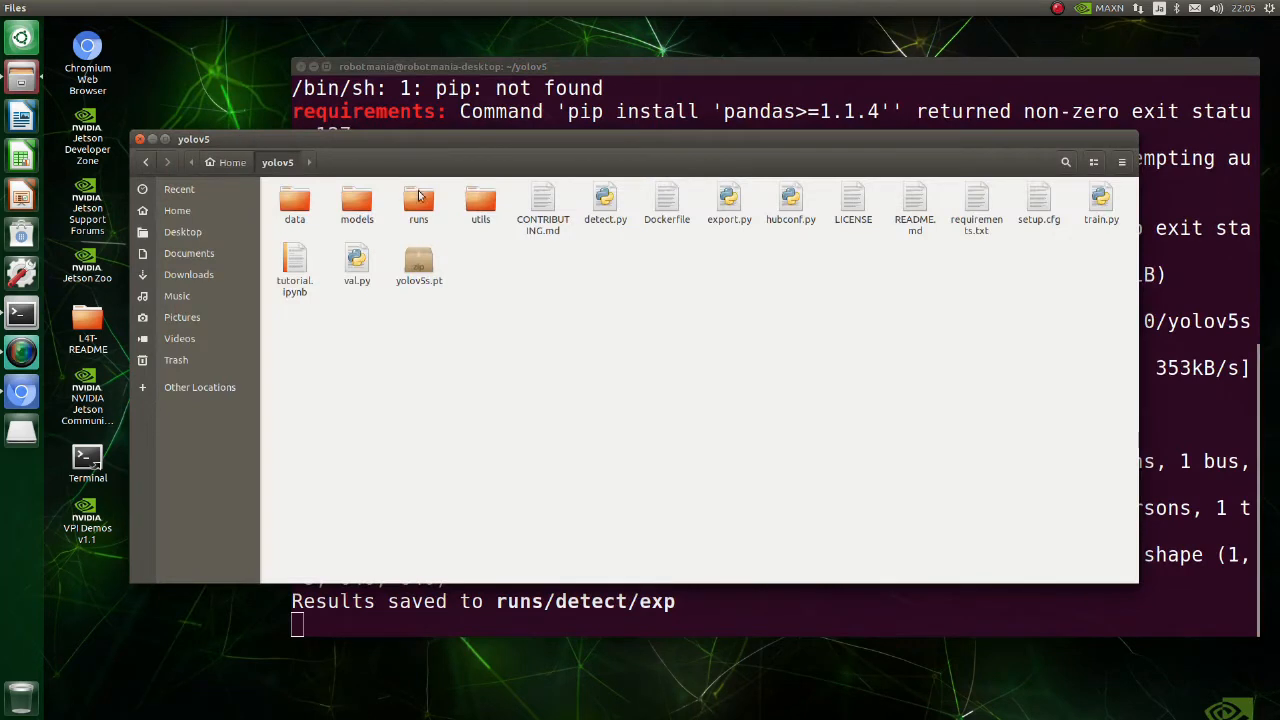
# Browse into runs/detect/exp and view bus.jpg with its bus and person detection boxes
pyautogui.doubleClick(418, 204)
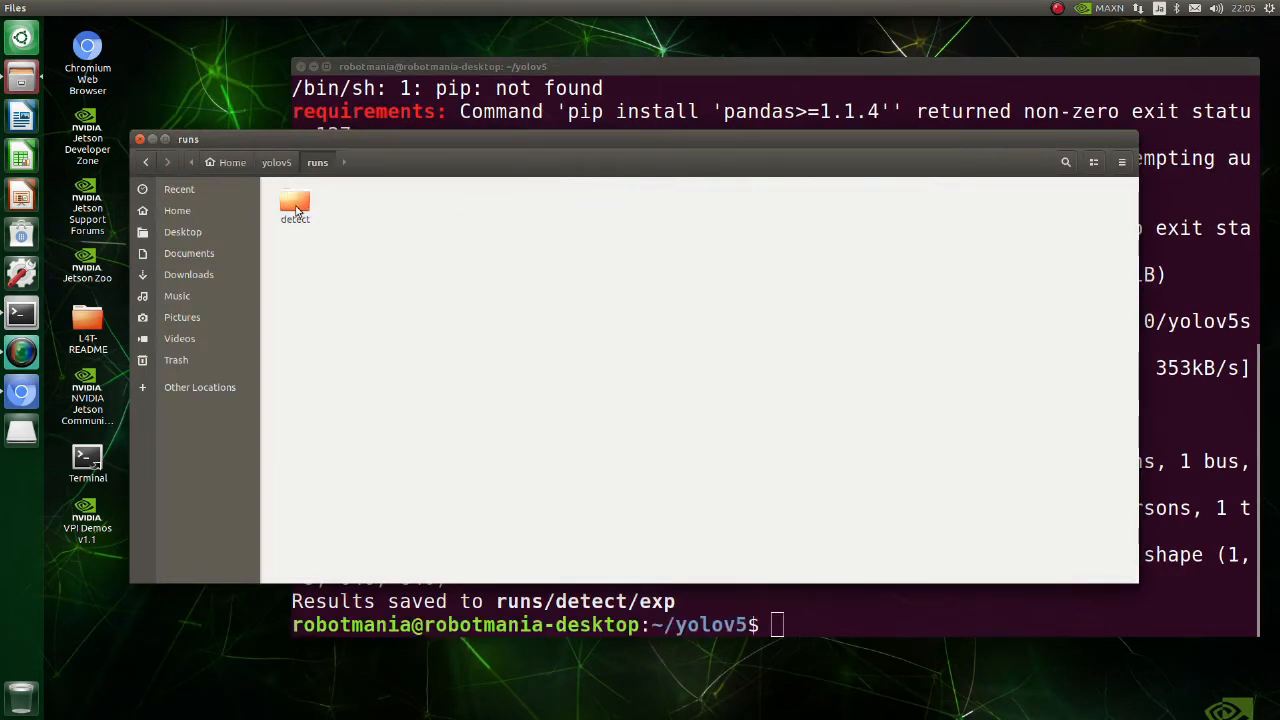
pyautogui.doubleClick(296, 204)
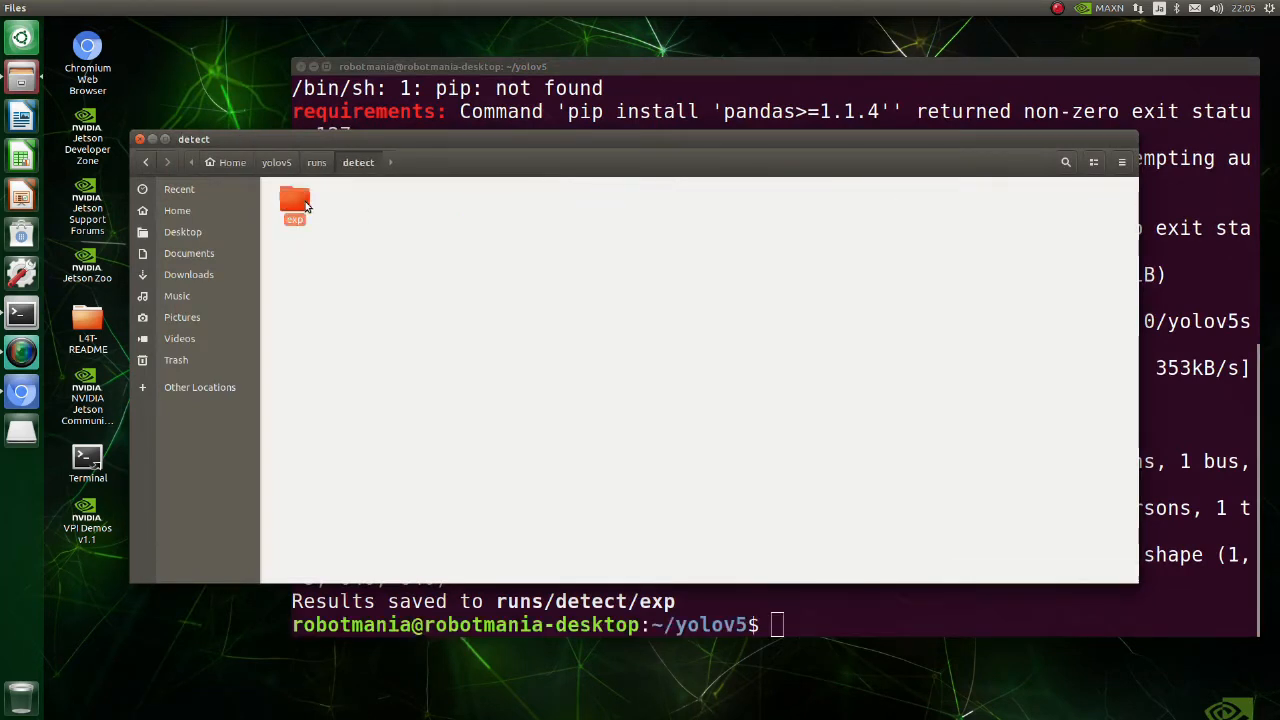
pyautogui.doubleClick(296, 204)
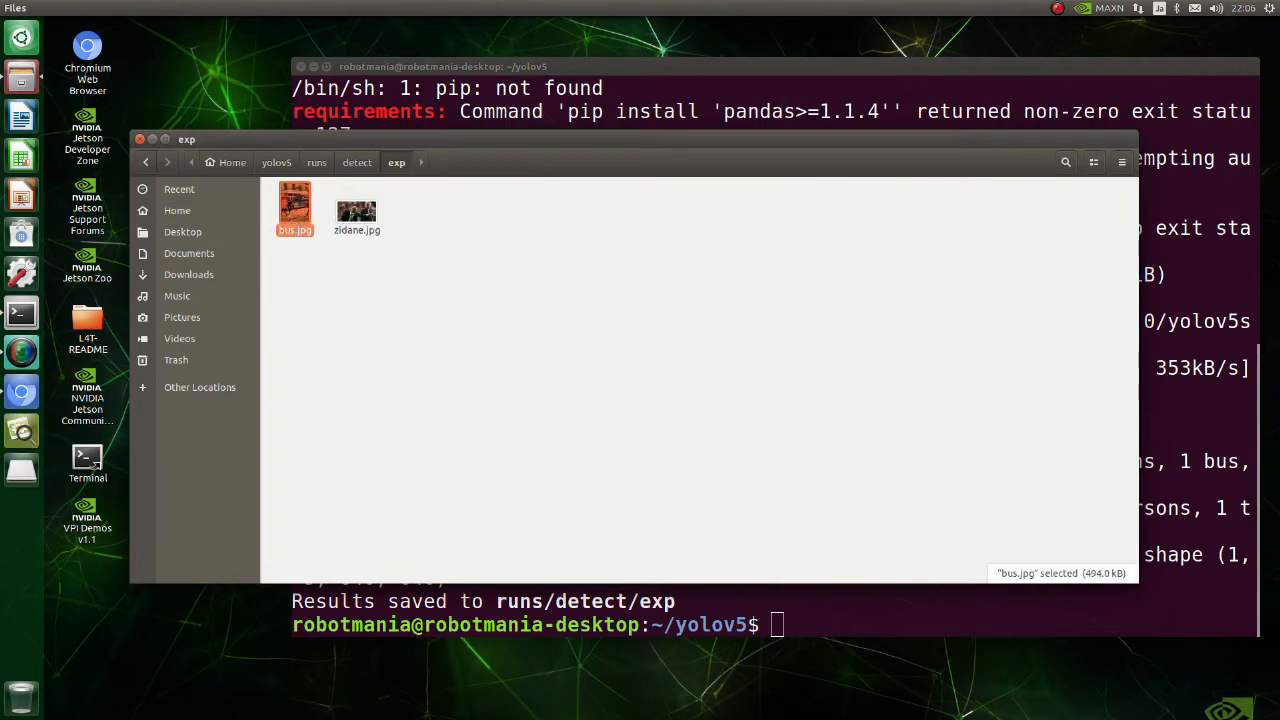
pyautogui.doubleClick(296, 200)
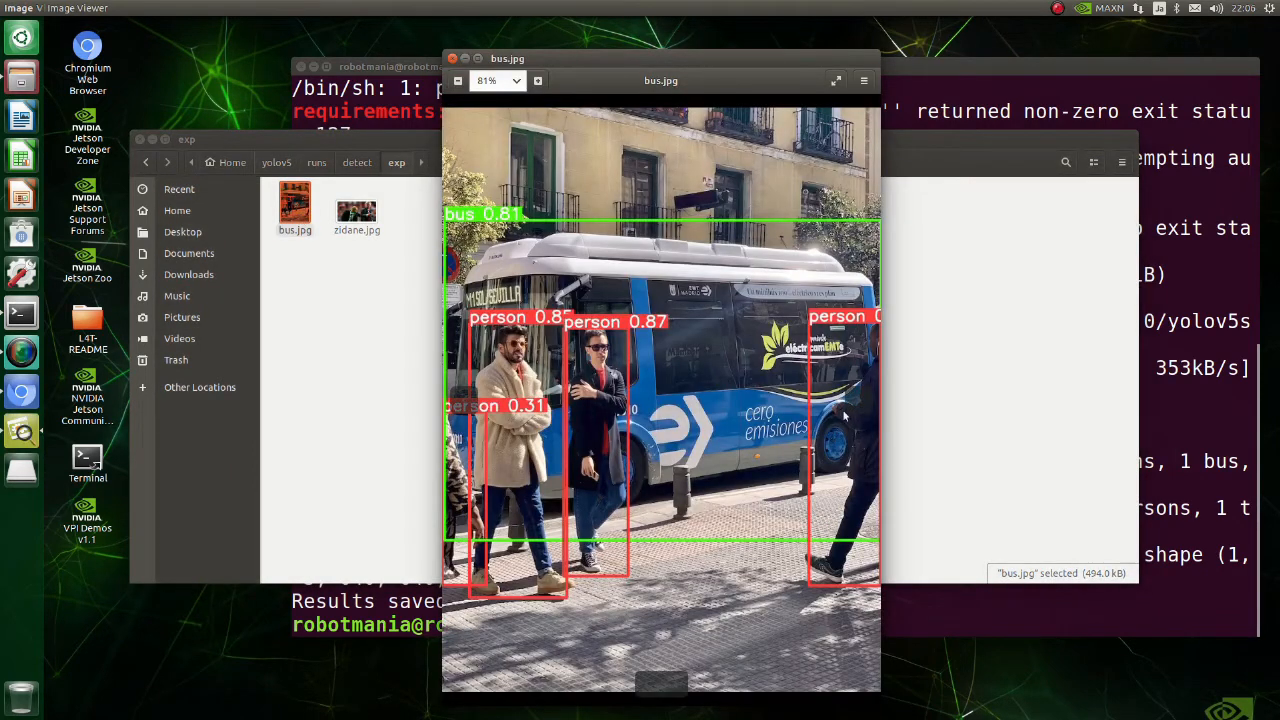
pyautogui.moveTo(856, 402)
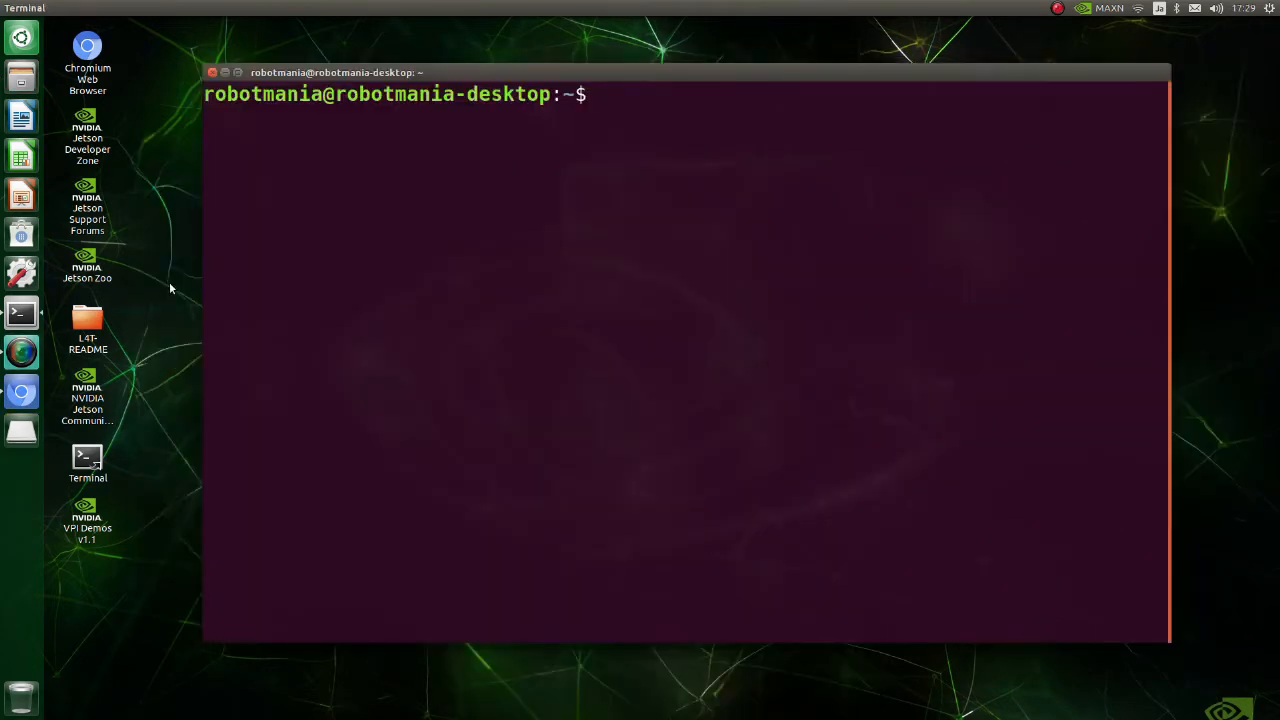
pyautogui.moveTo(46, 376)
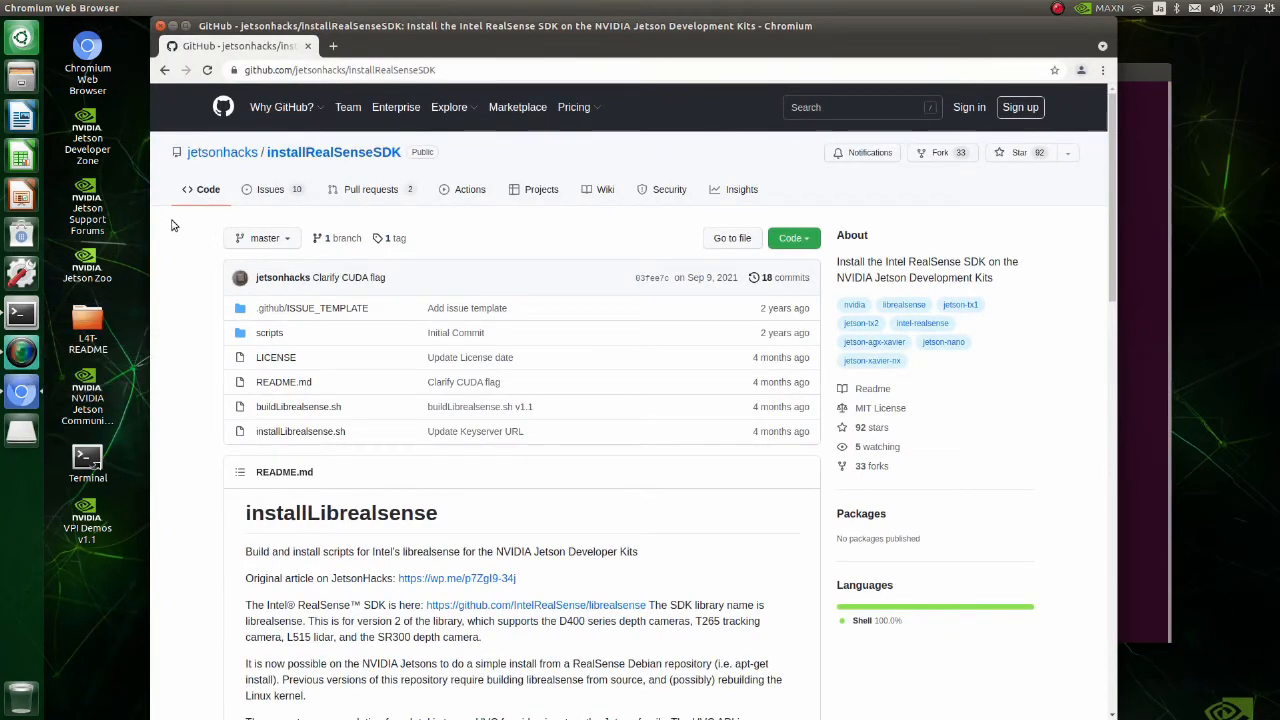
pyautogui.moveTo(360, 126)
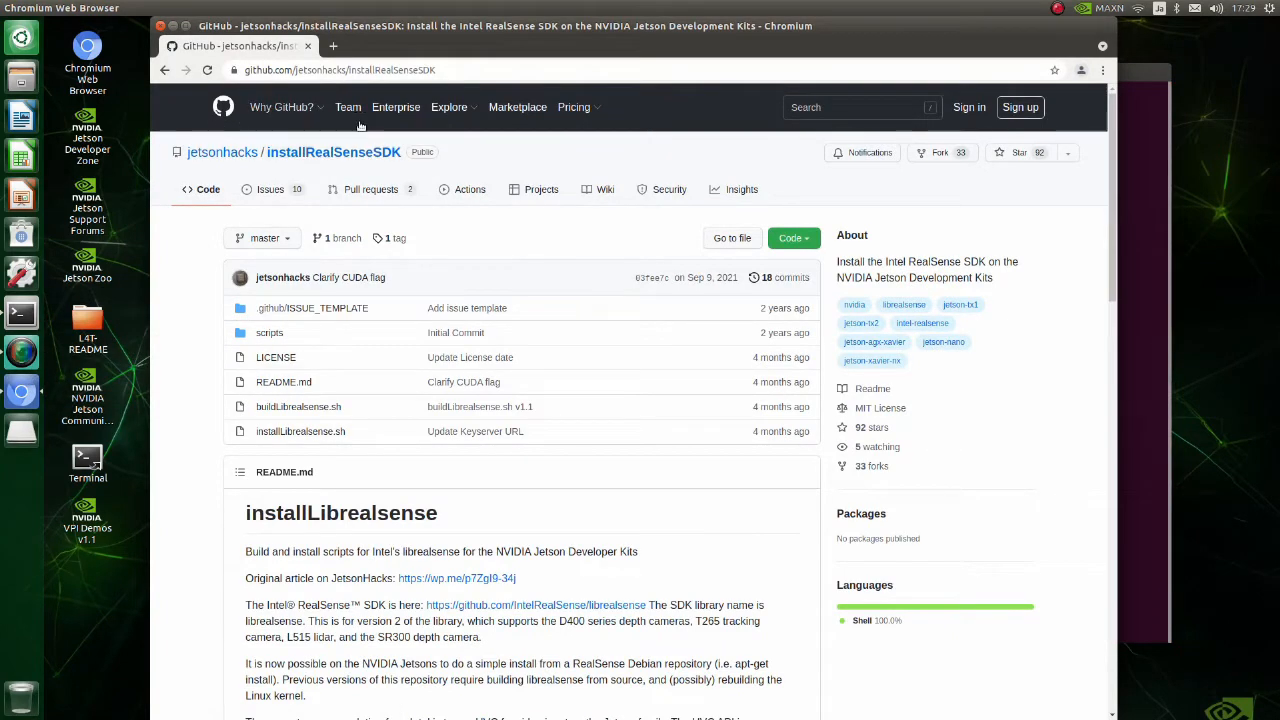
pyautogui.moveTo(182, 176)
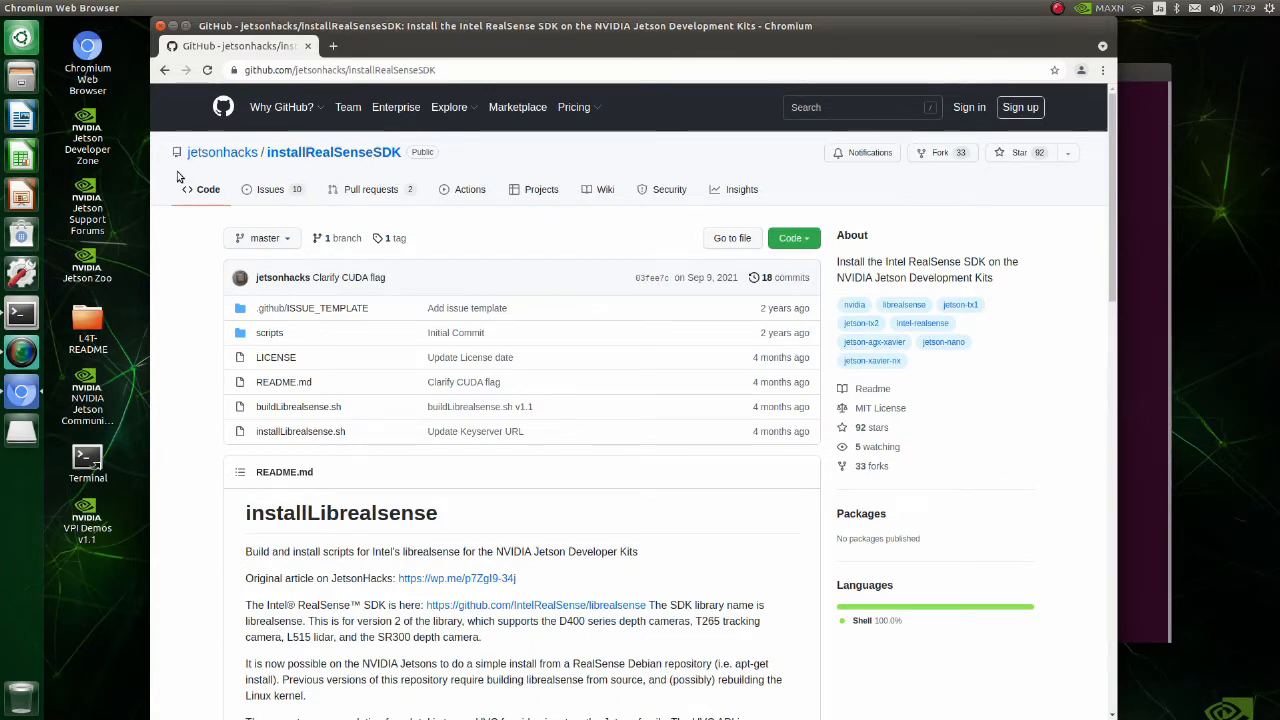
pyautogui.moveTo(266, 214)
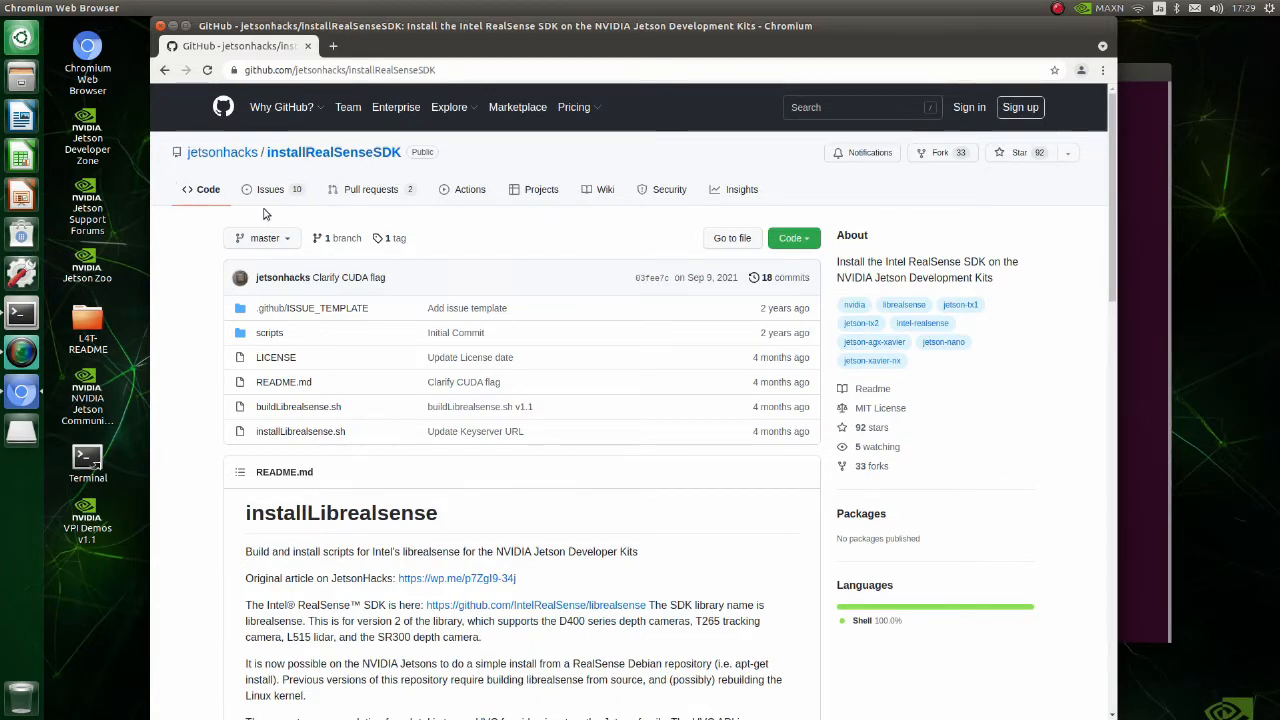
pyautogui.moveTo(792, 238)
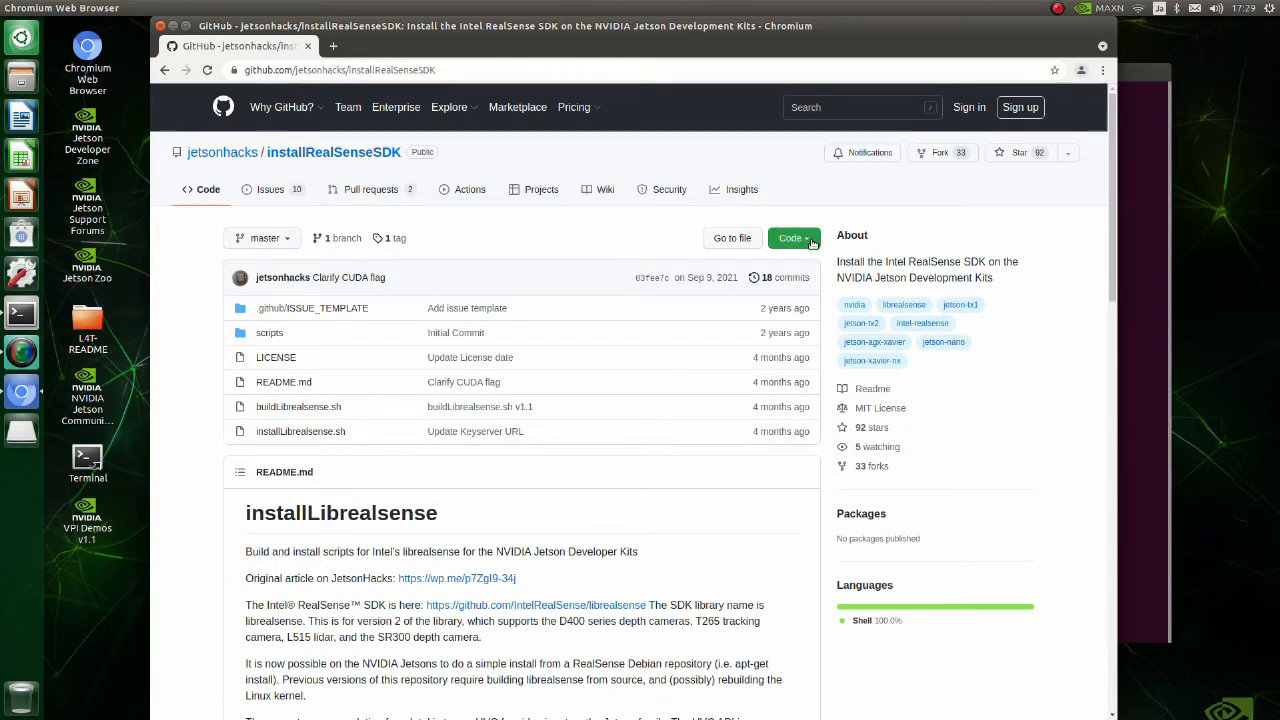
# Copy the HTTPS clone URL of the jetsonhacks installRealSenseSDK repository
pyautogui.click(792, 238)
pyautogui.write('gi')
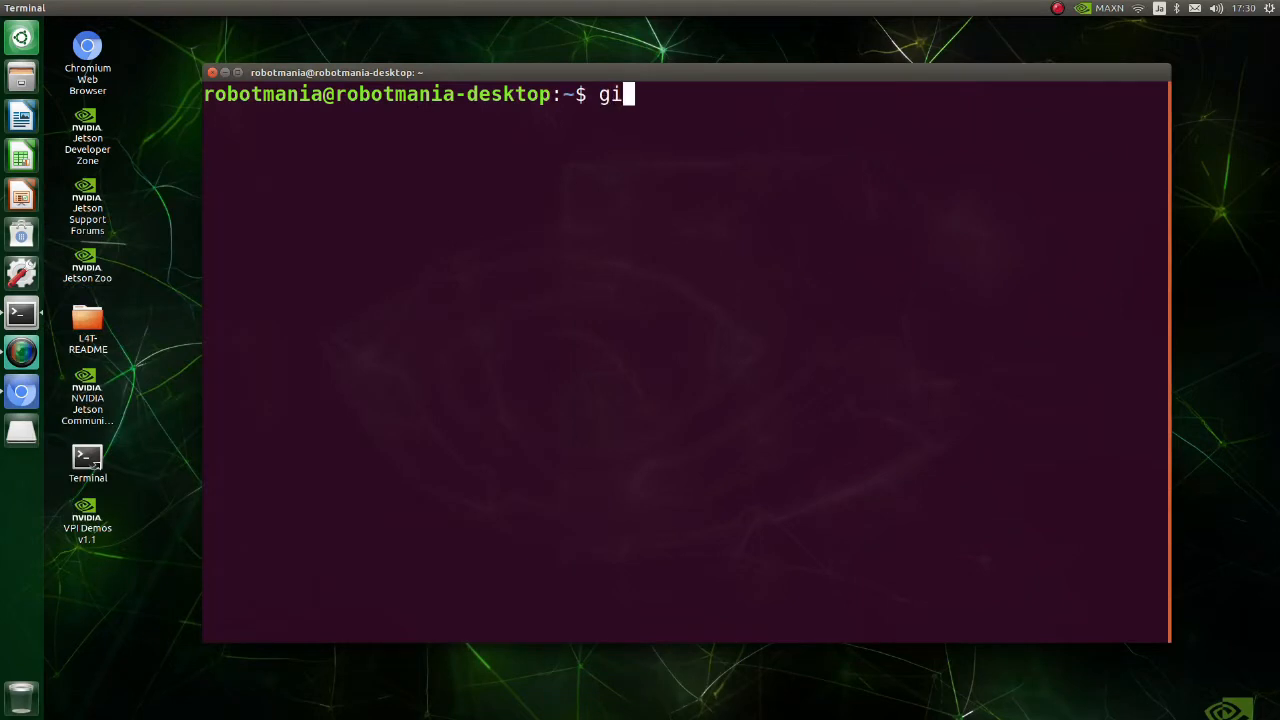
# Run git clone with the pasted URL, then cd into the cloned installRealSenseSDK folder
pyautogui.rightClick(724, 94)
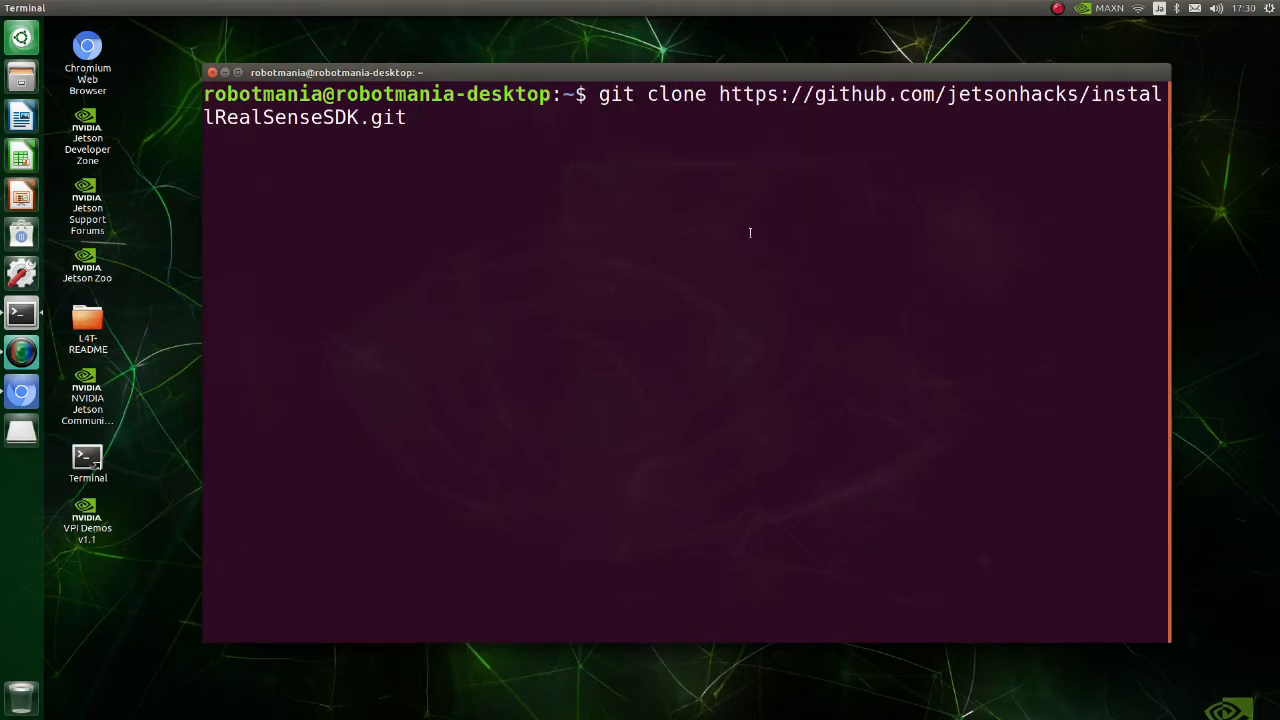
pyautogui.press('Return')
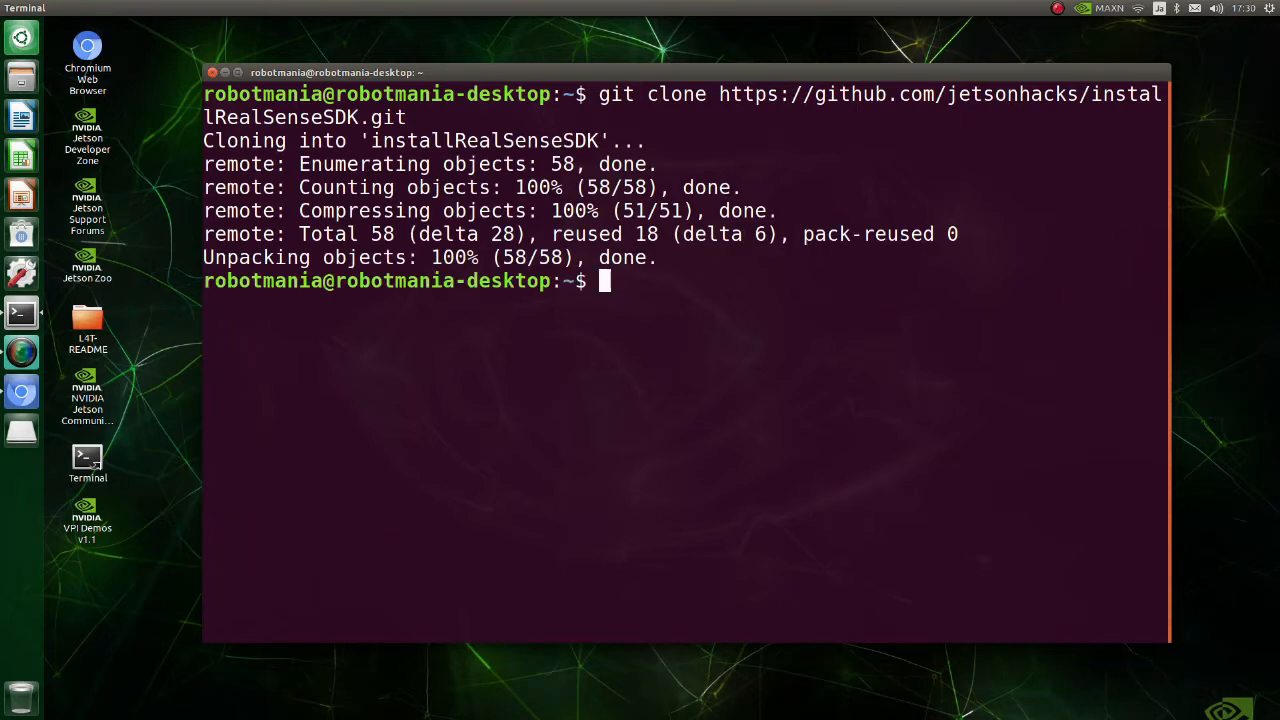
pyautogui.write('cd ins')
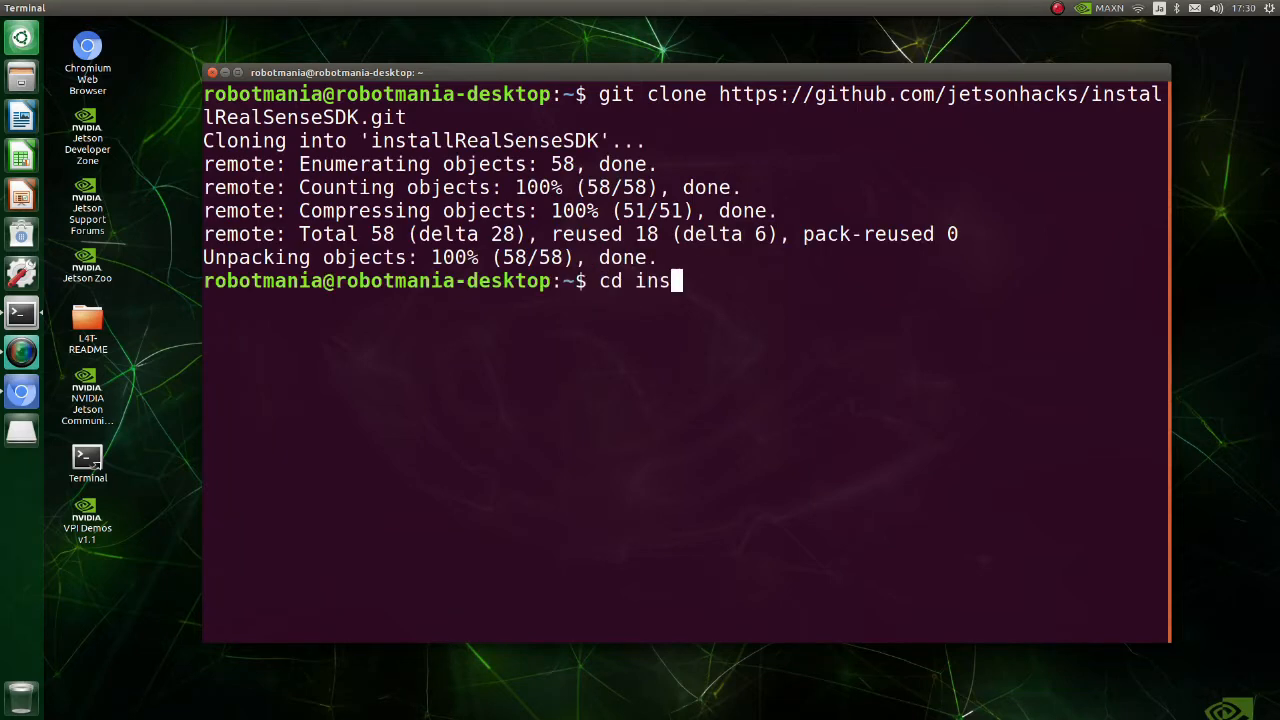
pyautogui.press('Tab')
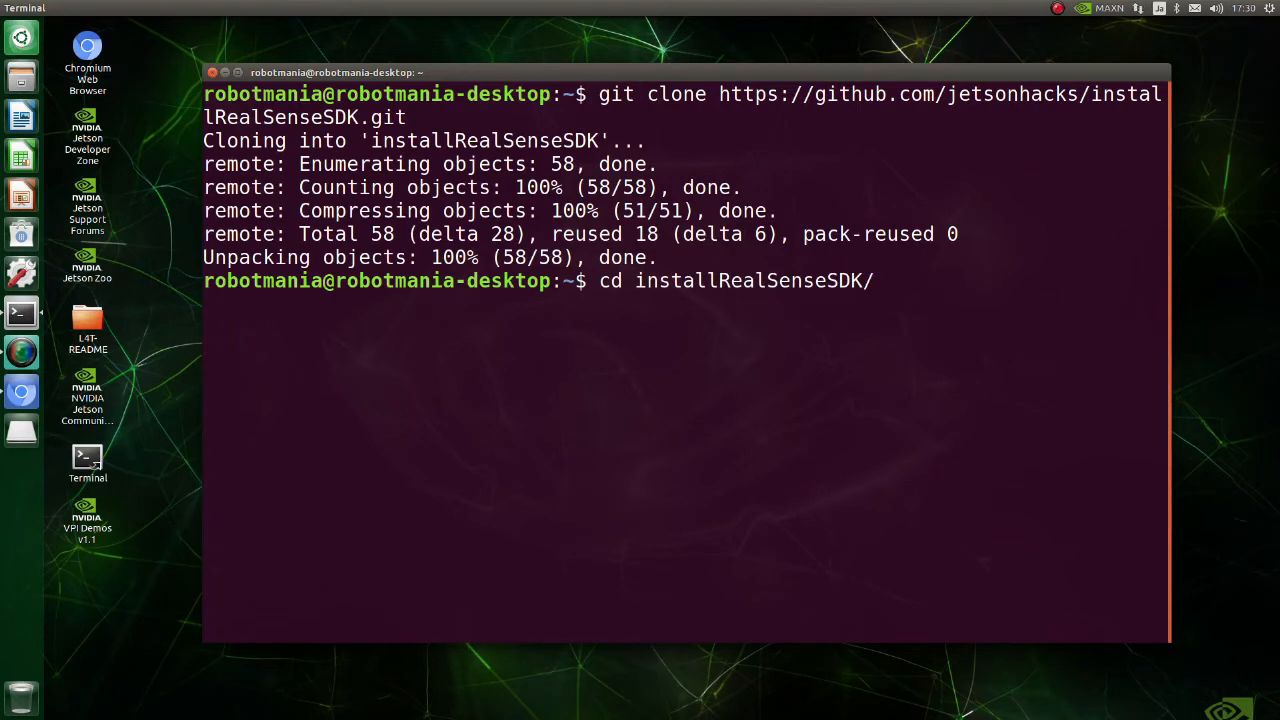
pyautogui.press('Return')
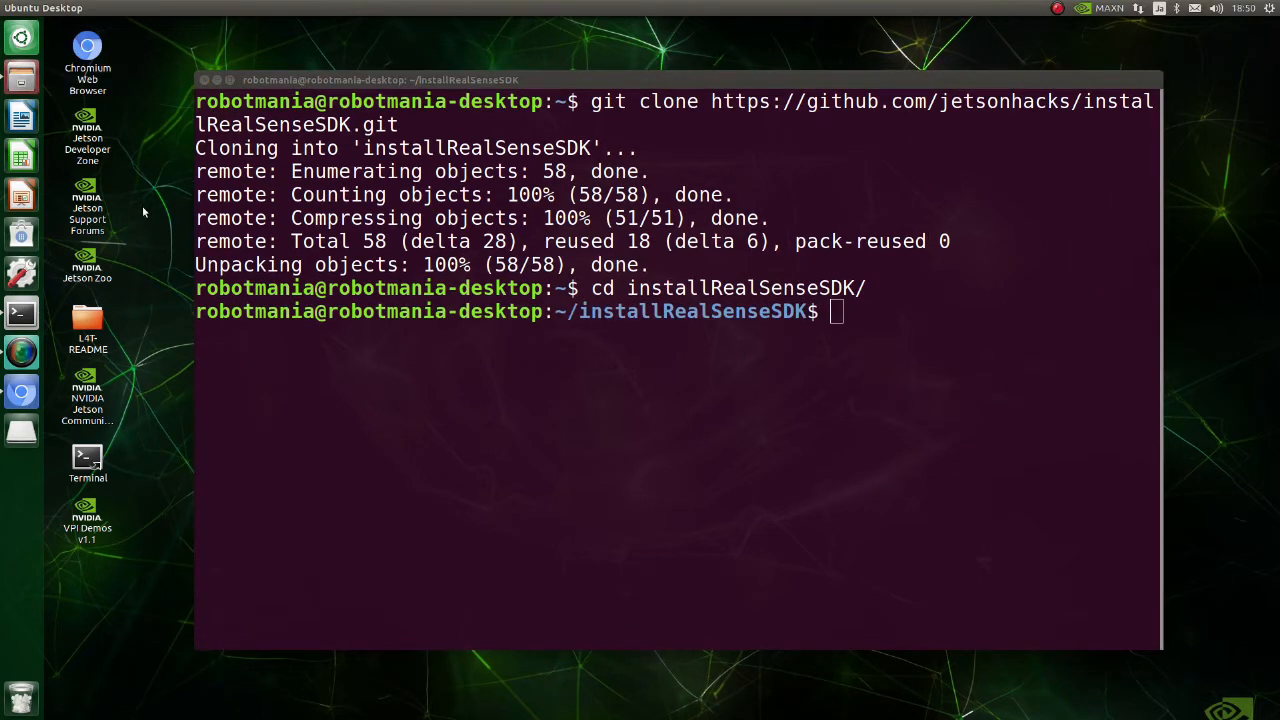
pyautogui.moveTo(148, 208)
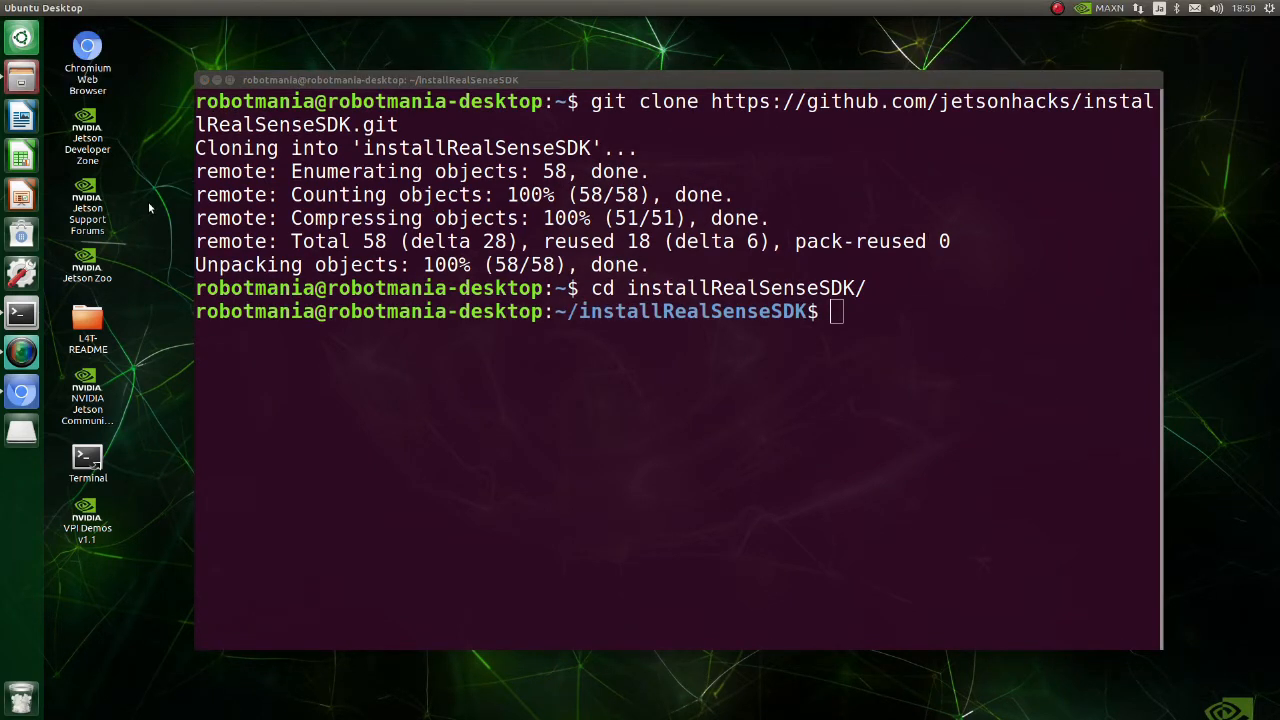
pyautogui.moveTo(136, 130)
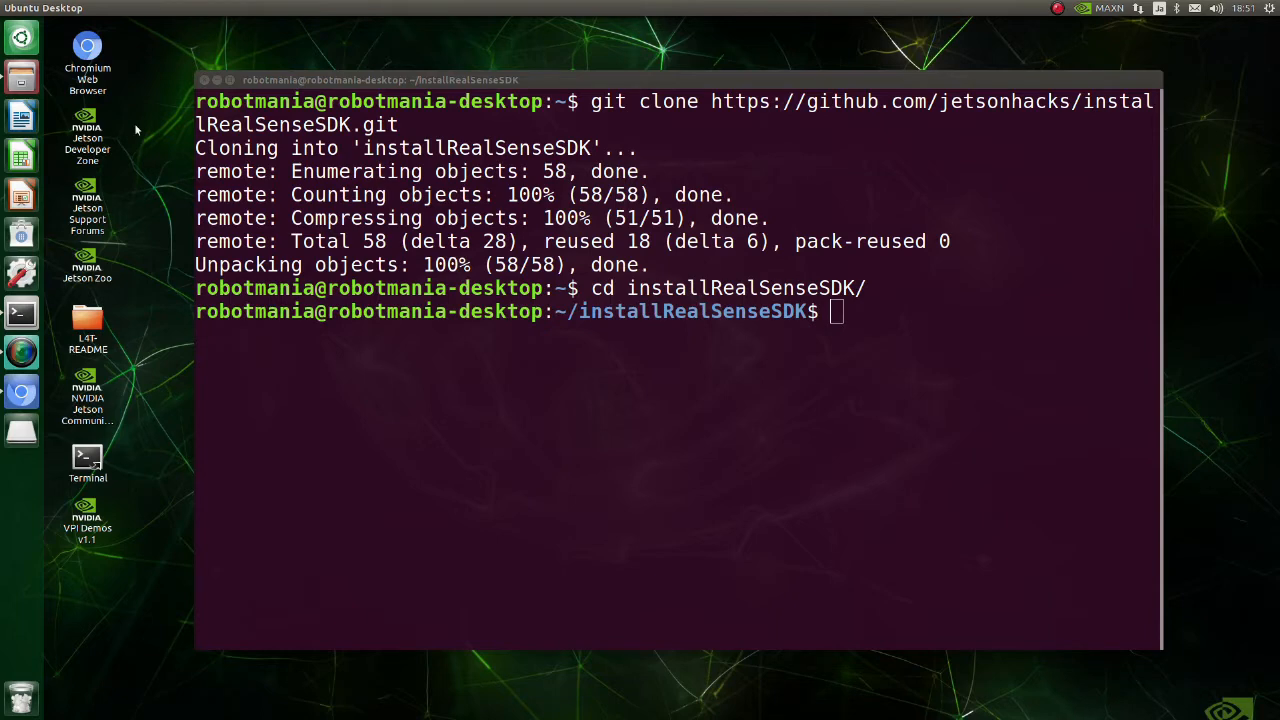
# Browse into installRealSenseSDK and bring up the context menu for buildLibrealsense.sh
pyautogui.click(20, 78)
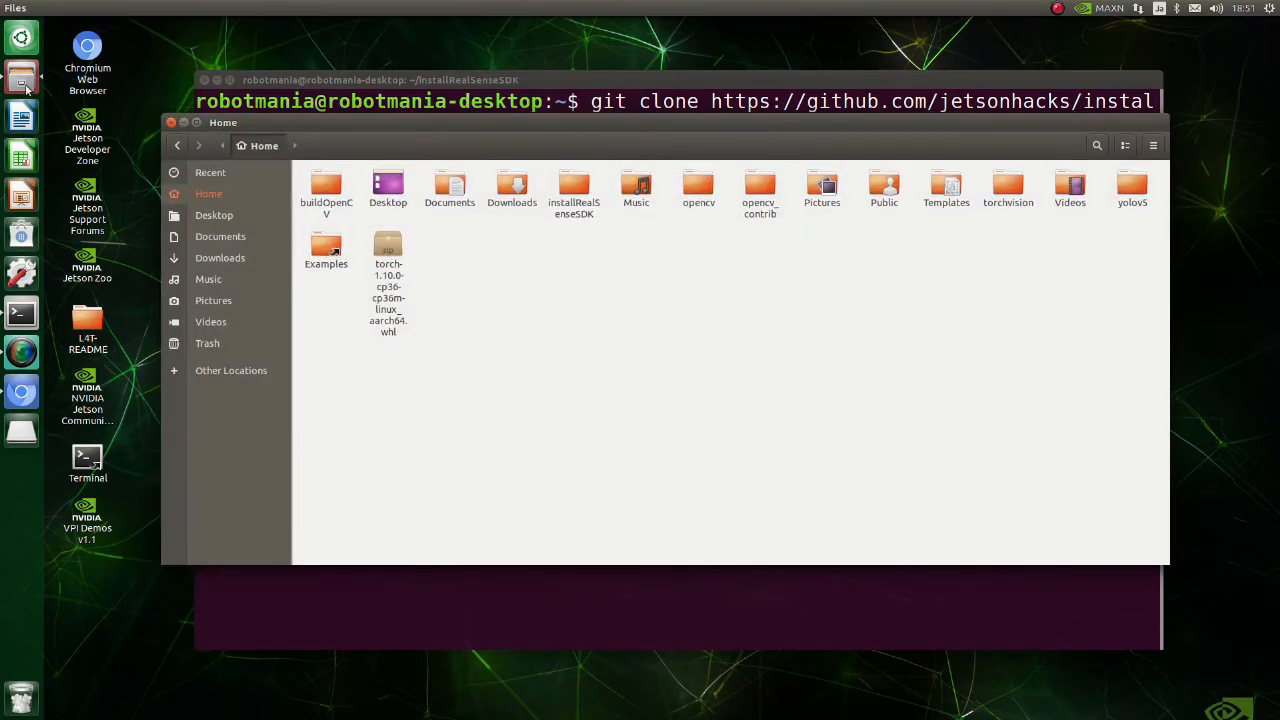
pyautogui.moveTo(576, 228)
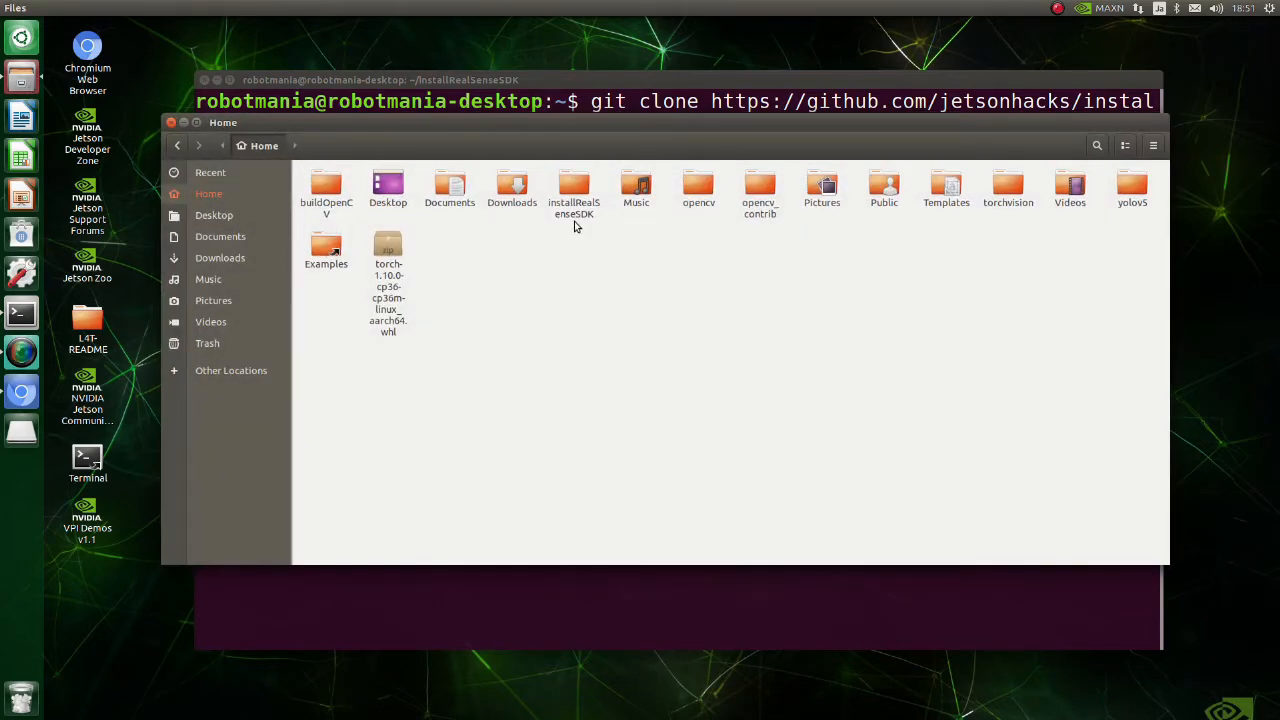
pyautogui.moveTo(616, 194)
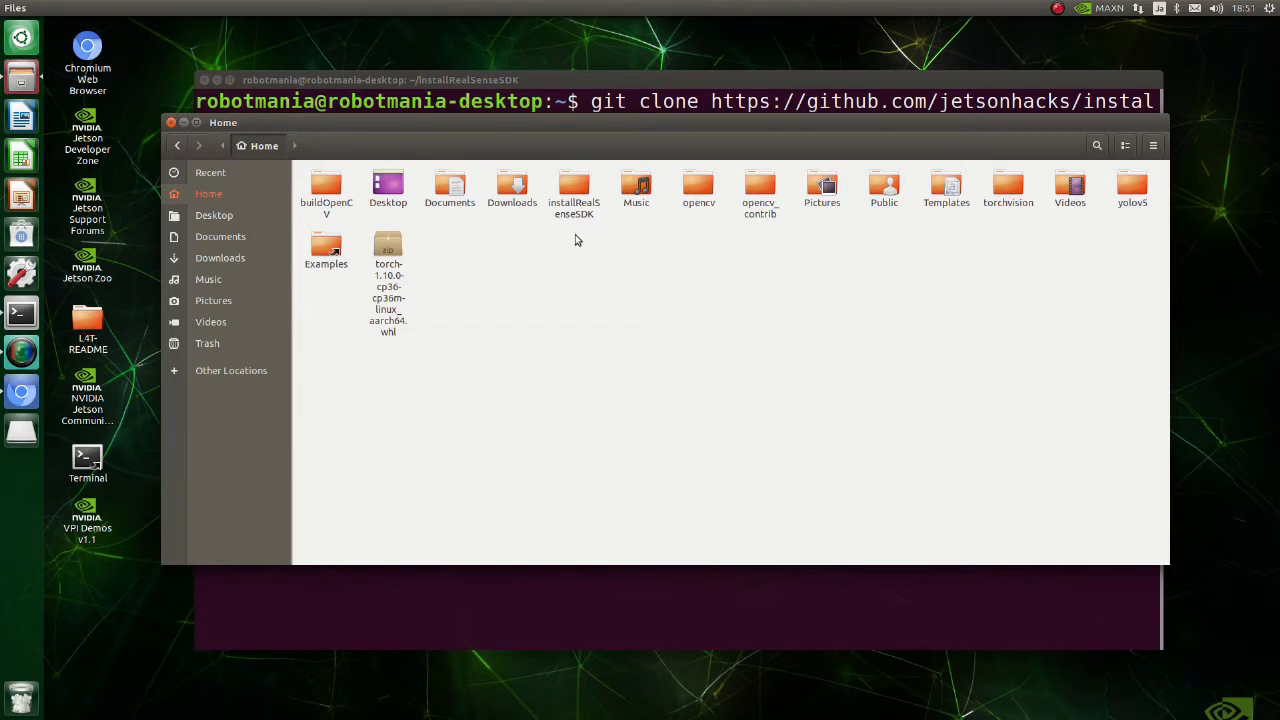
pyautogui.doubleClick(574, 190)
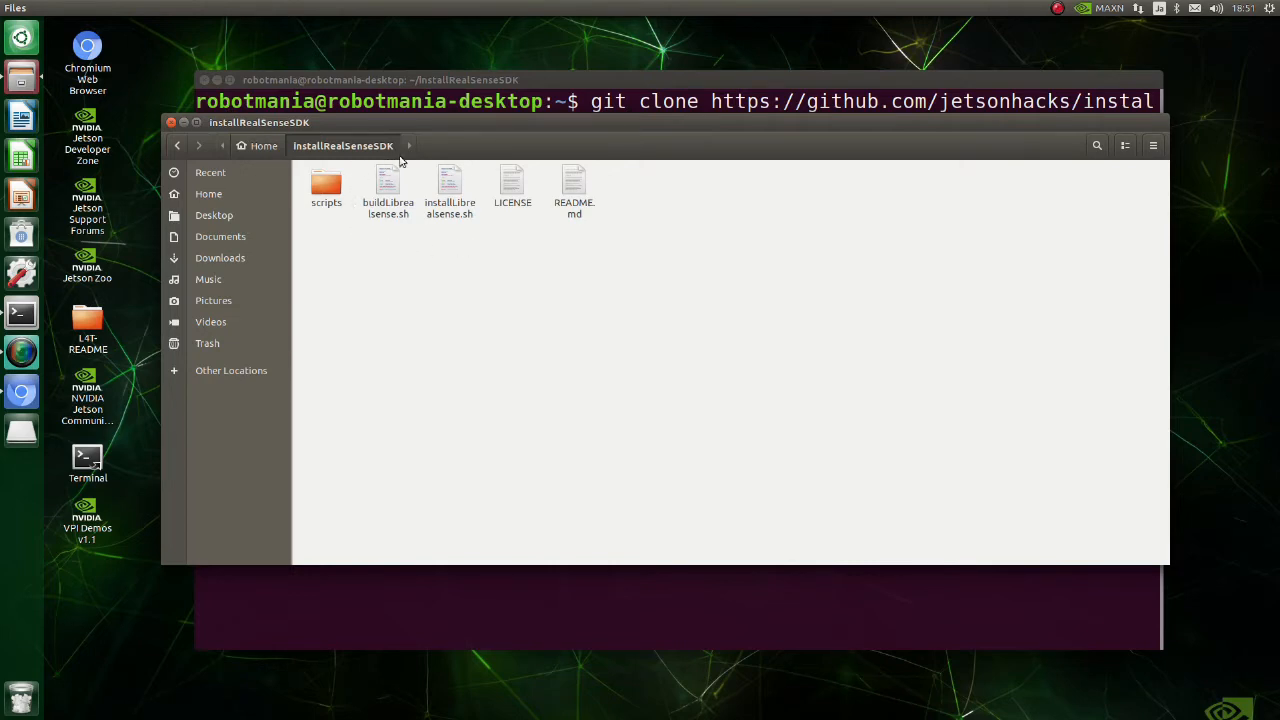
pyautogui.rightClick(388, 184)
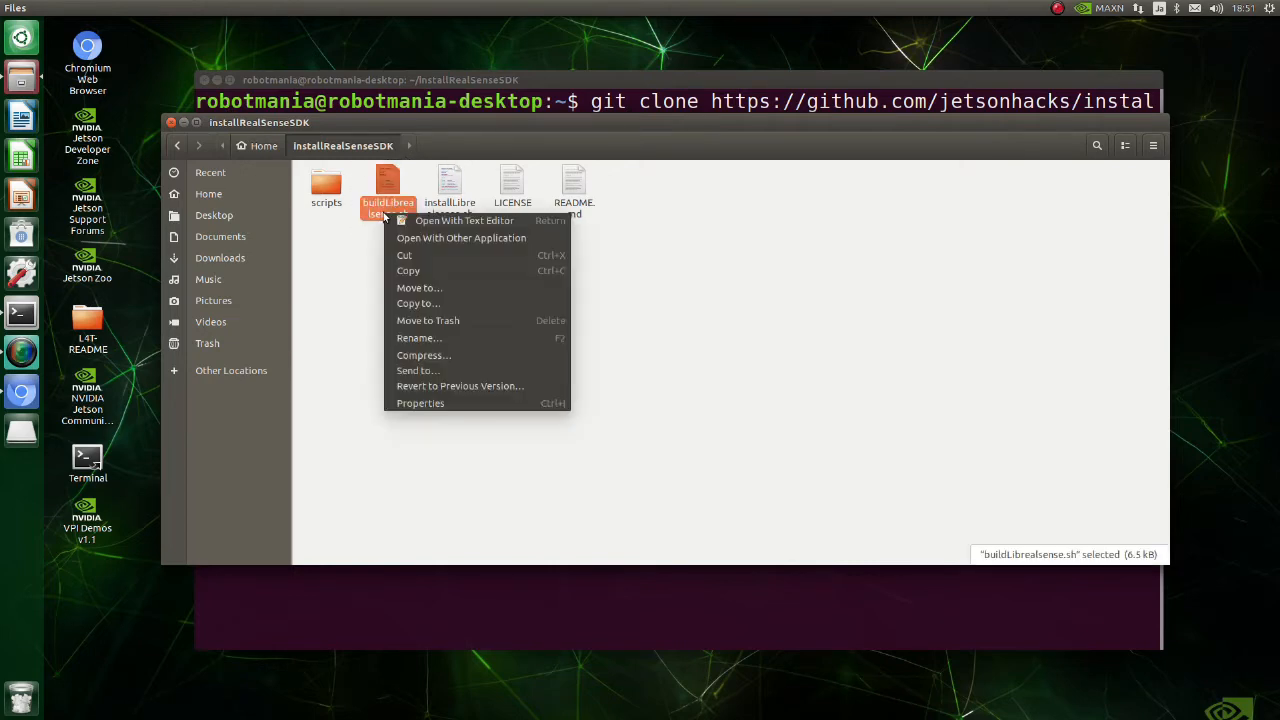
# Edit buildLibrealsense.sh in gedit so make runs with -j1 instead of $NUM_PROCS, and save it
pyautogui.click(464, 220)
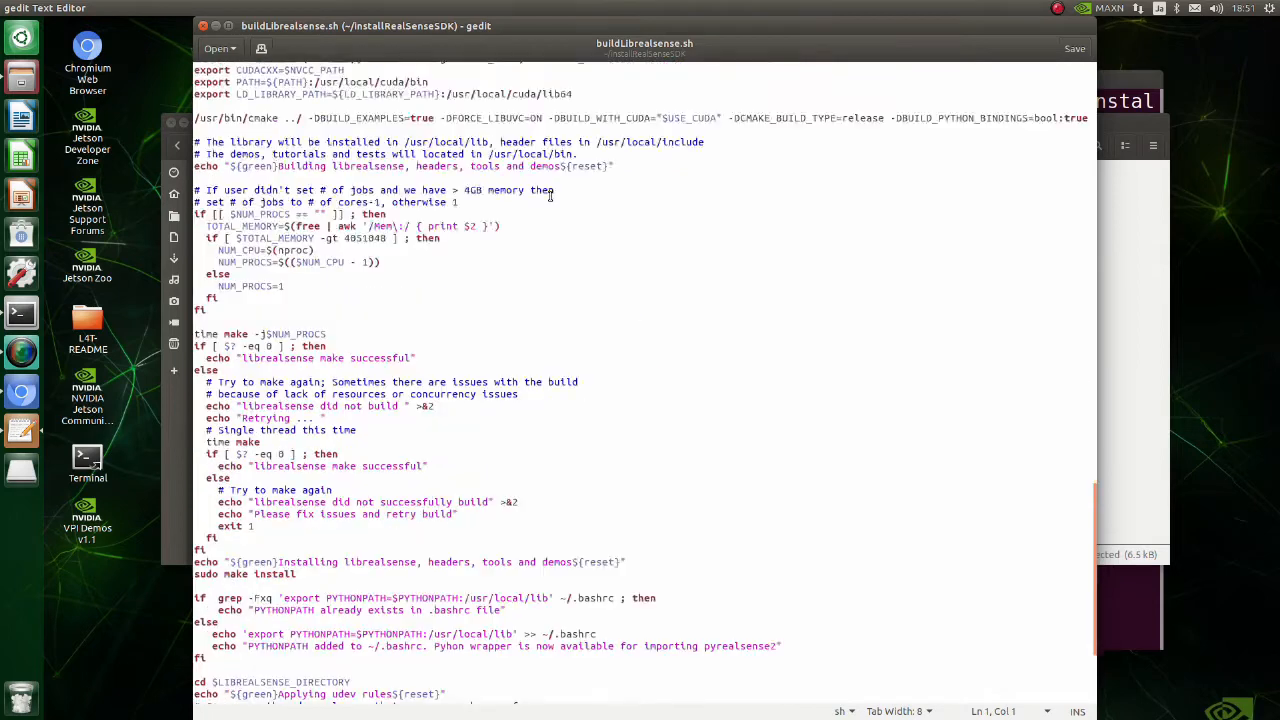
pyautogui.scroll(-3)
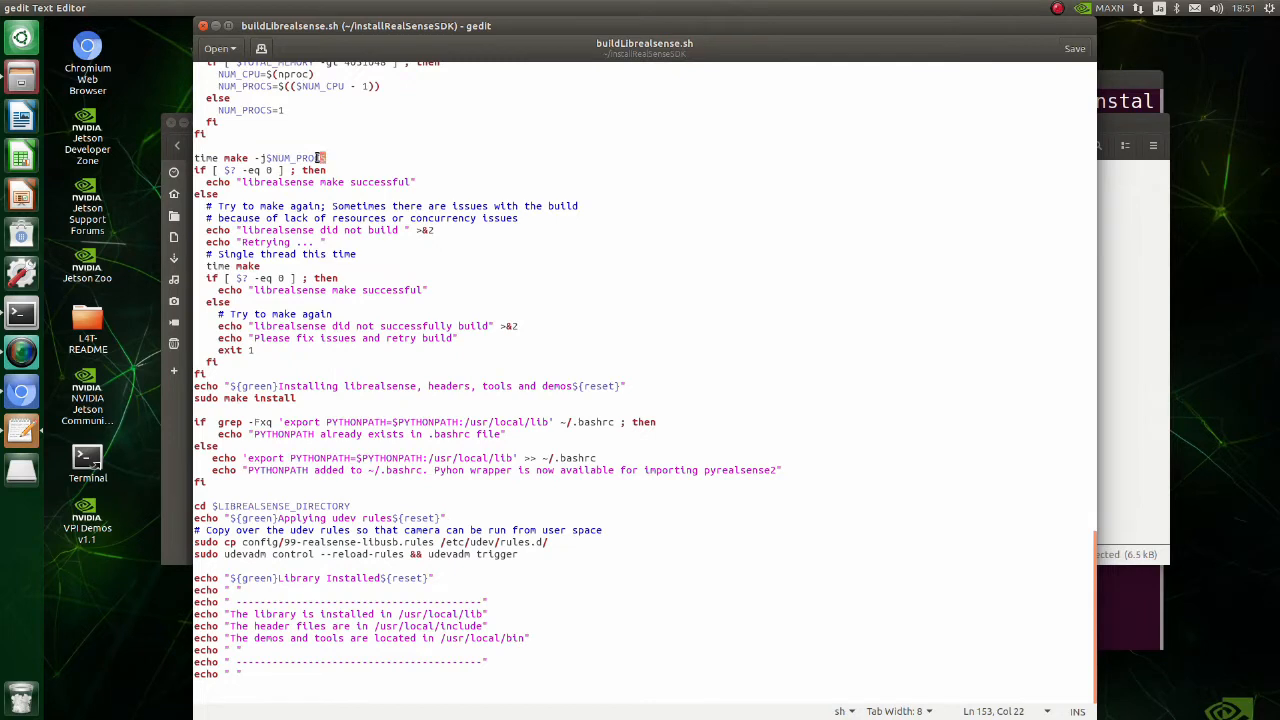
pyautogui.doubleClick(292, 158)
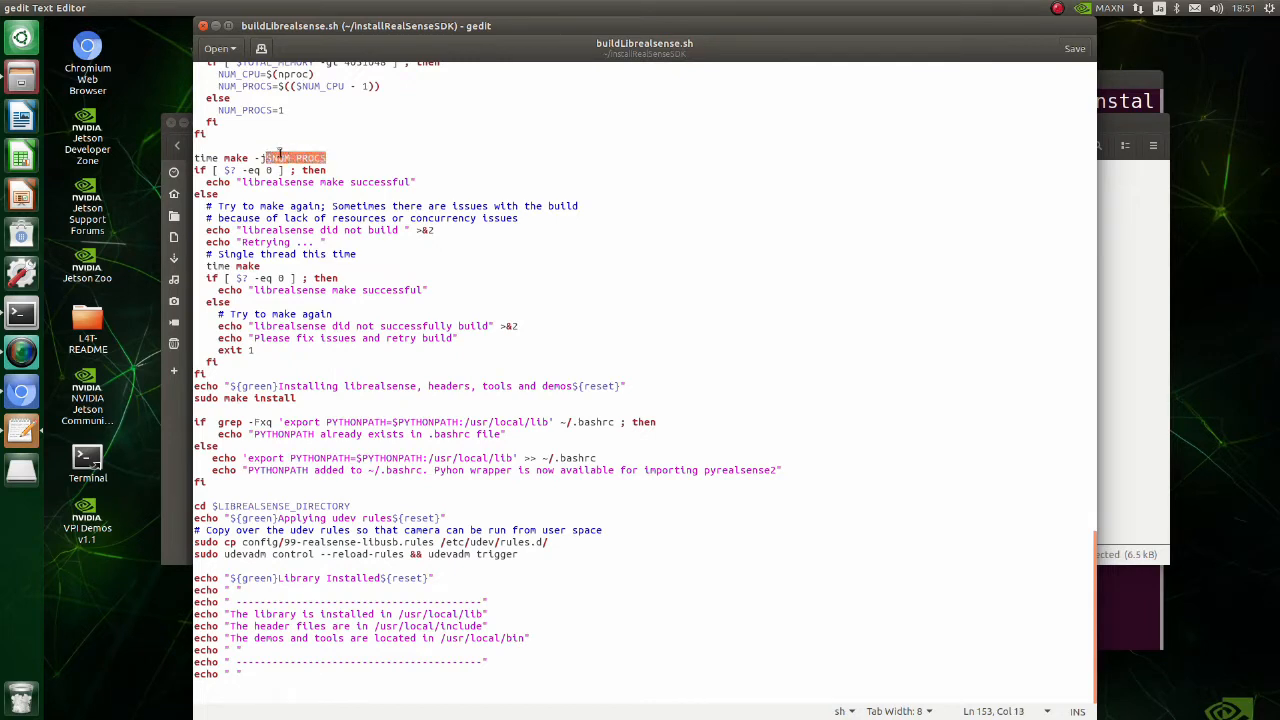
pyautogui.write('j1')
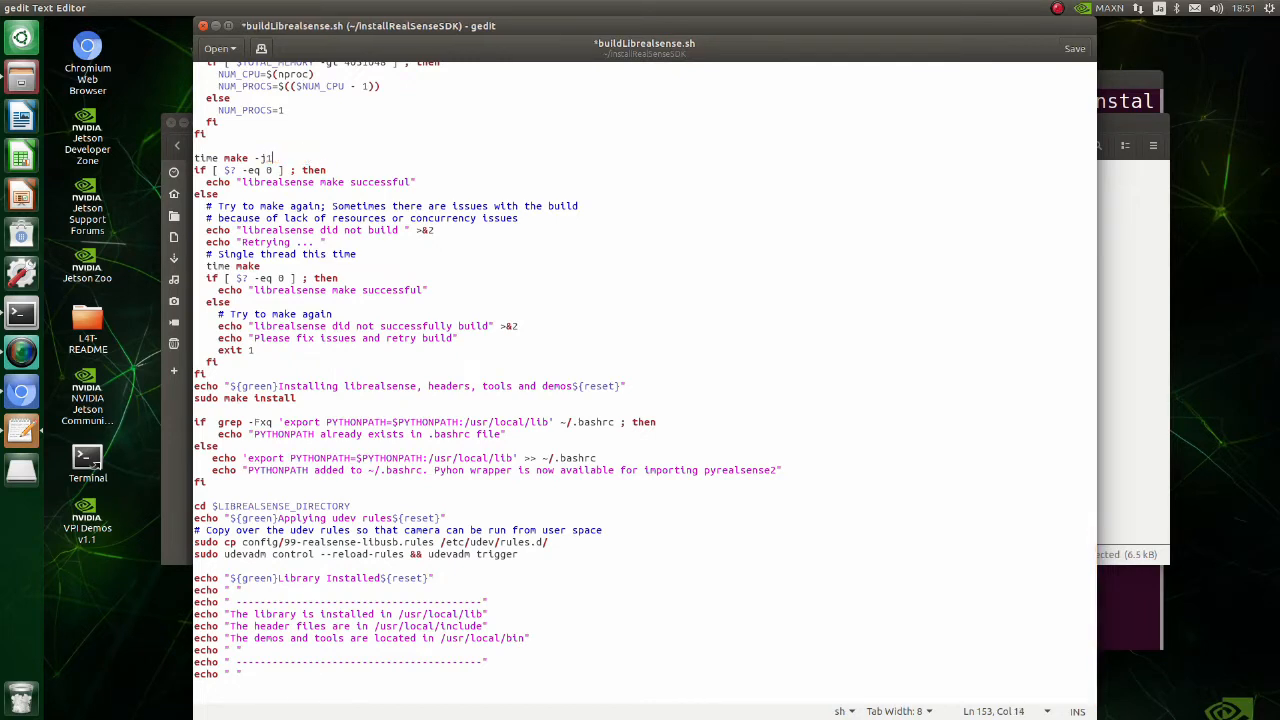
pyautogui.press('ctrl+s')
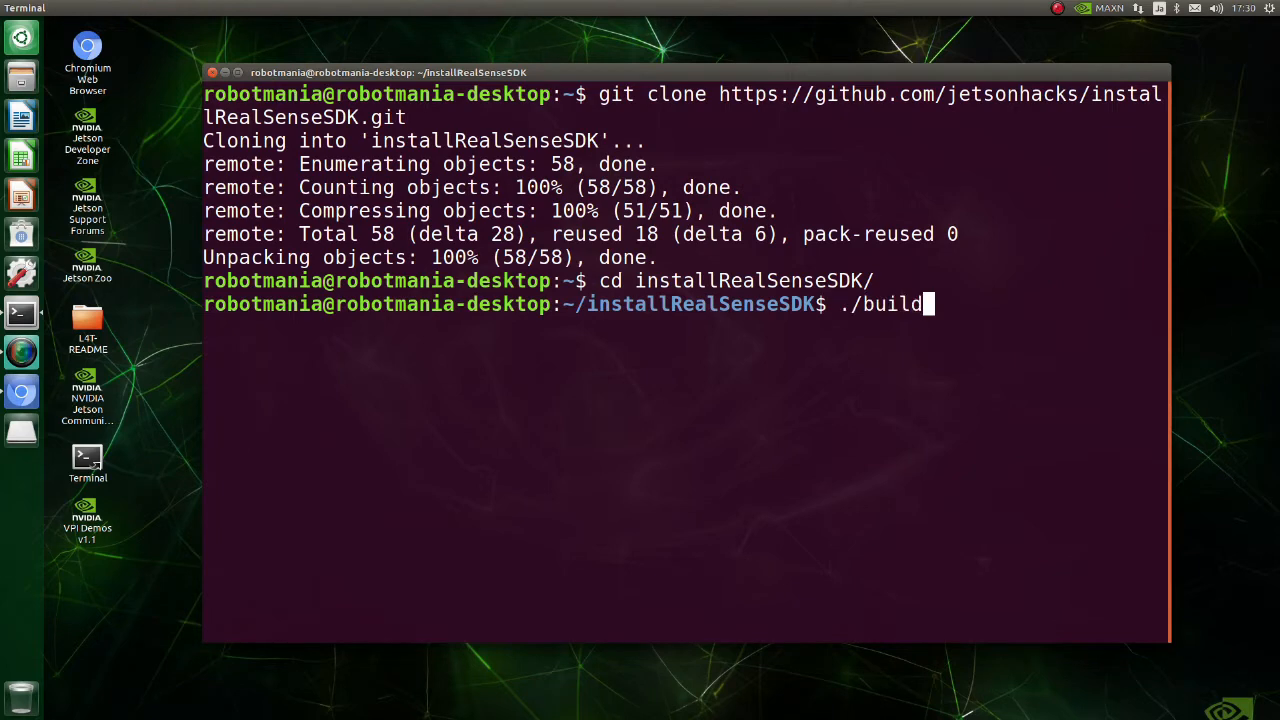
# Run ./buildLibrealsense.sh so librealsense builds and installs
pyautogui.write('Librealsense.sh')
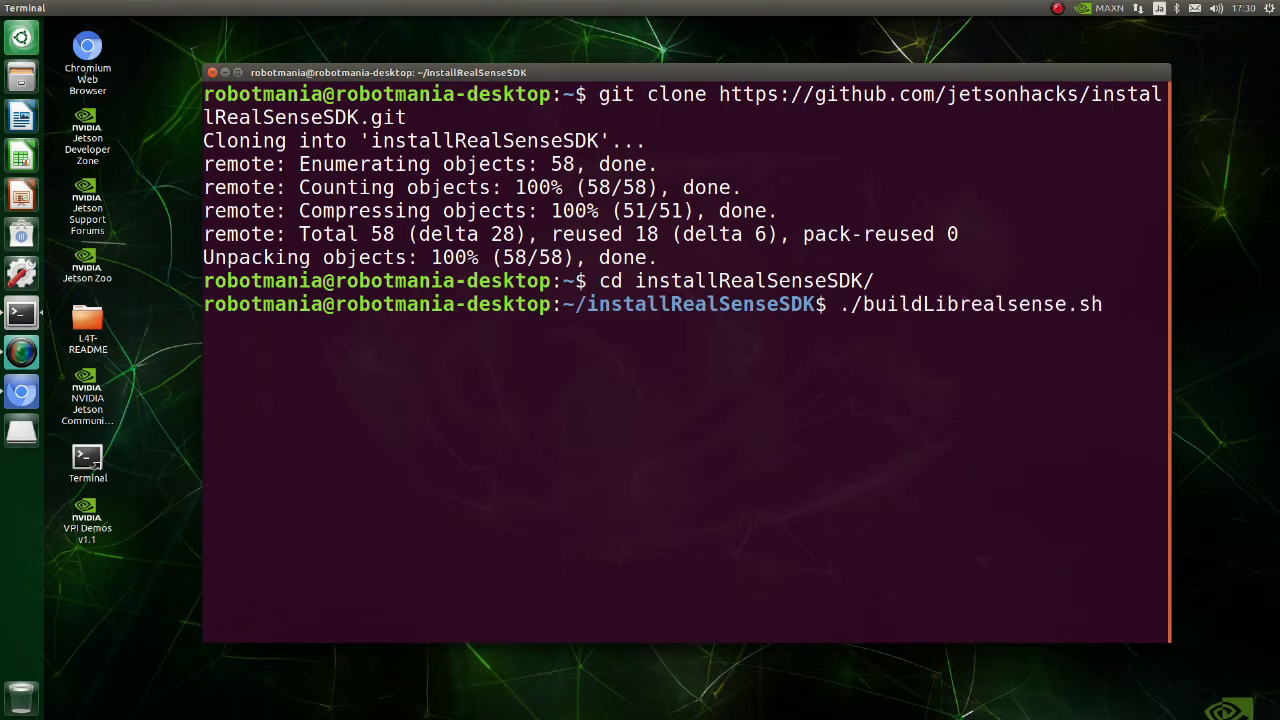
pyautogui.press('Return')
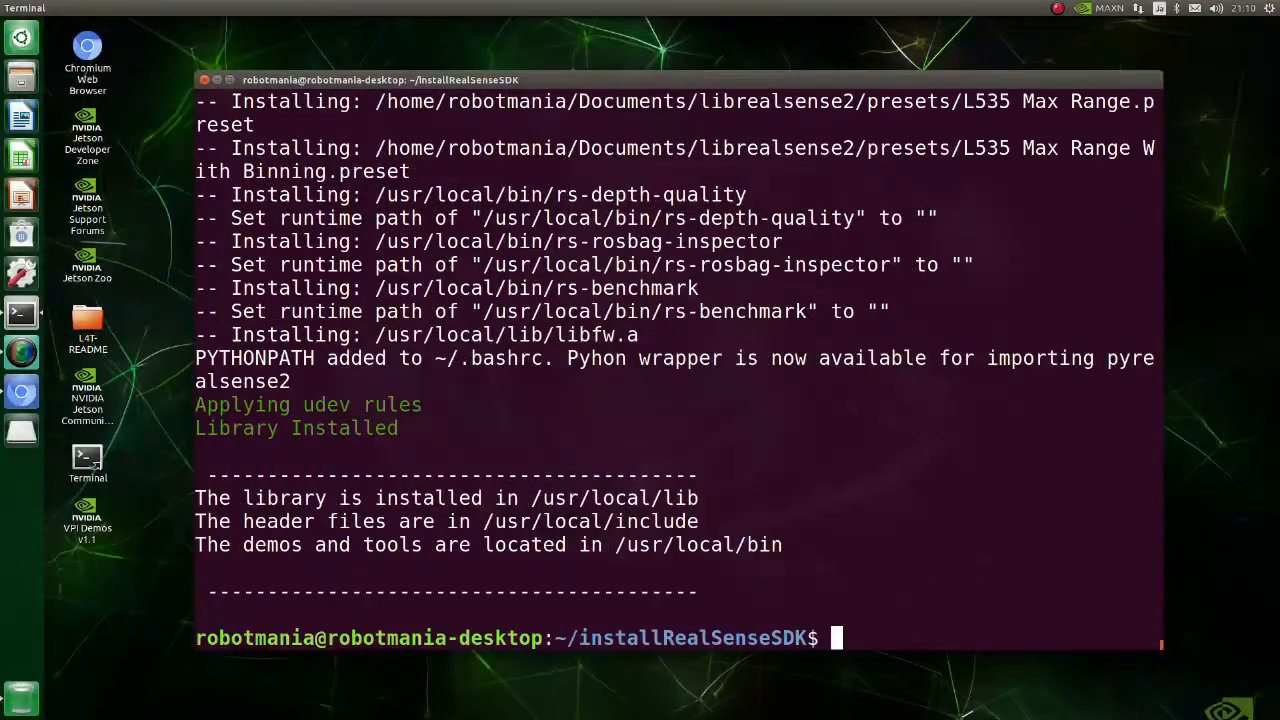
pyautogui.moveTo(132, 318)
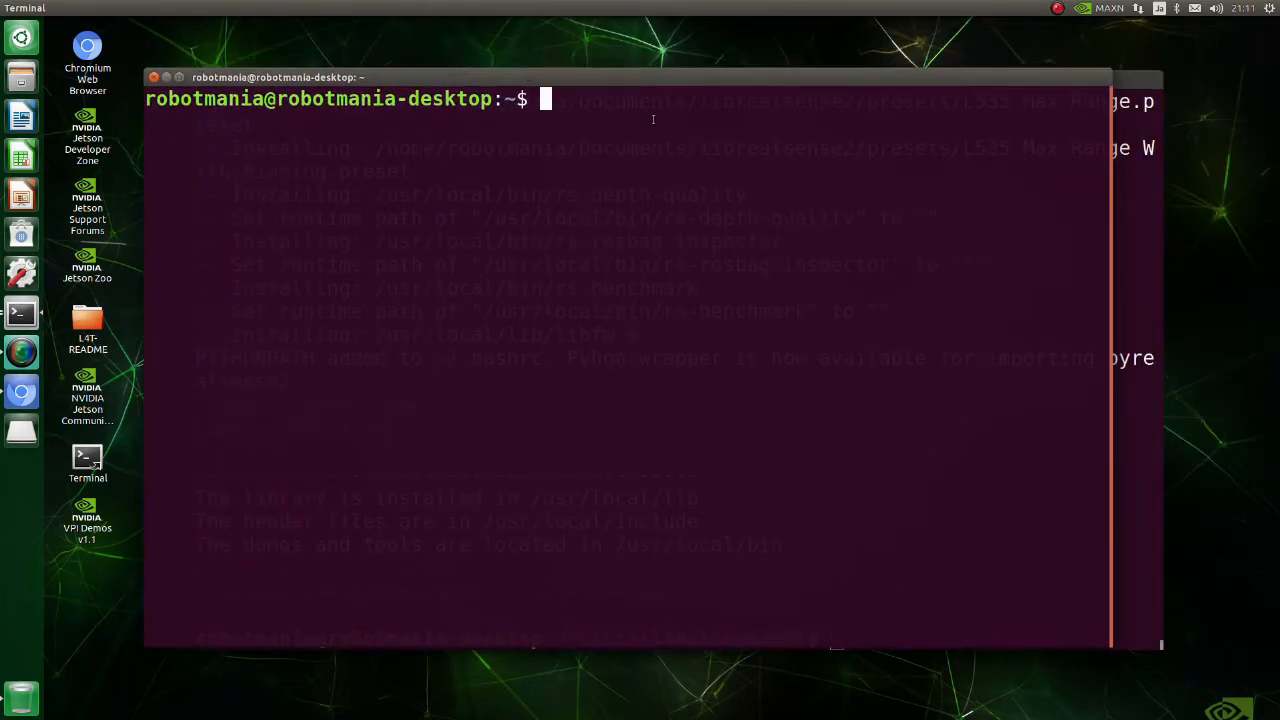
# Start python3 and attempt import pyrealsense2, which raises a module-not-found traceback
pyautogui.write('python')
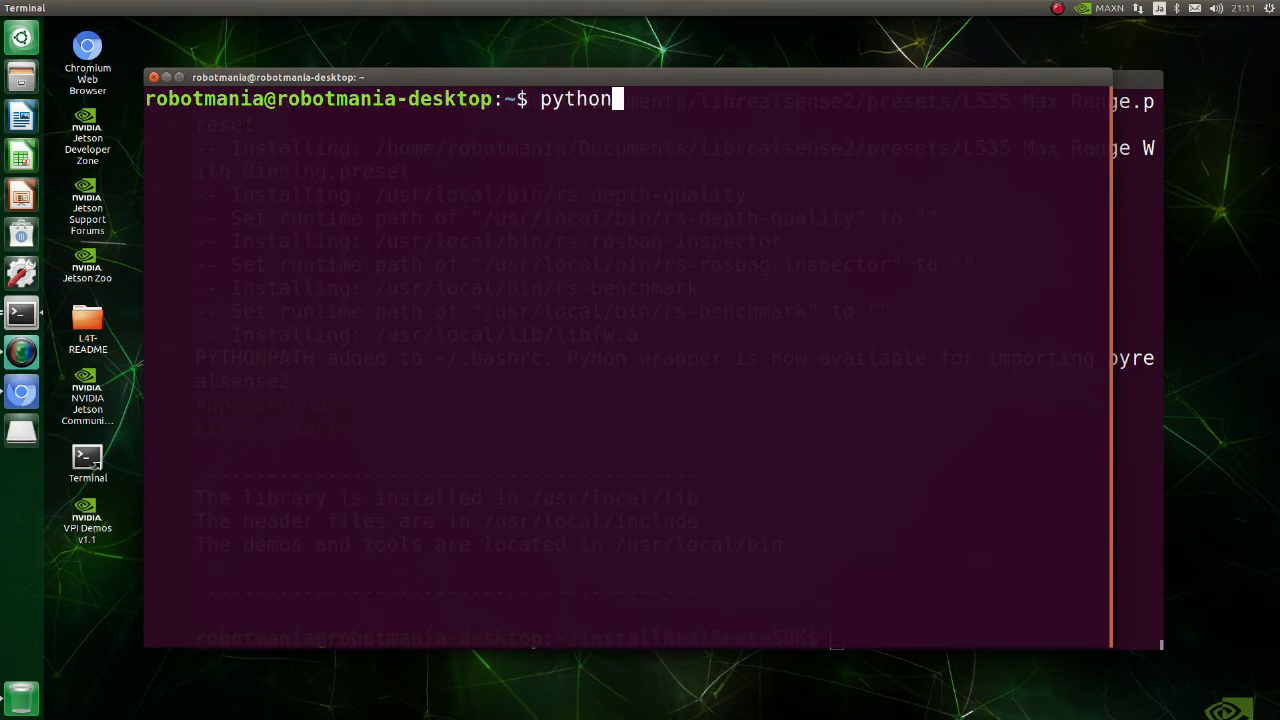
pyautogui.write('impor')
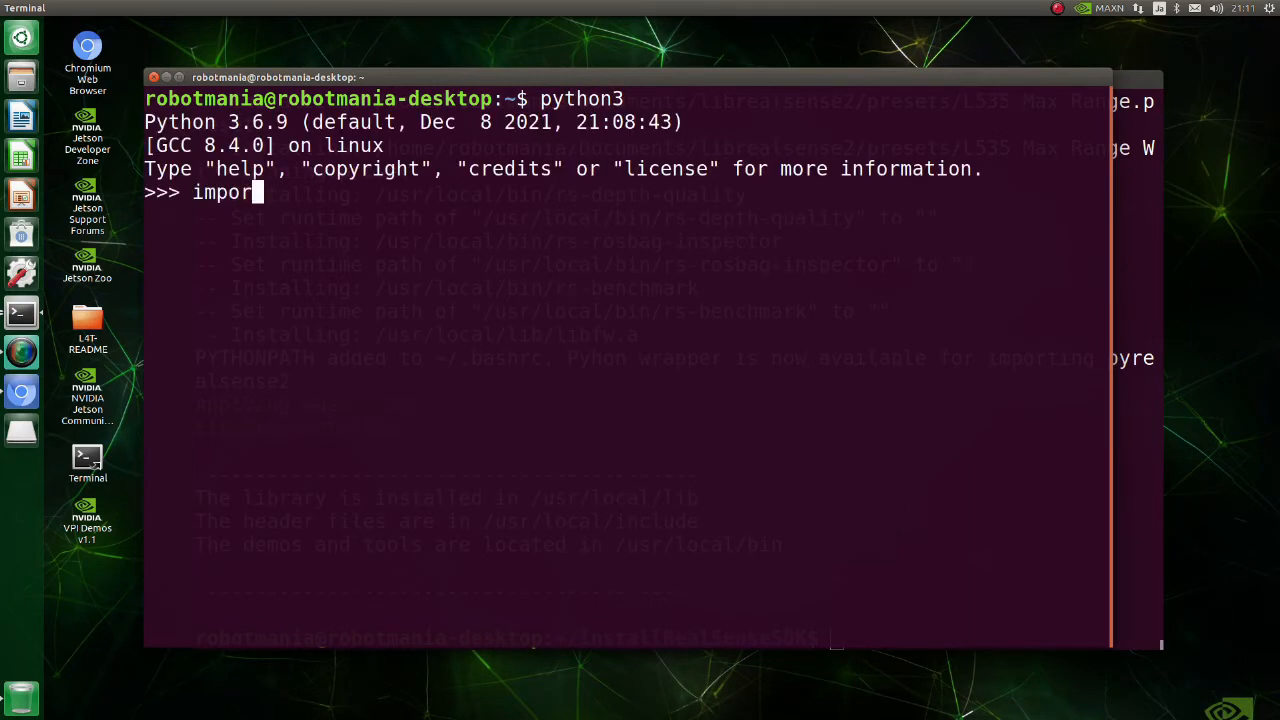
pyautogui.write('t pyrealsense2')
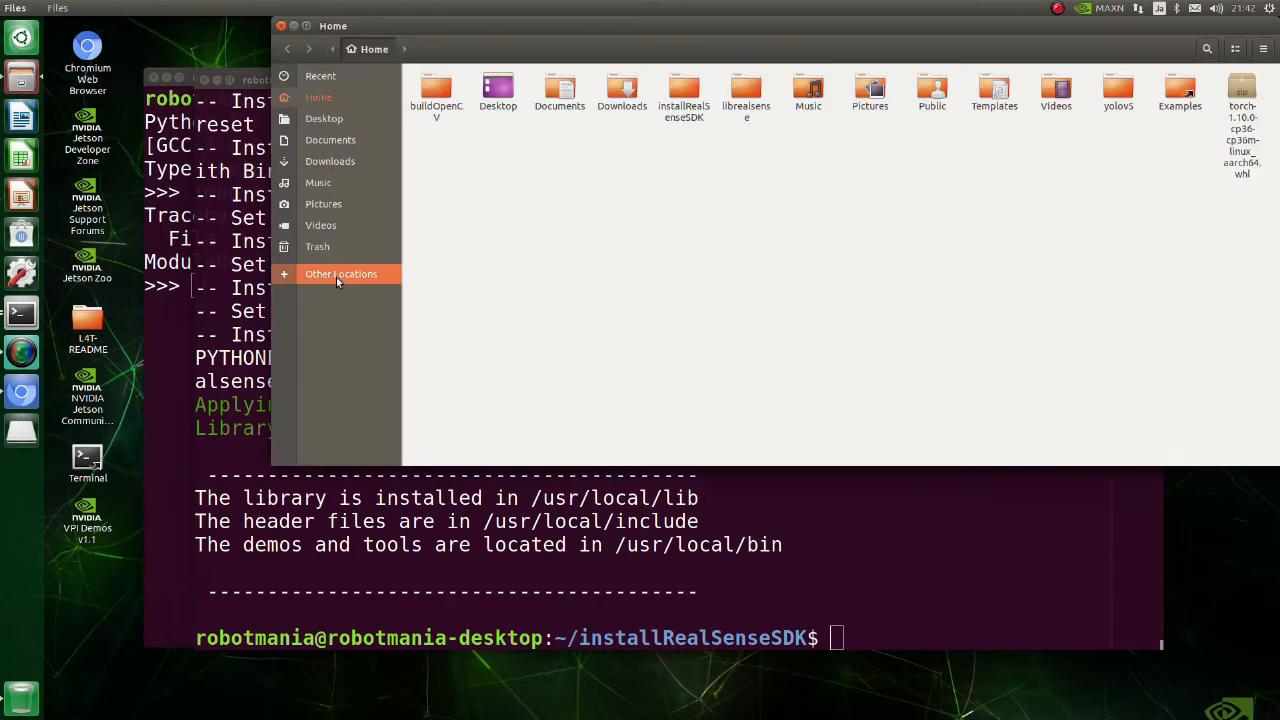
# Browse Other Locations to /usr/local/lib/python3.6 to confirm pyrealsense2 is installed there
pyautogui.click(340, 272)
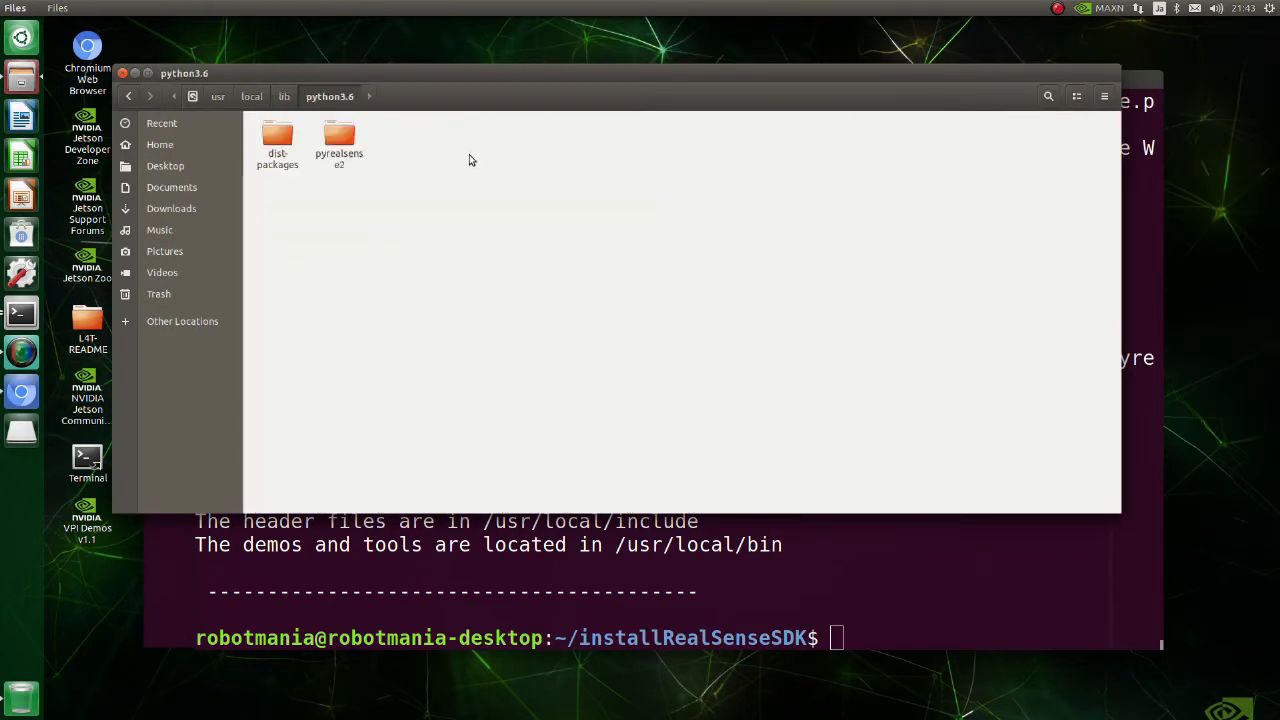
pyautogui.doubleClick(340, 140)
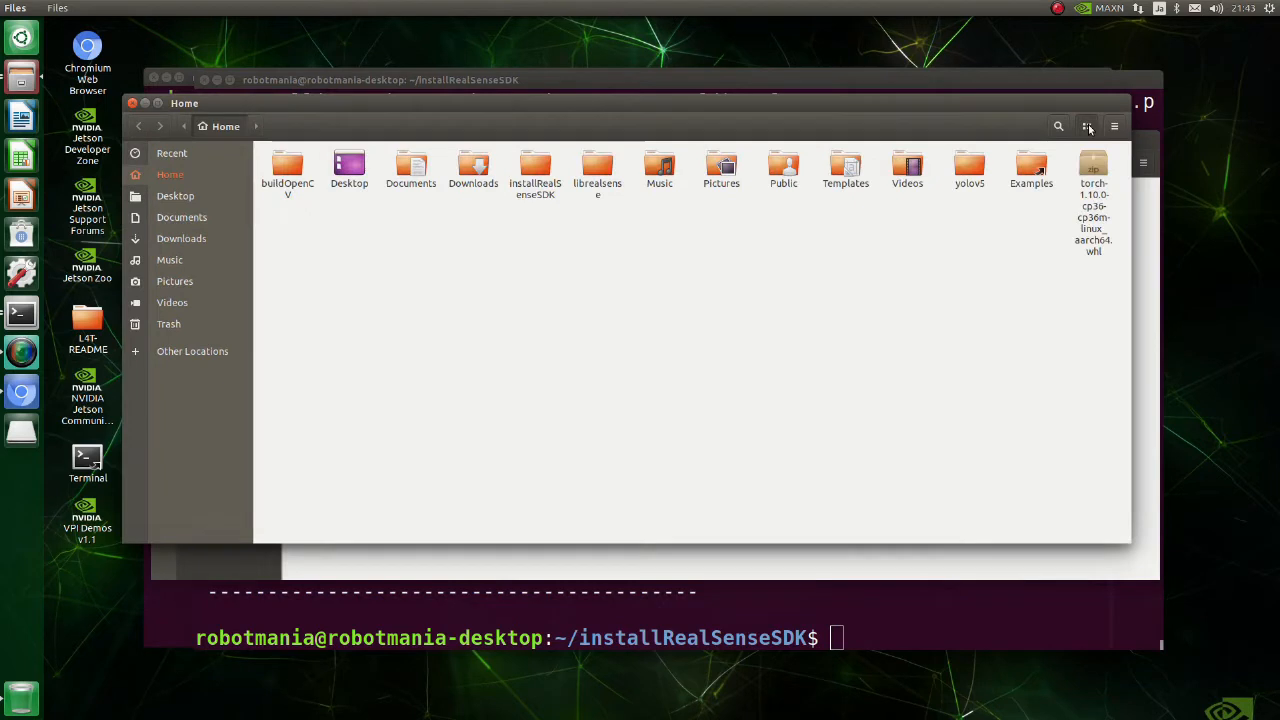
# Show hidden files in the home folder and open .bashrc in gedit
pyautogui.click(1114, 126)
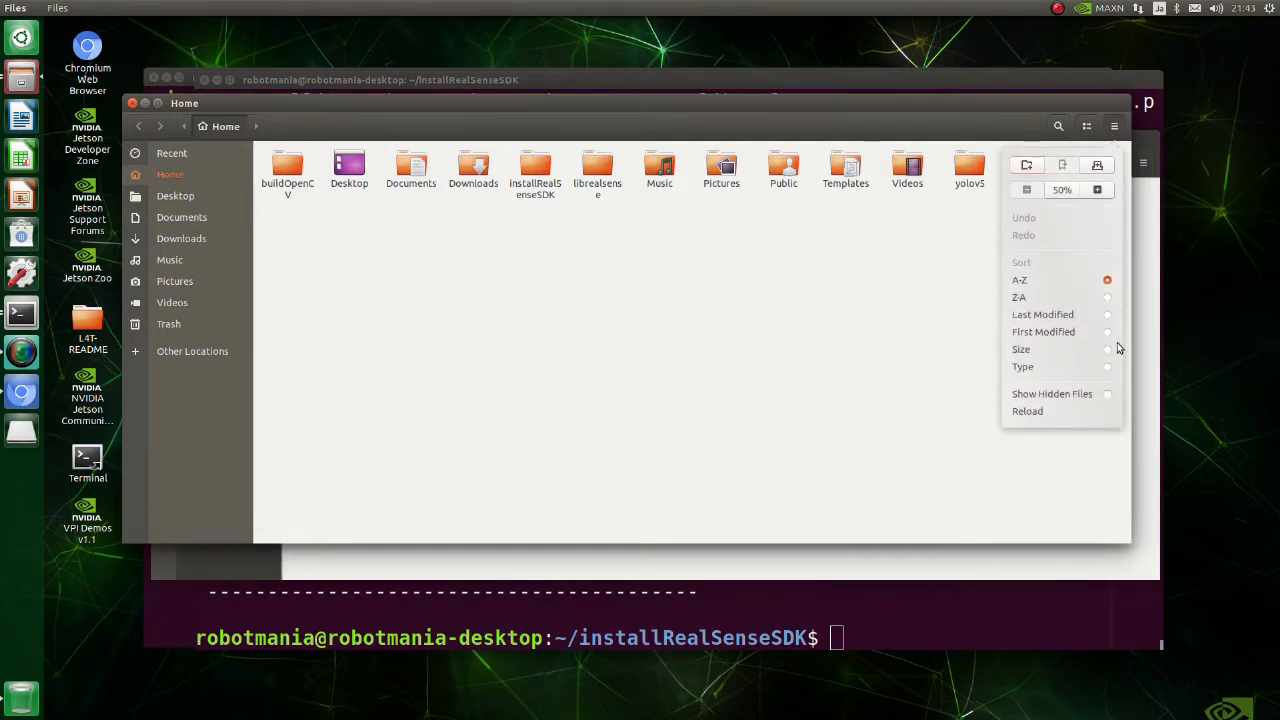
pyautogui.click(1052, 392)
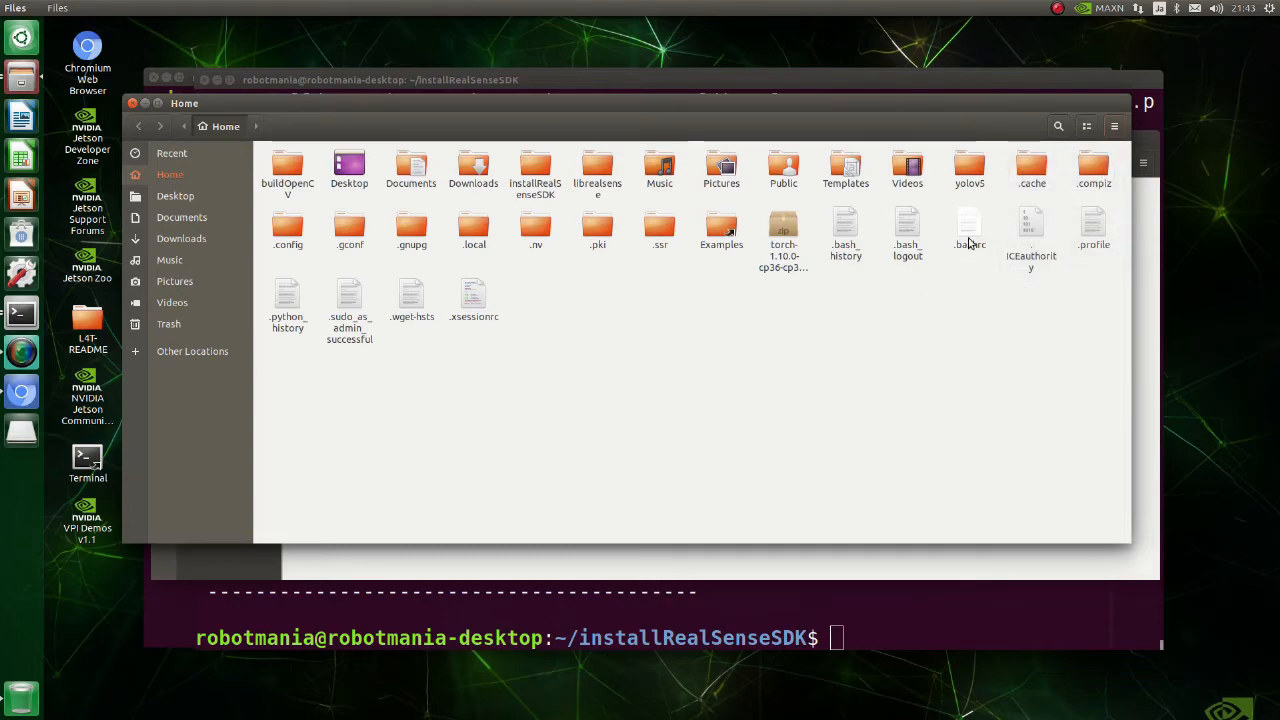
pyautogui.doubleClick(968, 232)
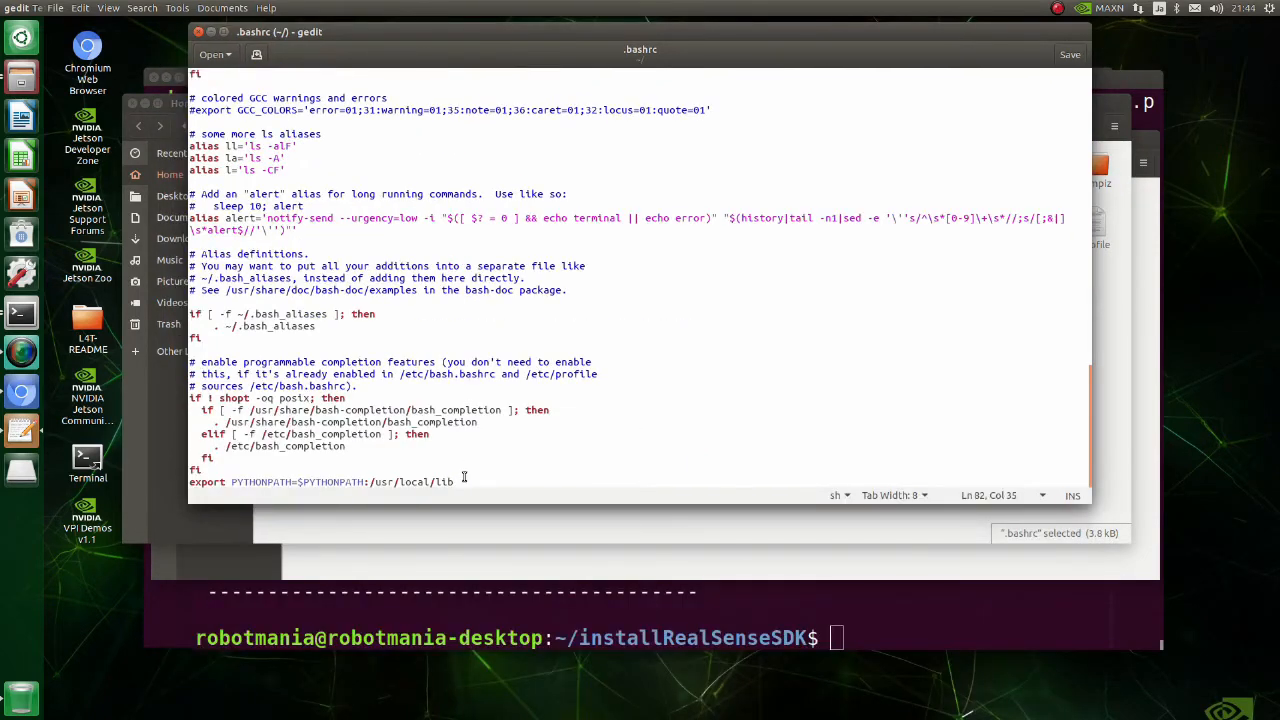
# Extend the PYTHONPATH export in .bashrc with /python3.6/pyrealsense
pyautogui.tripleClick(320, 480)
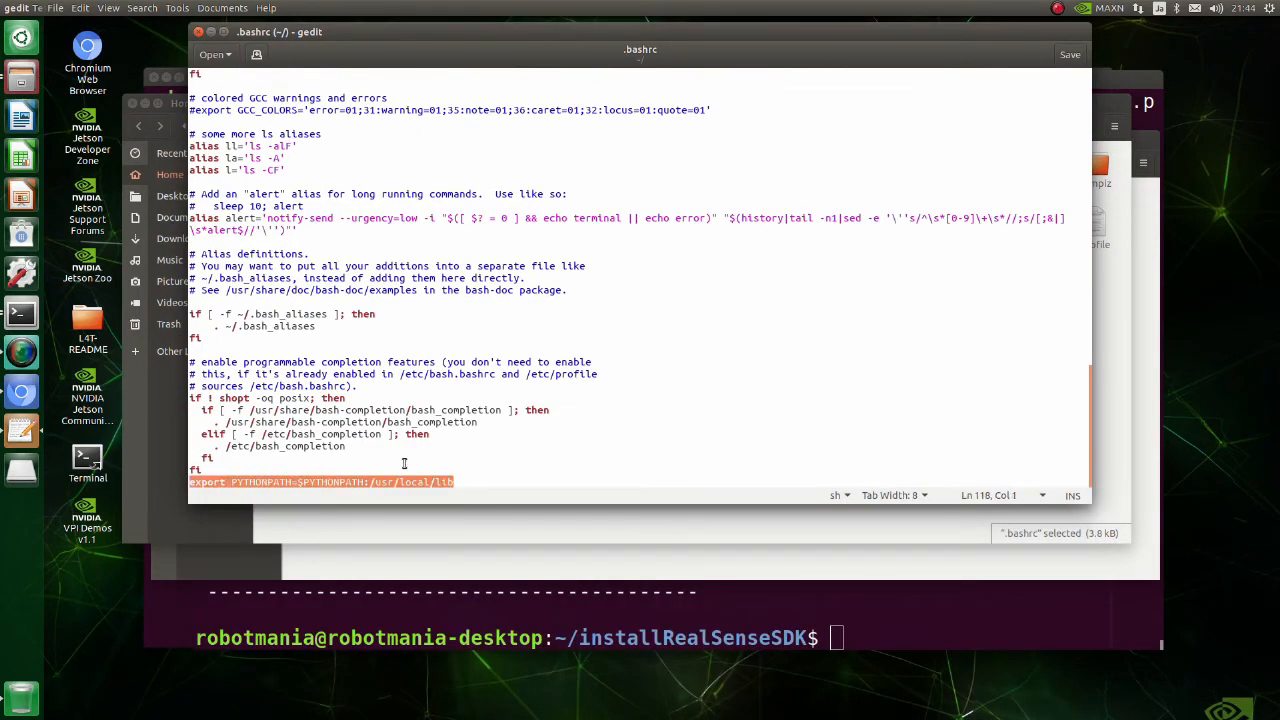
pyautogui.click(452, 482)
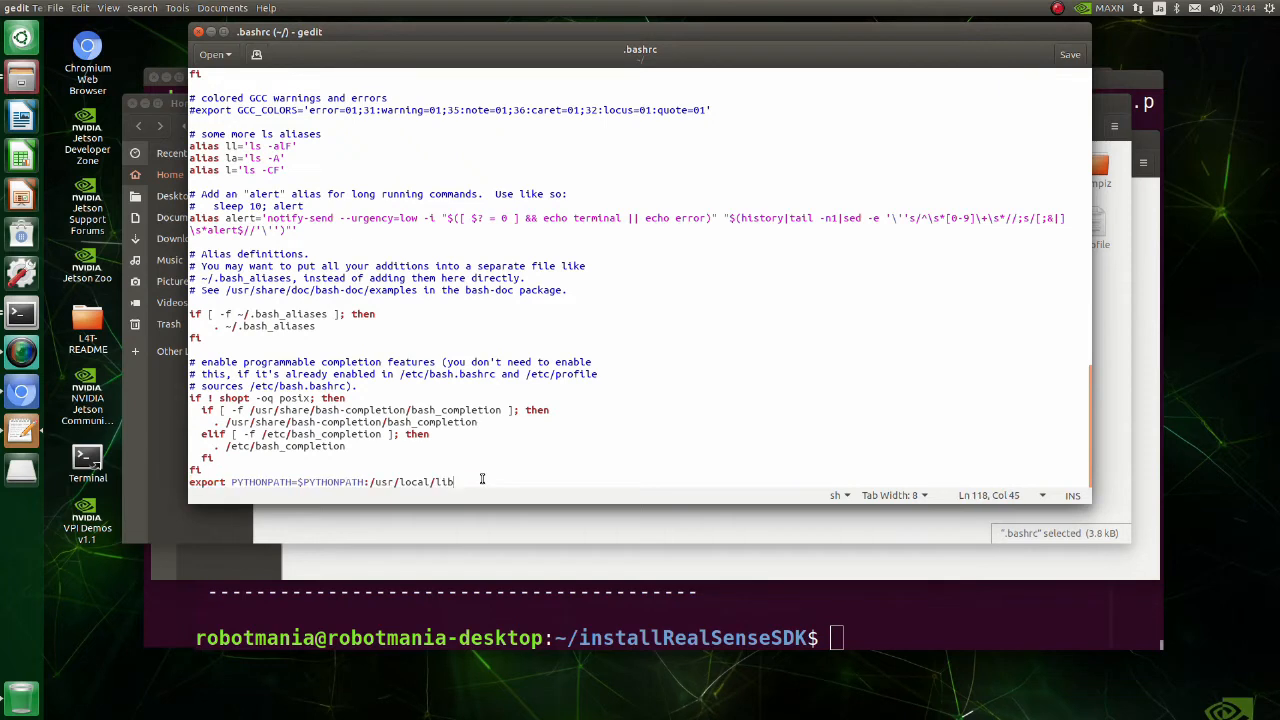
pyautogui.write('/')
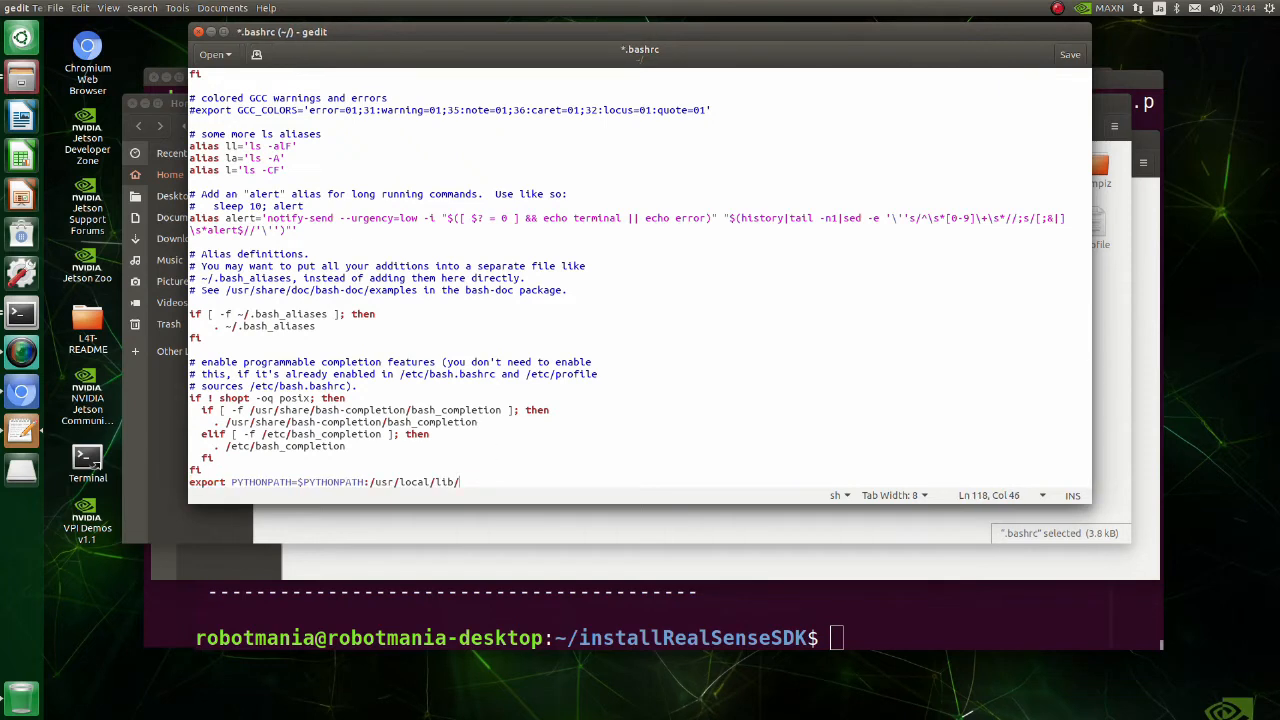
pyautogui.write('python3.')
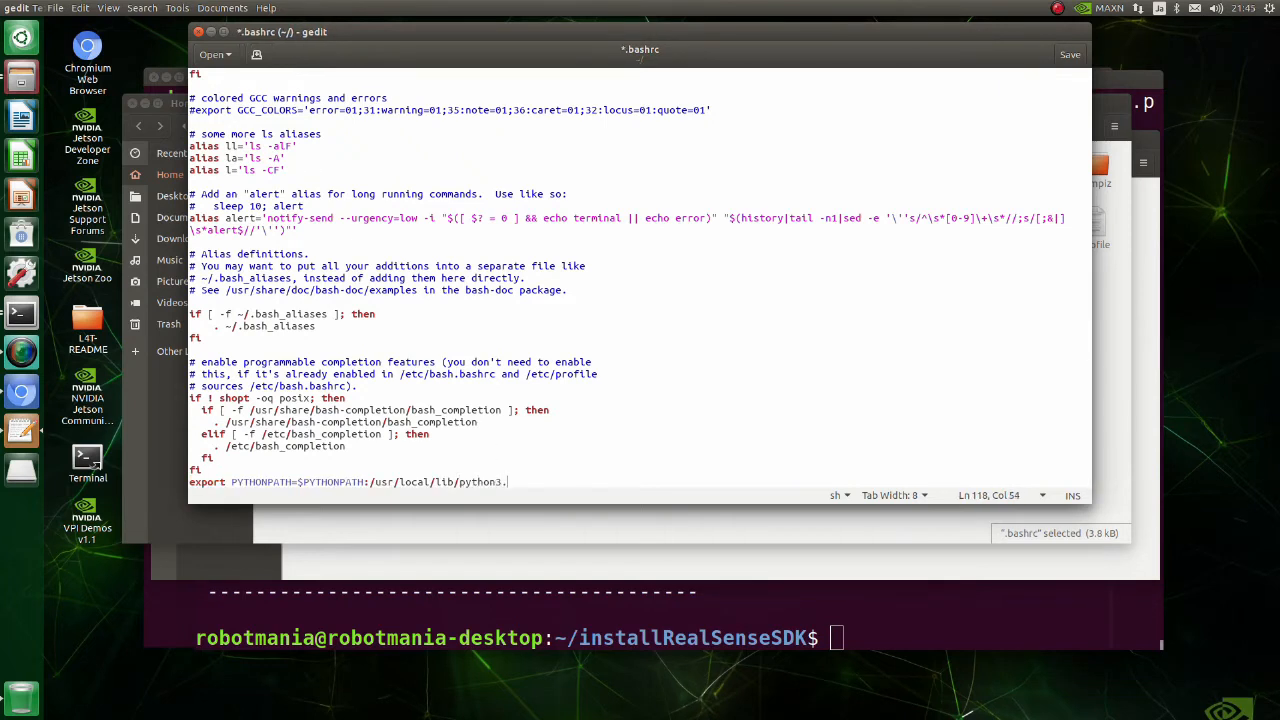
pyautogui.write('6/pyreal')
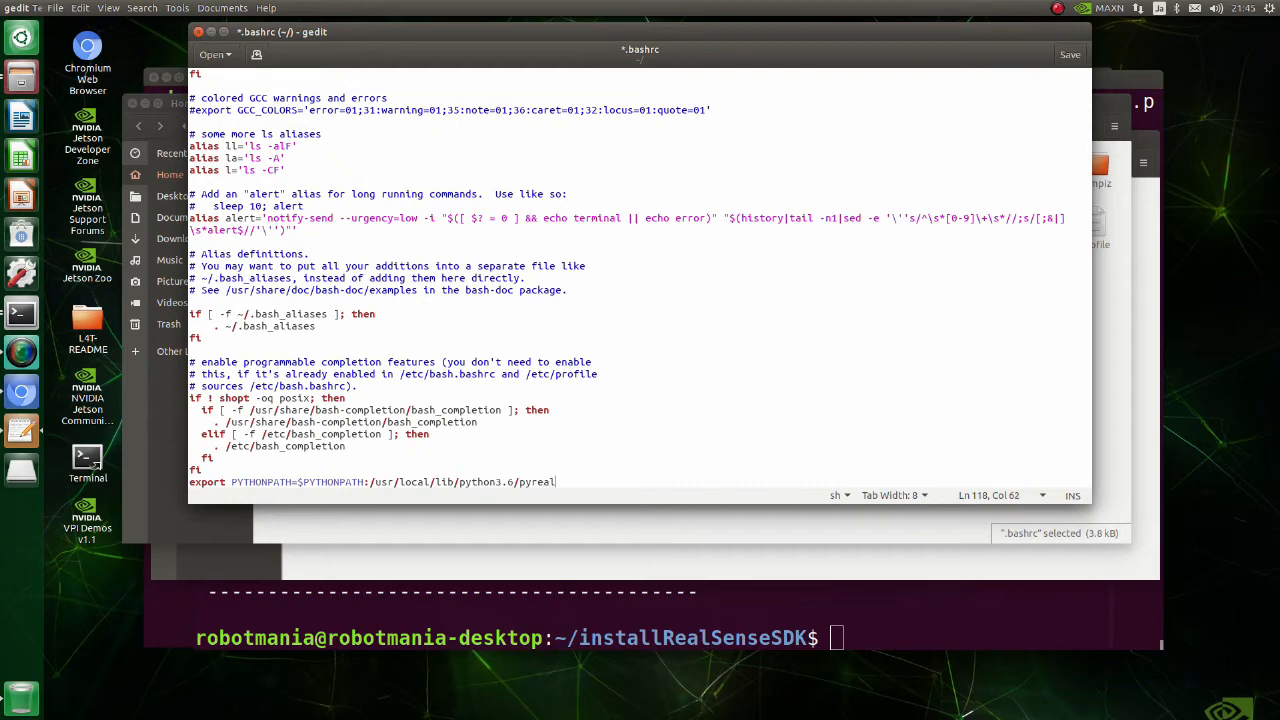
pyautogui.write('sense')
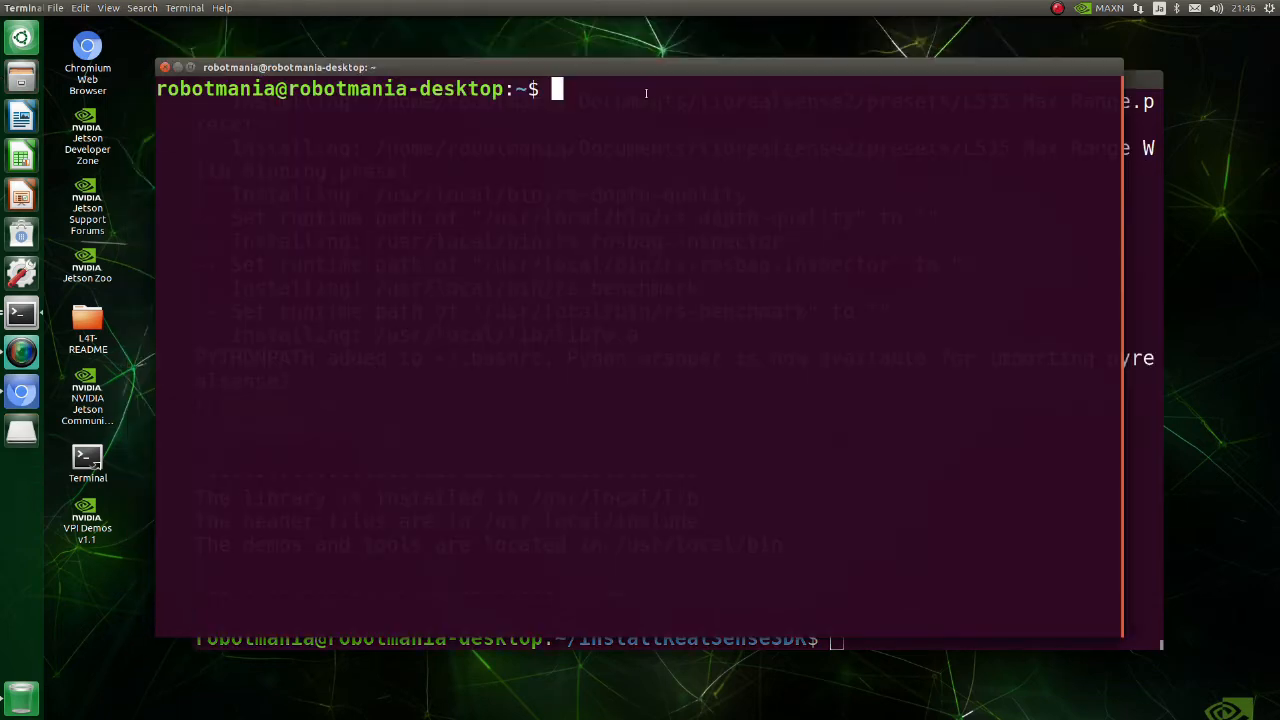
# Run source ~/.bashrc, then confirm import pyrealsense2 succeeds in python3
pyautogui.write('source')
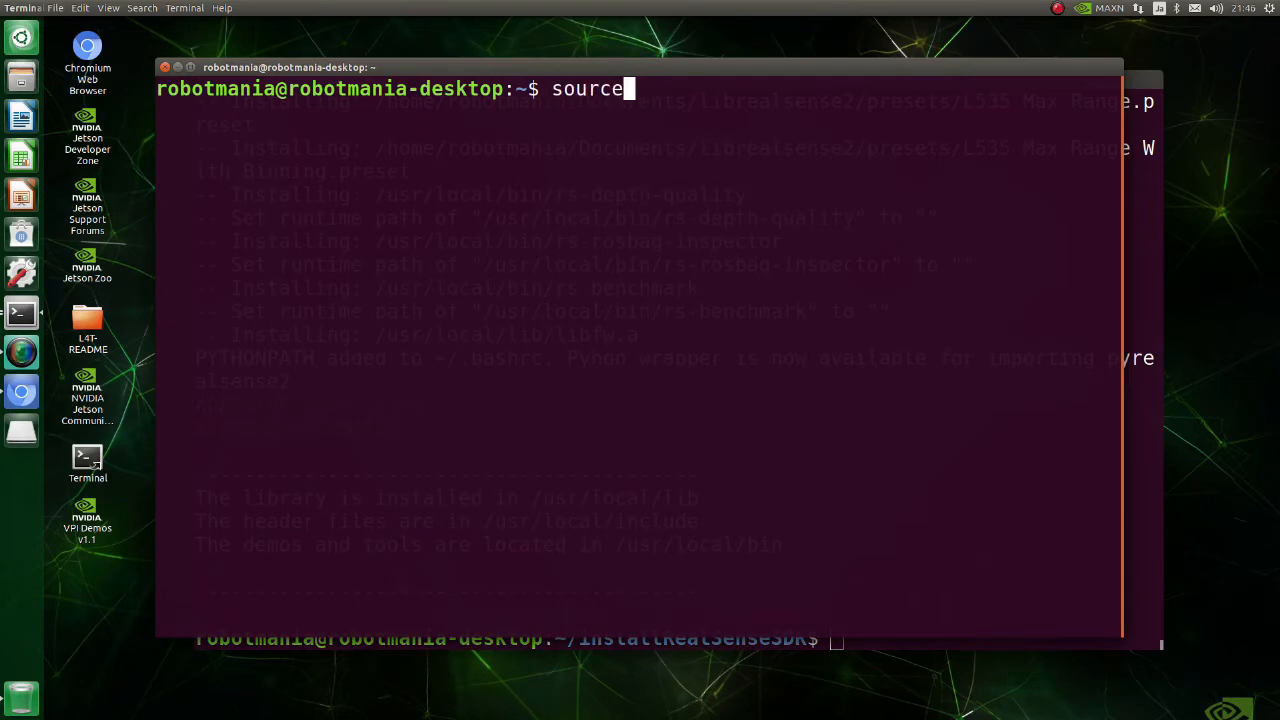
pyautogui.write('~/.')
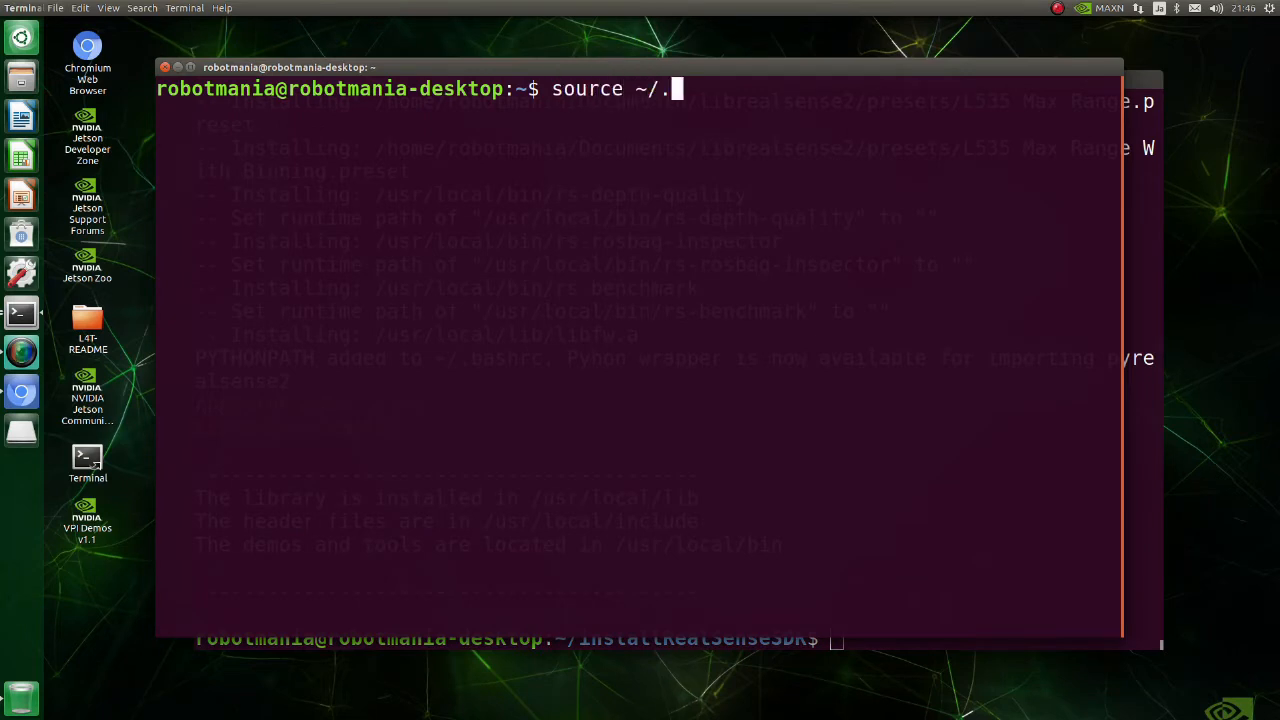
pyautogui.write('bashrc')
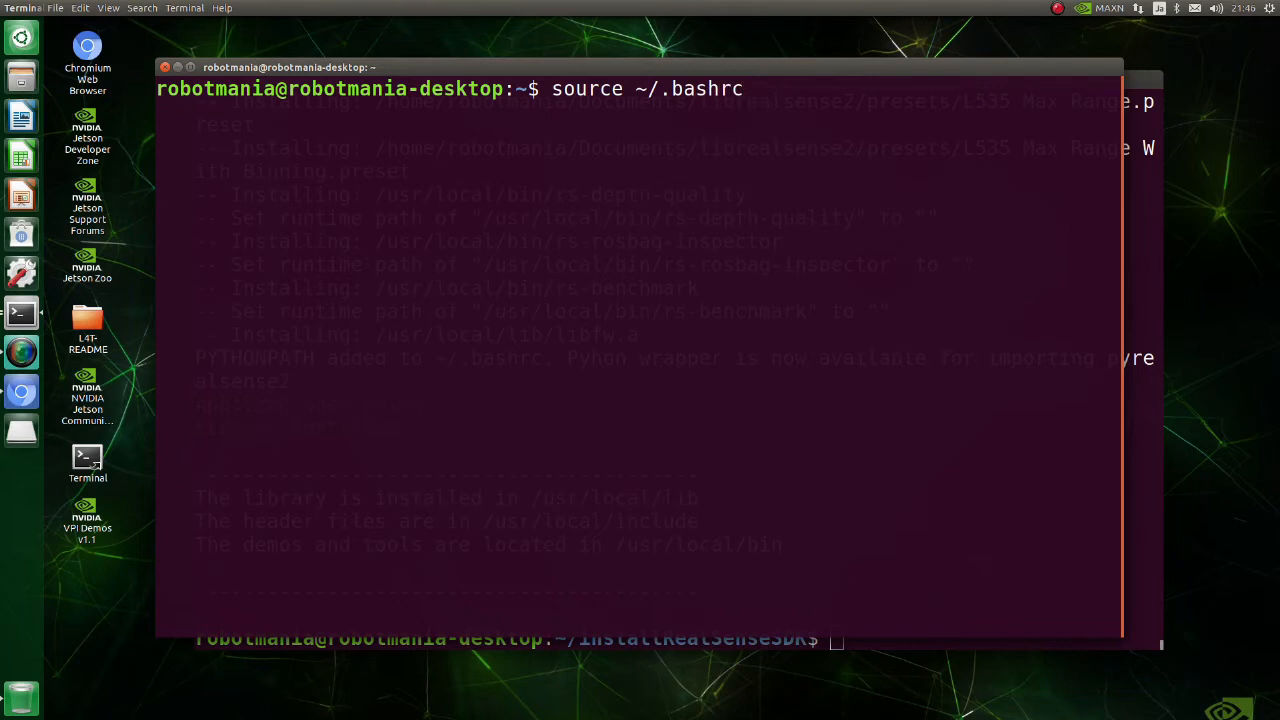
pyautogui.write('python3')
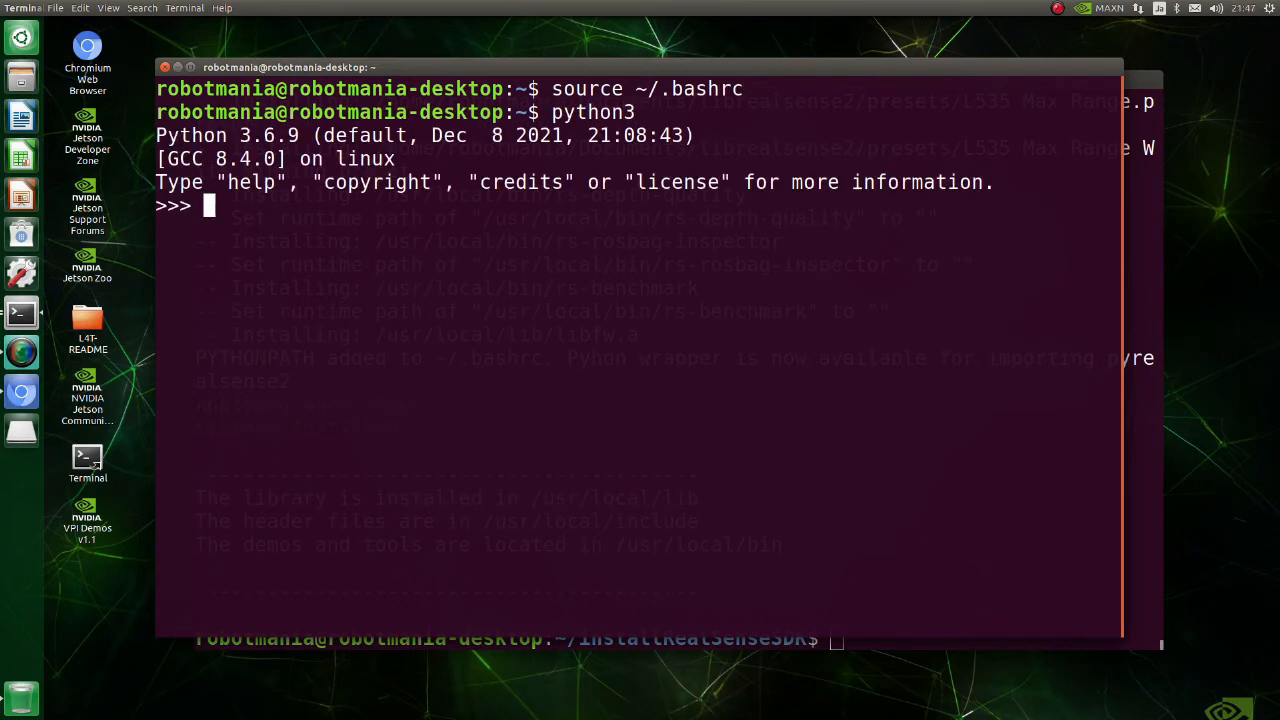
pyautogui.write('import pyrealsense2 as r')
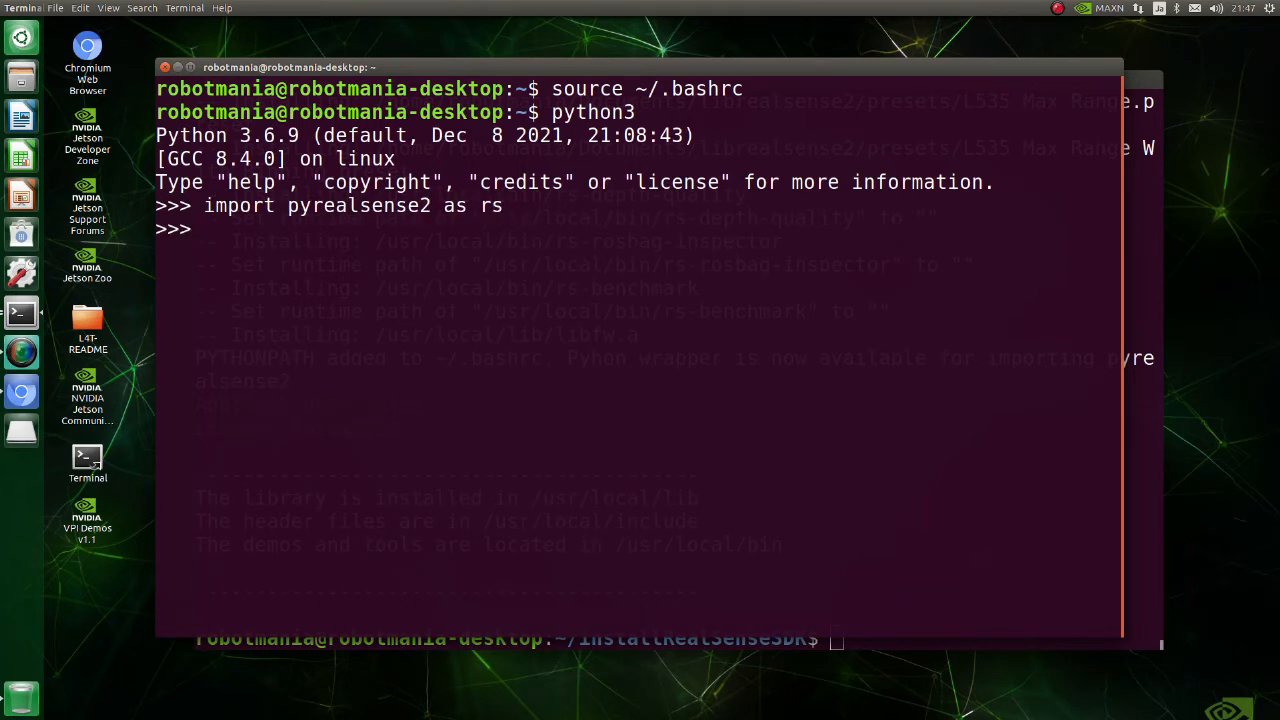
pyautogui.write('sudo apt install')
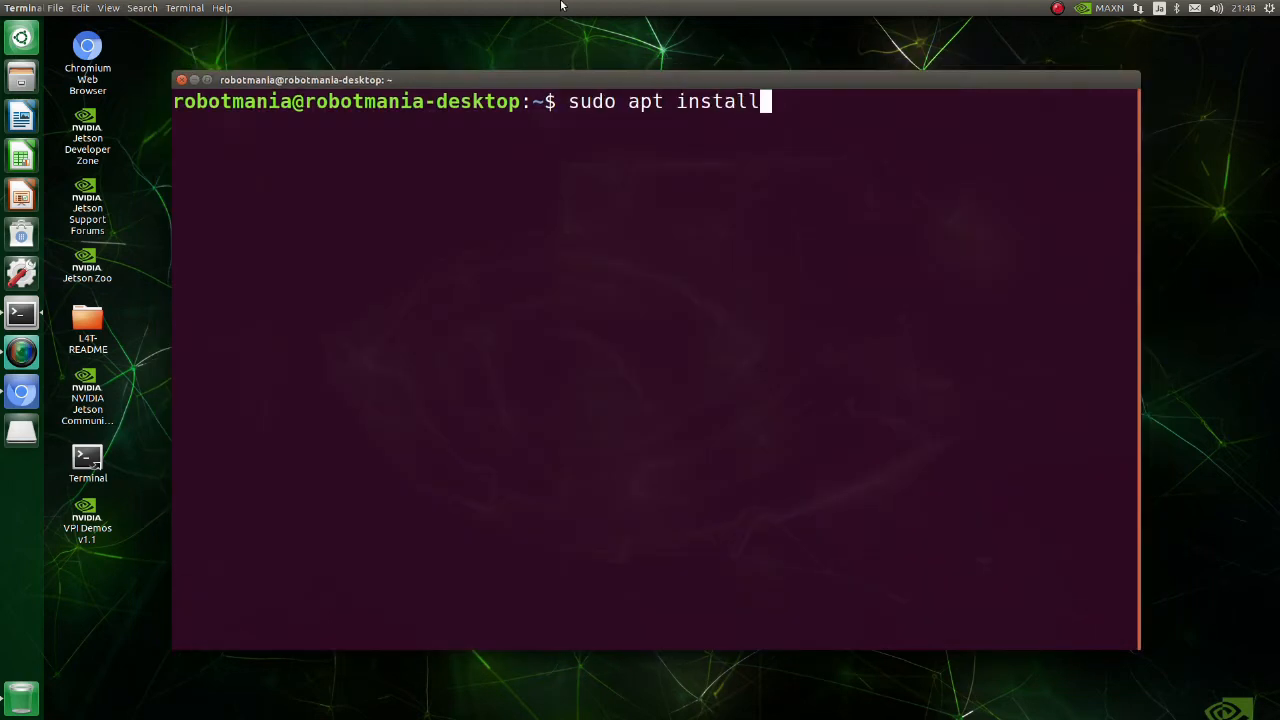
# Run sudo apt install libcanberra-gtk* and confirm with y
pyautogui.write('libcanberra')
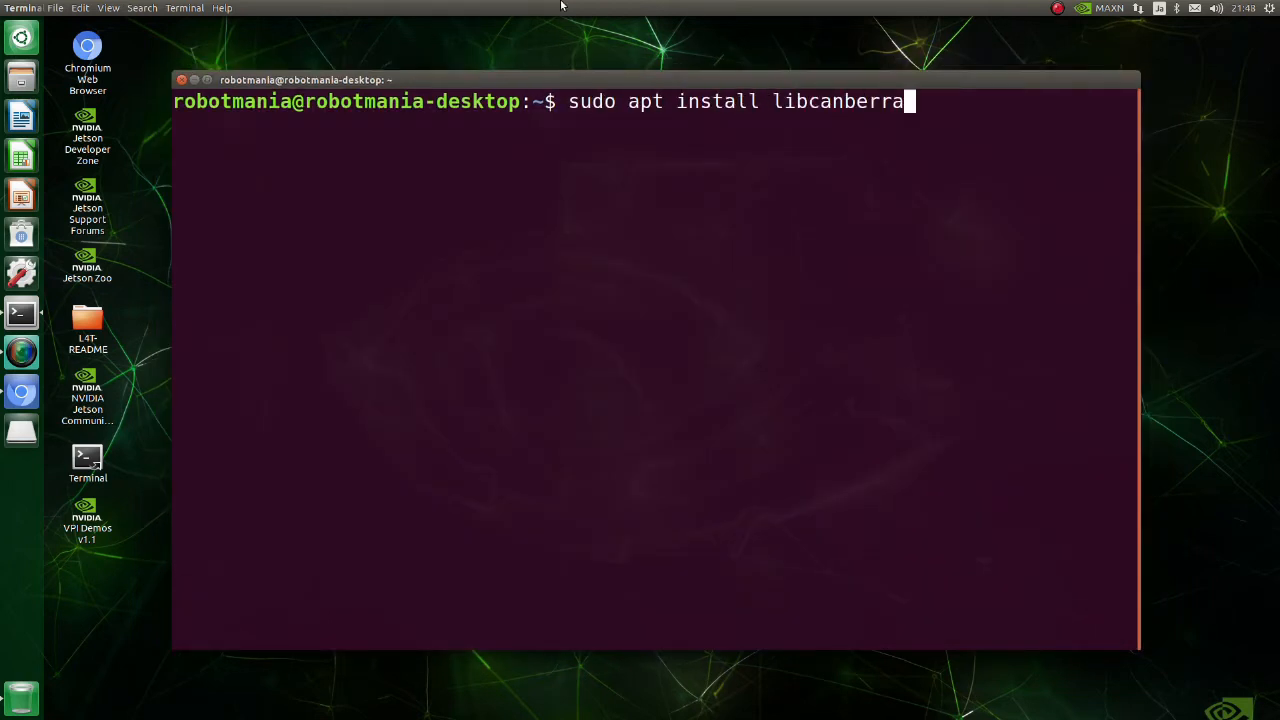
pyautogui.write('-gtk*')
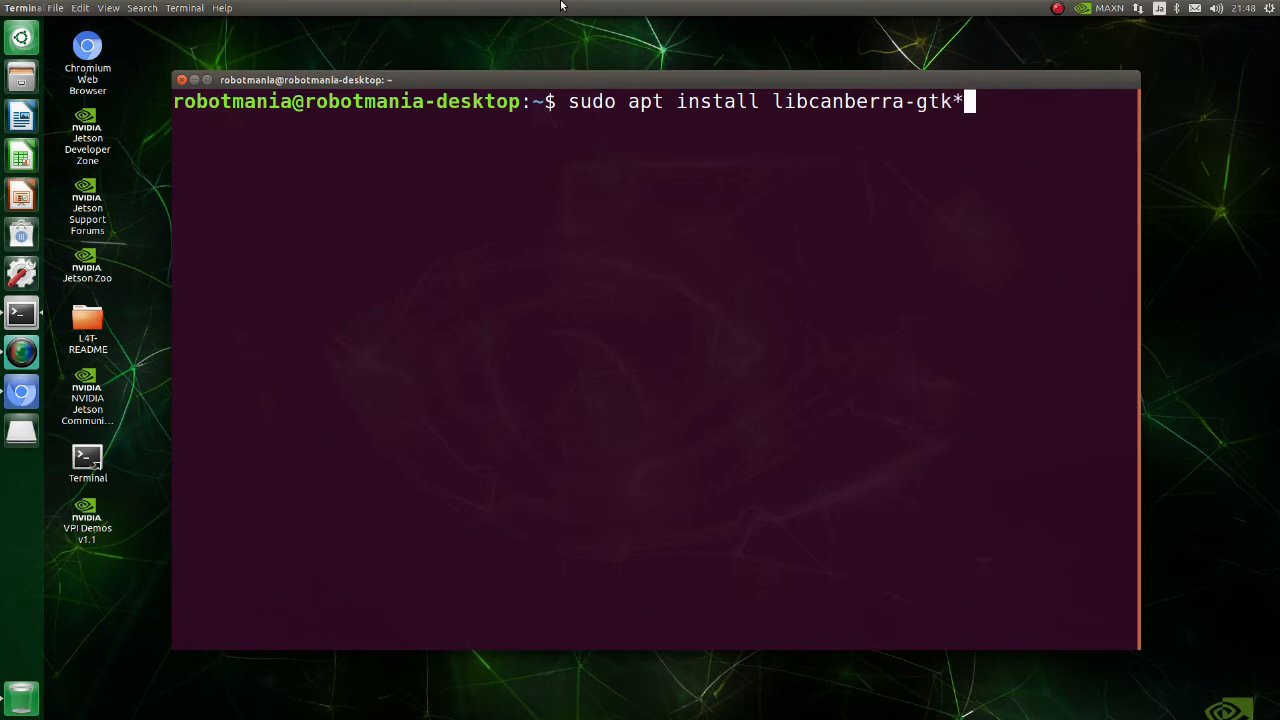
pyautogui.press('Return')
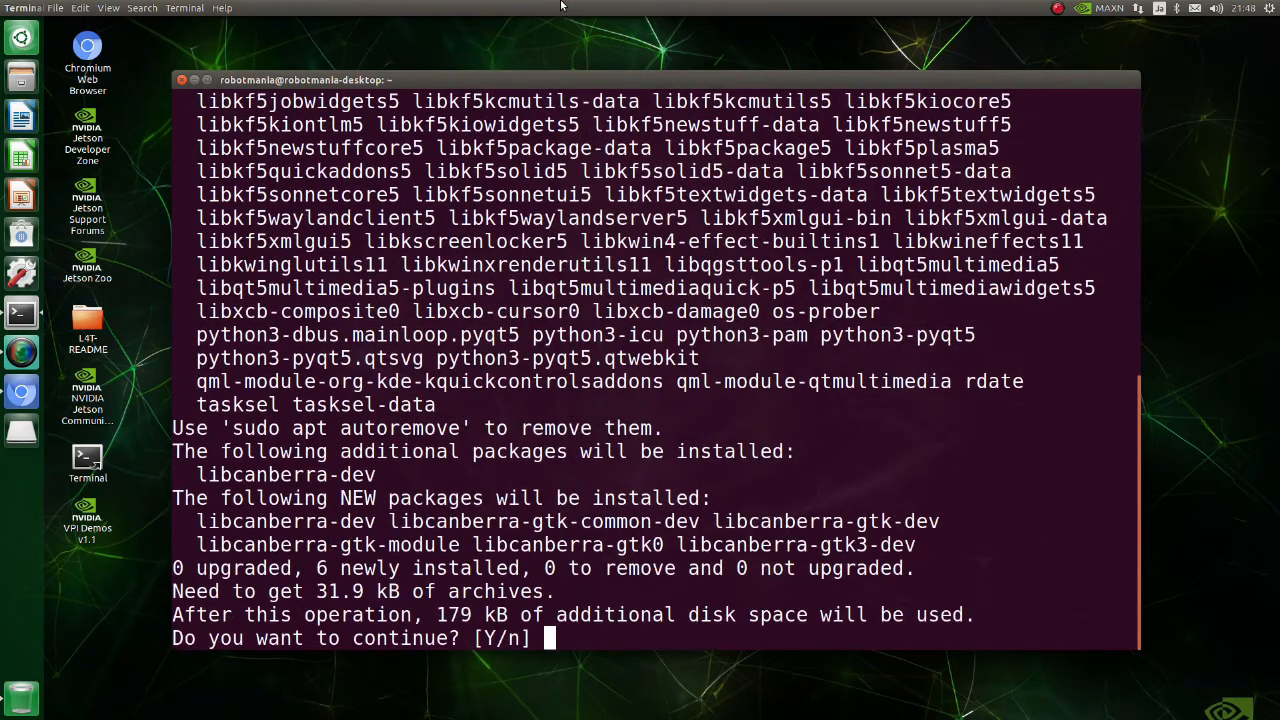
pyautogui.write('y')
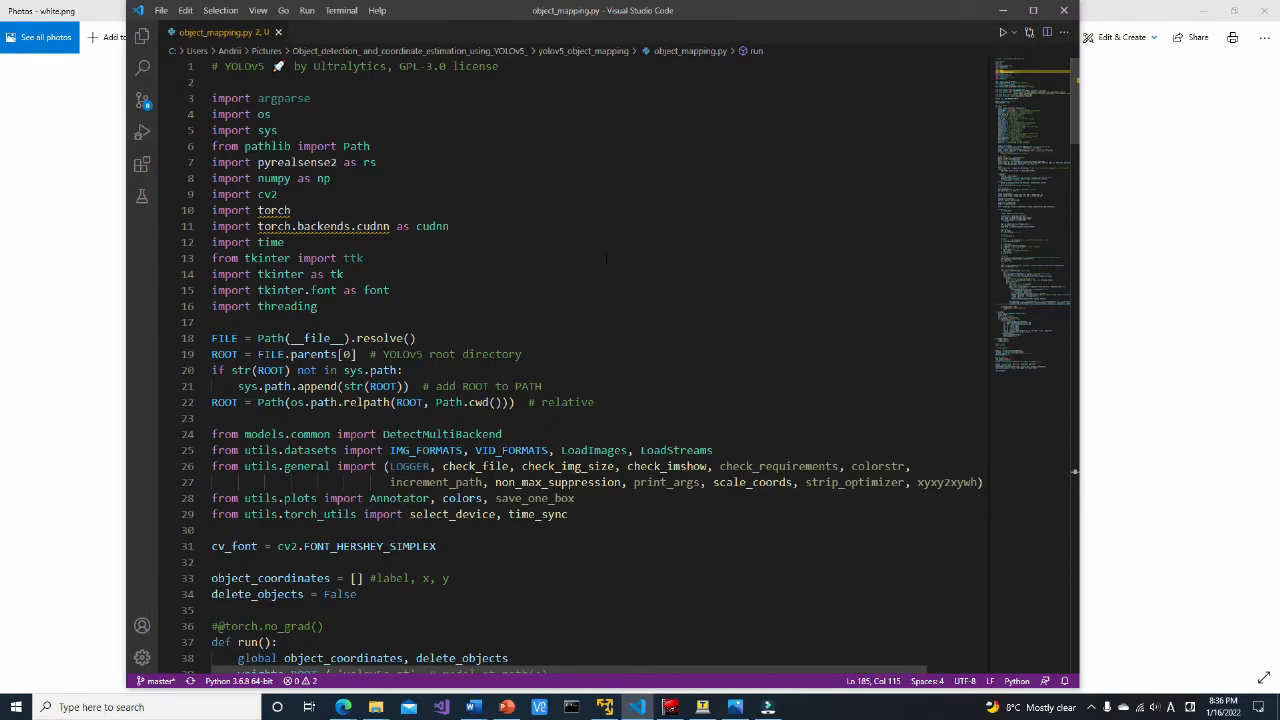
pyautogui.scroll(-3)
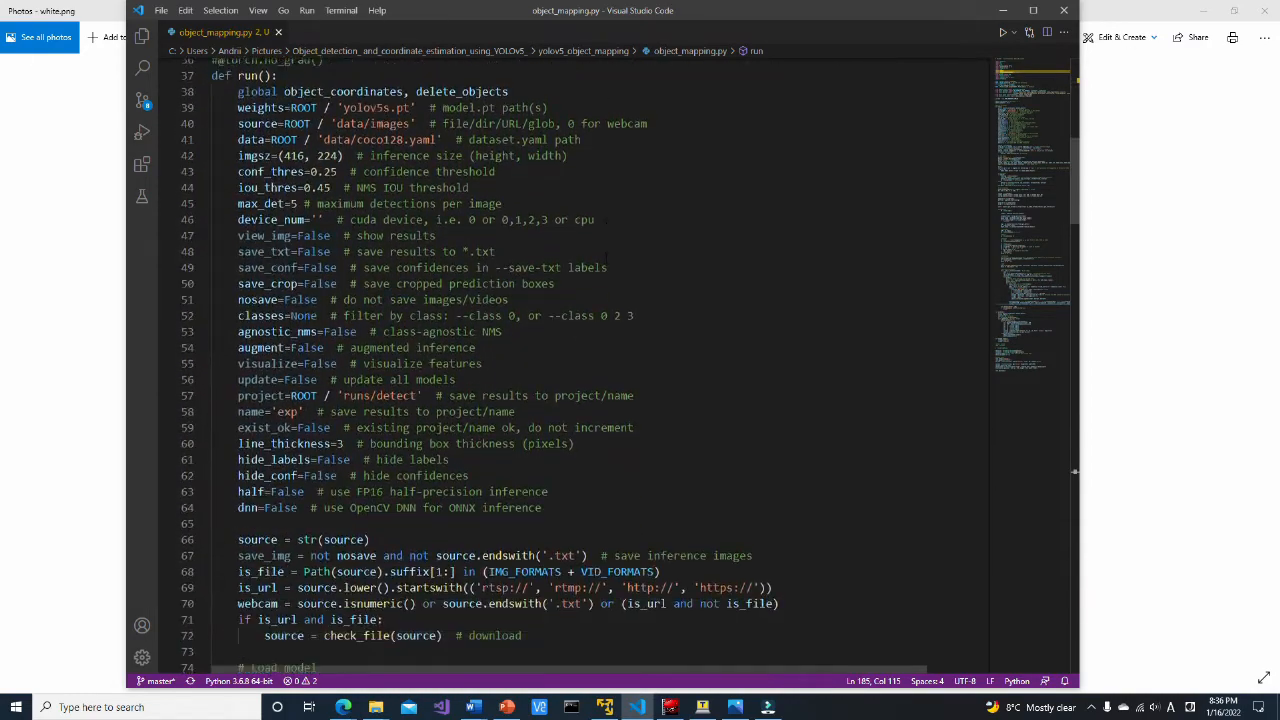
pyautogui.scroll(-3)
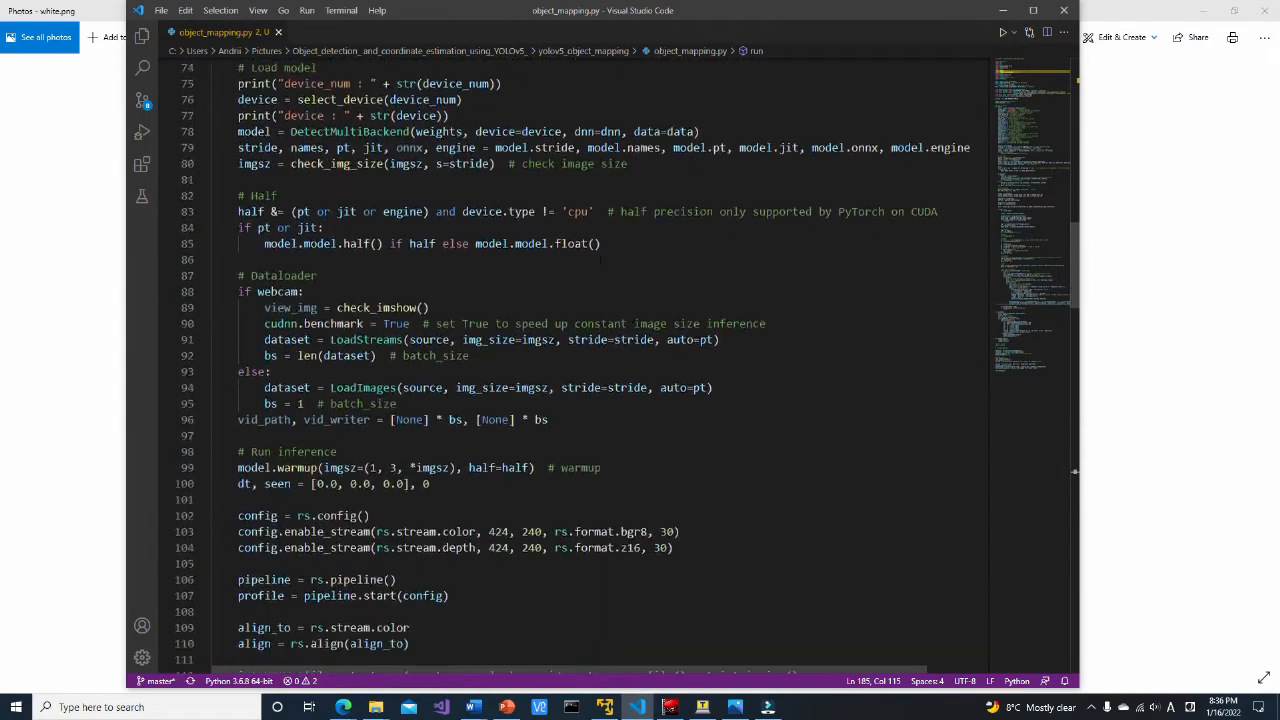
pyautogui.scroll(-3)
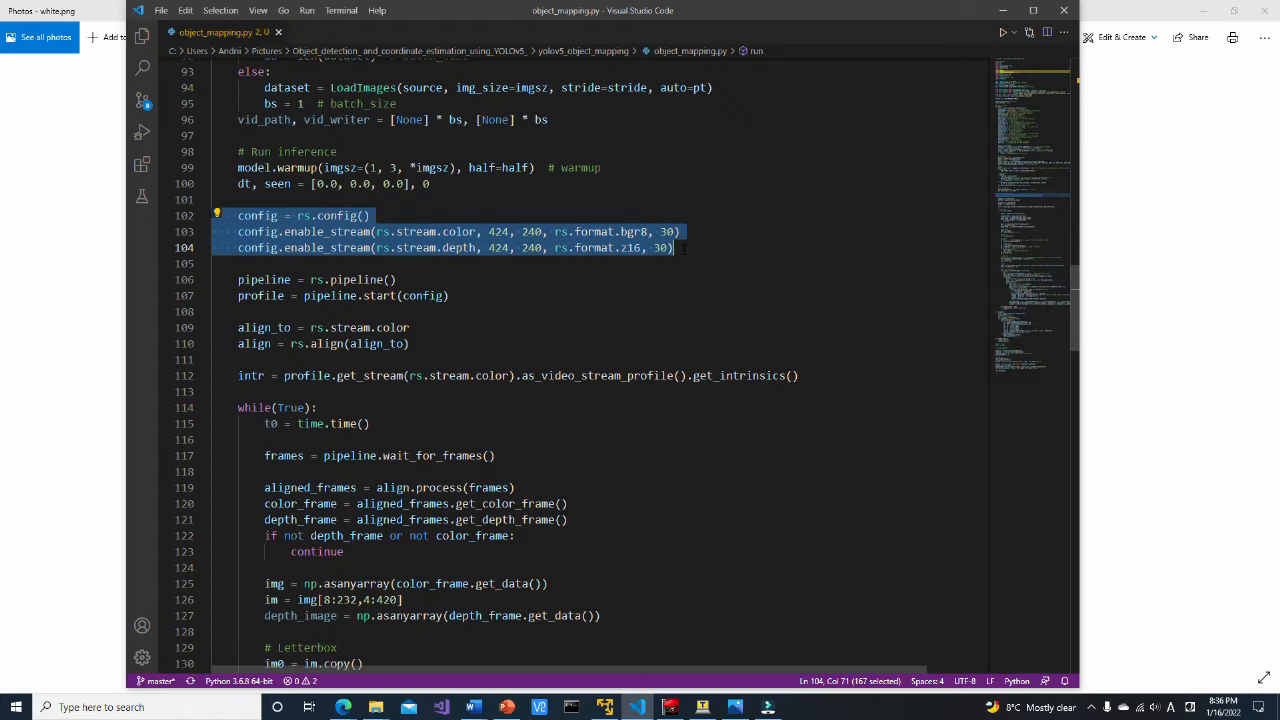
pyautogui.click(270, 280)
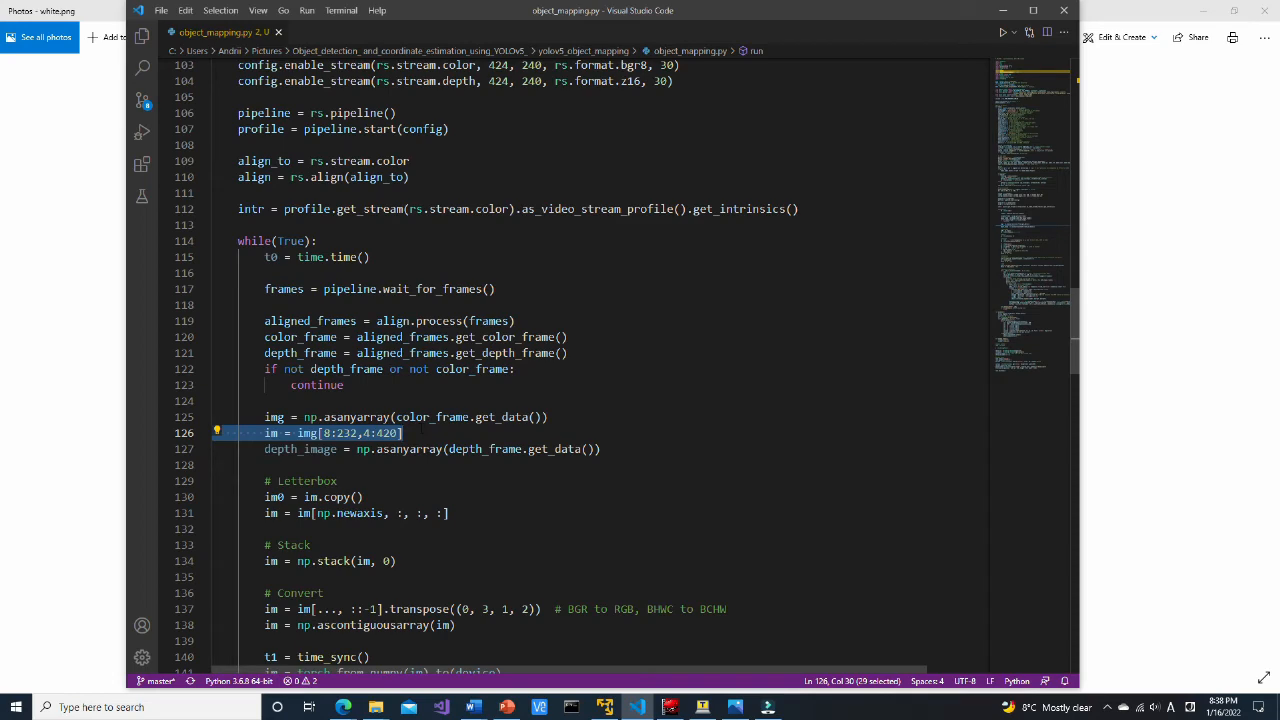
pyautogui.scroll(-3)
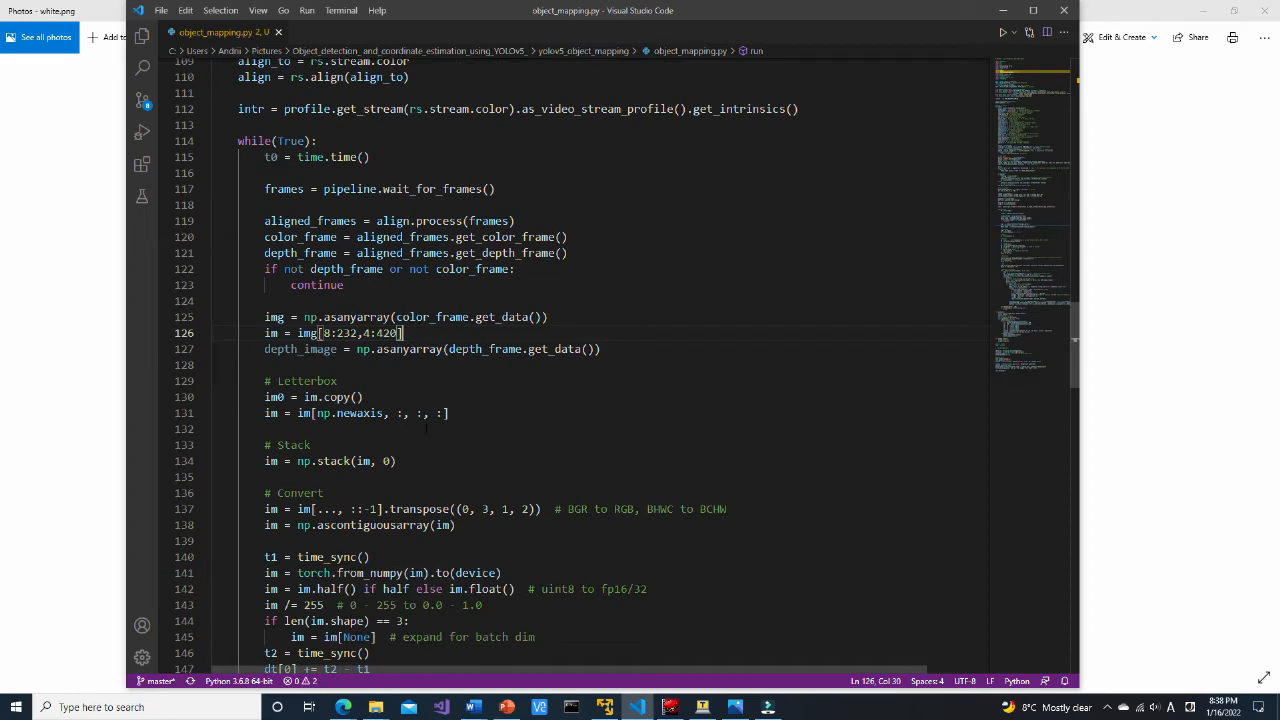
pyautogui.scroll(-3)
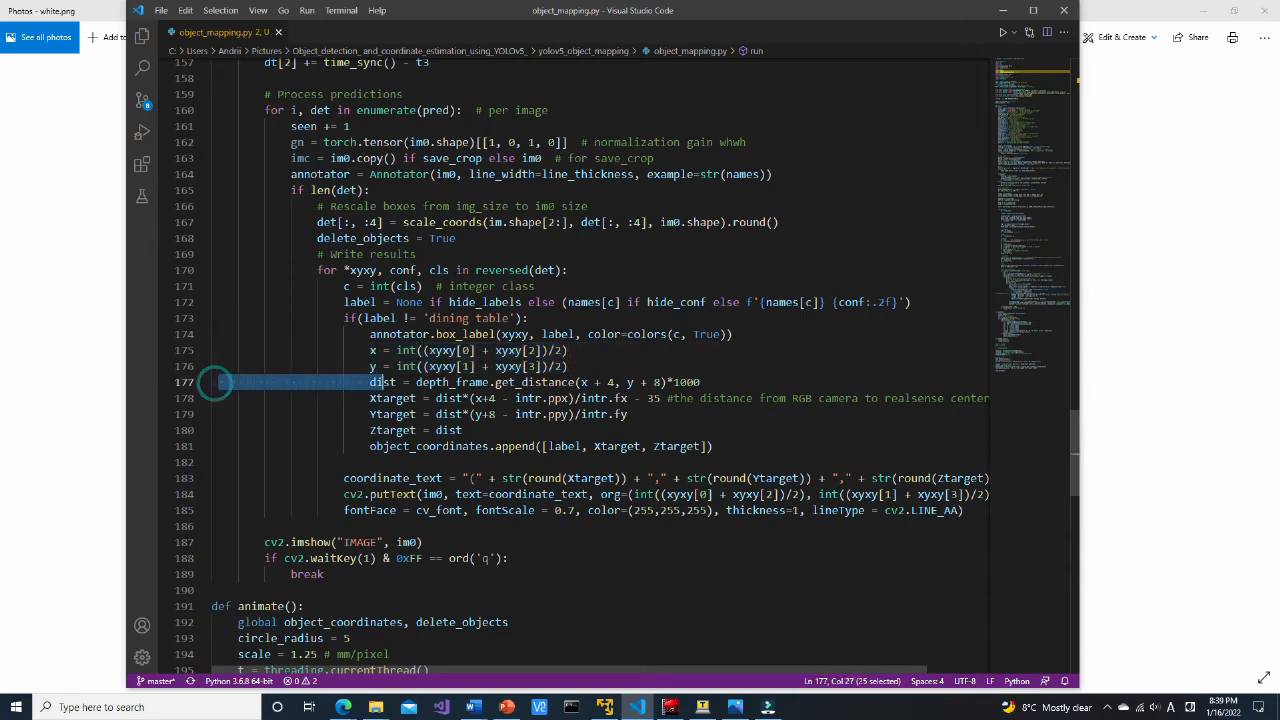
pyautogui.moveTo(230, 382); pyautogui.dragTo(700, 382)
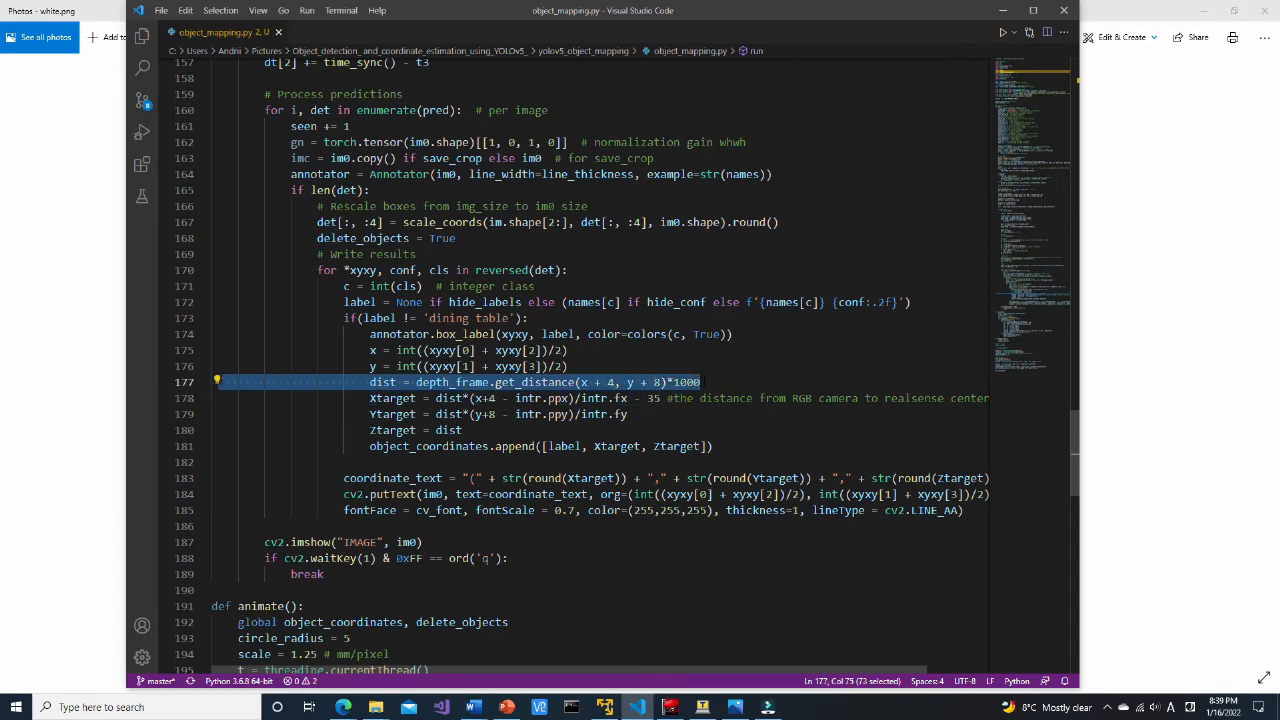
pyautogui.click(700, 382)
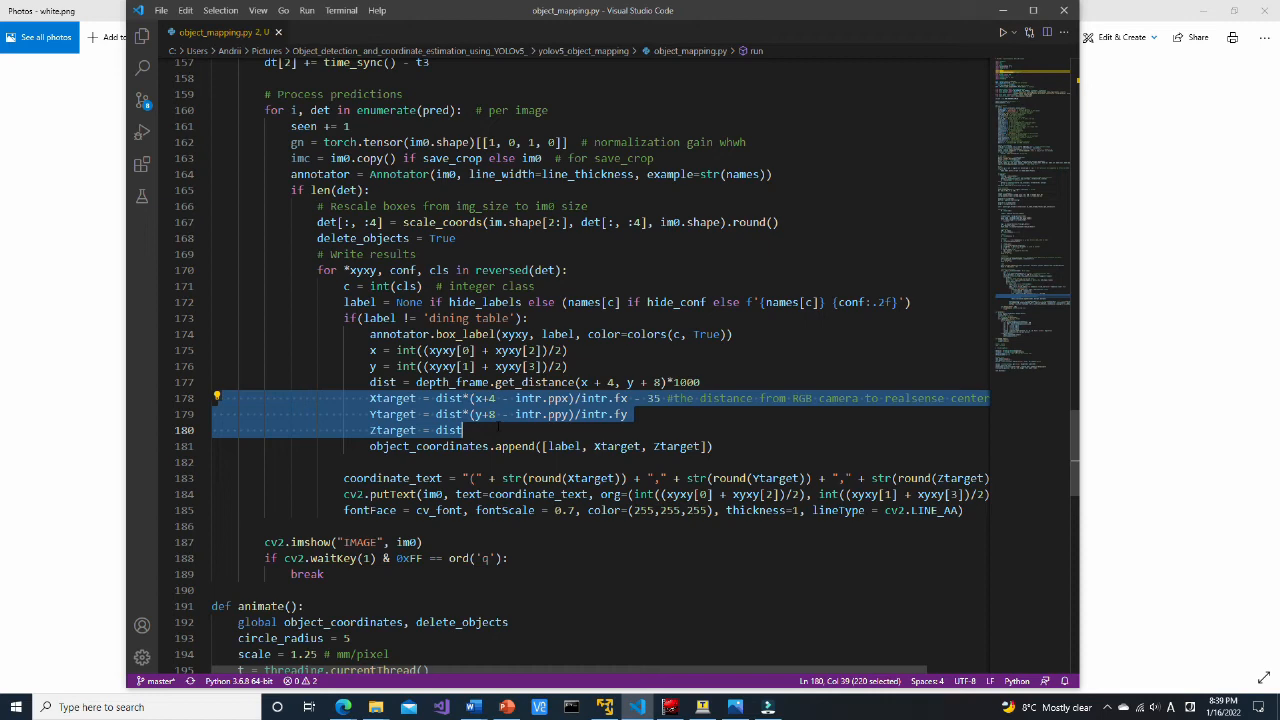
pyautogui.click(496, 424)
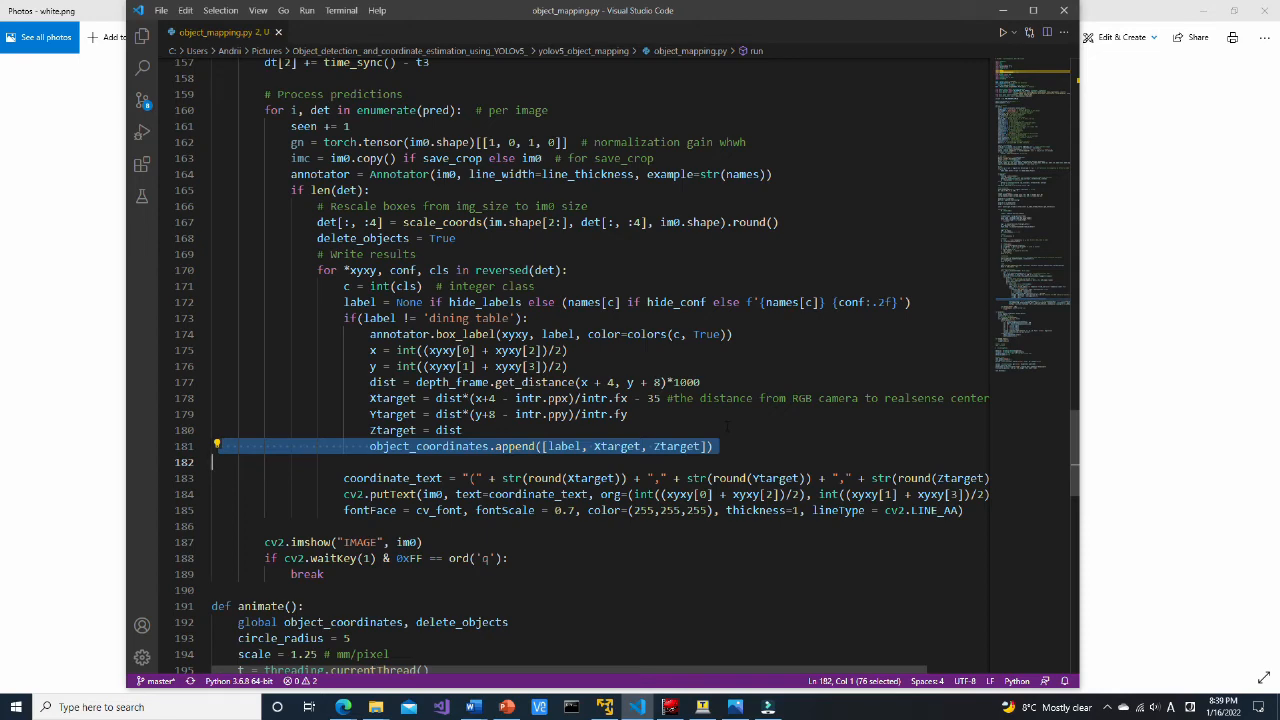
pyautogui.scroll(-3)
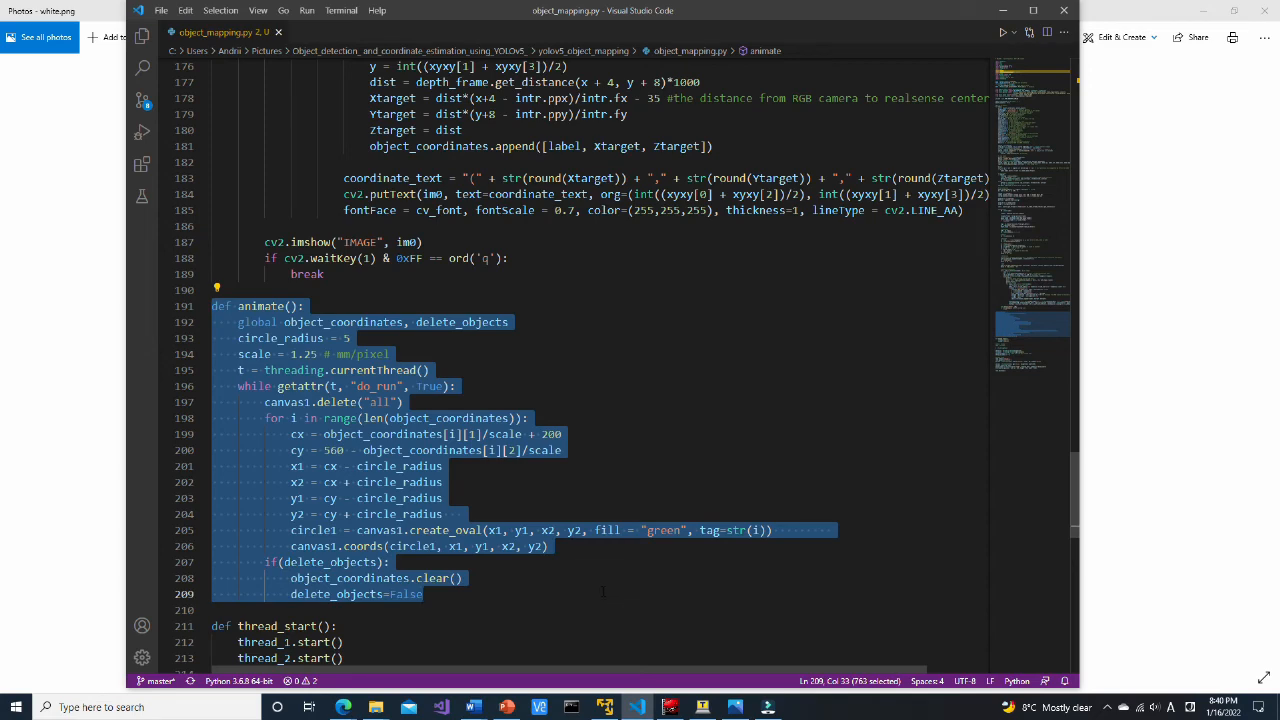
pyautogui.scroll(-3)
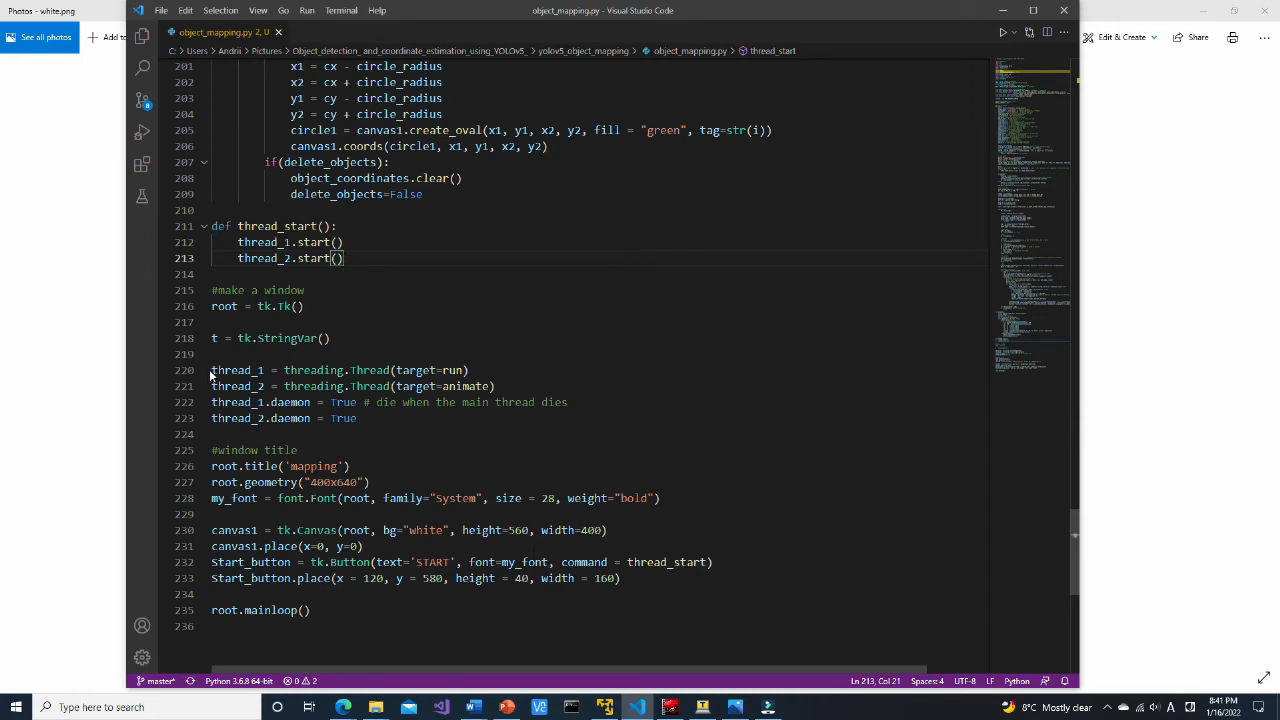
pyautogui.moveTo(212, 368); pyautogui.dragTo(496, 386)
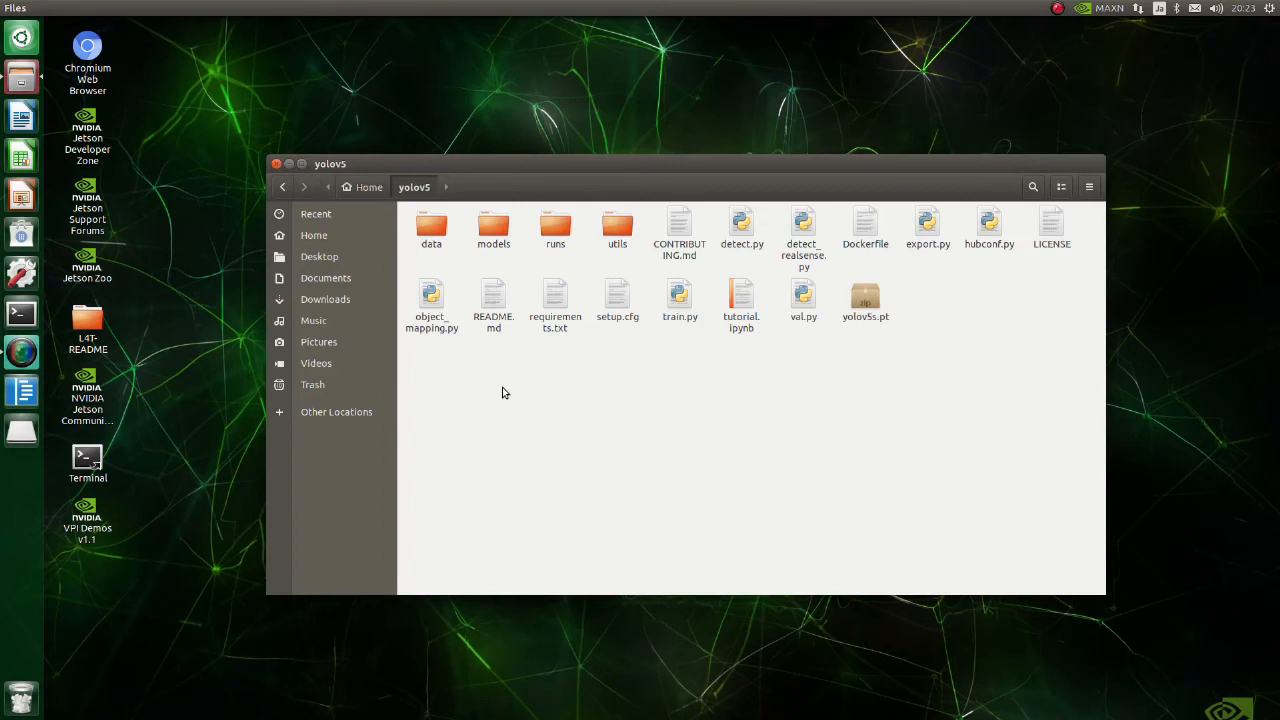
# Run python3 object_mapping.py from a terminal in the yolov5 folder and START live mapping
pyautogui.rightClick(504, 392)
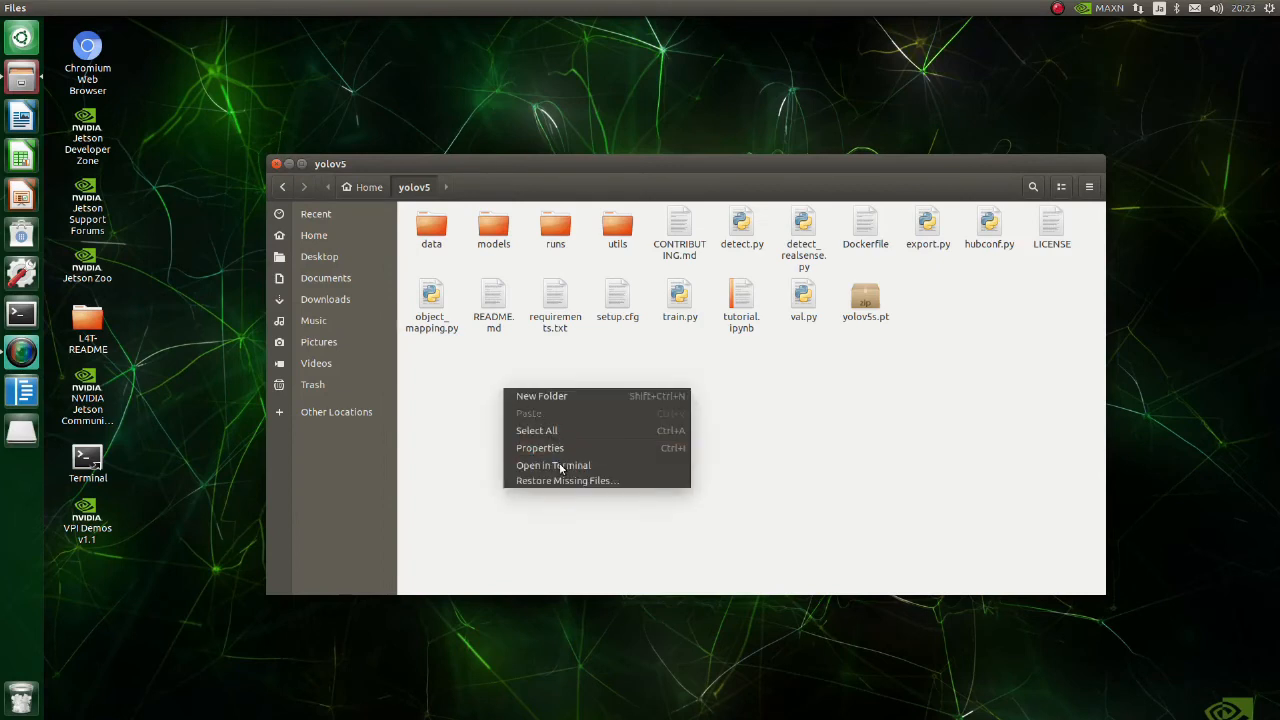
pyautogui.click(552, 464)
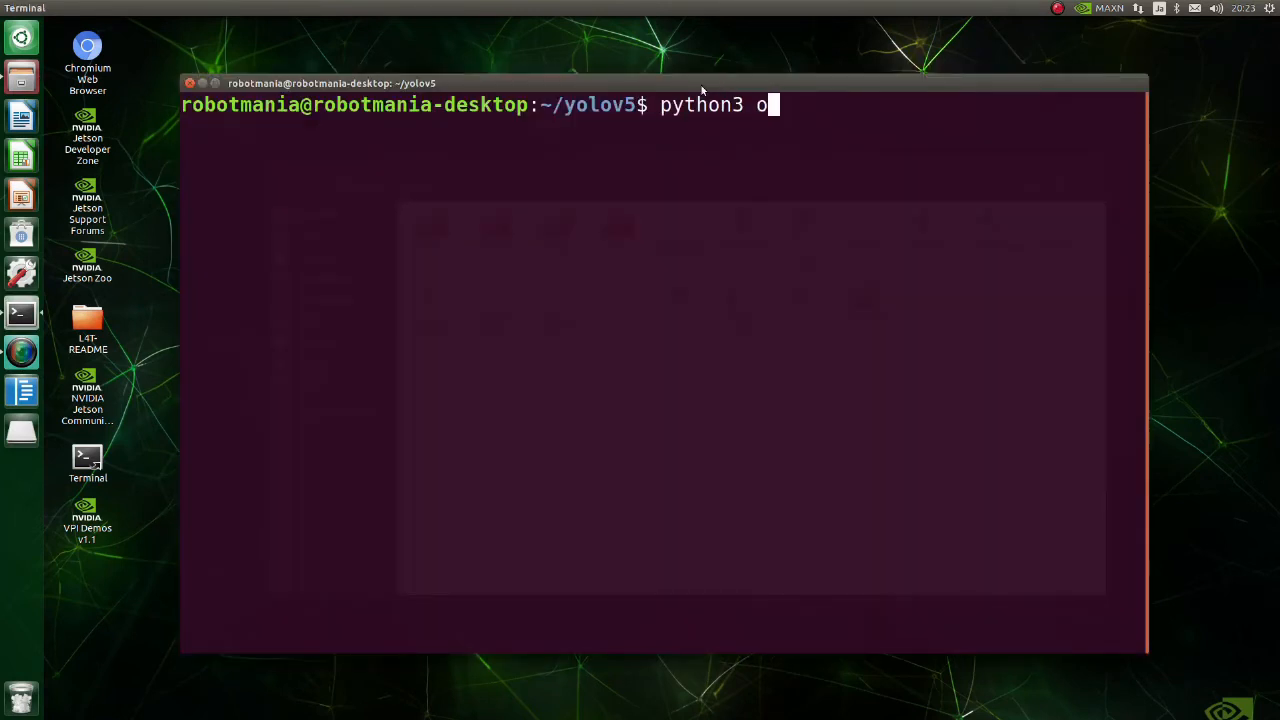
pyautogui.write('bject_mapping.py')
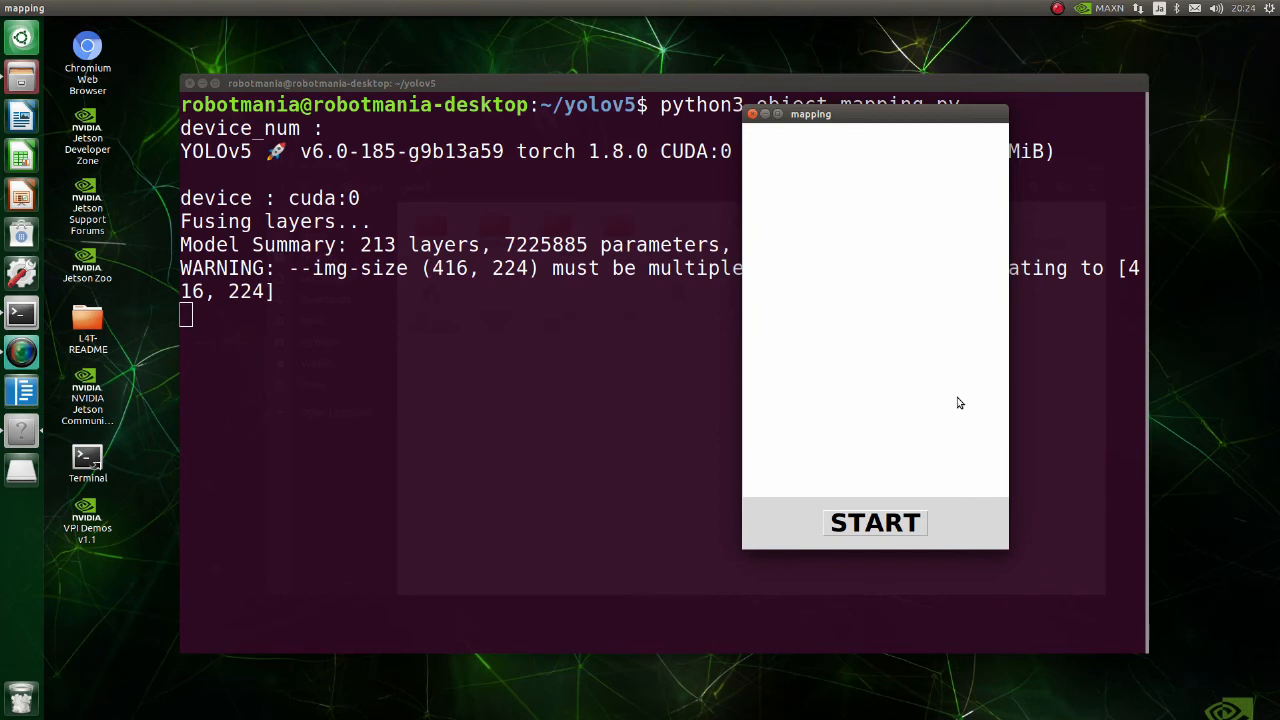
pyautogui.click(874, 522)
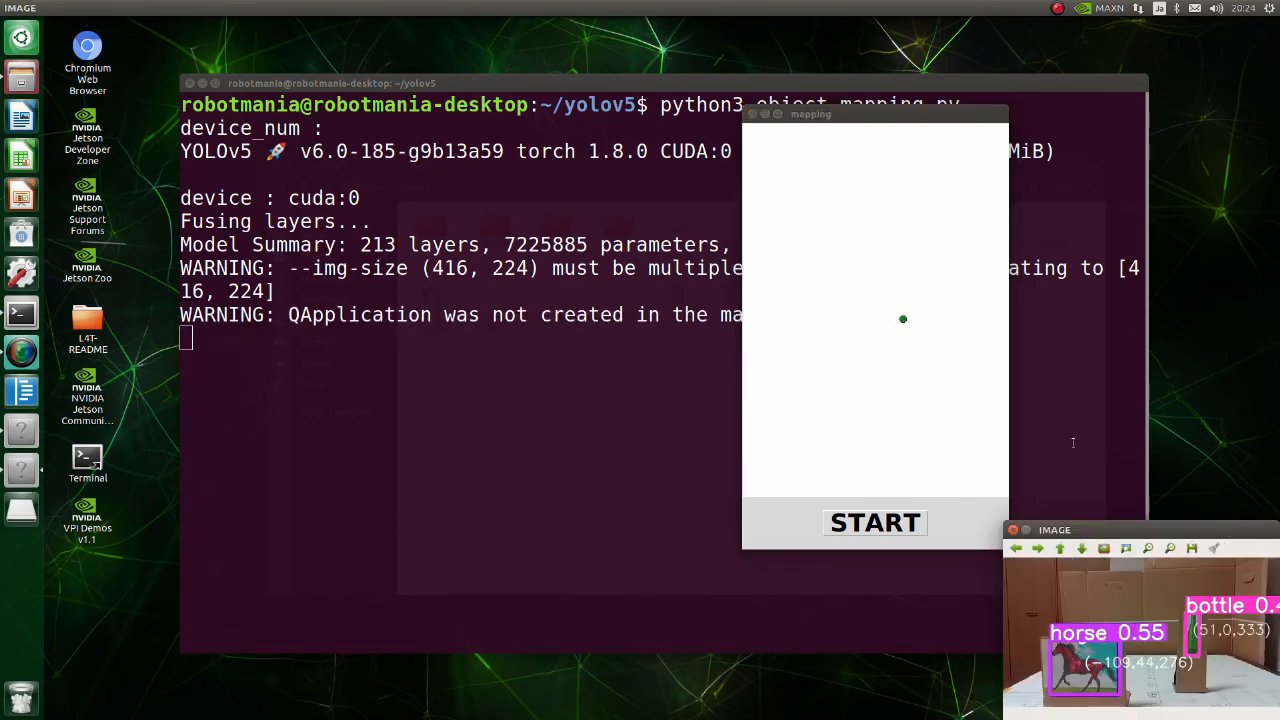